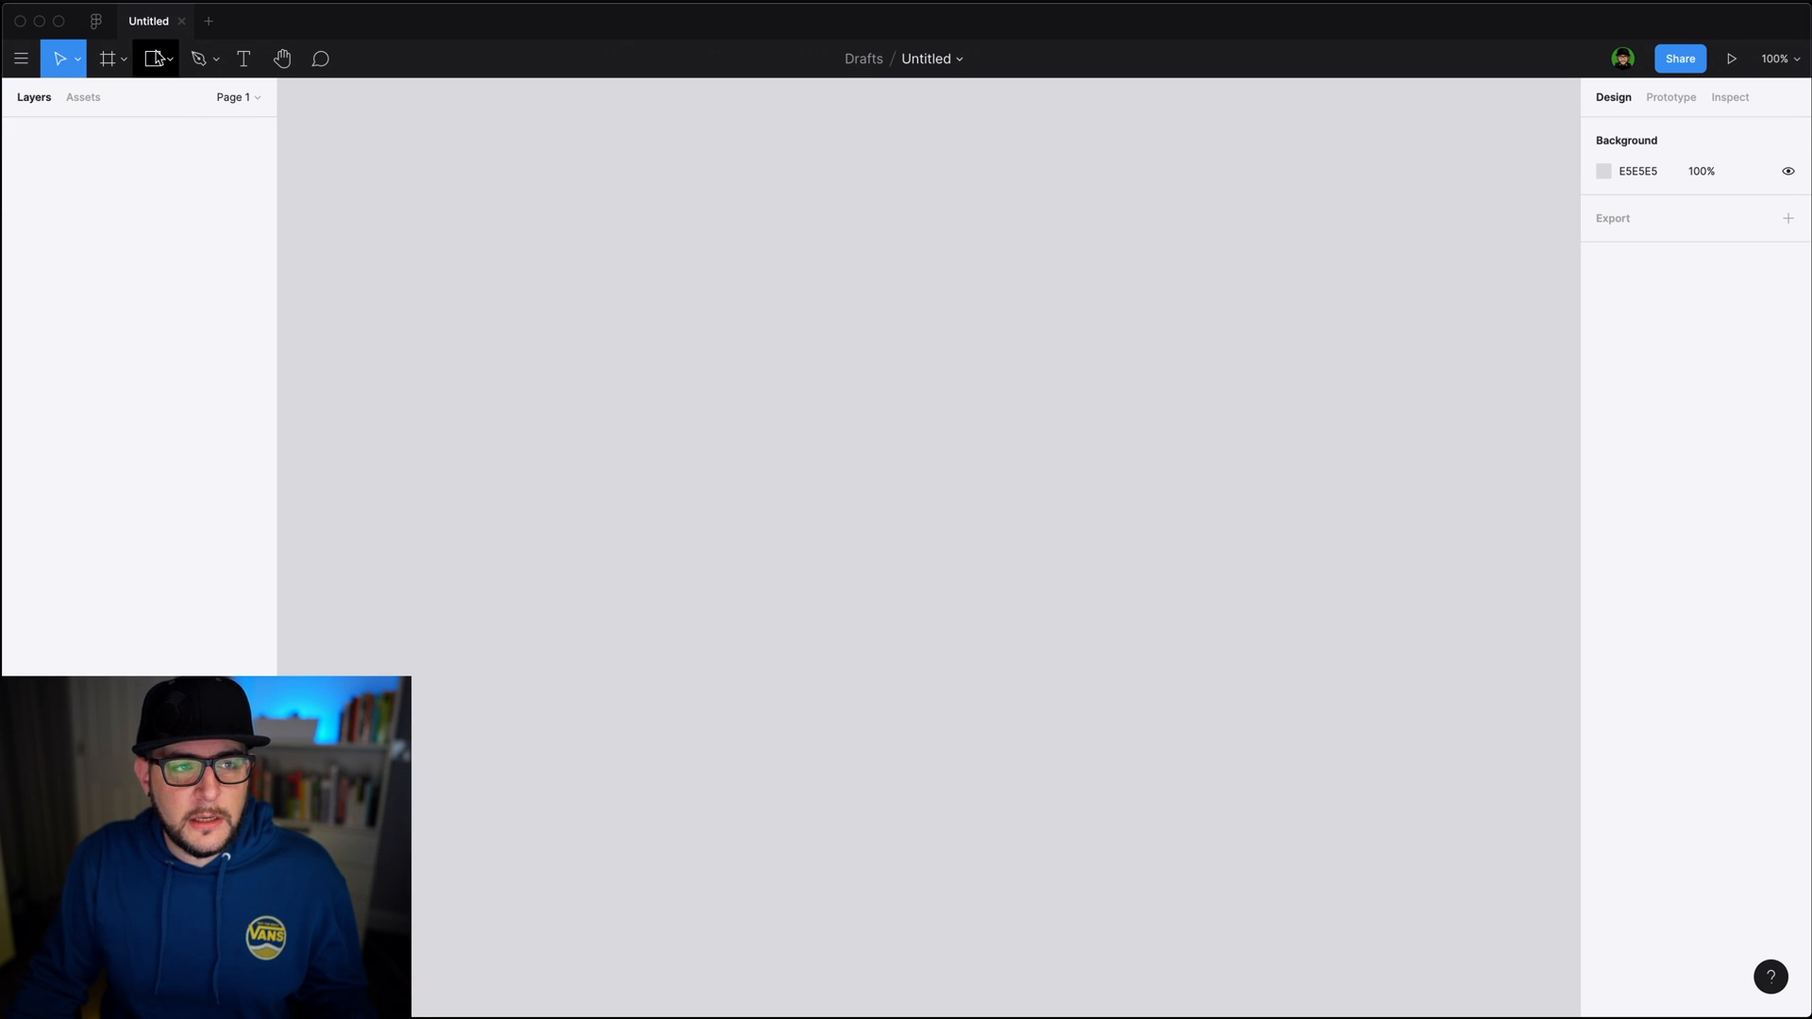
Show the shape tool list with Rectangle, Ellipse, Polygon and Star options
{"action": "left_click", "coordinate": [156, 58]}
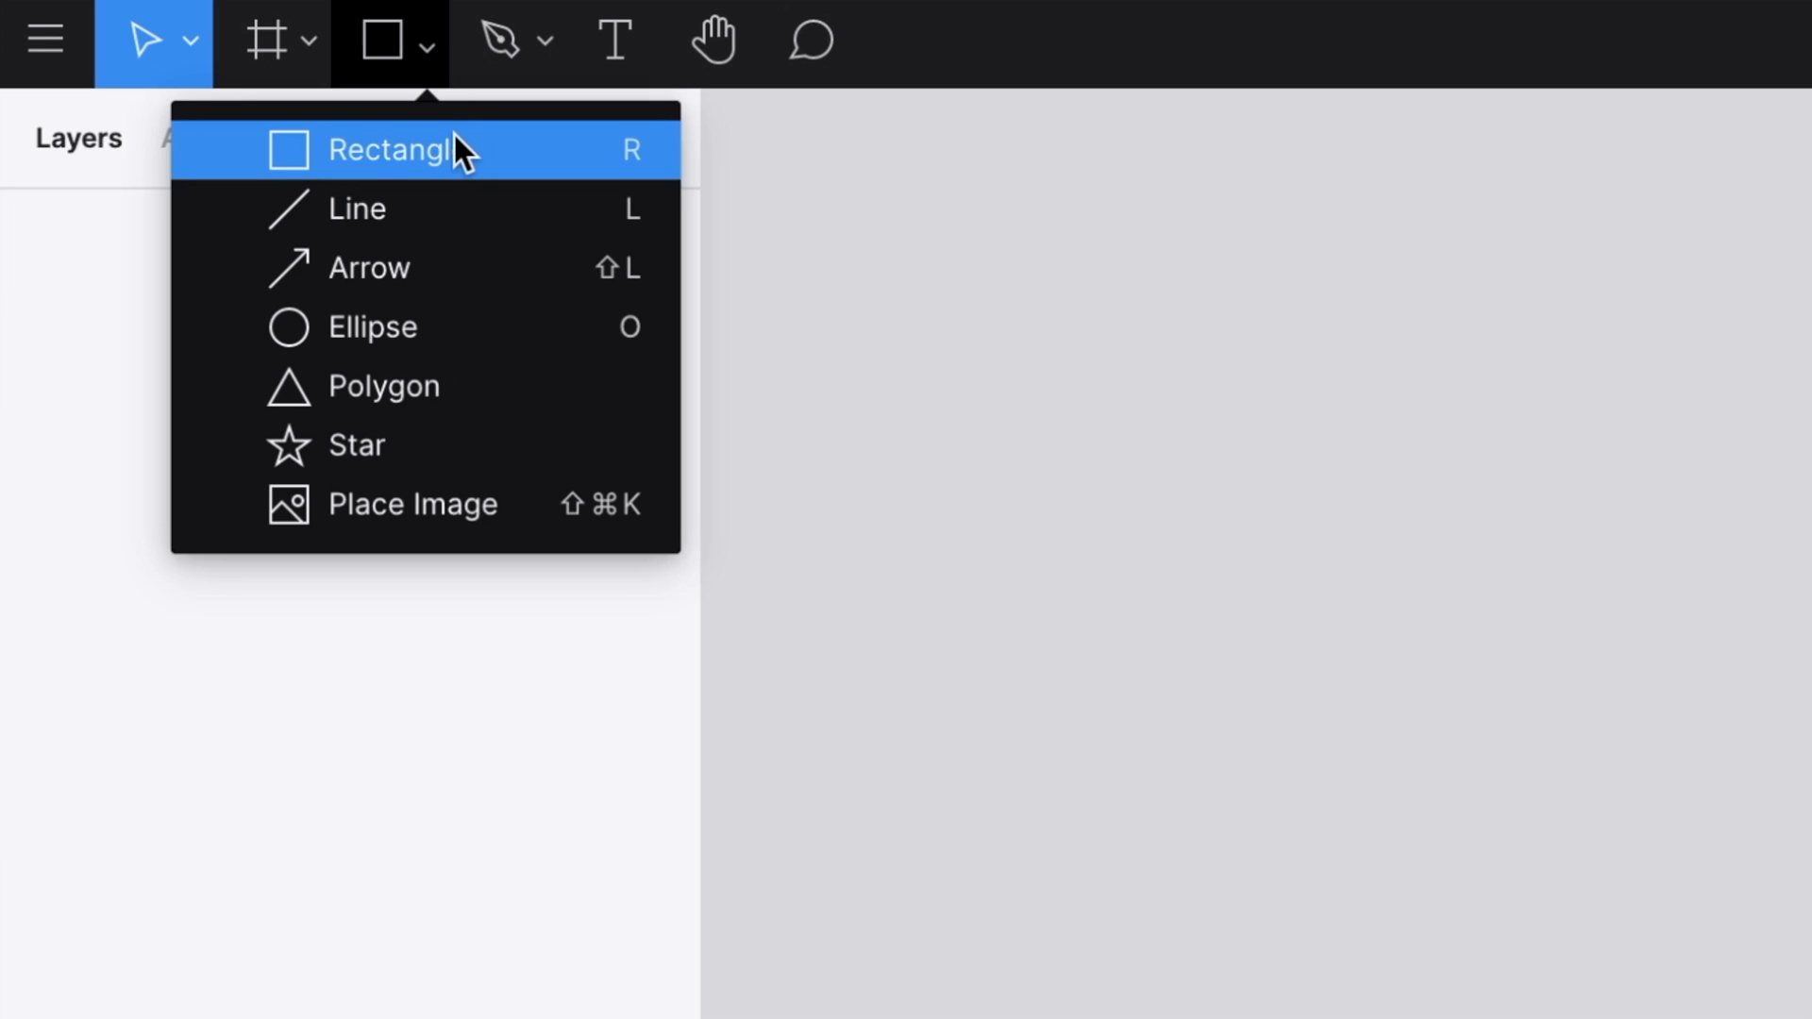
{"action": "mouse_move", "coordinate": [444, 161]}
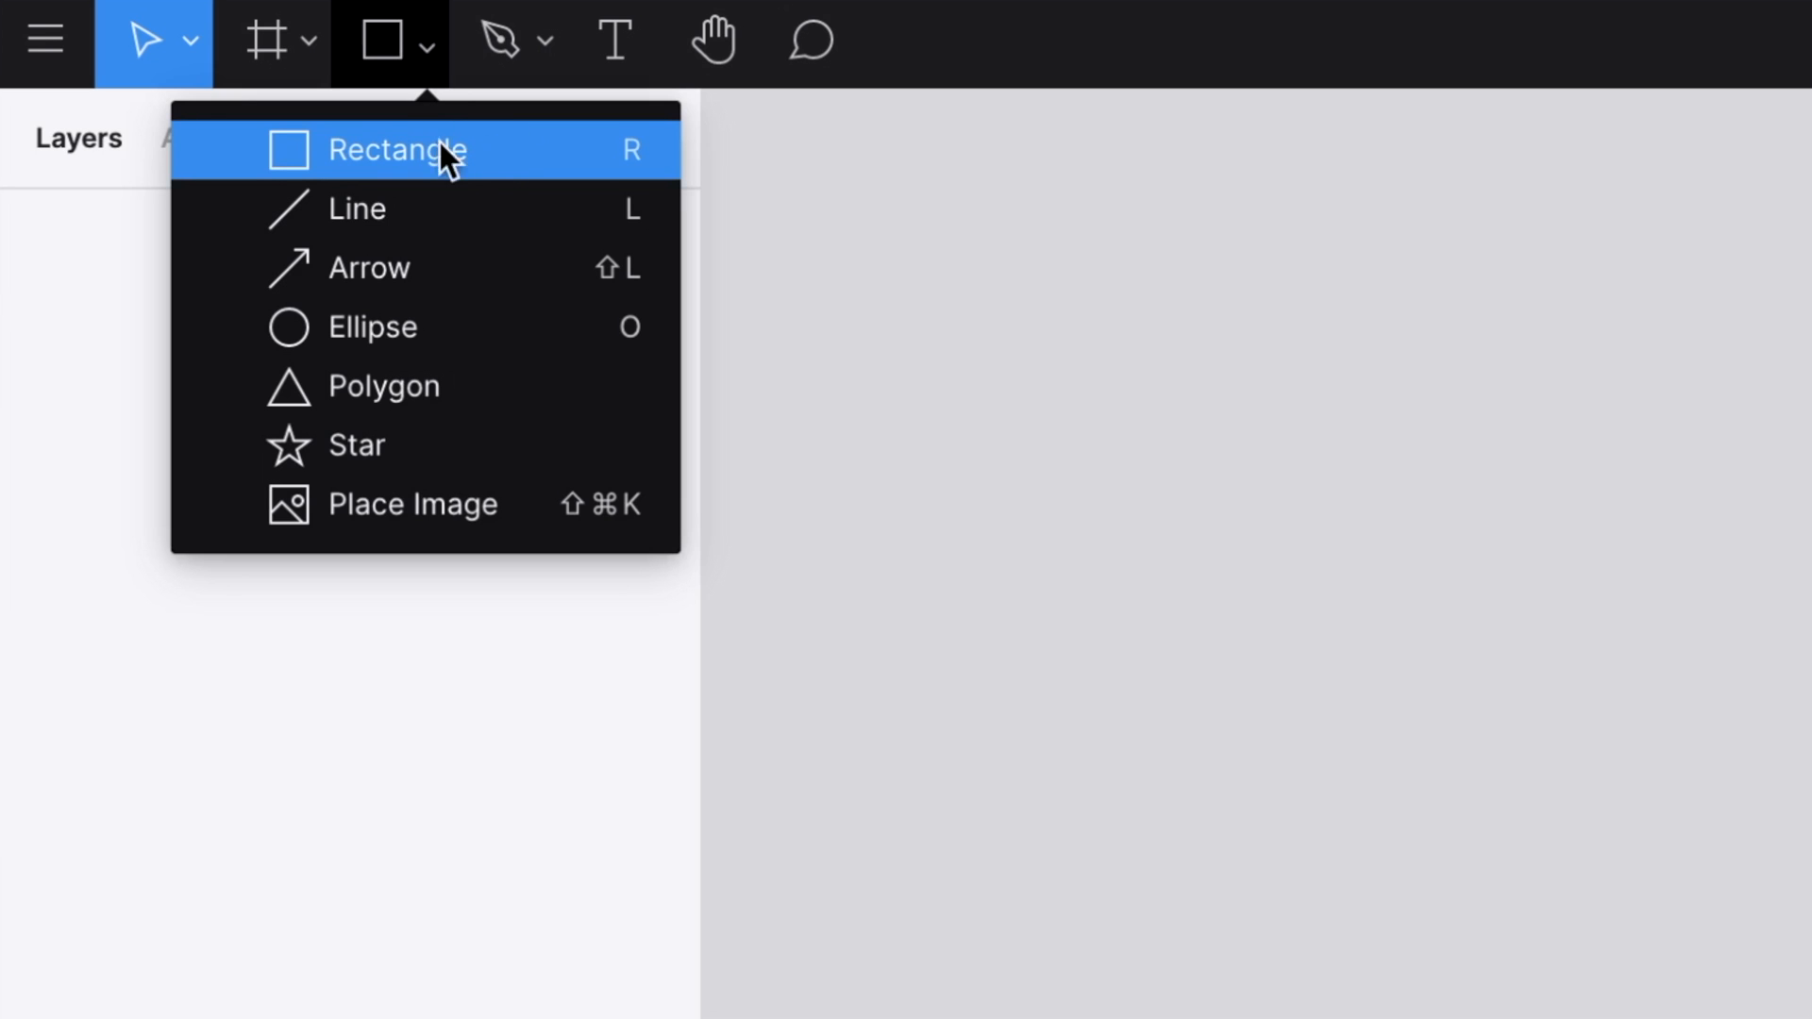
{"action": "mouse_move", "coordinate": [566, 444]}
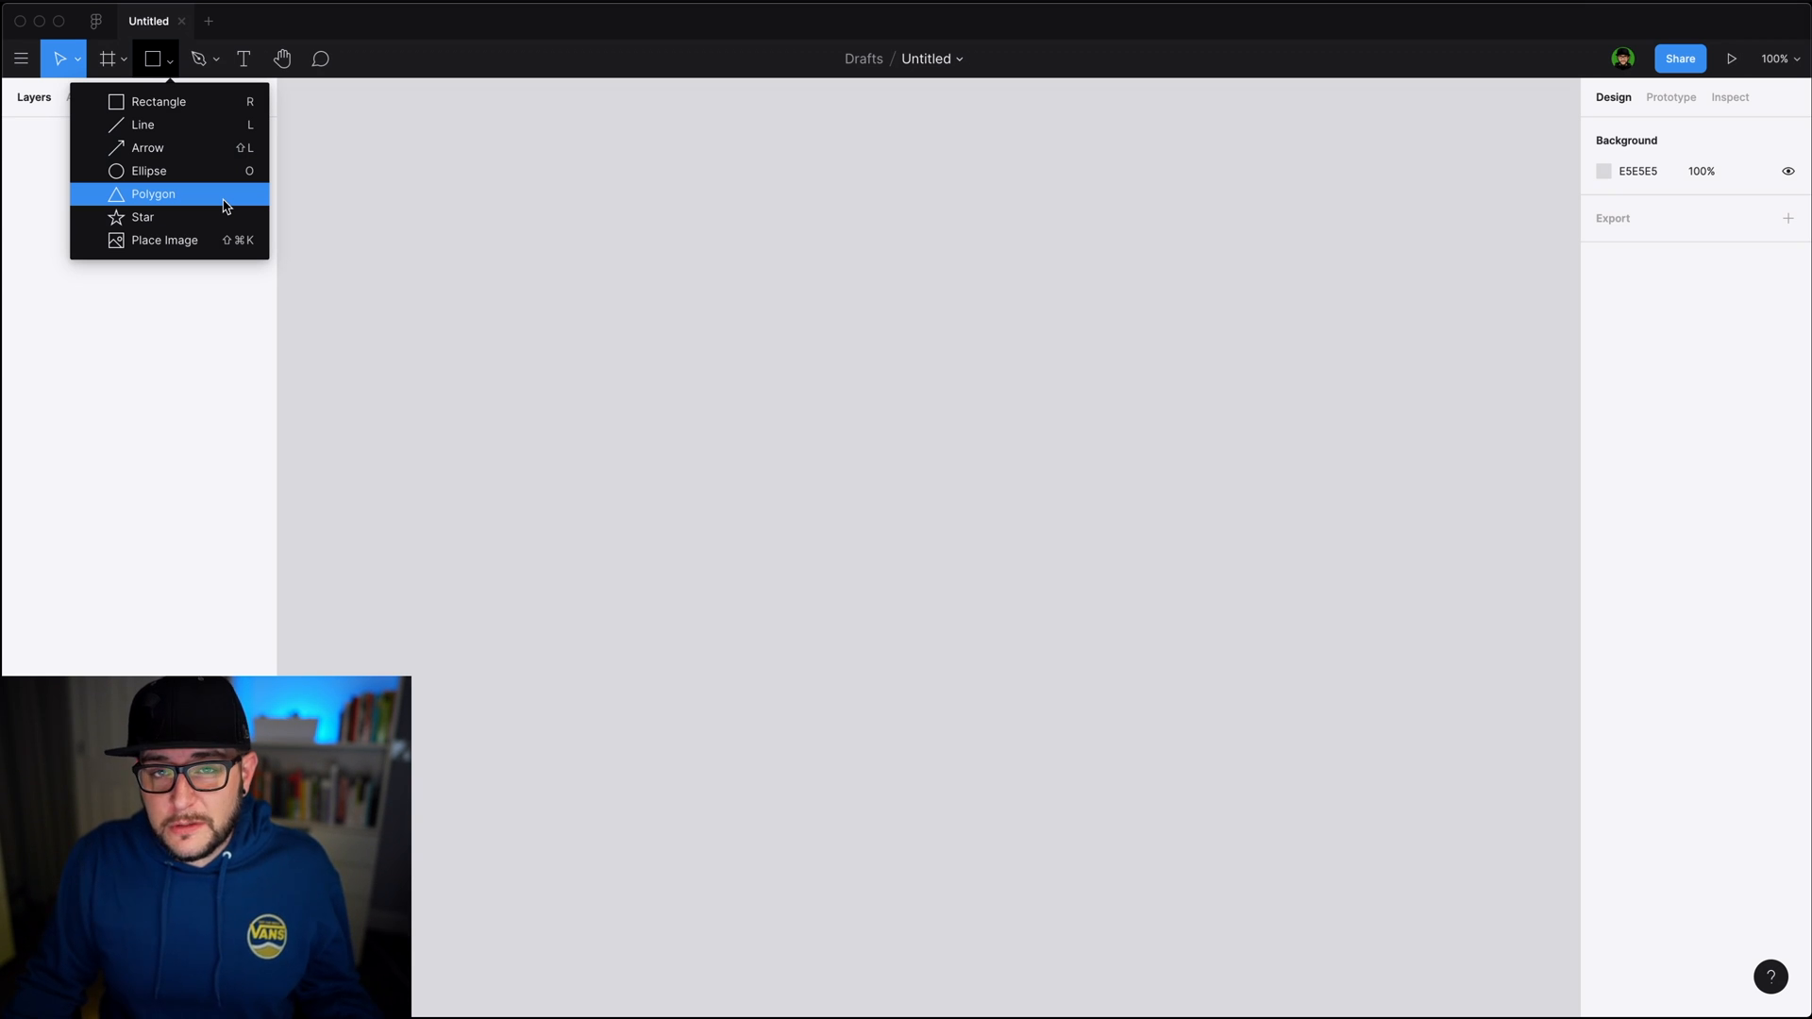
{"action": "mouse_move", "coordinate": [211, 208]}
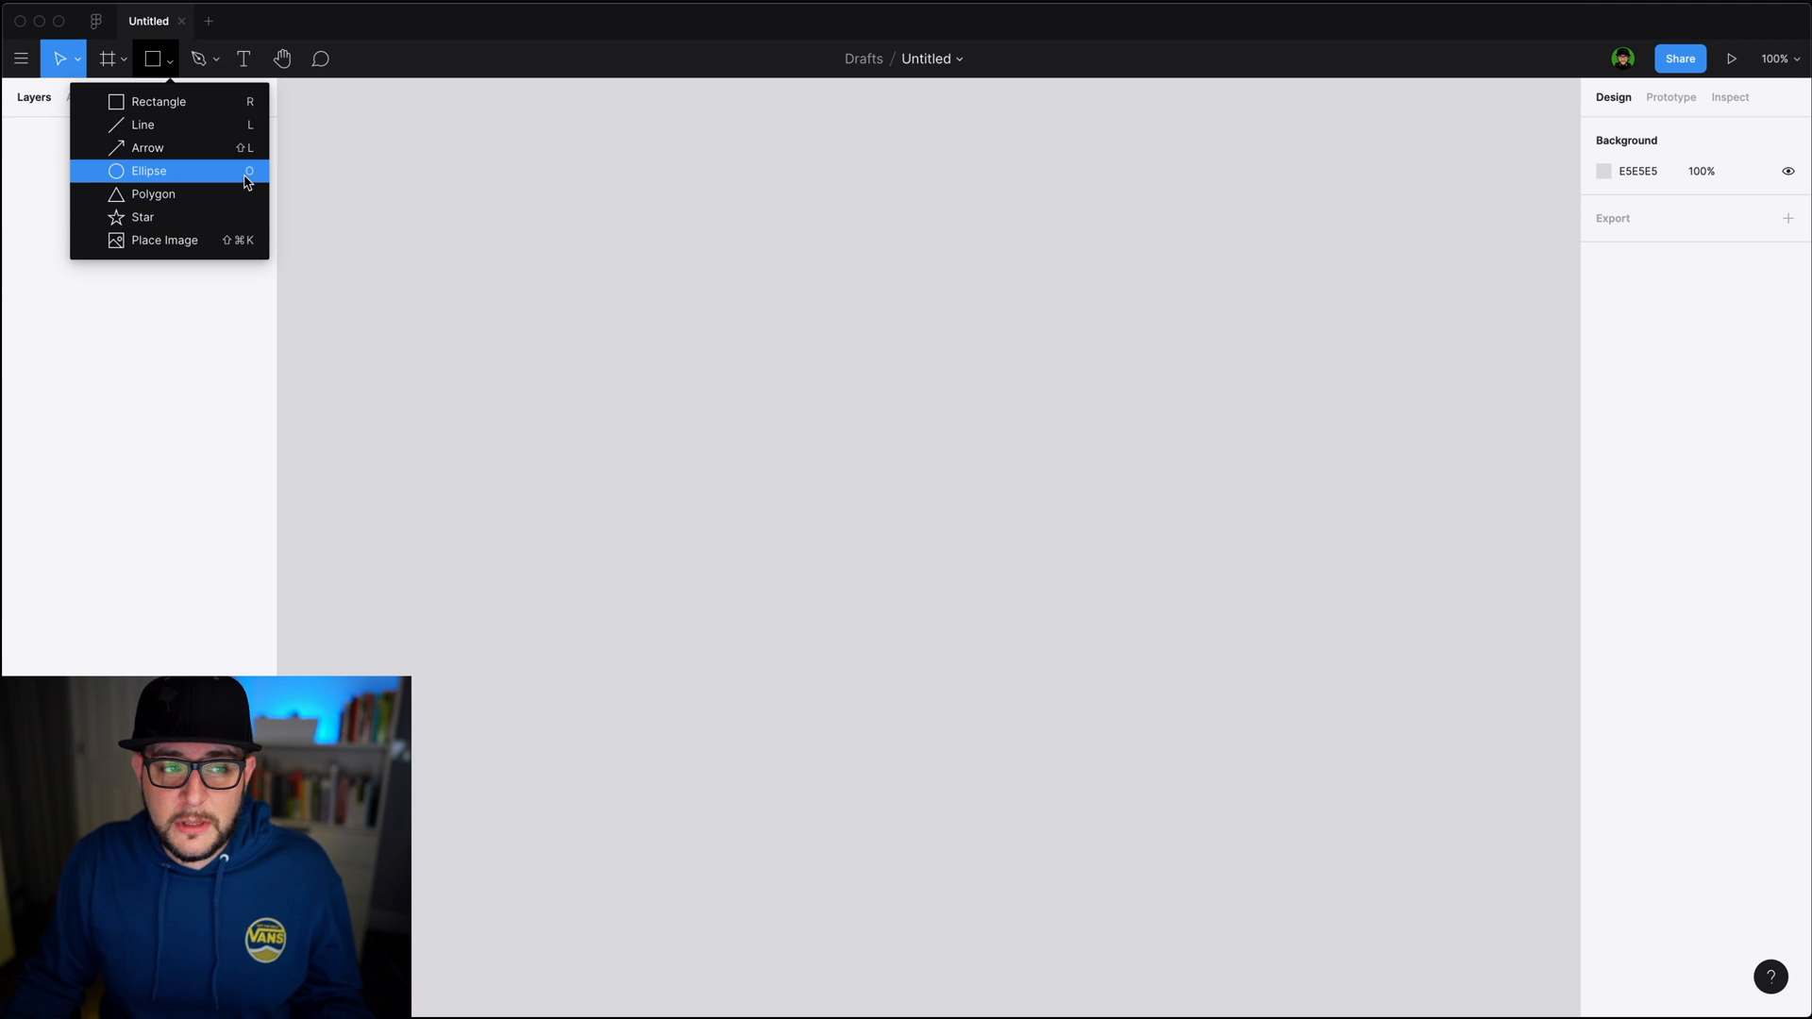
{"action": "mouse_move", "coordinate": [235, 217]}
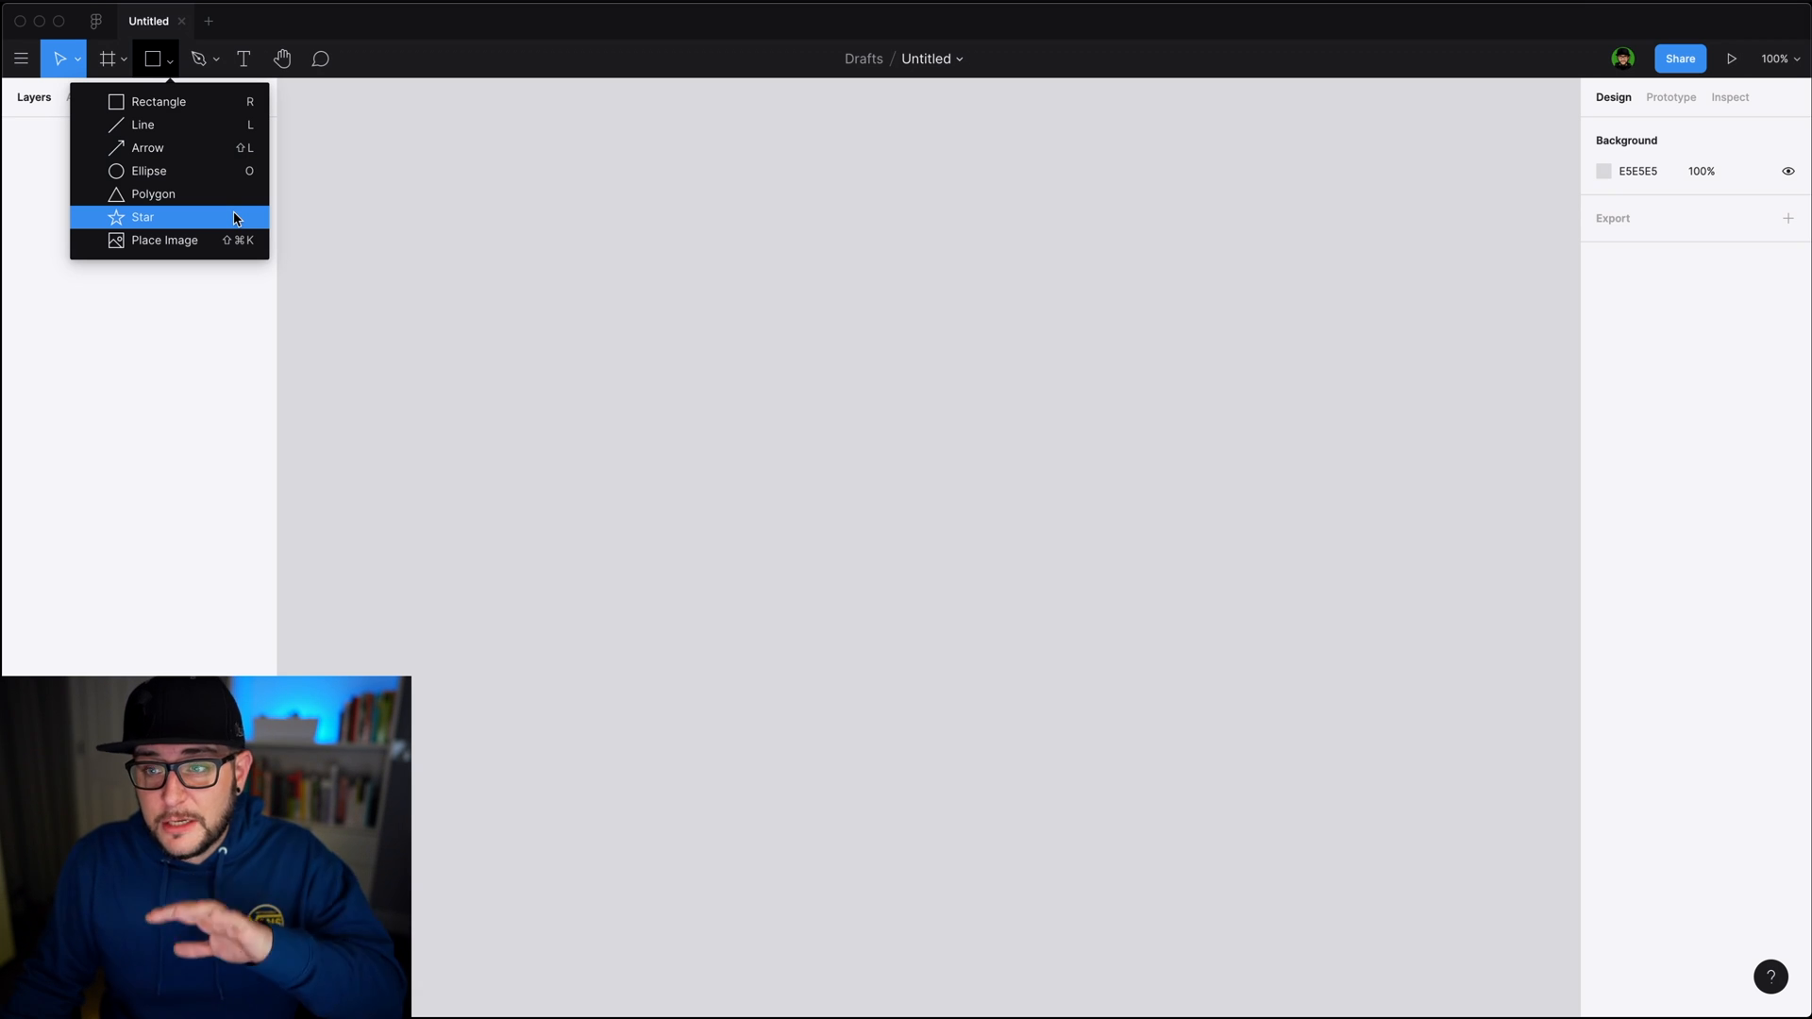
{"action": "mouse_move", "coordinate": [154, 193]}
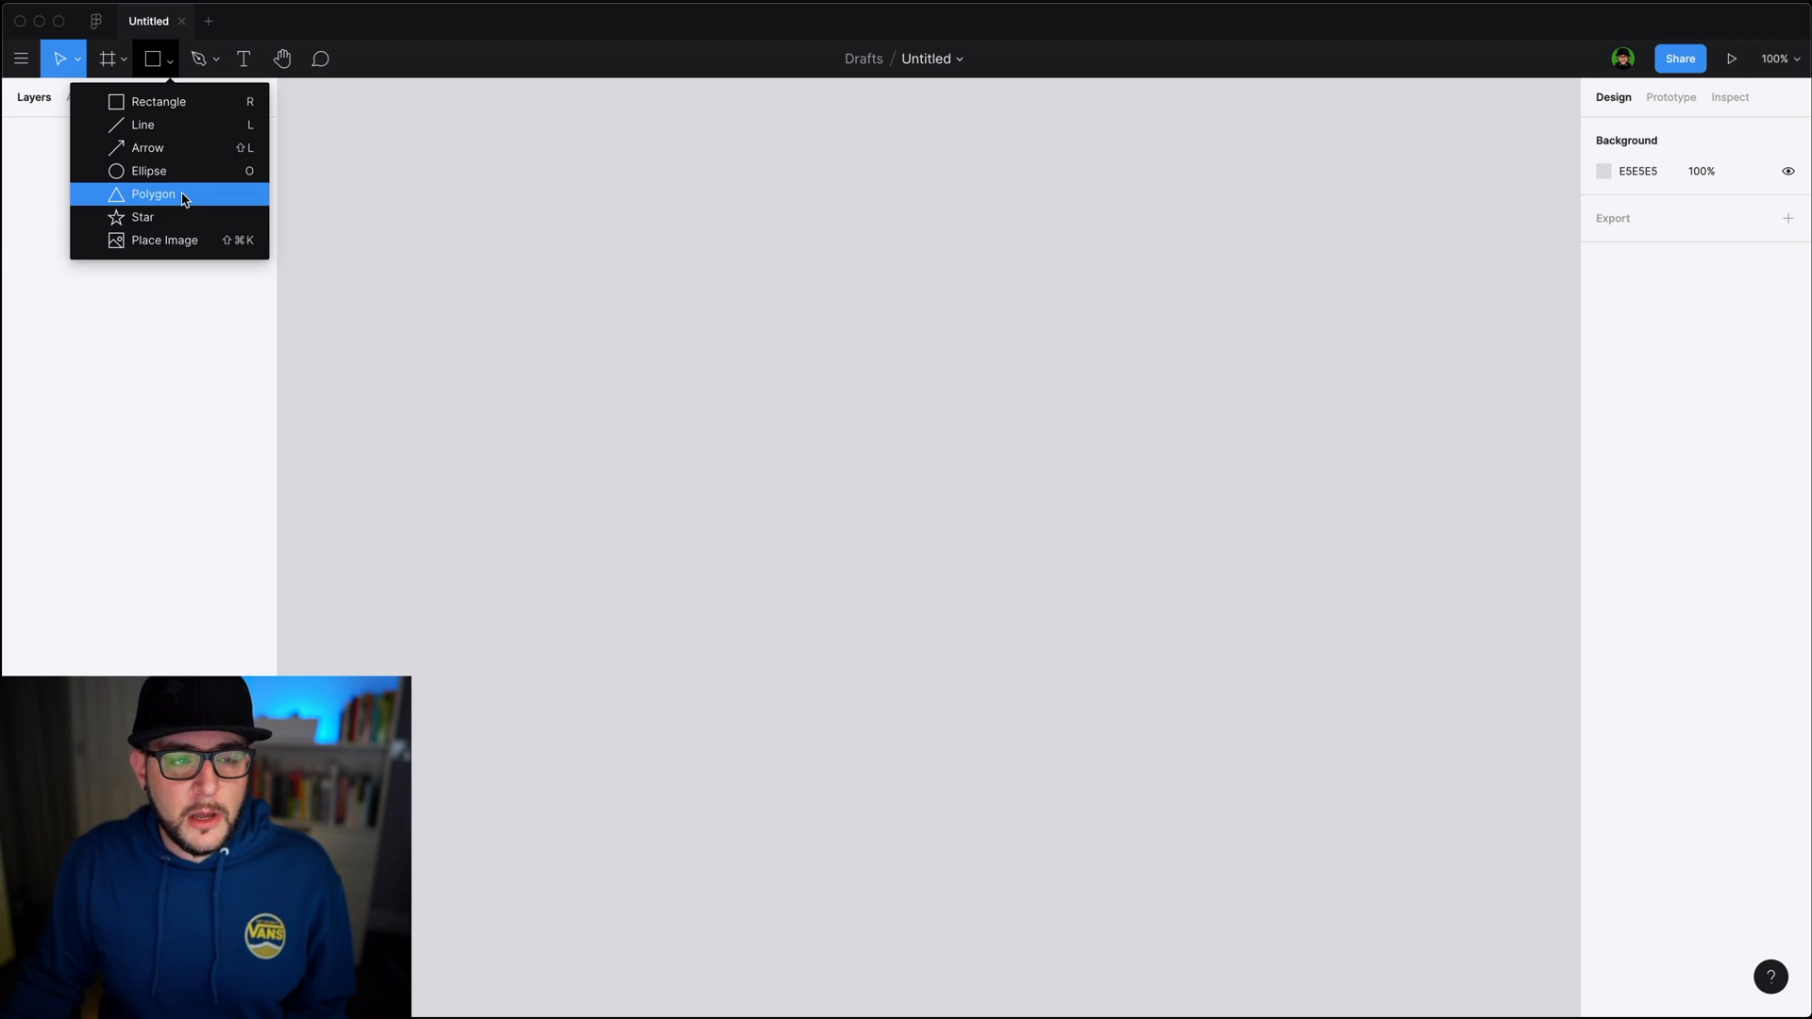
{"action": "mouse_move", "coordinate": [179, 217]}
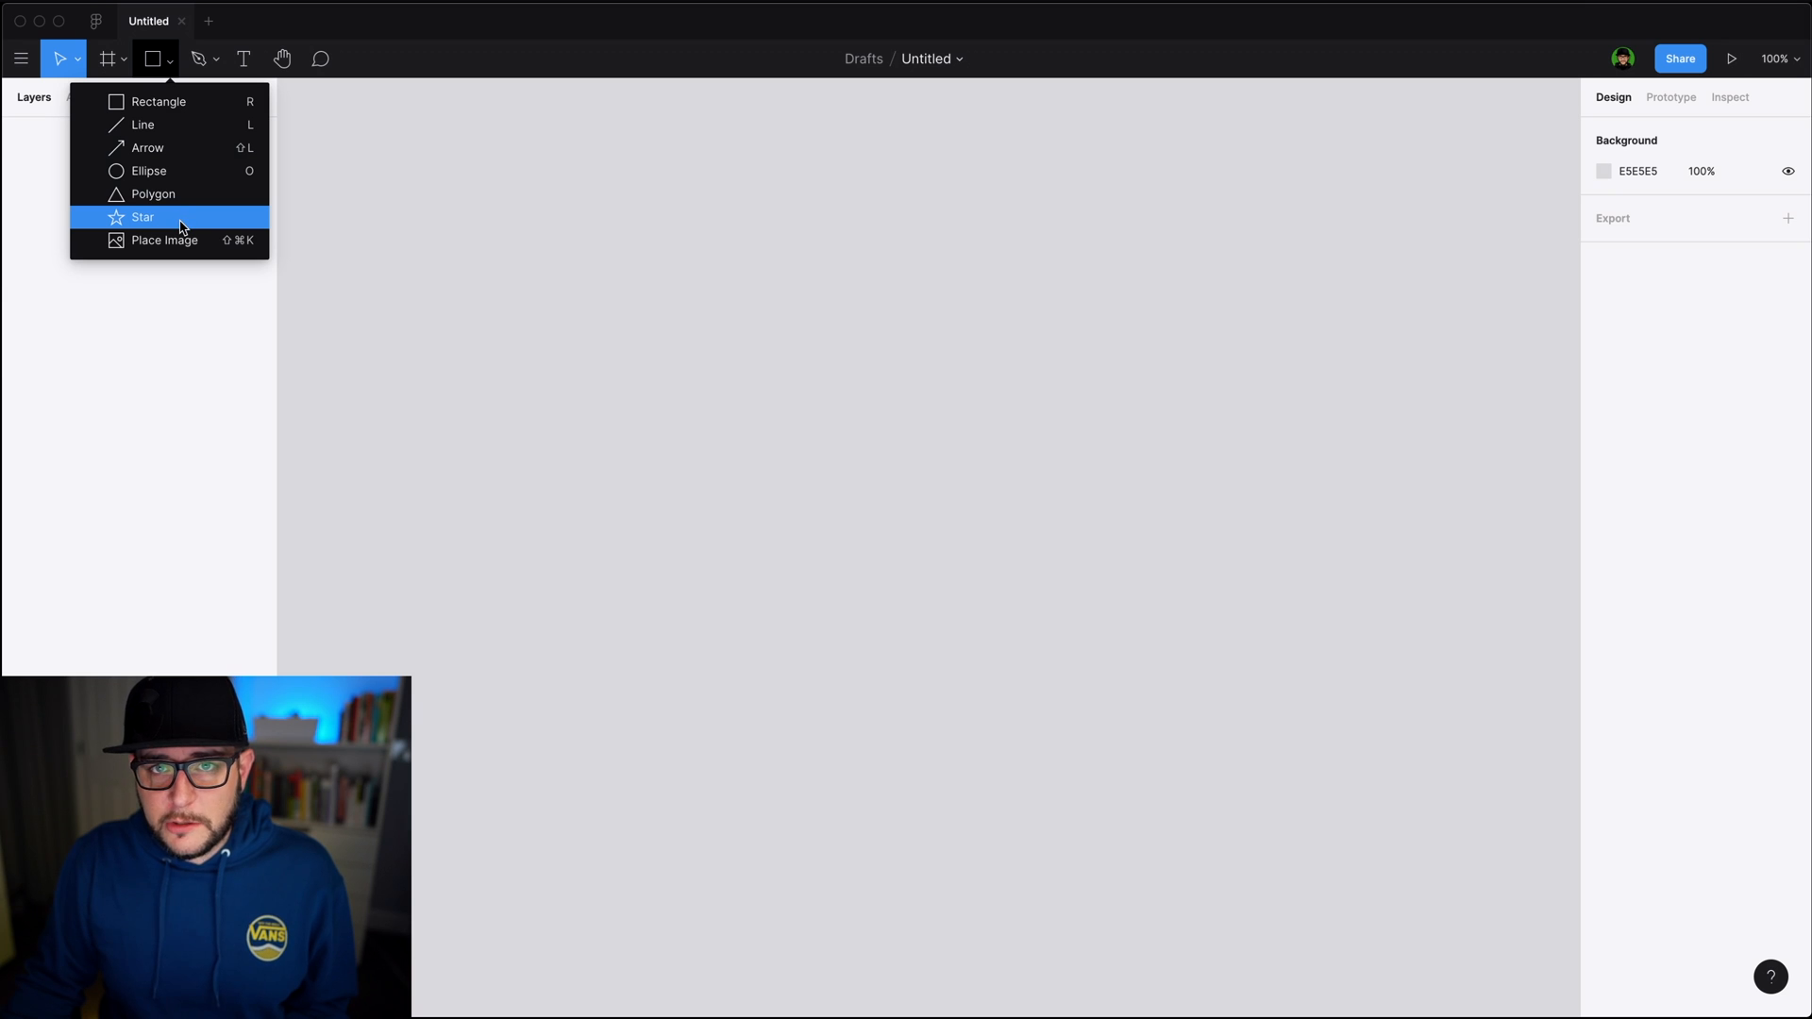
{"action": "mouse_move", "coordinate": [154, 193]}
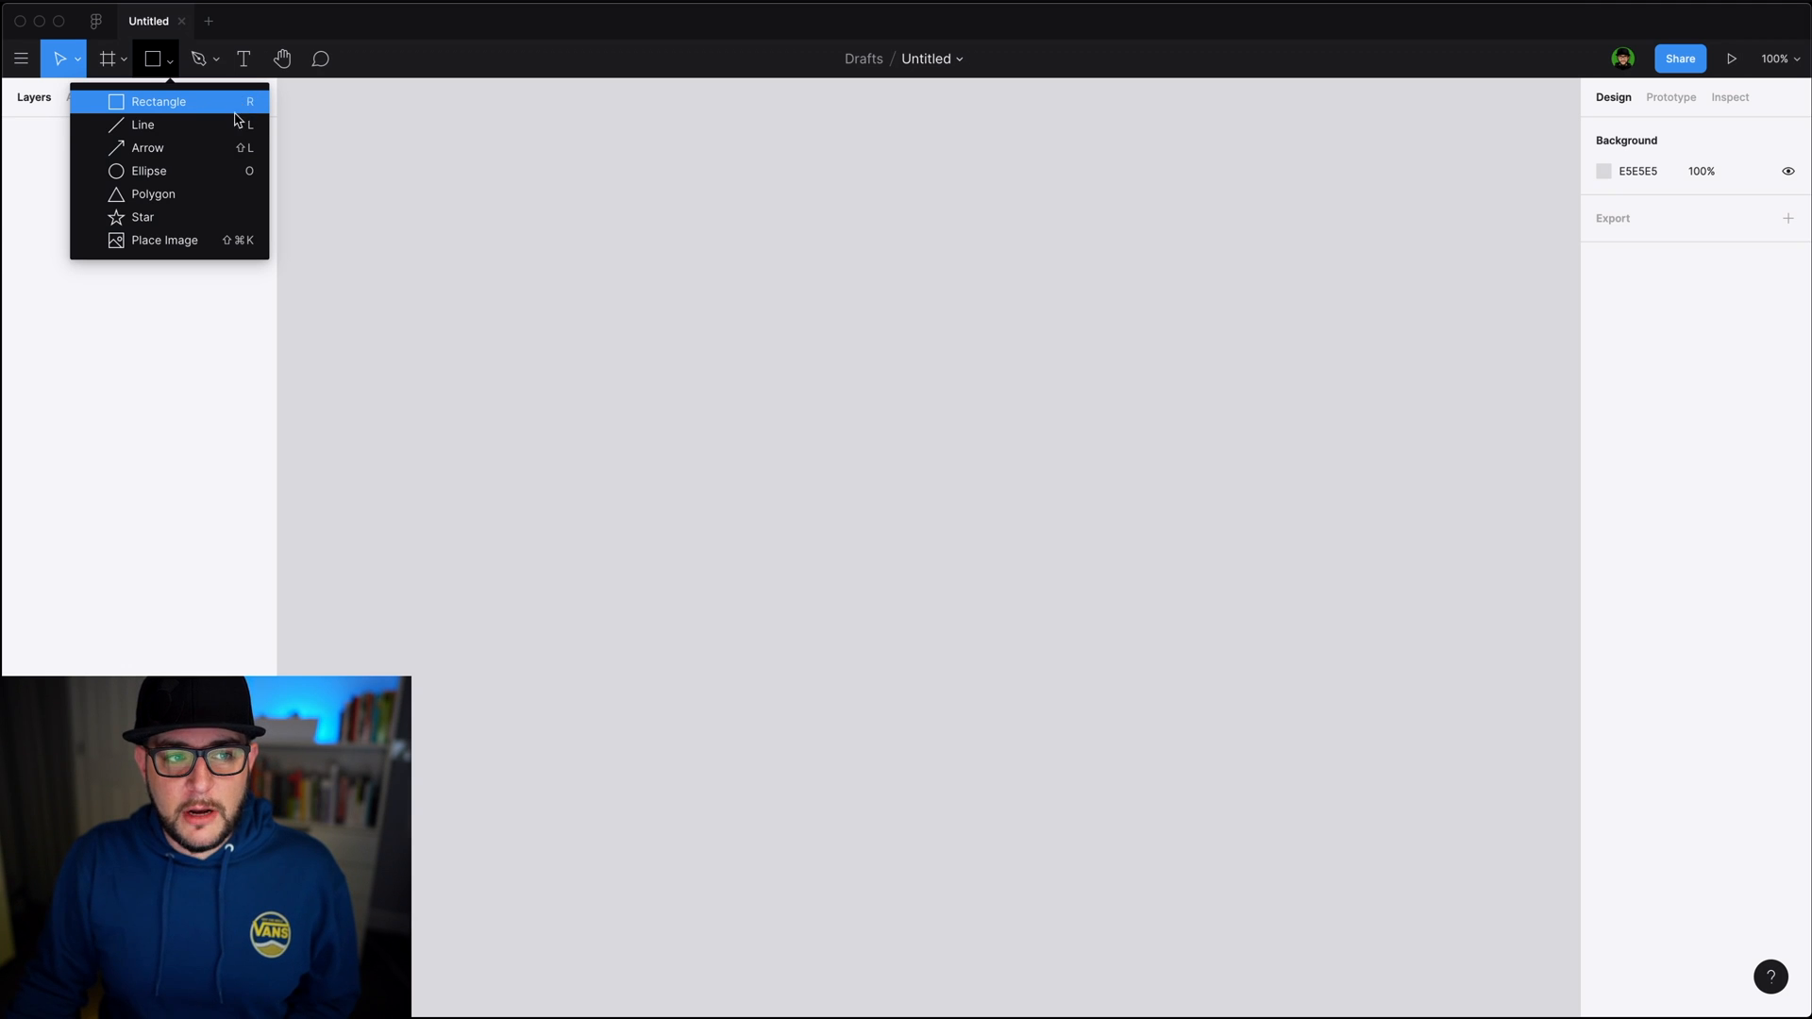
{"action": "mouse_move", "coordinate": [356, 150]}
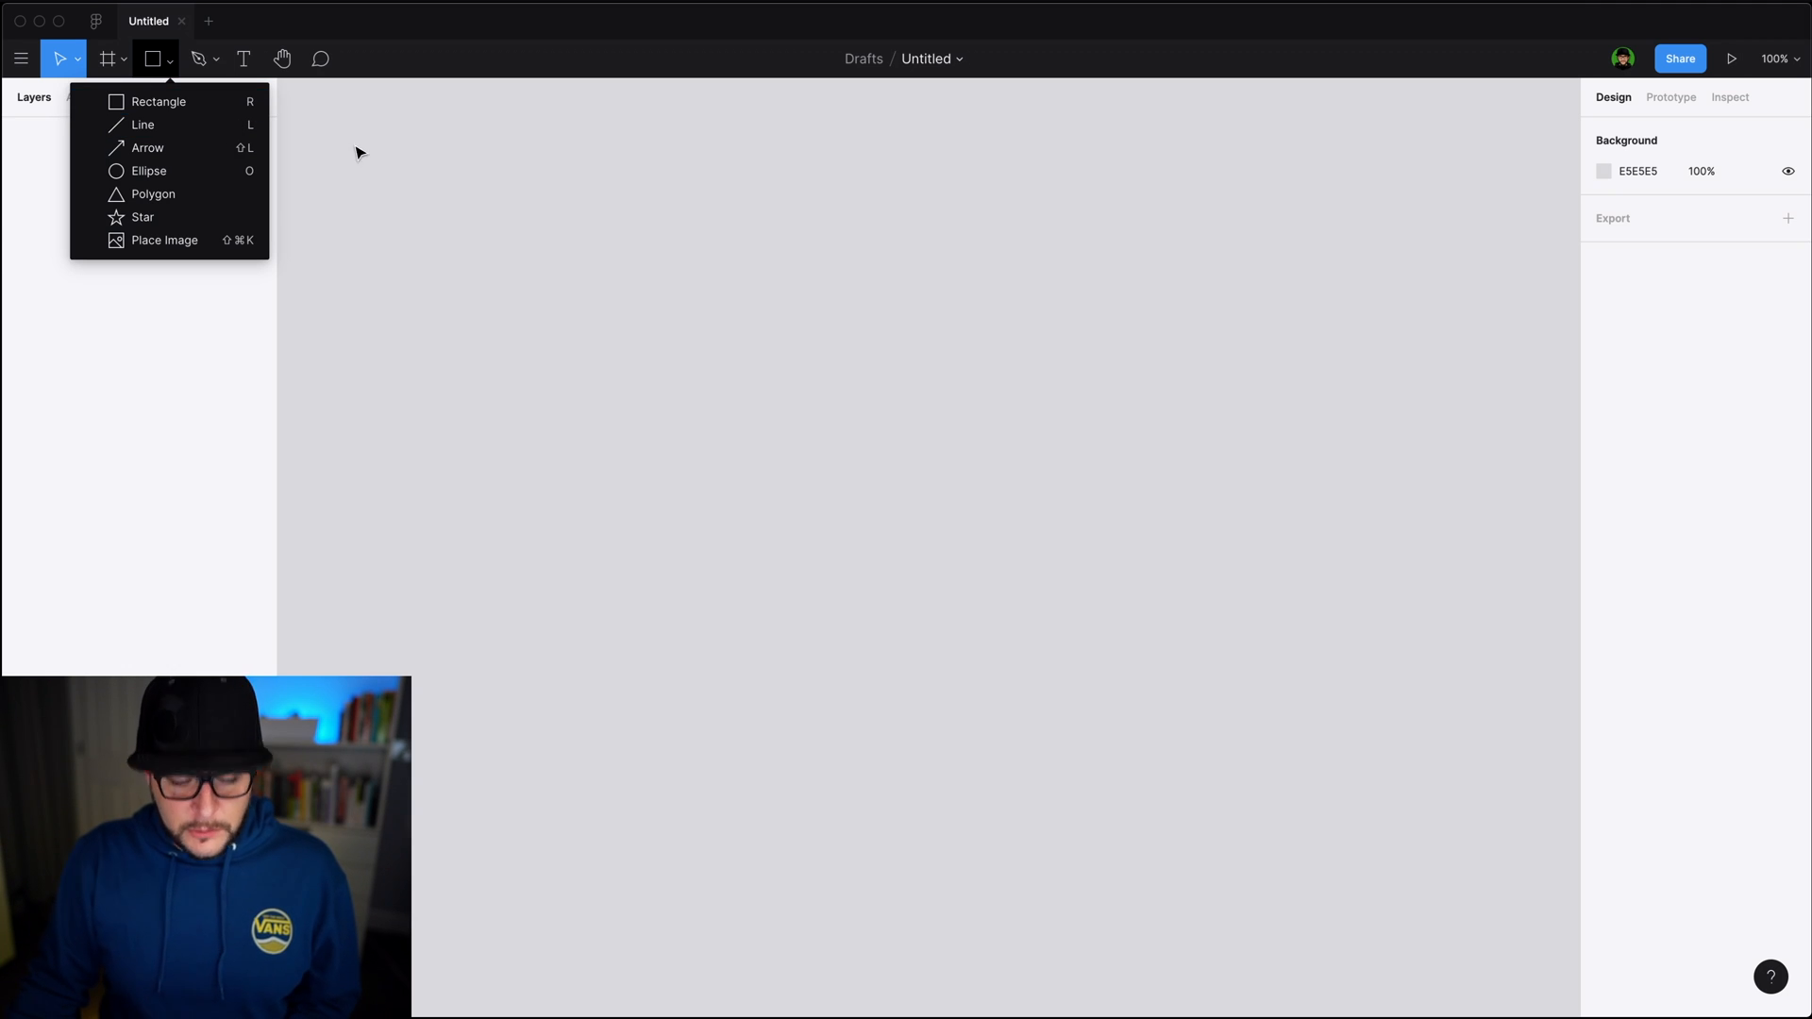
Draw Rectangle 1 at roughly 470 × 371 with the R tool, then deselect it
{"action": "key", "text": "r"}
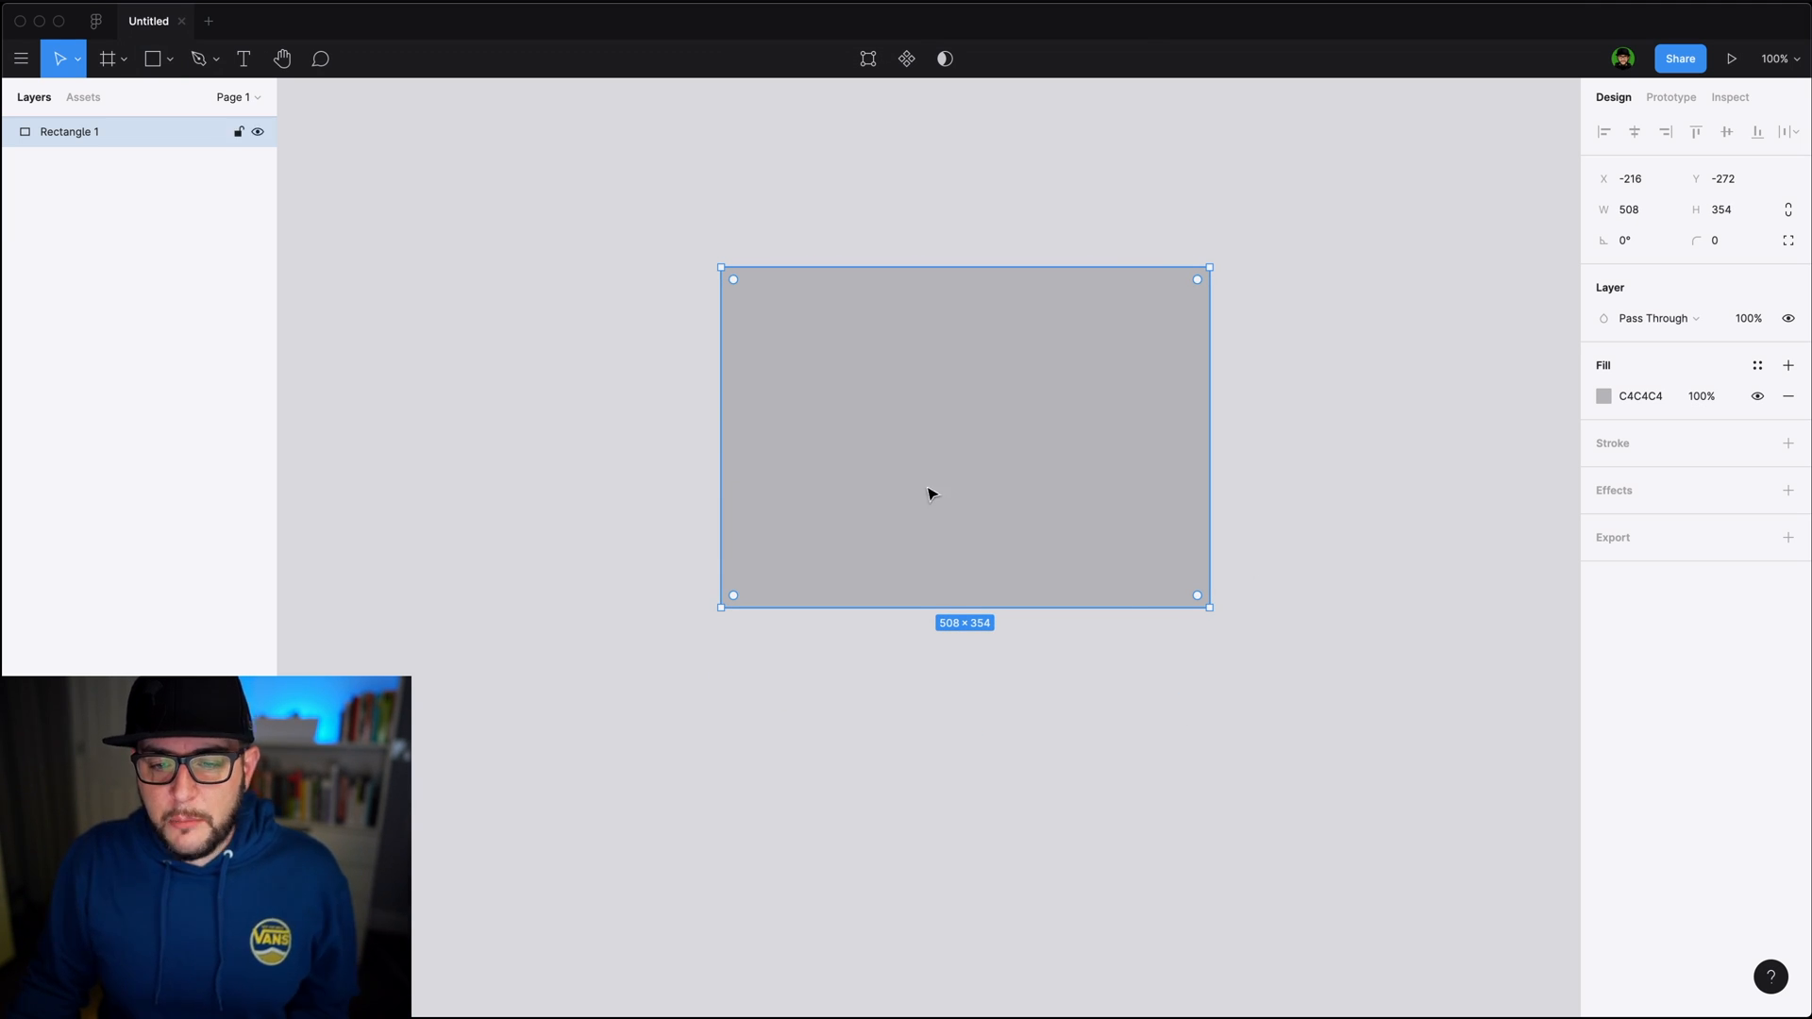
{"action": "mouse_move", "coordinate": [1202, 592]}
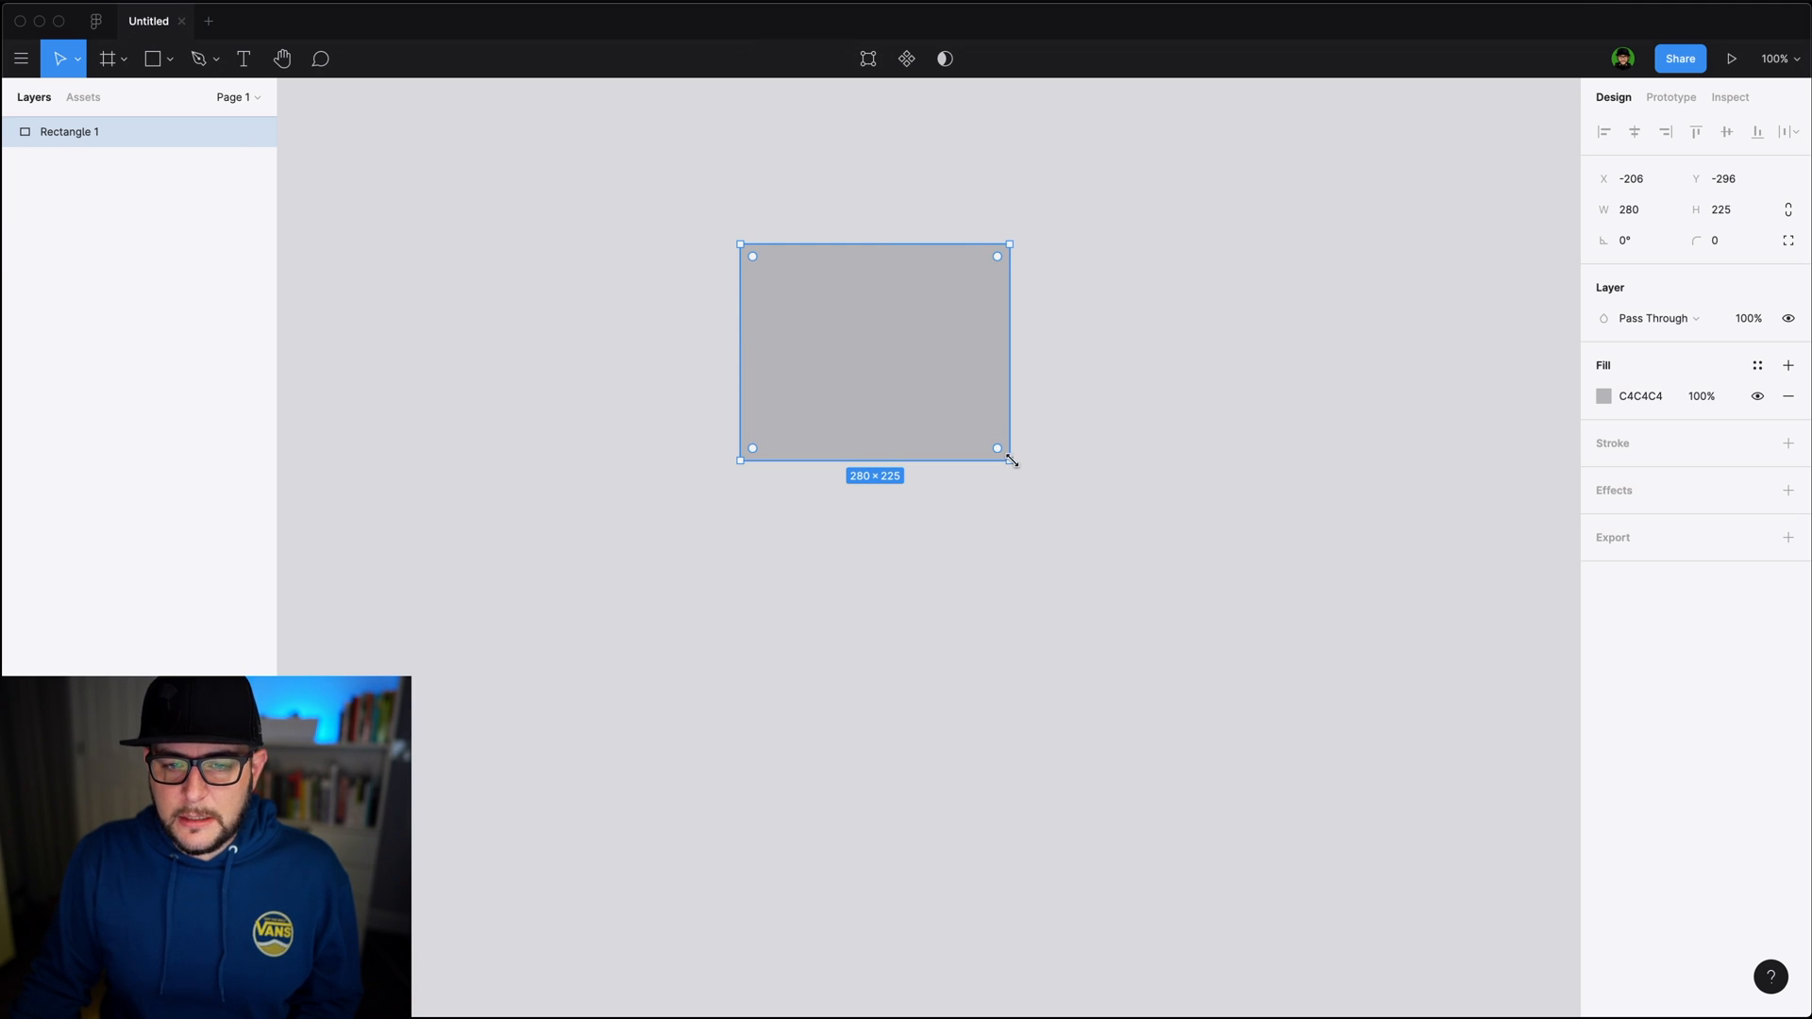
{"action": "mouse_move", "coordinate": [1034, 482]}
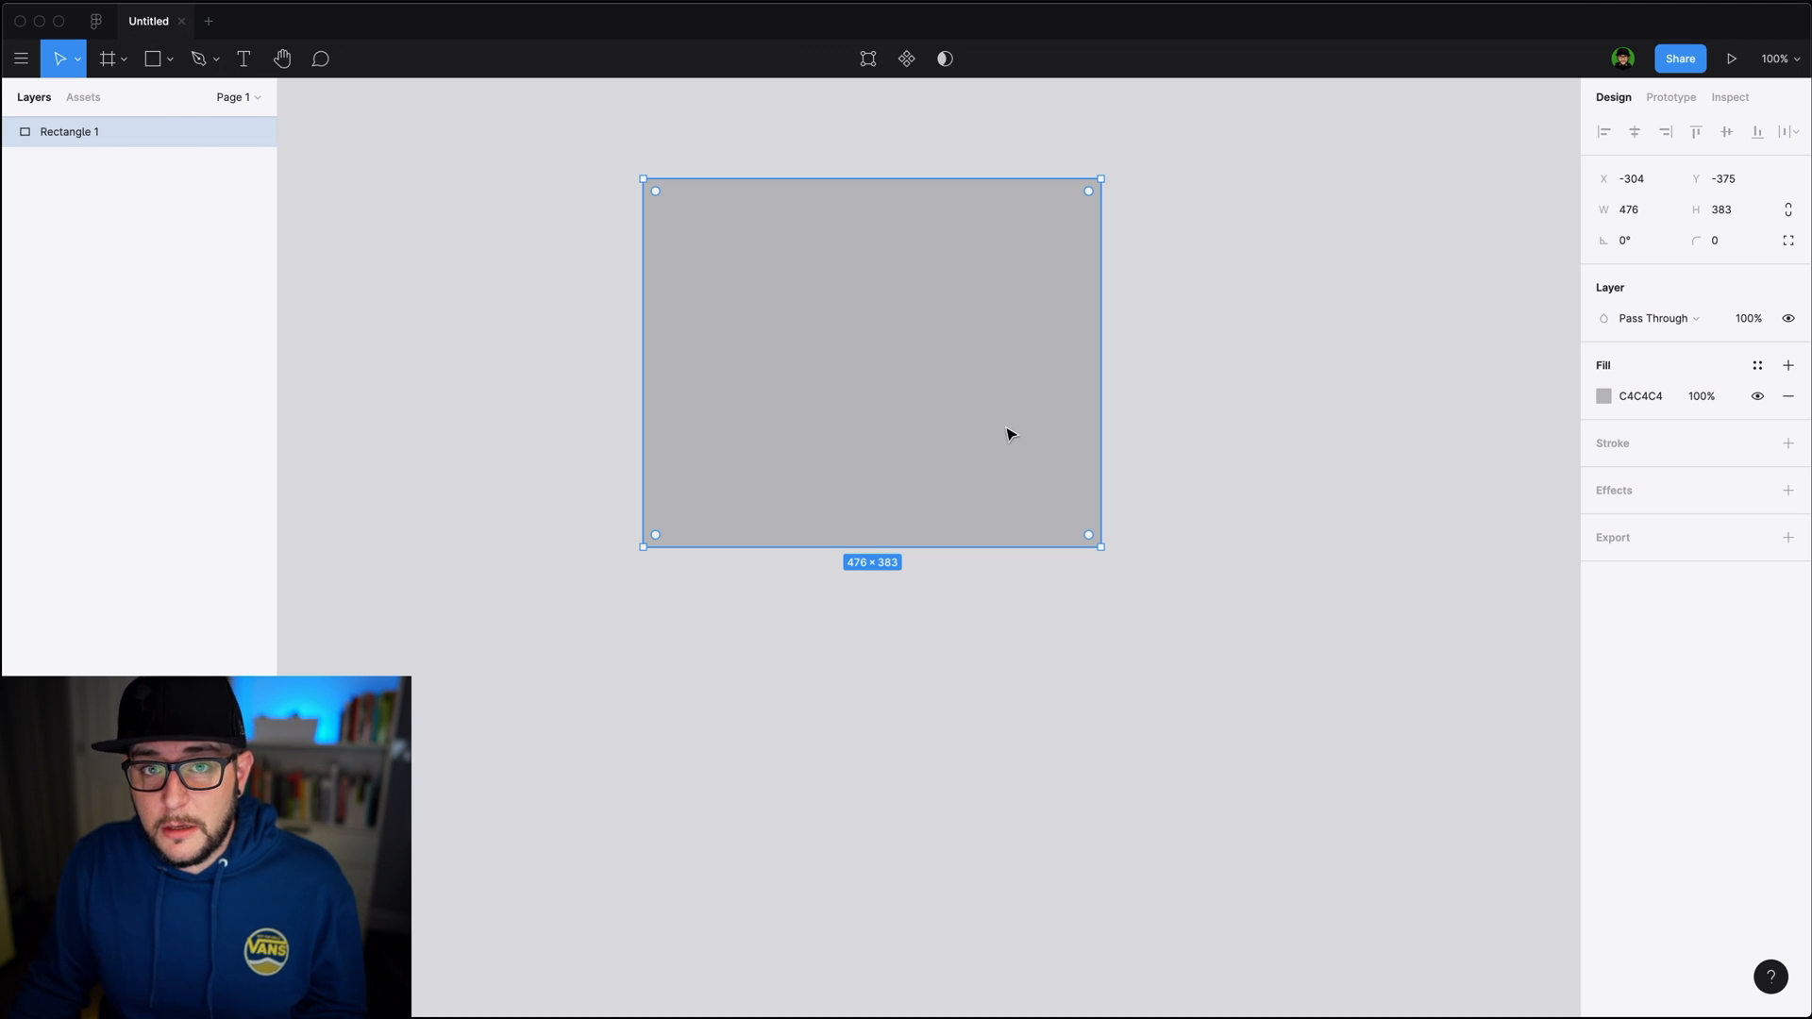
{"action": "left_click", "coordinate": [1280, 445]}
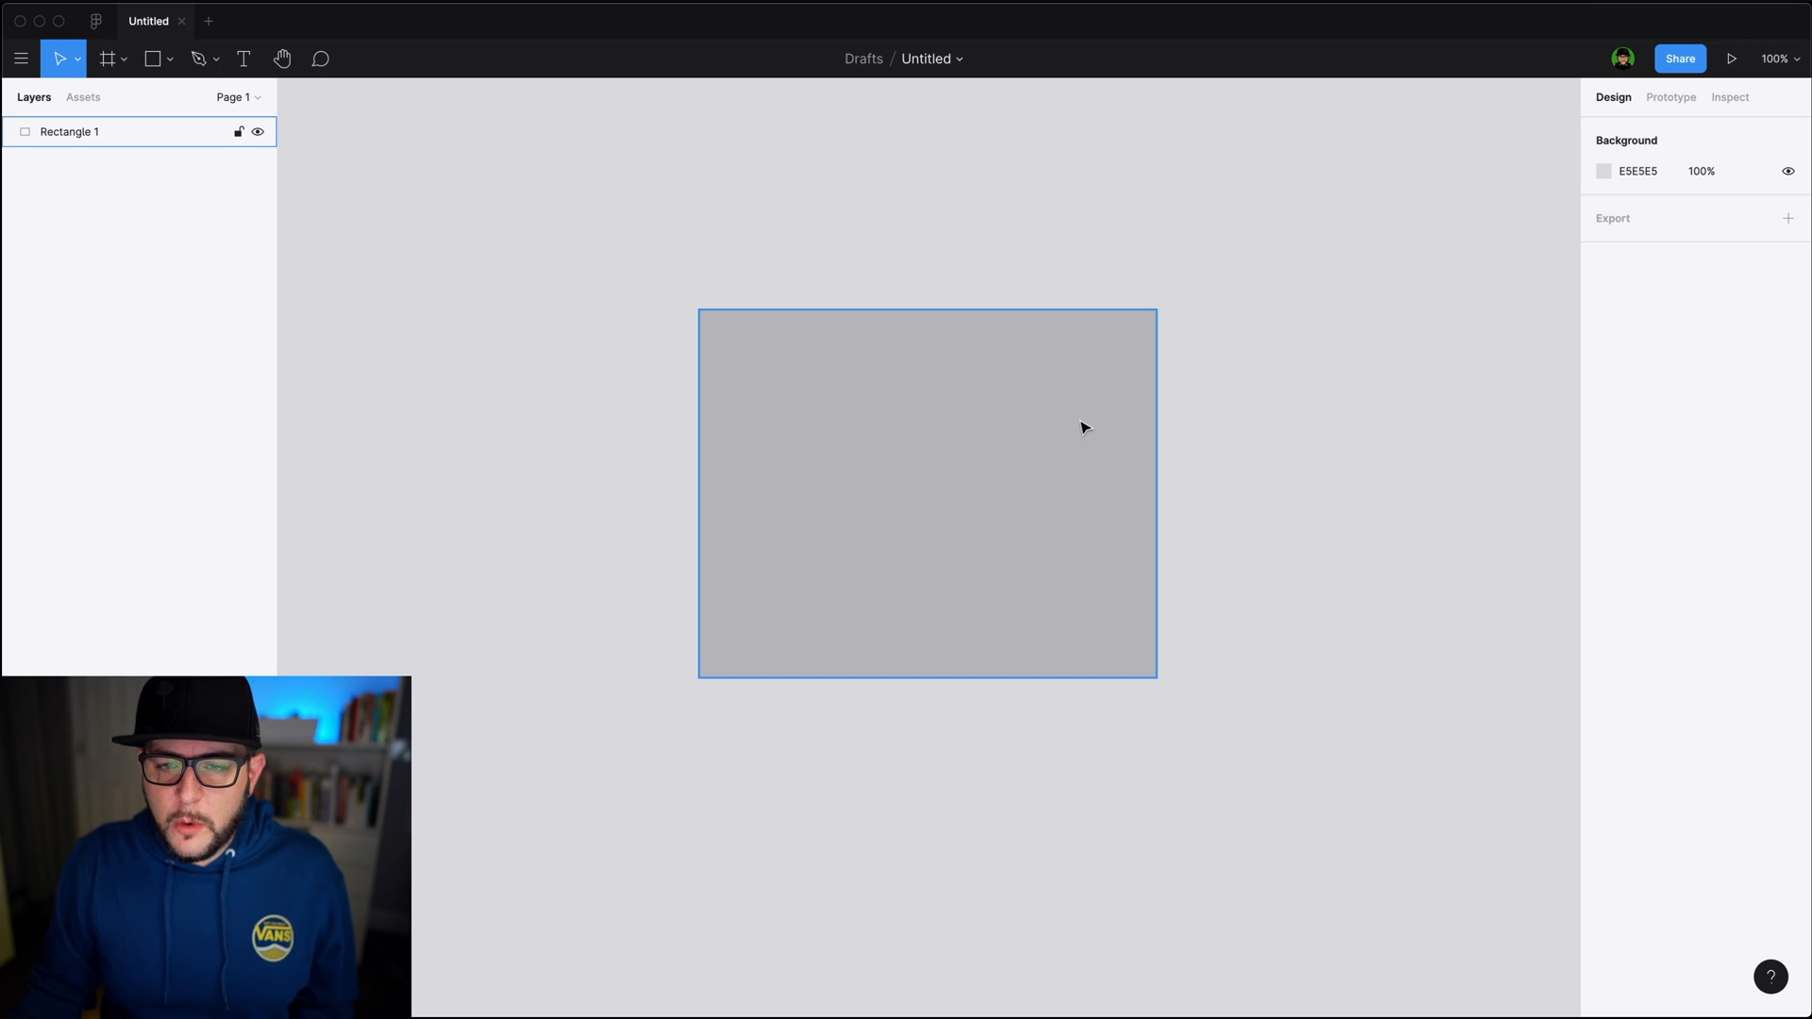
{"action": "mouse_move", "coordinate": [1093, 349]}
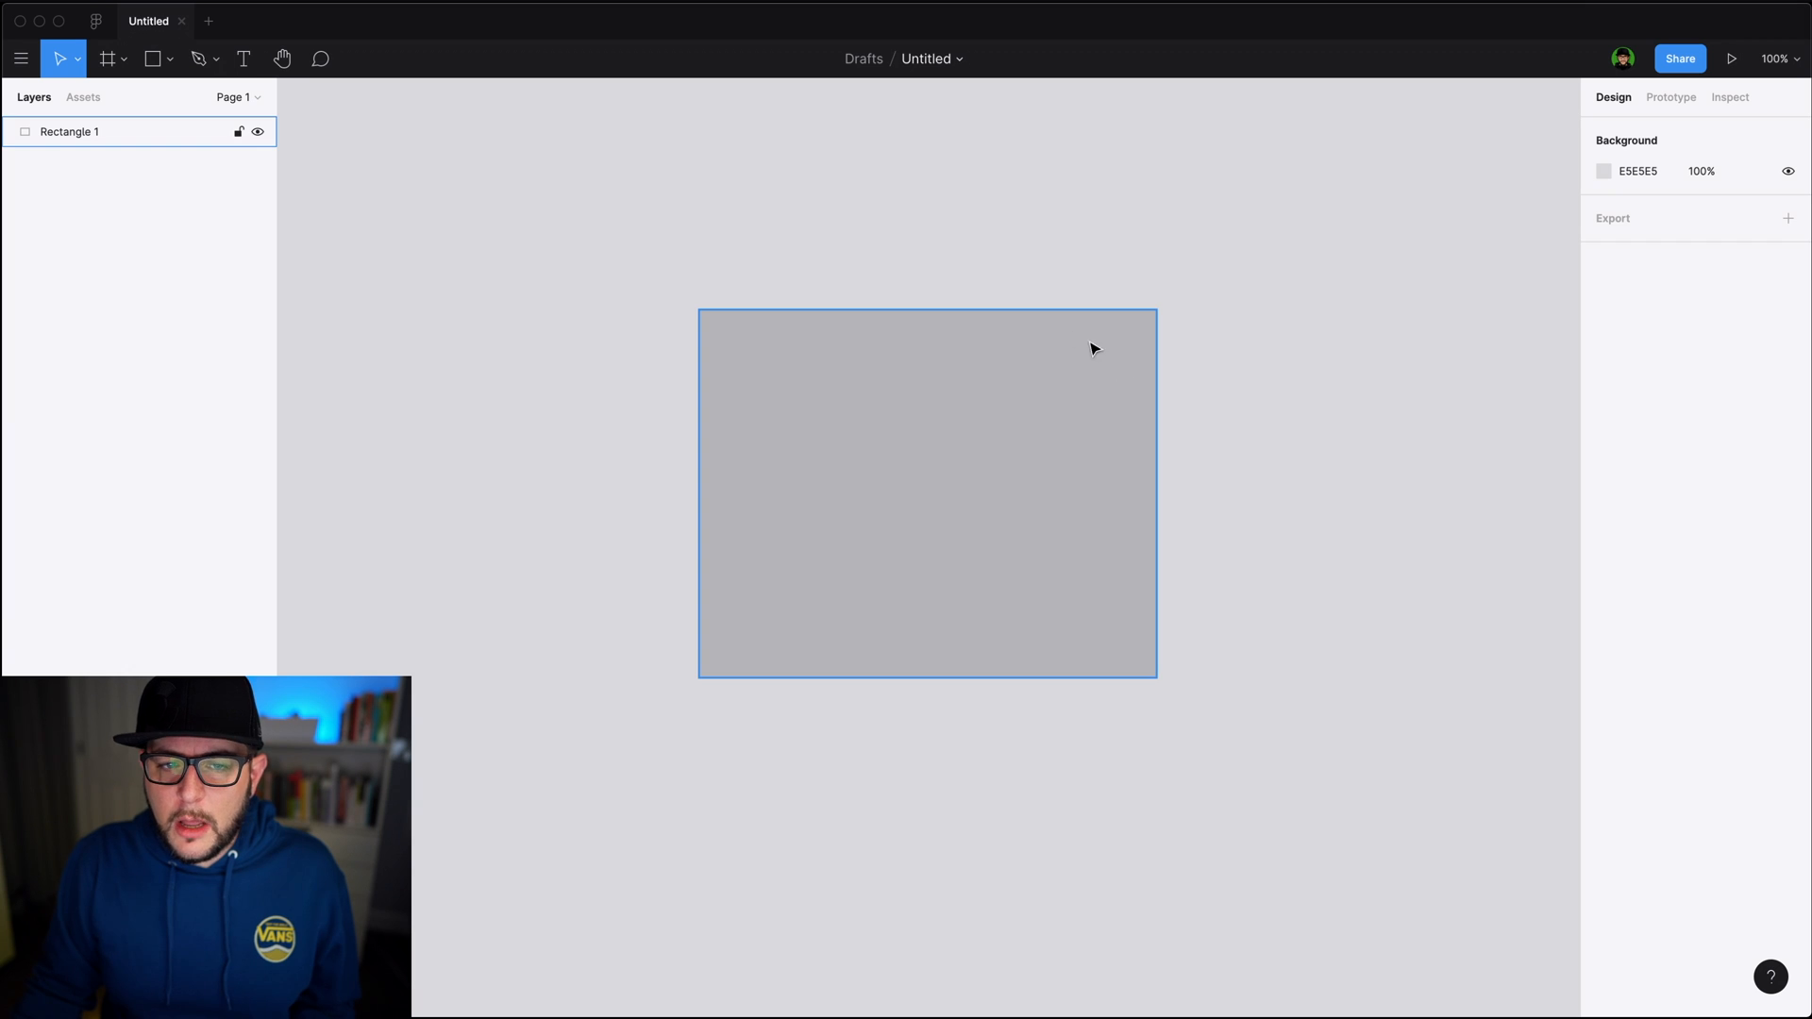
{"action": "mouse_move", "coordinate": [841, 444]}
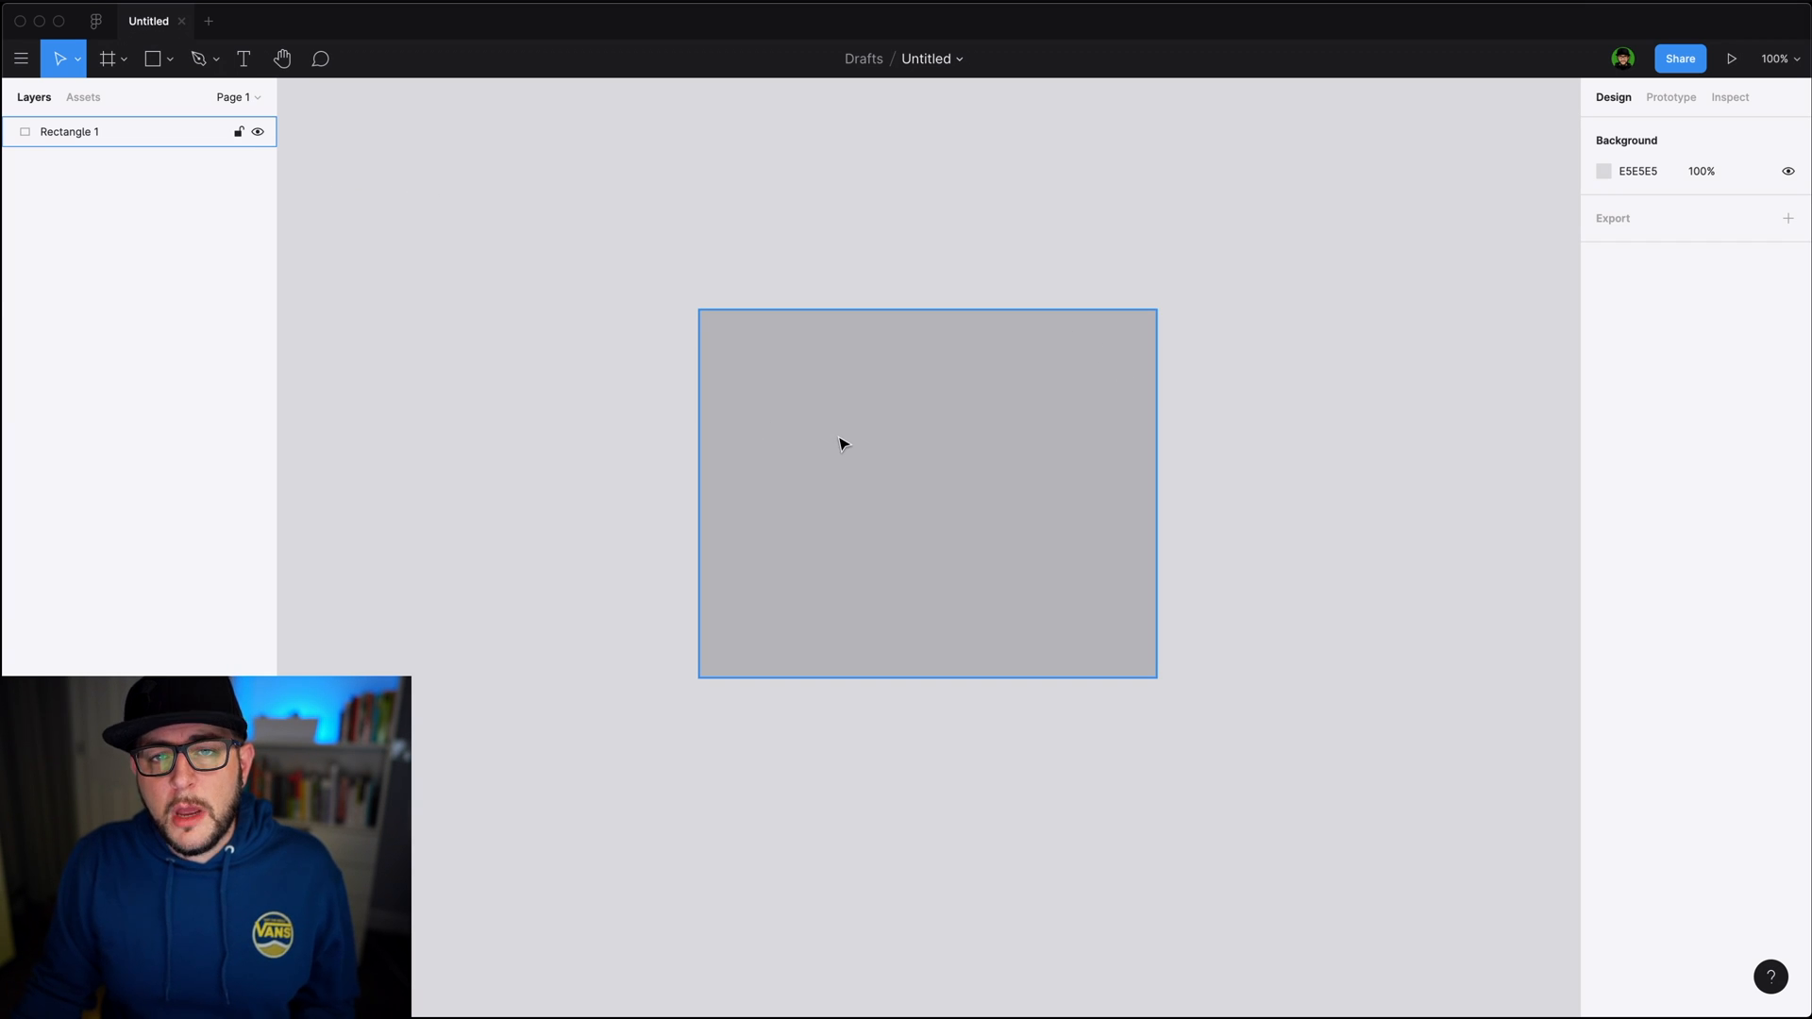
{"action": "mouse_move", "coordinate": [924, 407]}
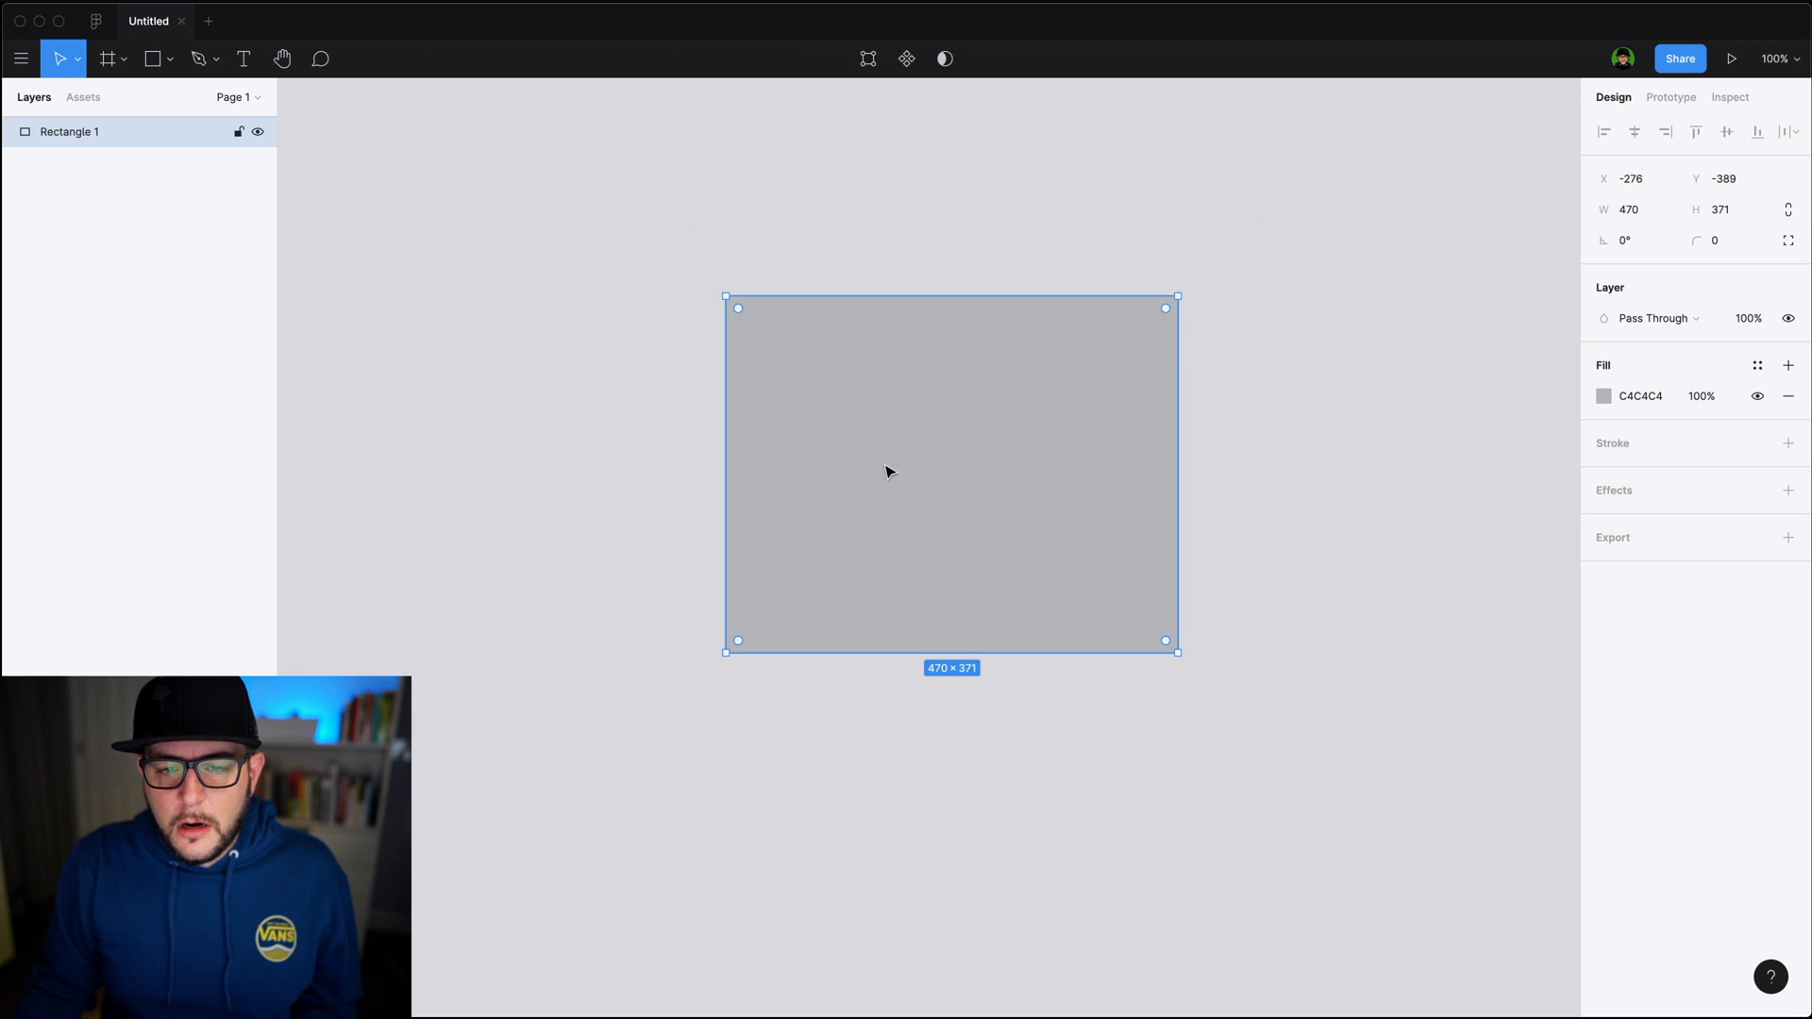
{"action": "mouse_move", "coordinate": [1095, 485]}
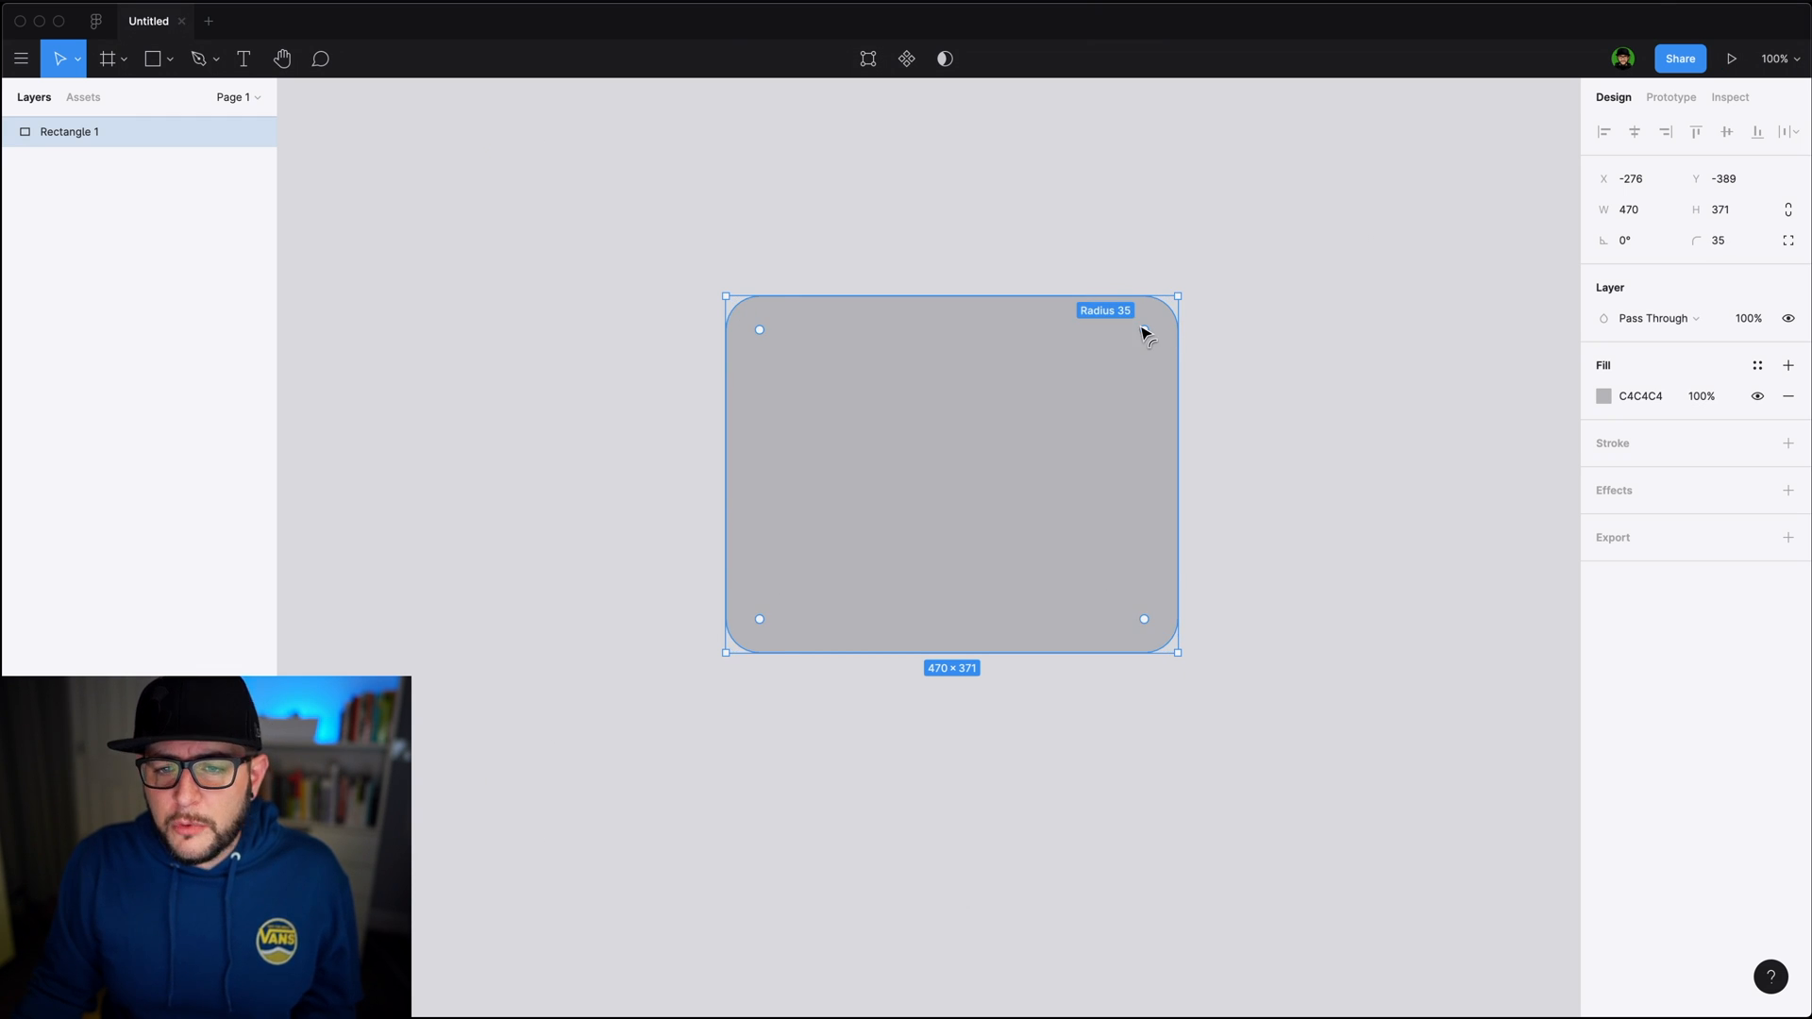
Drag Rectangle 1's corner handle inward to a corner radius of 32
{"action": "left_click_drag", "start_coordinate": [759, 330], "coordinate": [747, 318]}
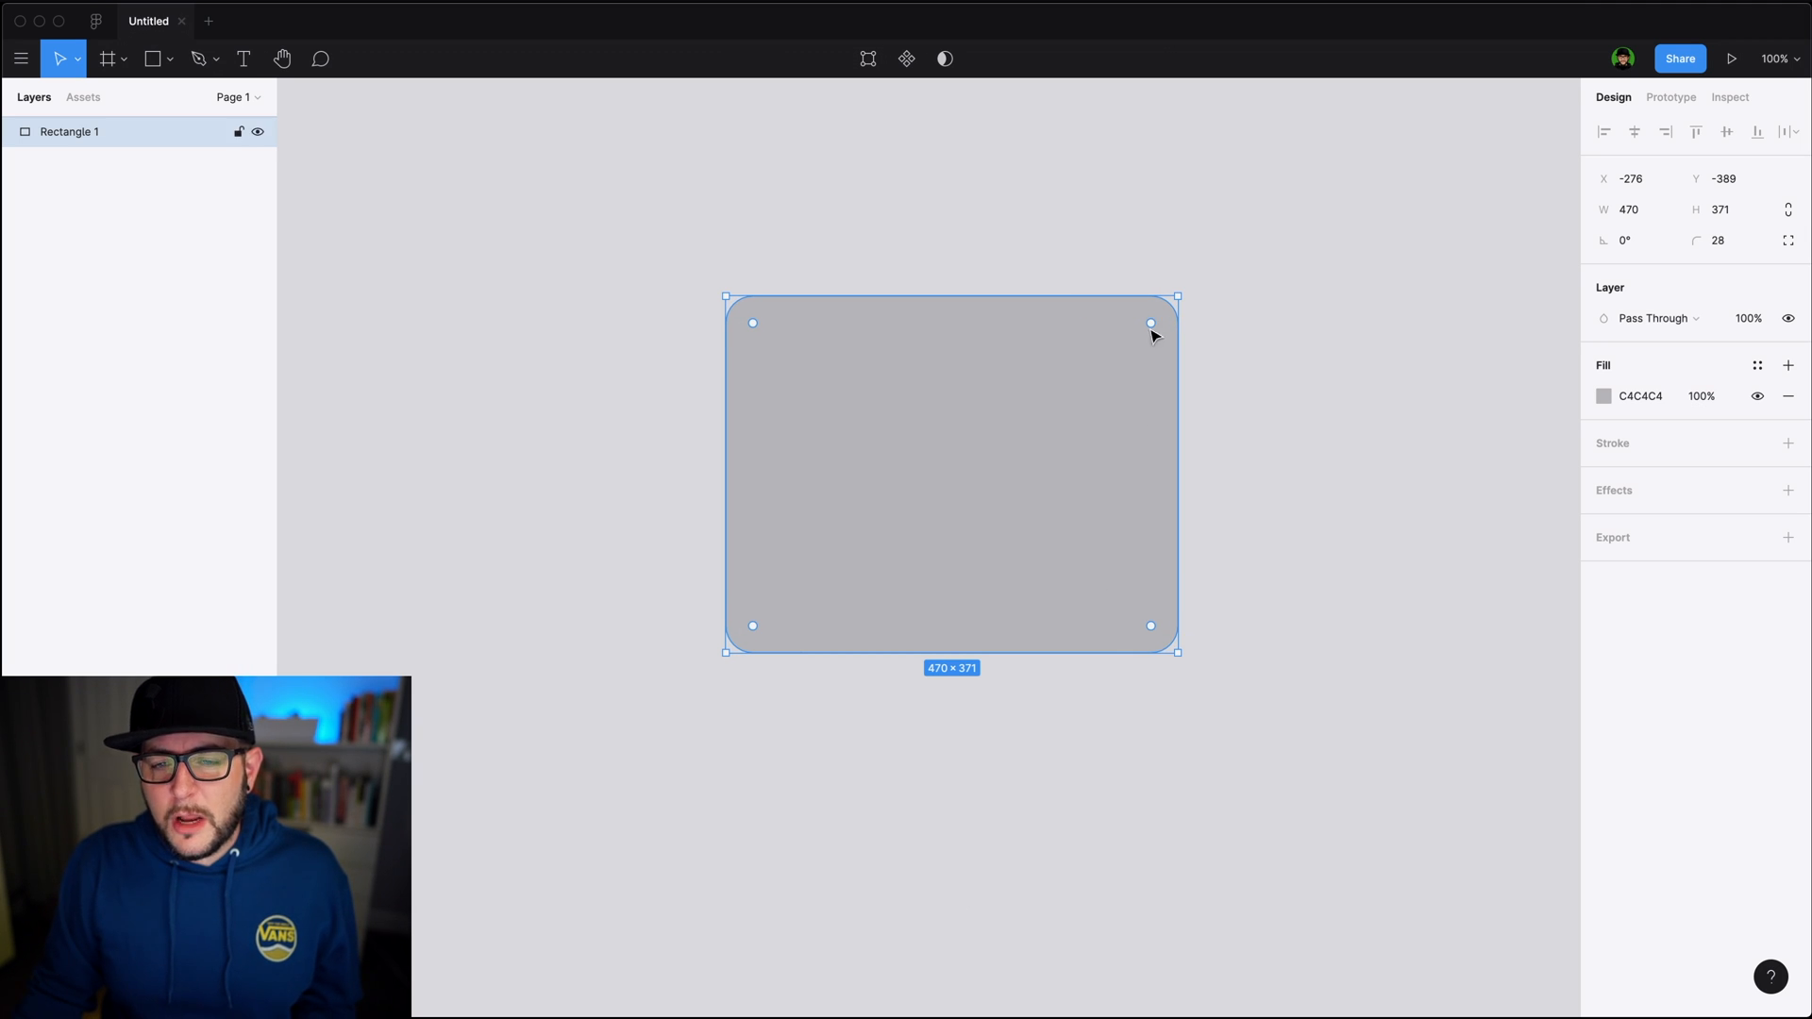
{"action": "key", "text": "option"}
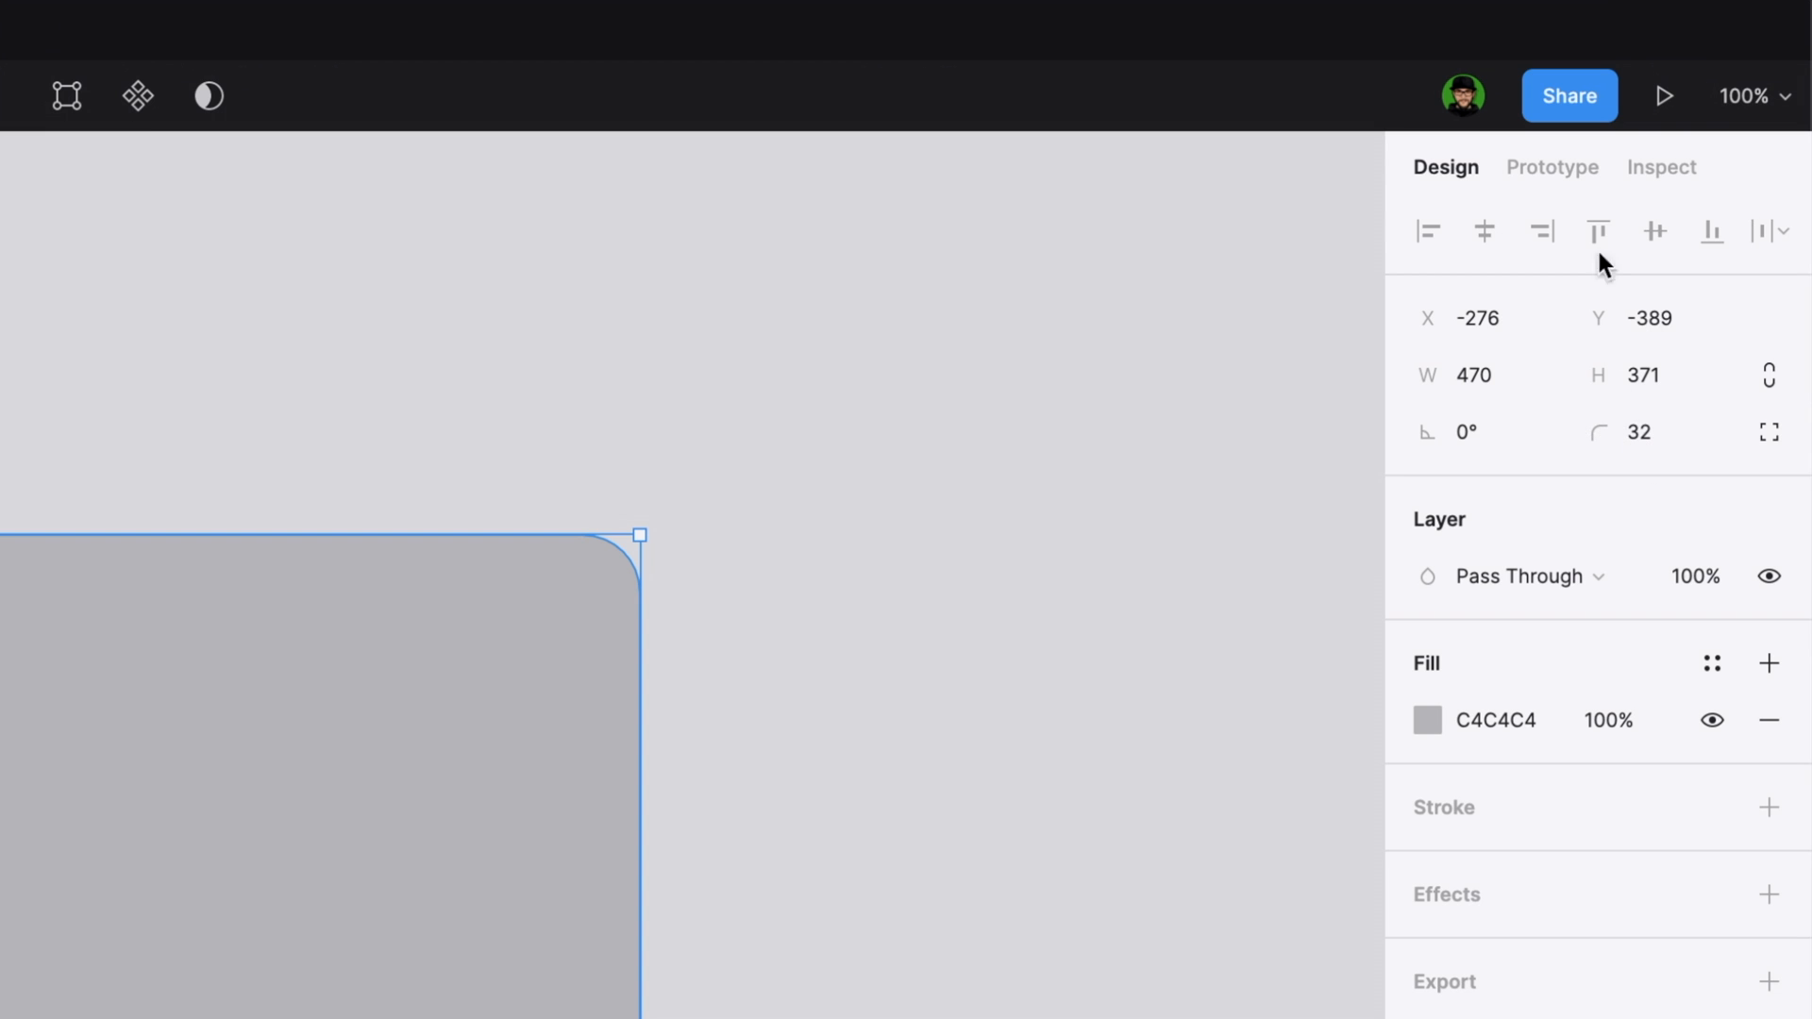
Resize Rectangle 1 numerically to 934 × 359
{"action": "left_click", "coordinate": [1647, 431]}
{"action": "type", "text": "100"}
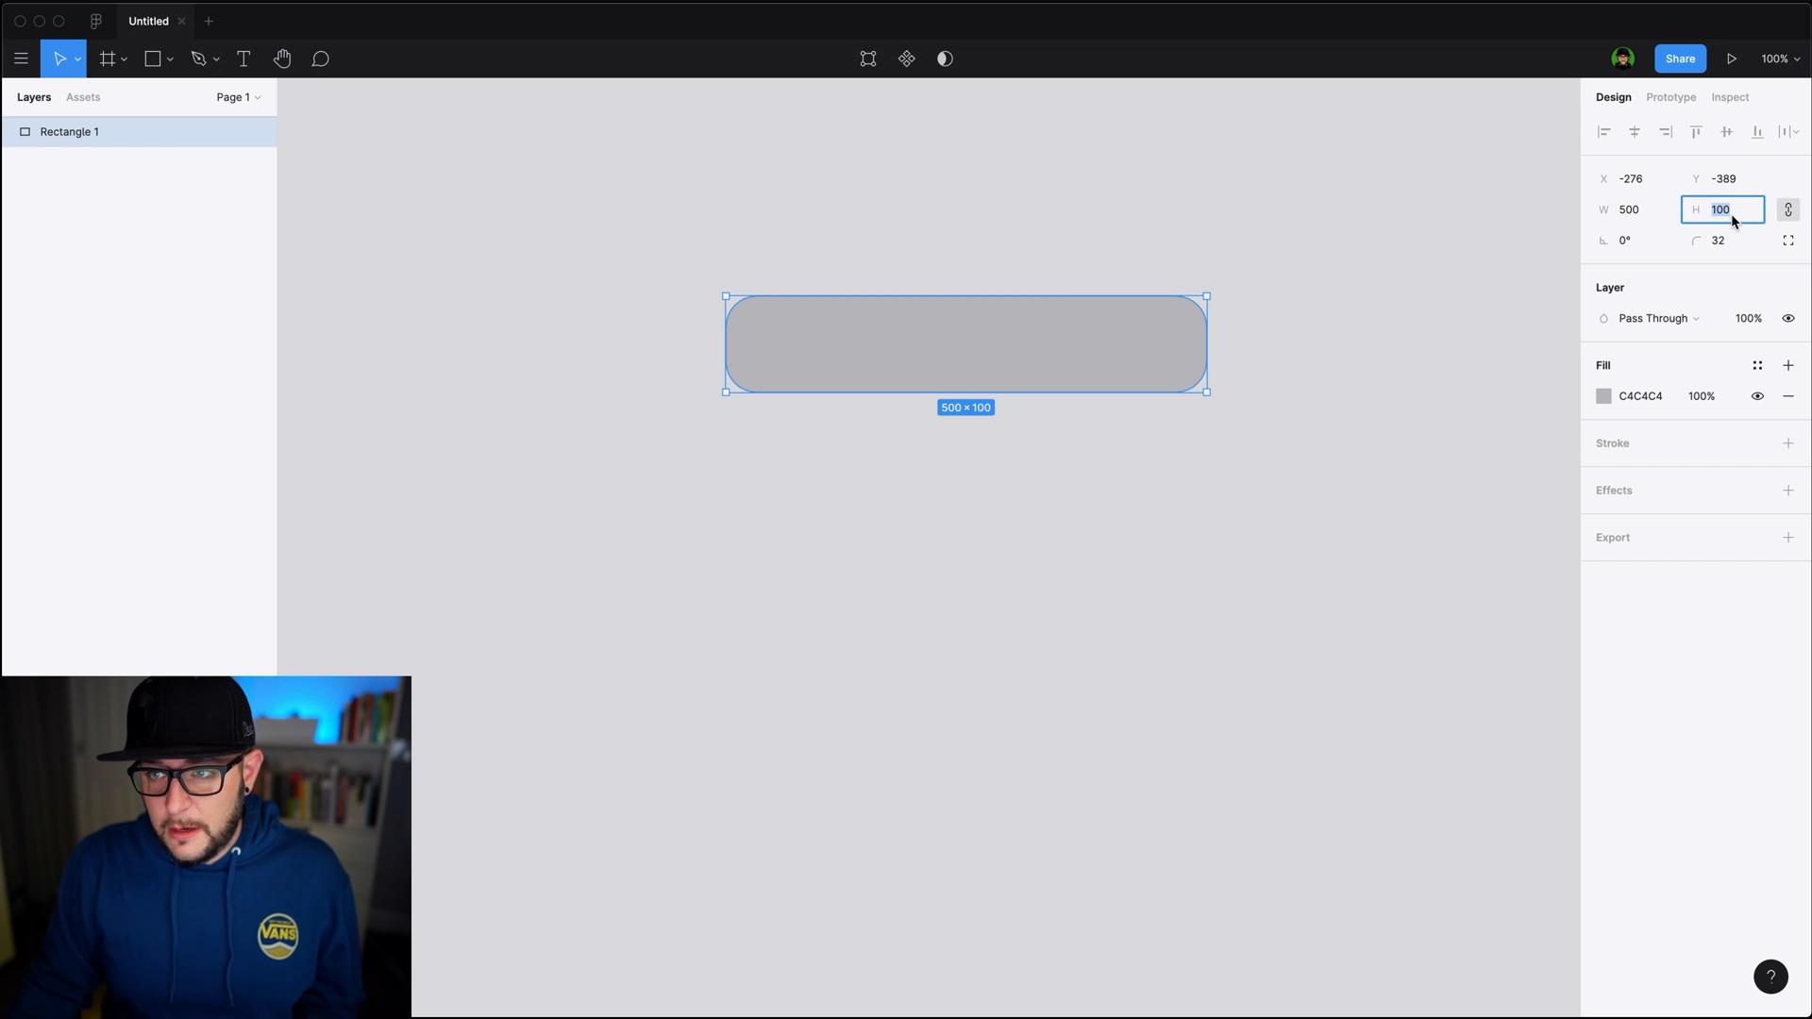
{"action": "key", "text": "enter"}
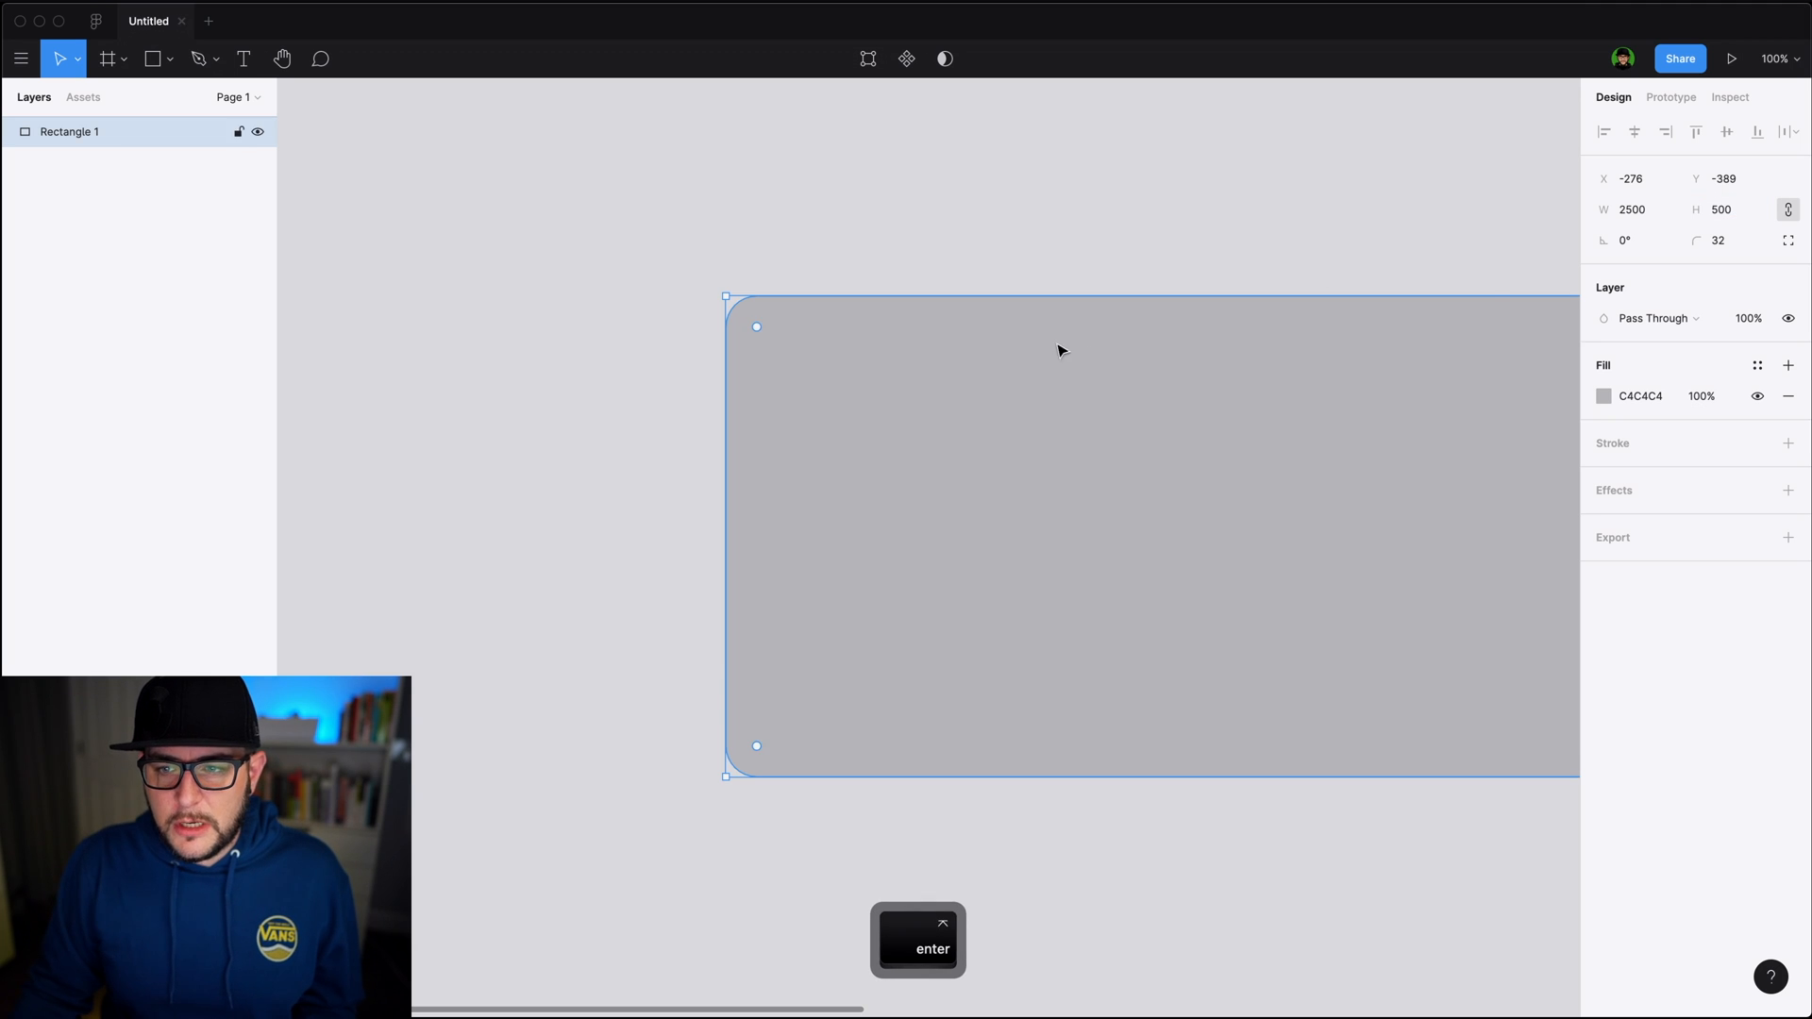
{"action": "key", "text": "space"}
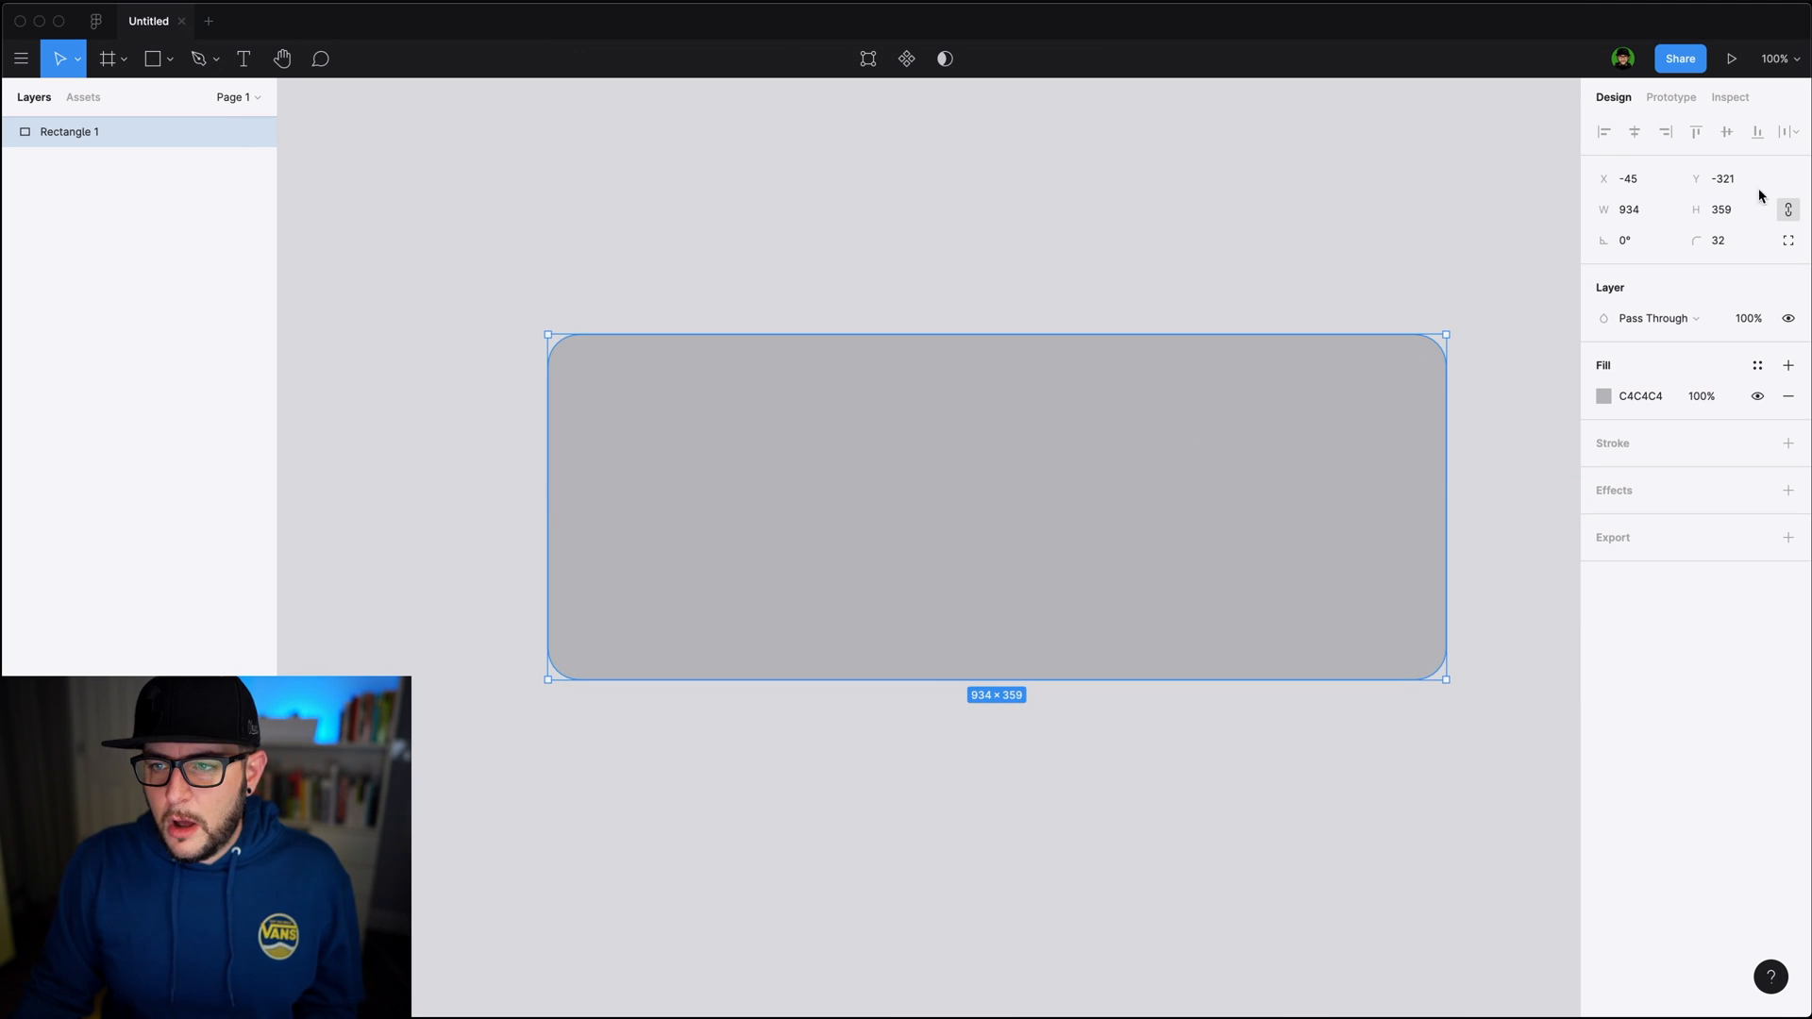
Set Rectangle 1's corner radius to 50, undoing a stray rotation edit
{"action": "key", "text": "enter"}
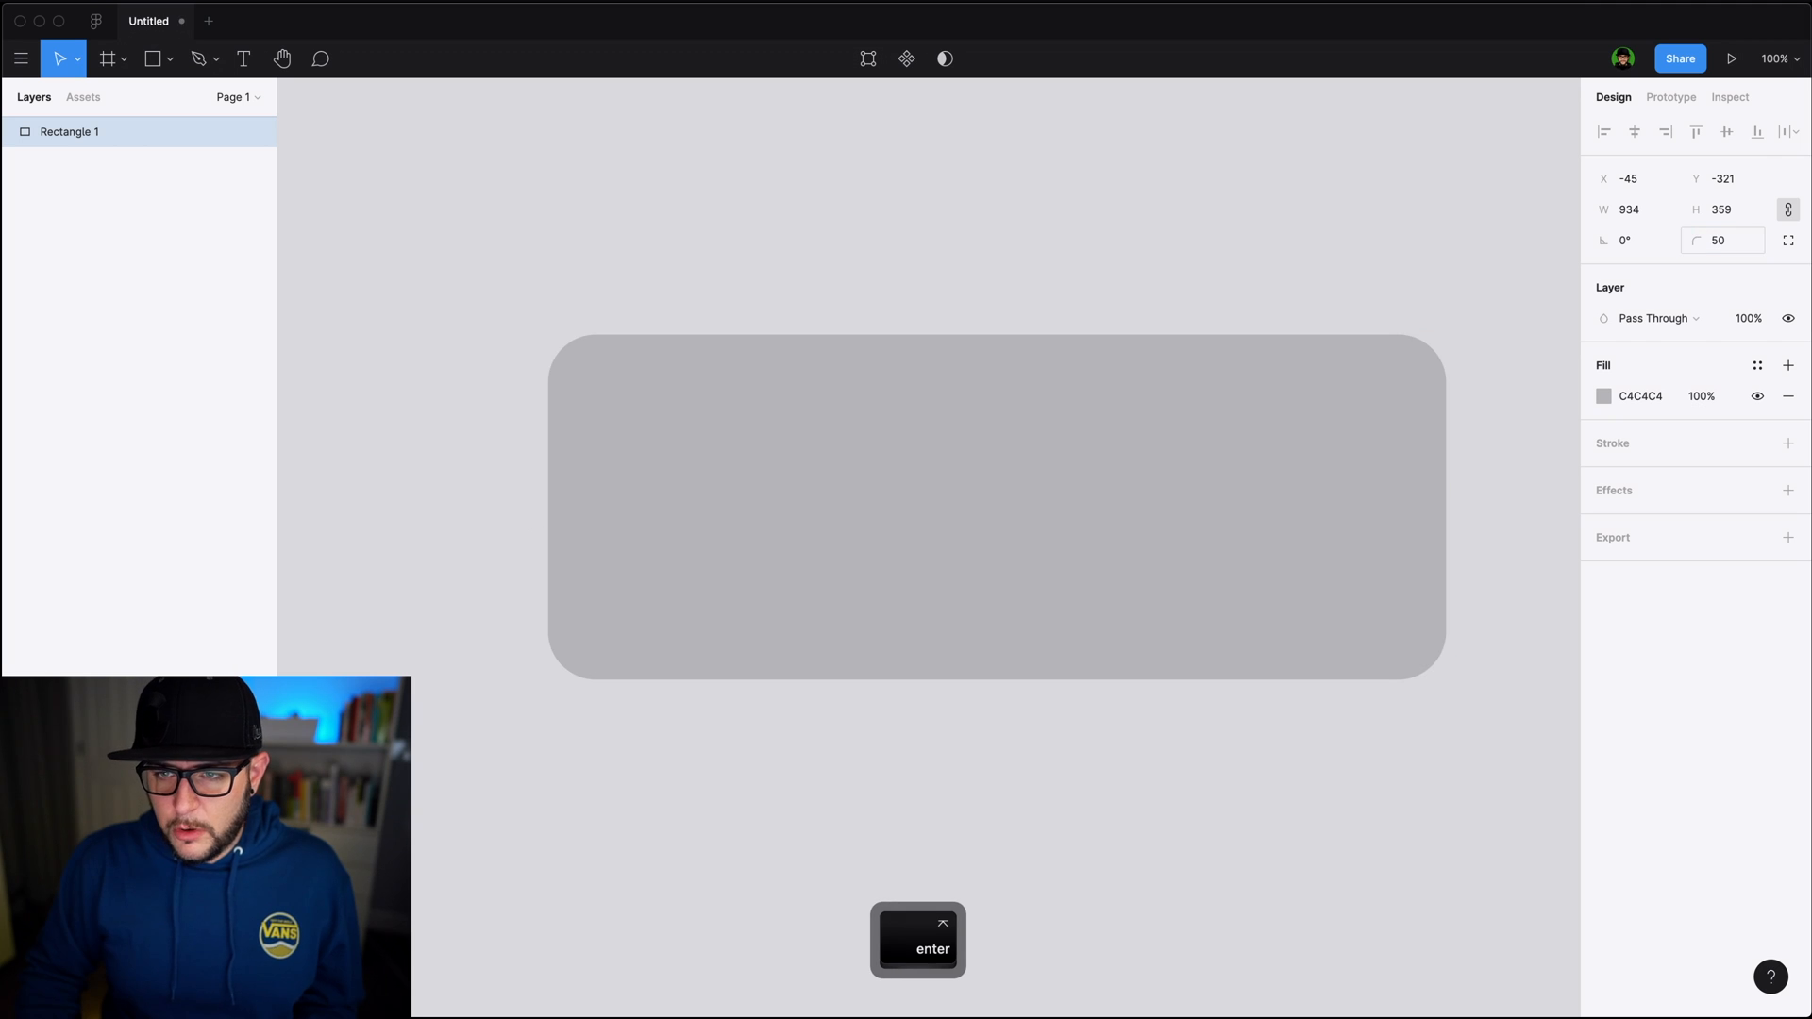
{"action": "key", "text": "enter"}
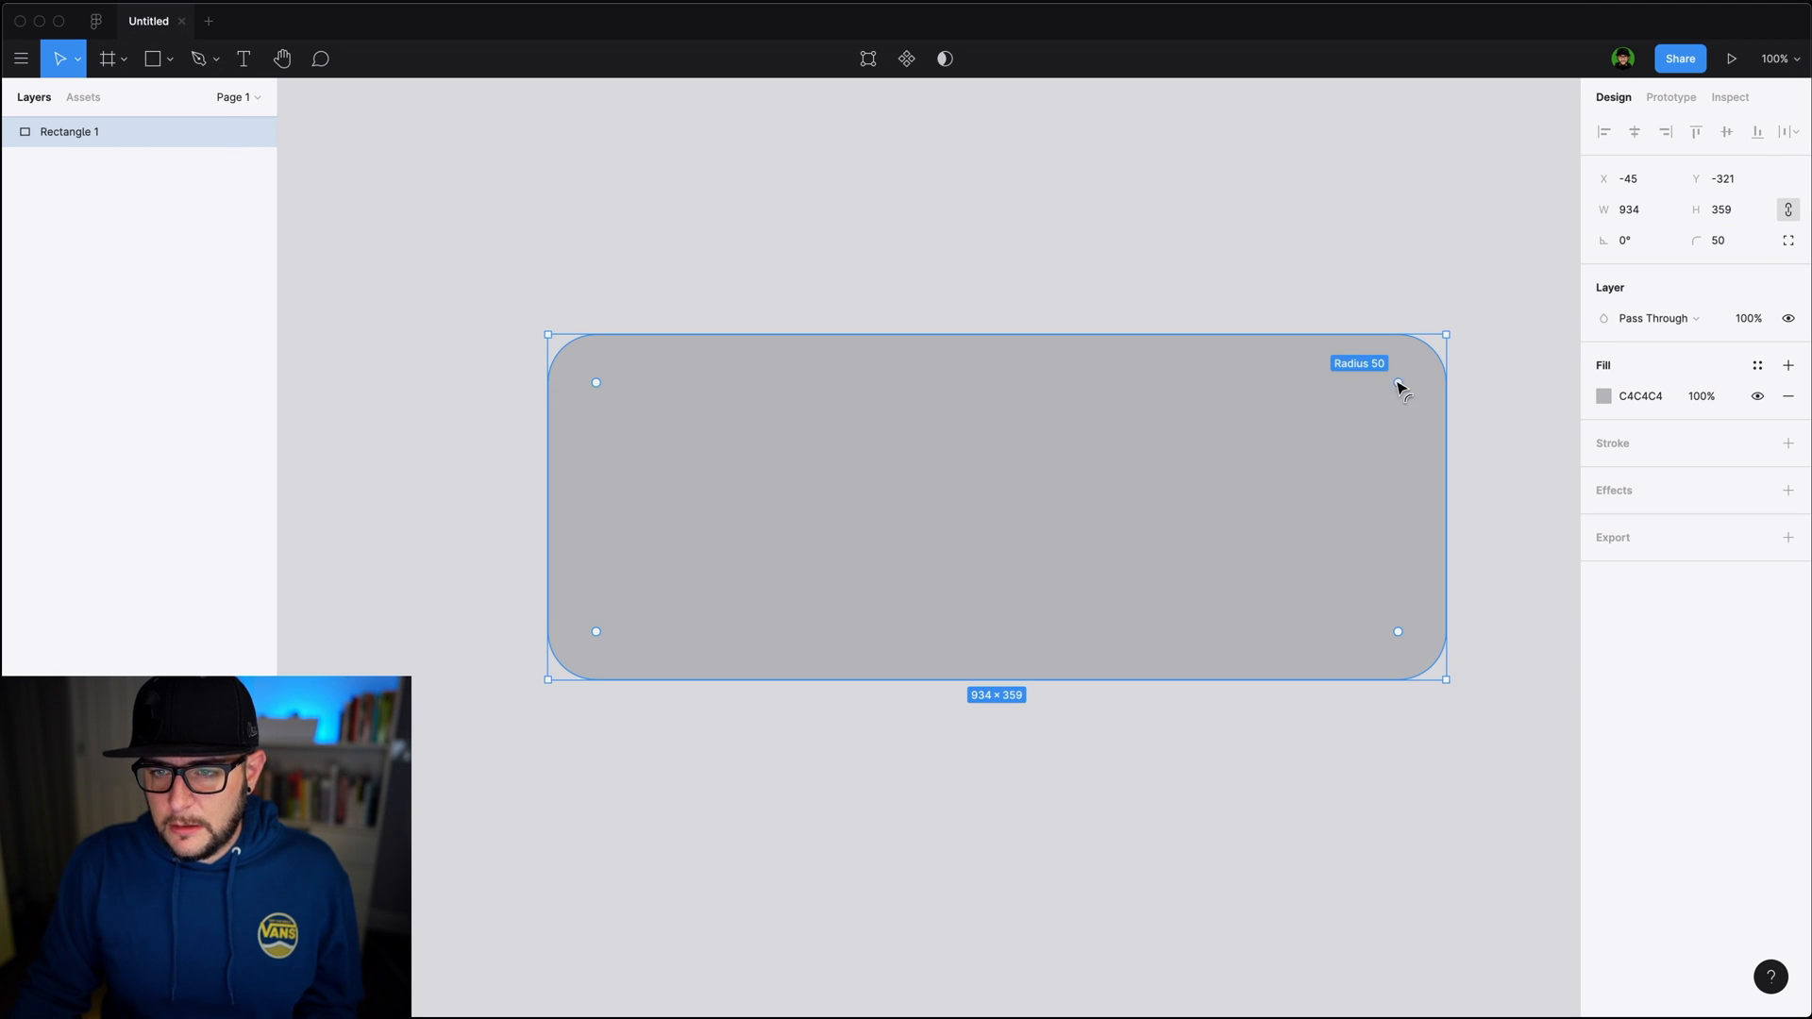
{"action": "left_click", "coordinate": [1629, 238]}
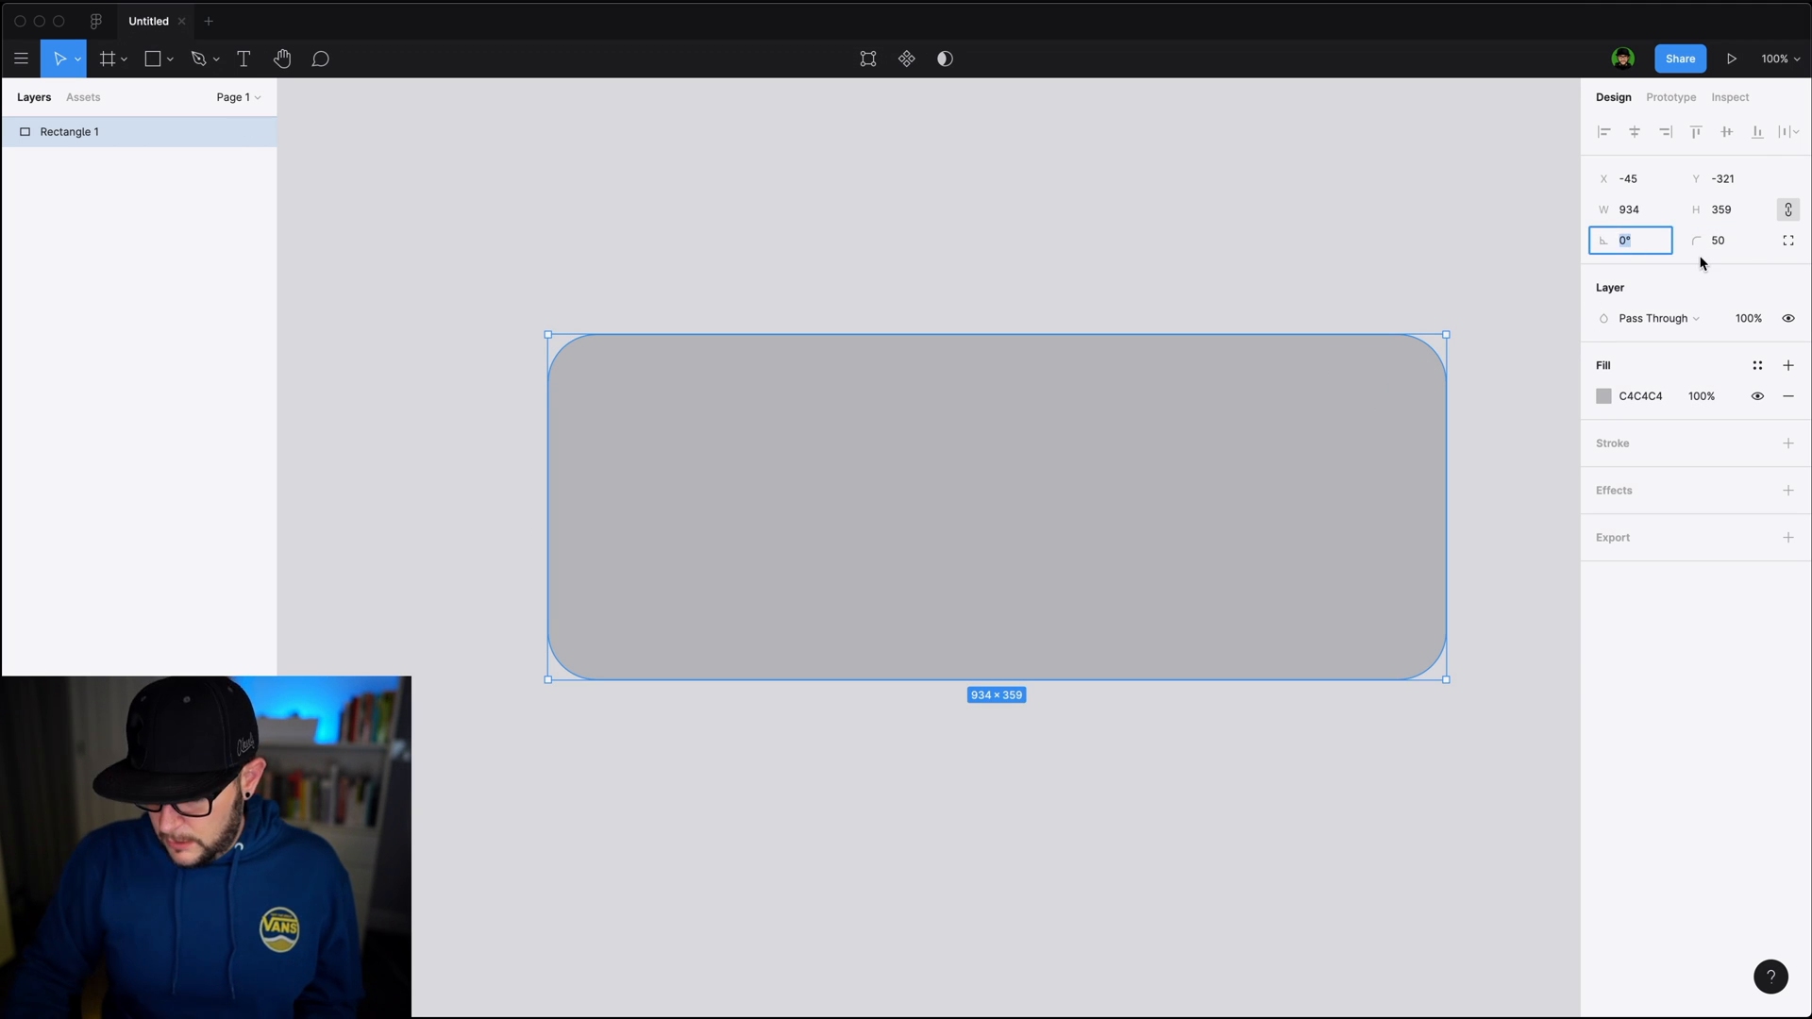
{"action": "key", "text": "cmd+z"}
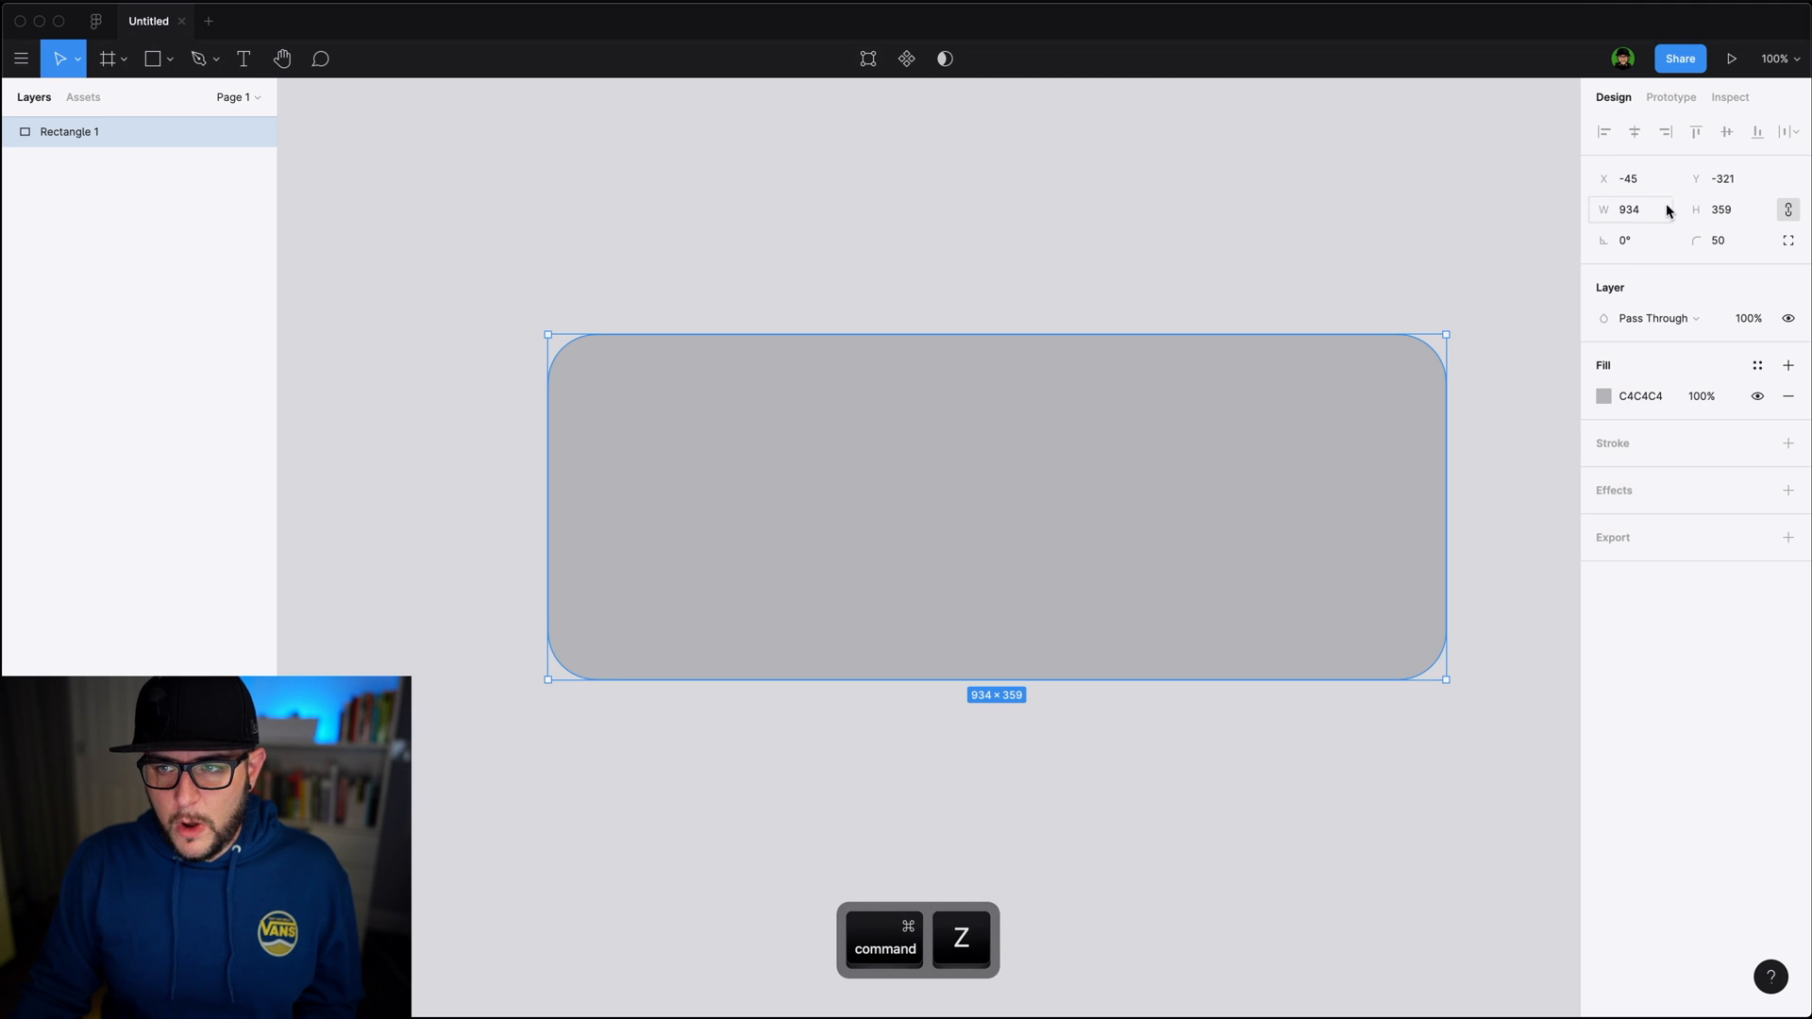
{"action": "mouse_move", "coordinate": [1787, 241]}
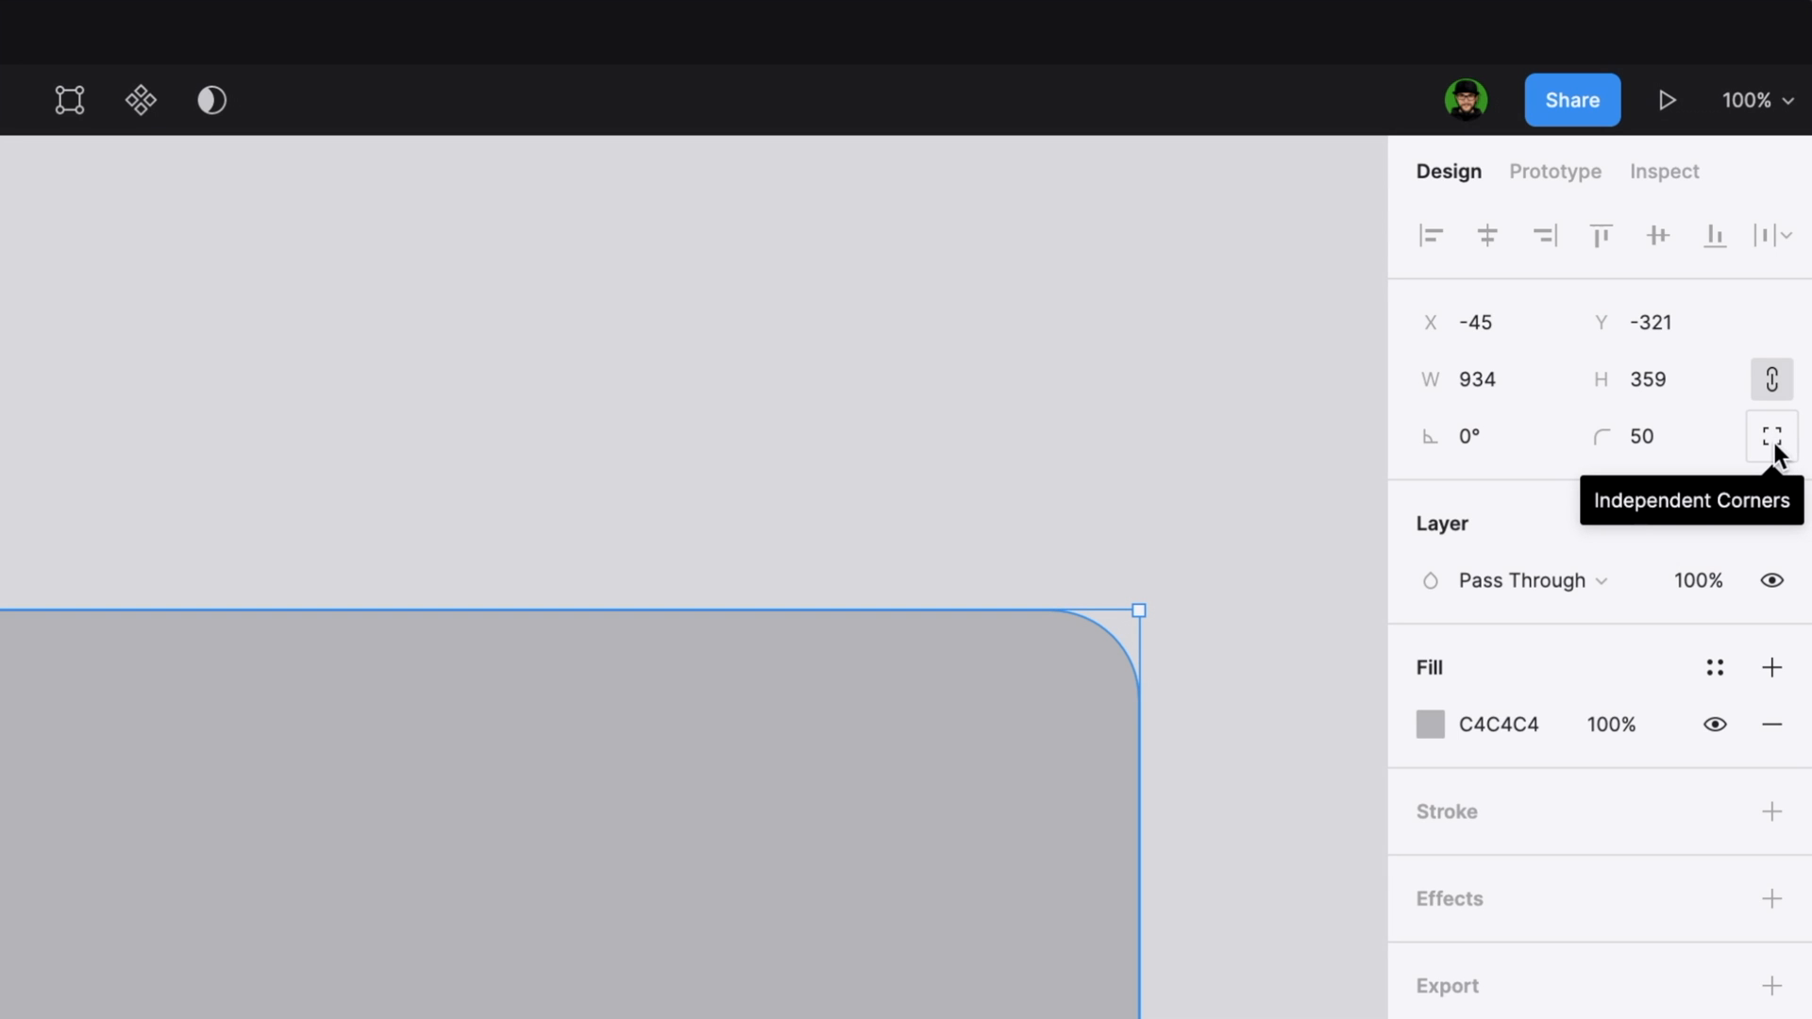
Use independent corners to set radii 25, 50, 0 and 50, then deselect
{"action": "left_click", "coordinate": [1769, 436]}
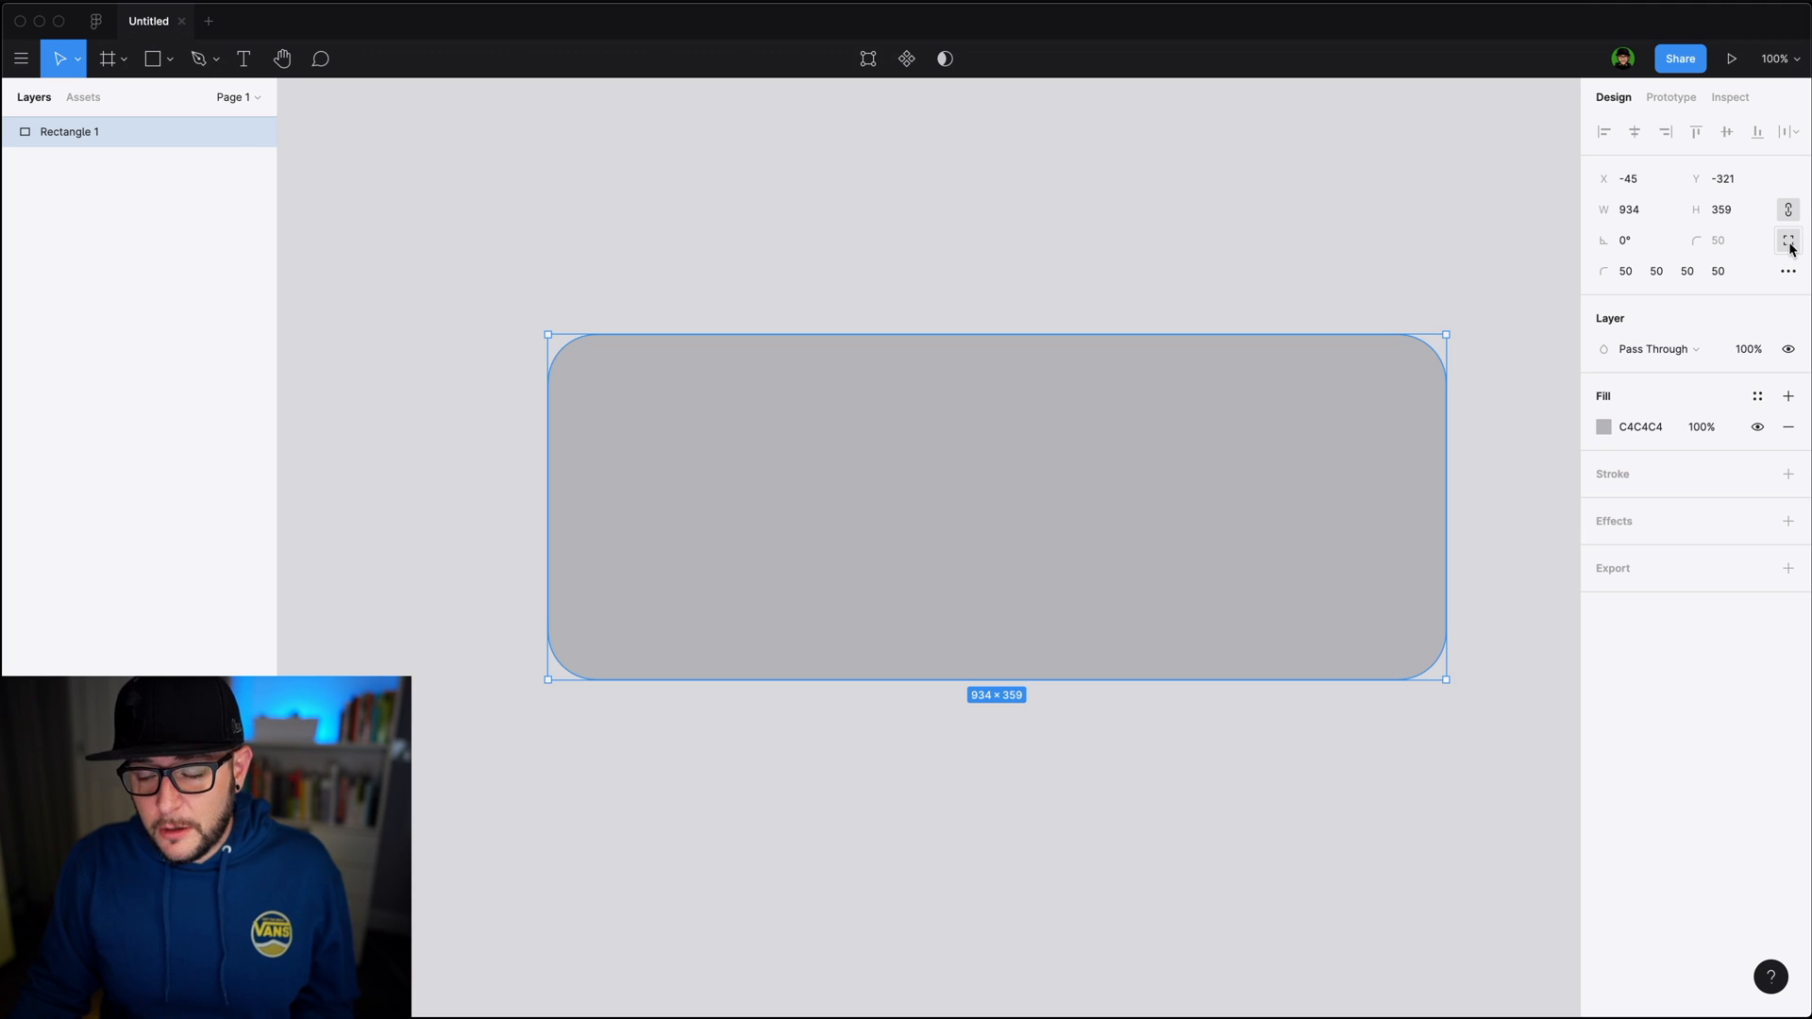
{"action": "left_click", "coordinate": [1625, 271]}
{"action": "type", "text": "25"}
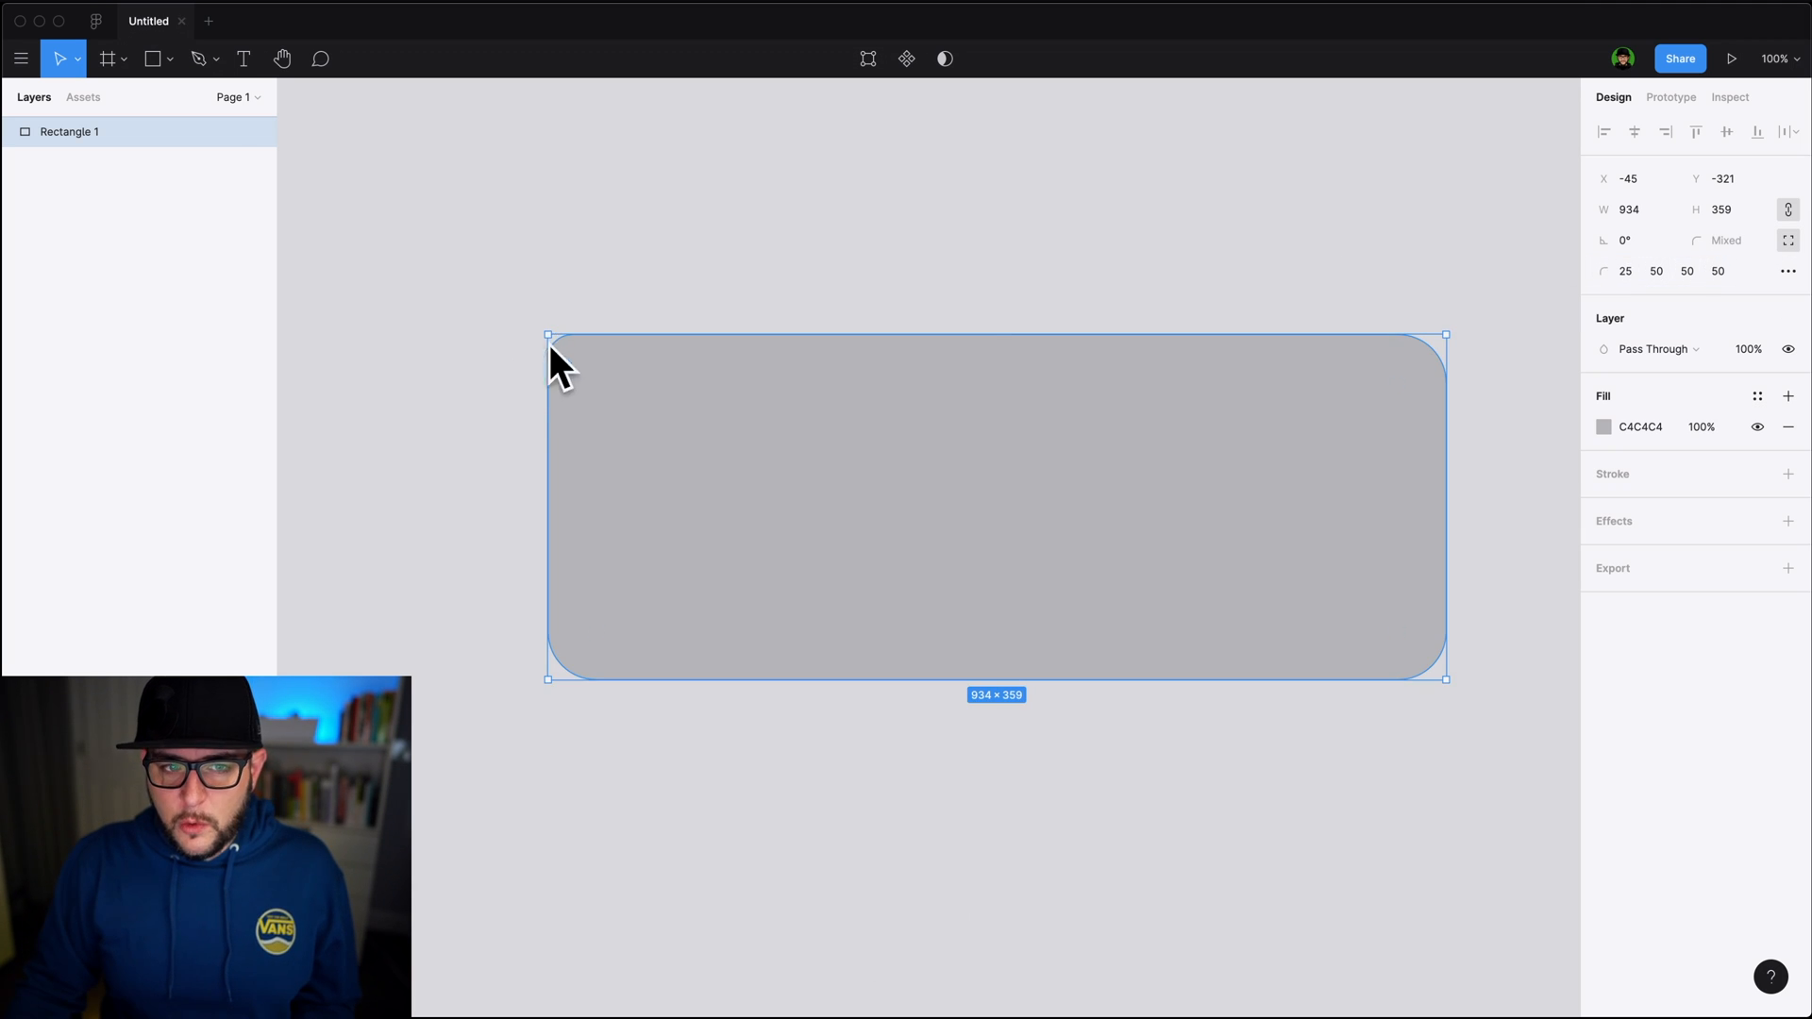
{"action": "left_click", "coordinate": [1687, 270]}
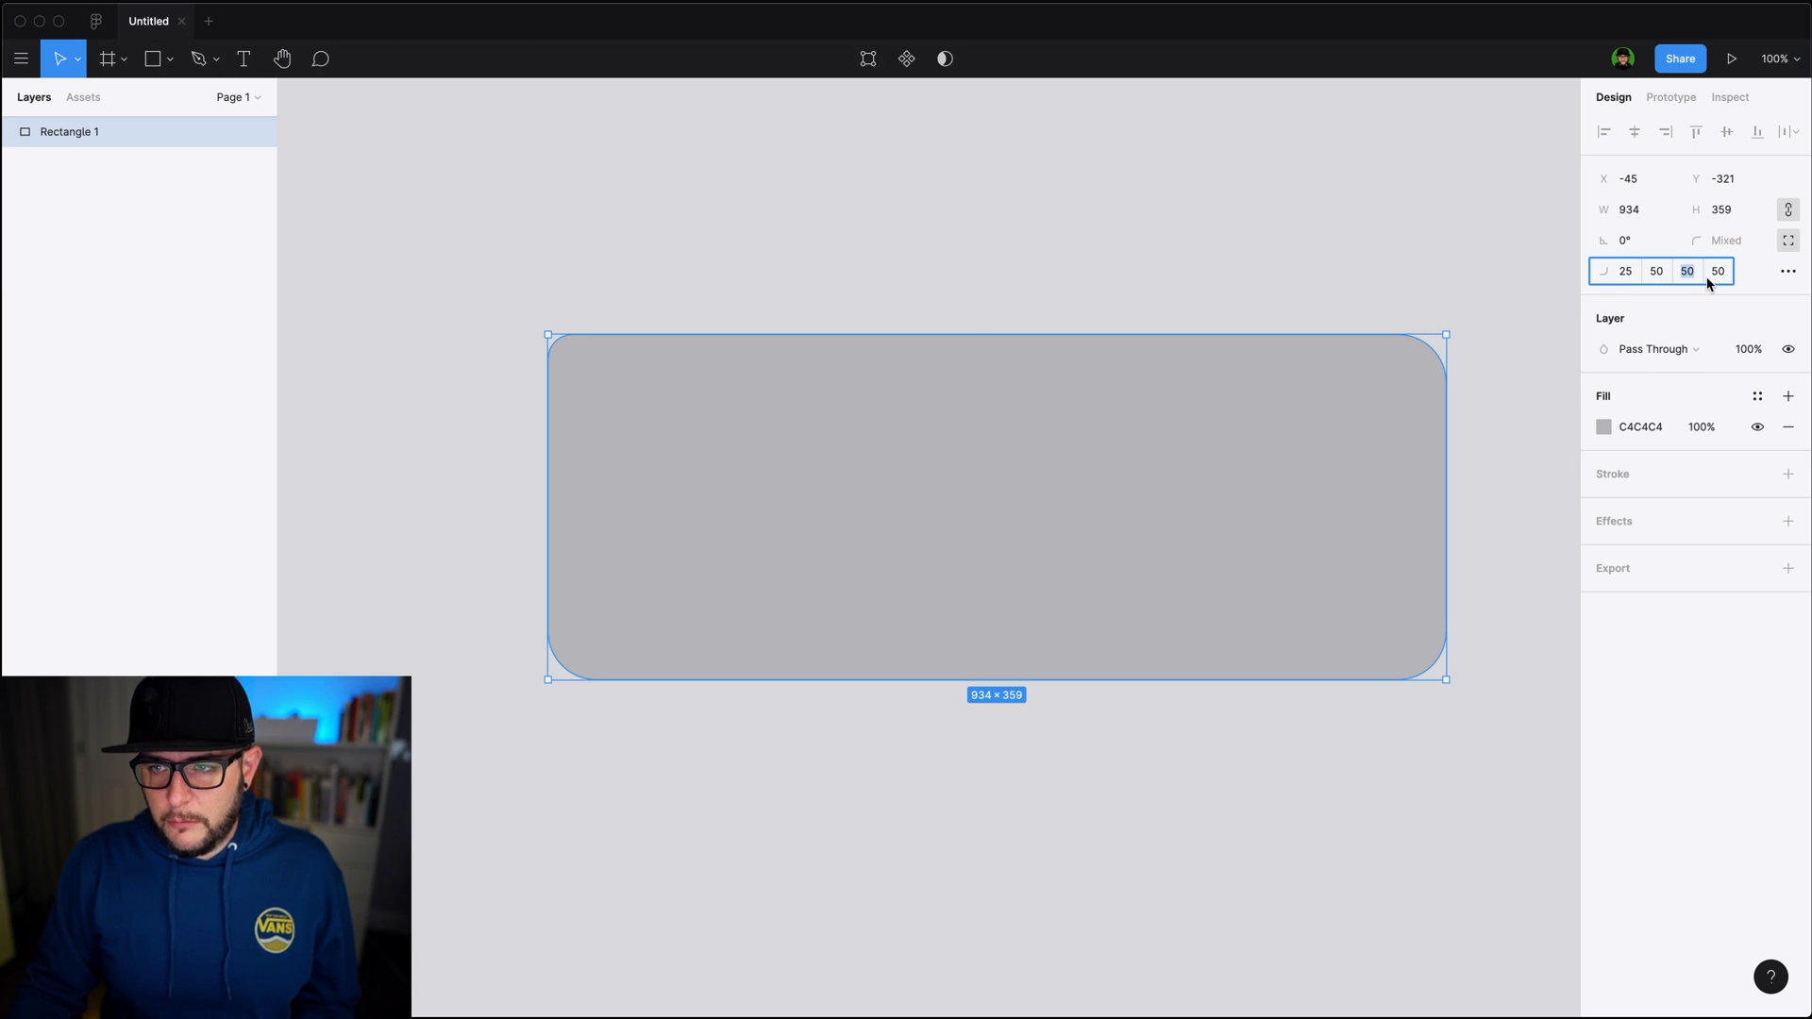
{"action": "left_click", "coordinate": [1468, 722]}
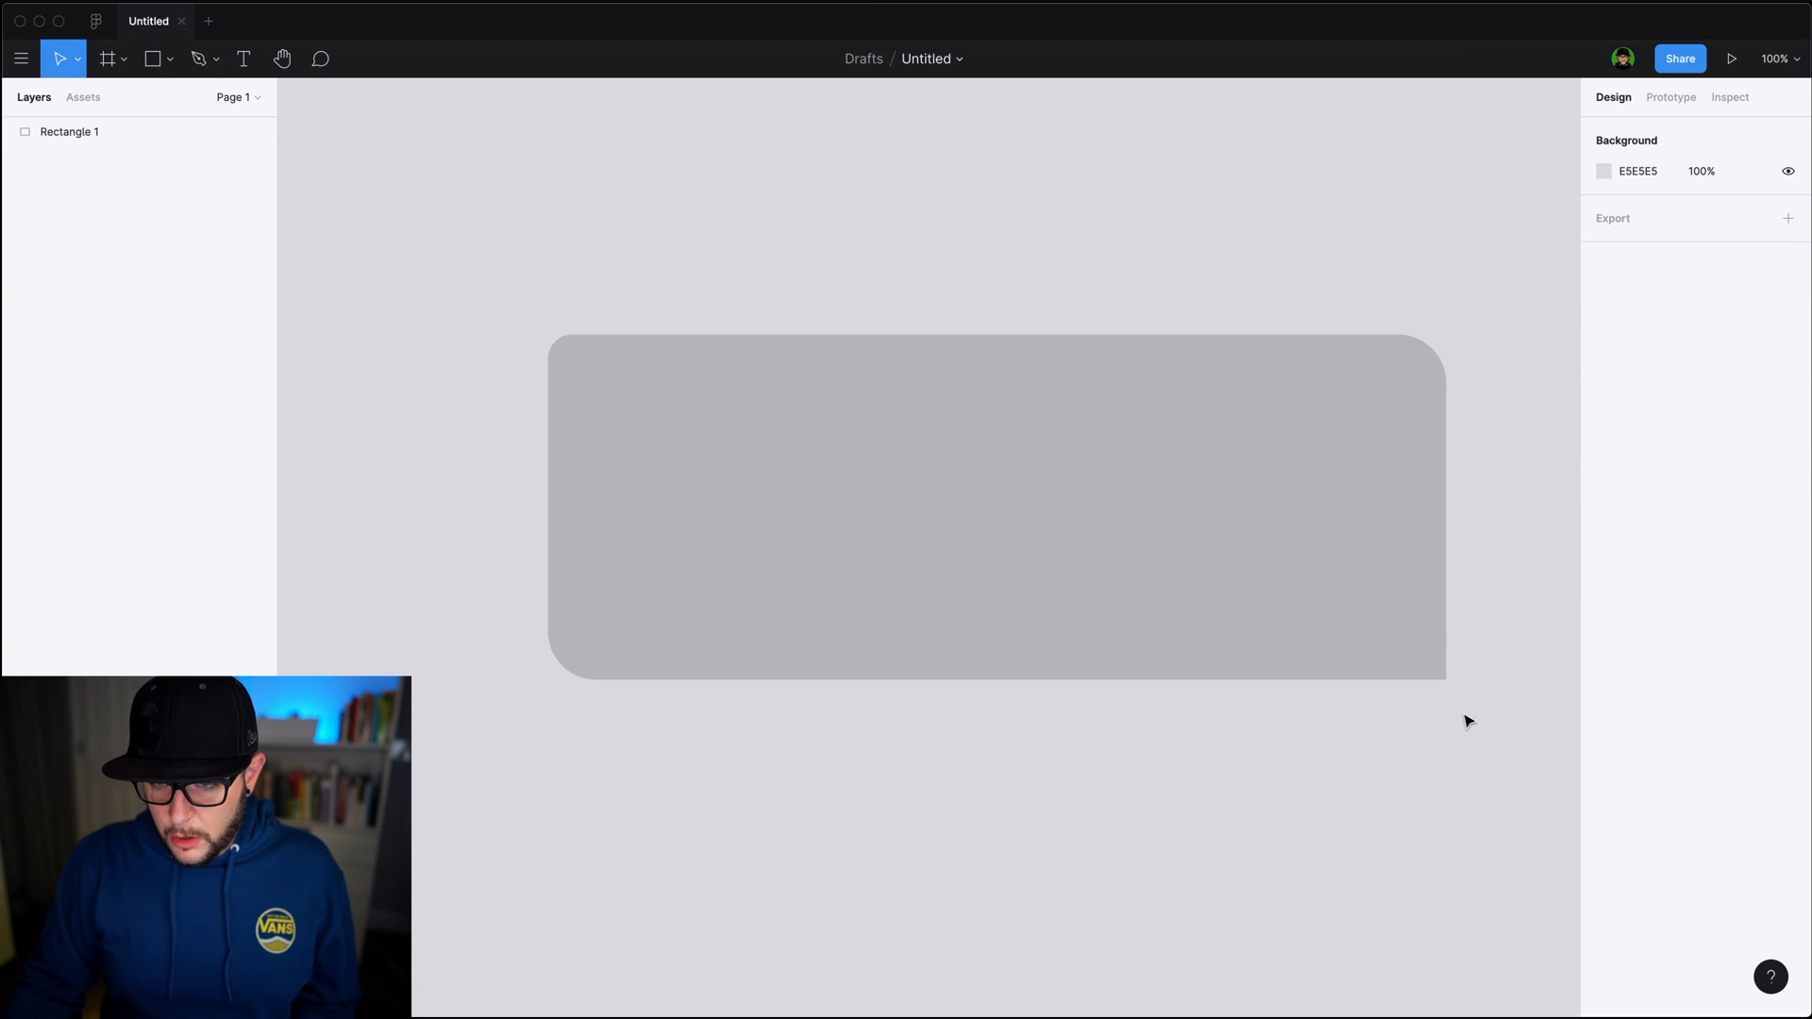
{"action": "mouse_move", "coordinate": [1543, 654]}
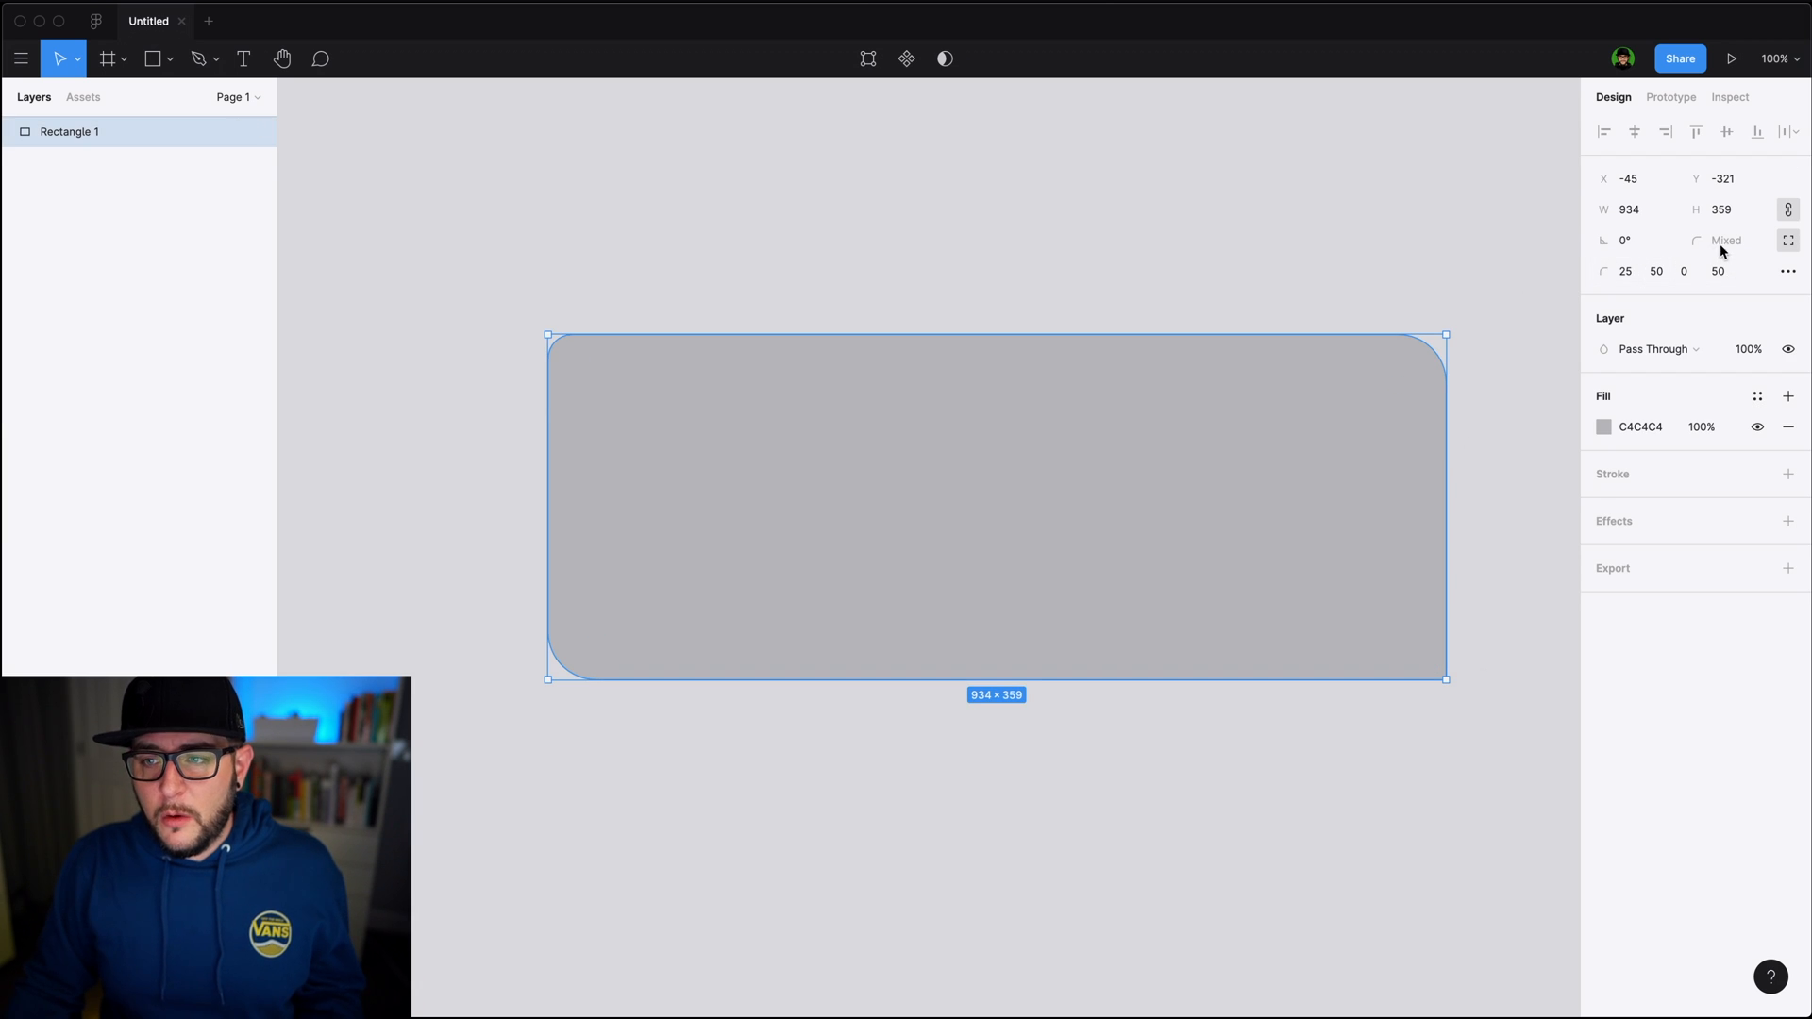
{"action": "mouse_move", "coordinate": [1762, 268]}
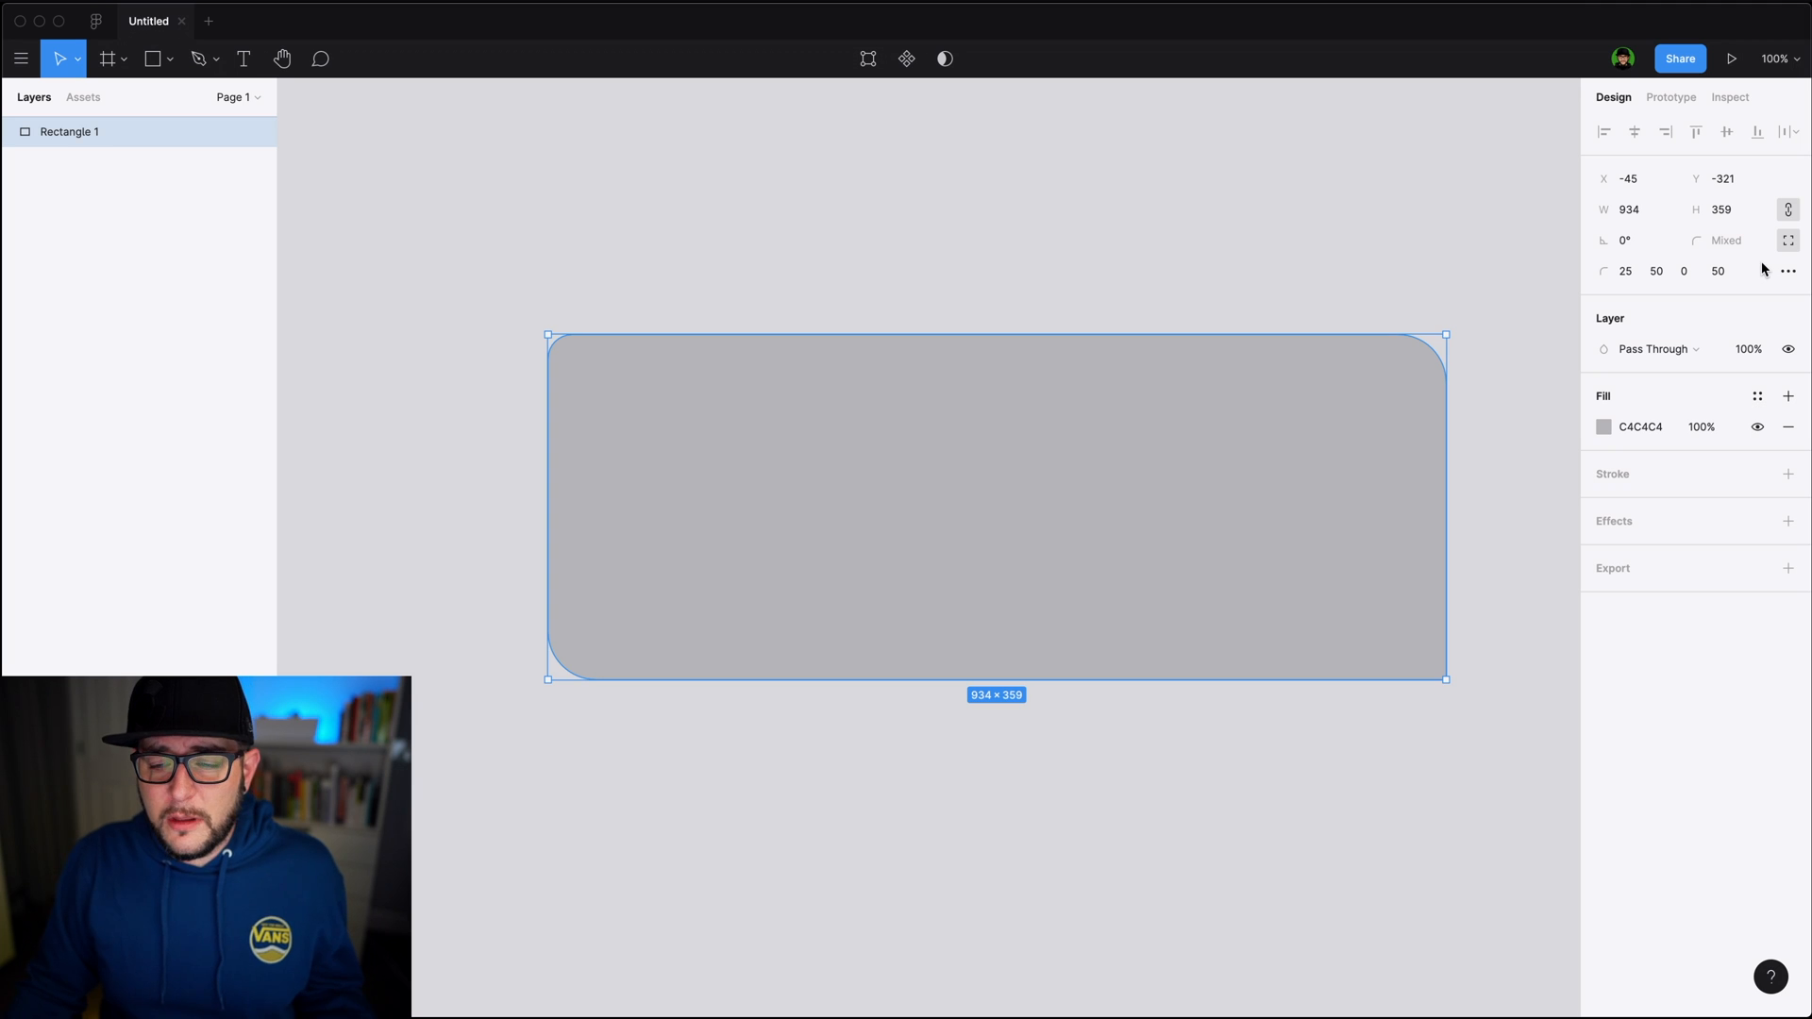
{"action": "mouse_move", "coordinate": [1399, 749]}
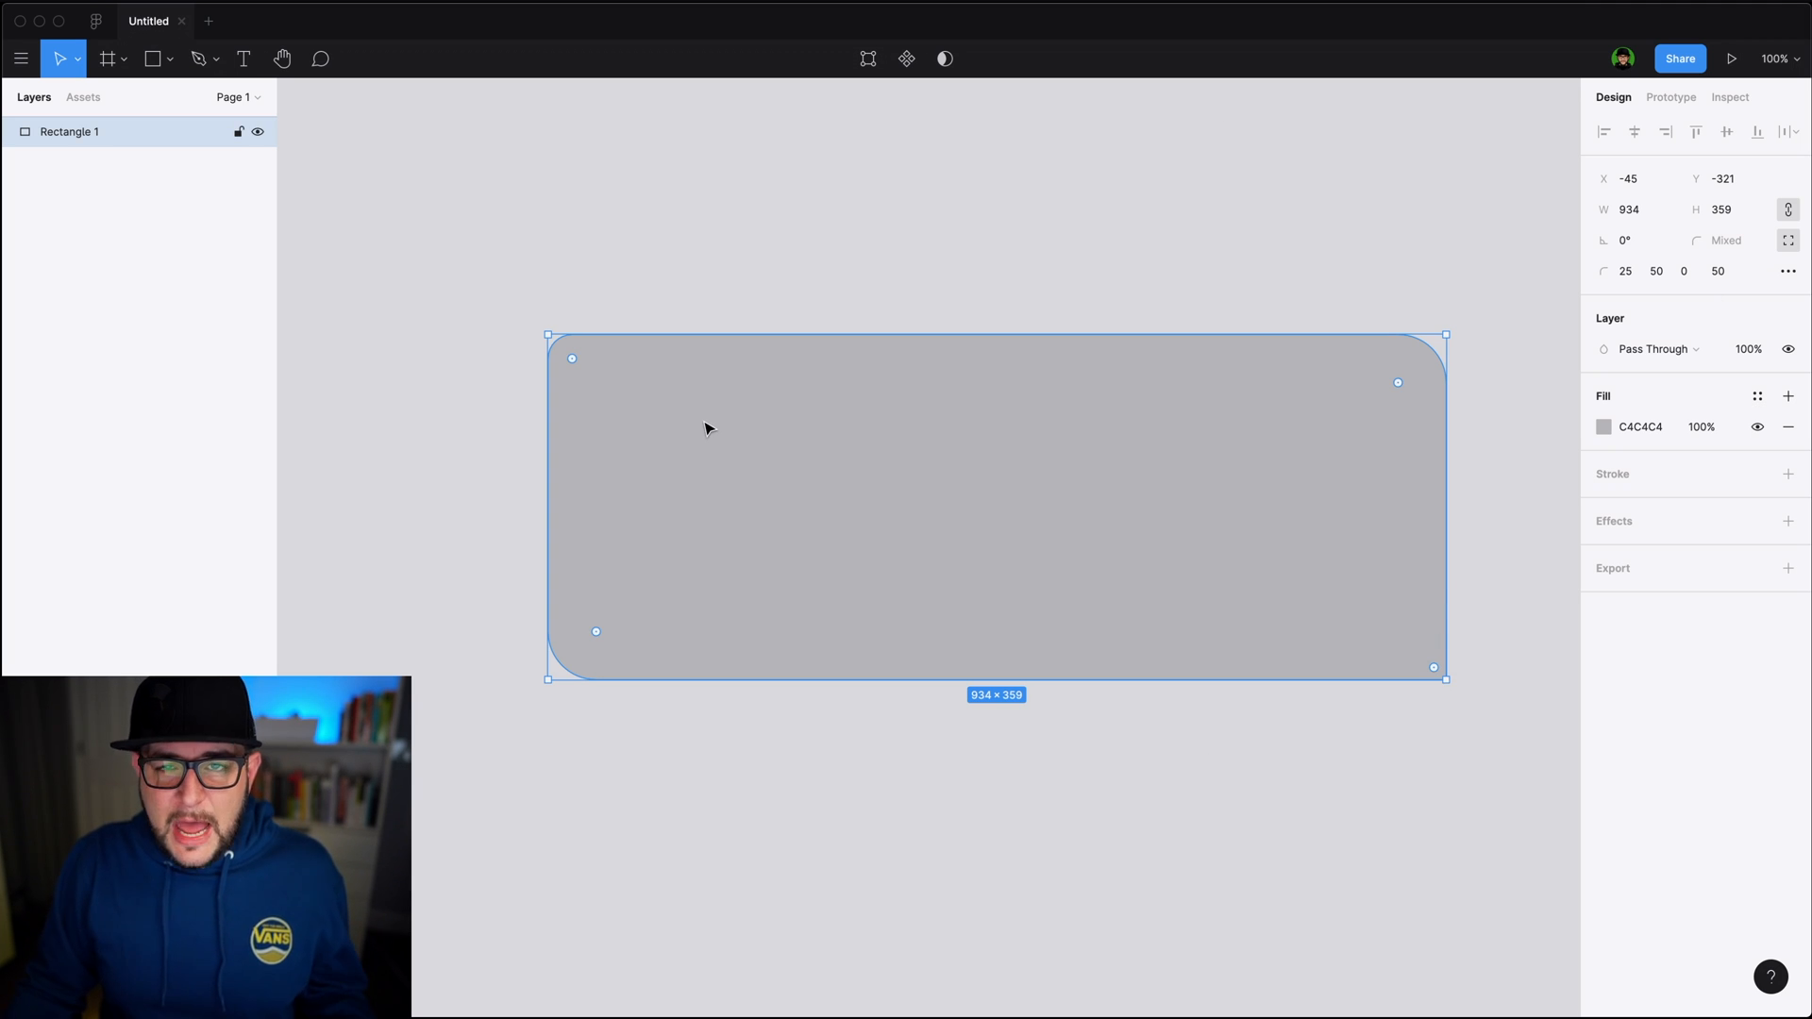
{"action": "mouse_move", "coordinate": [902, 350]}
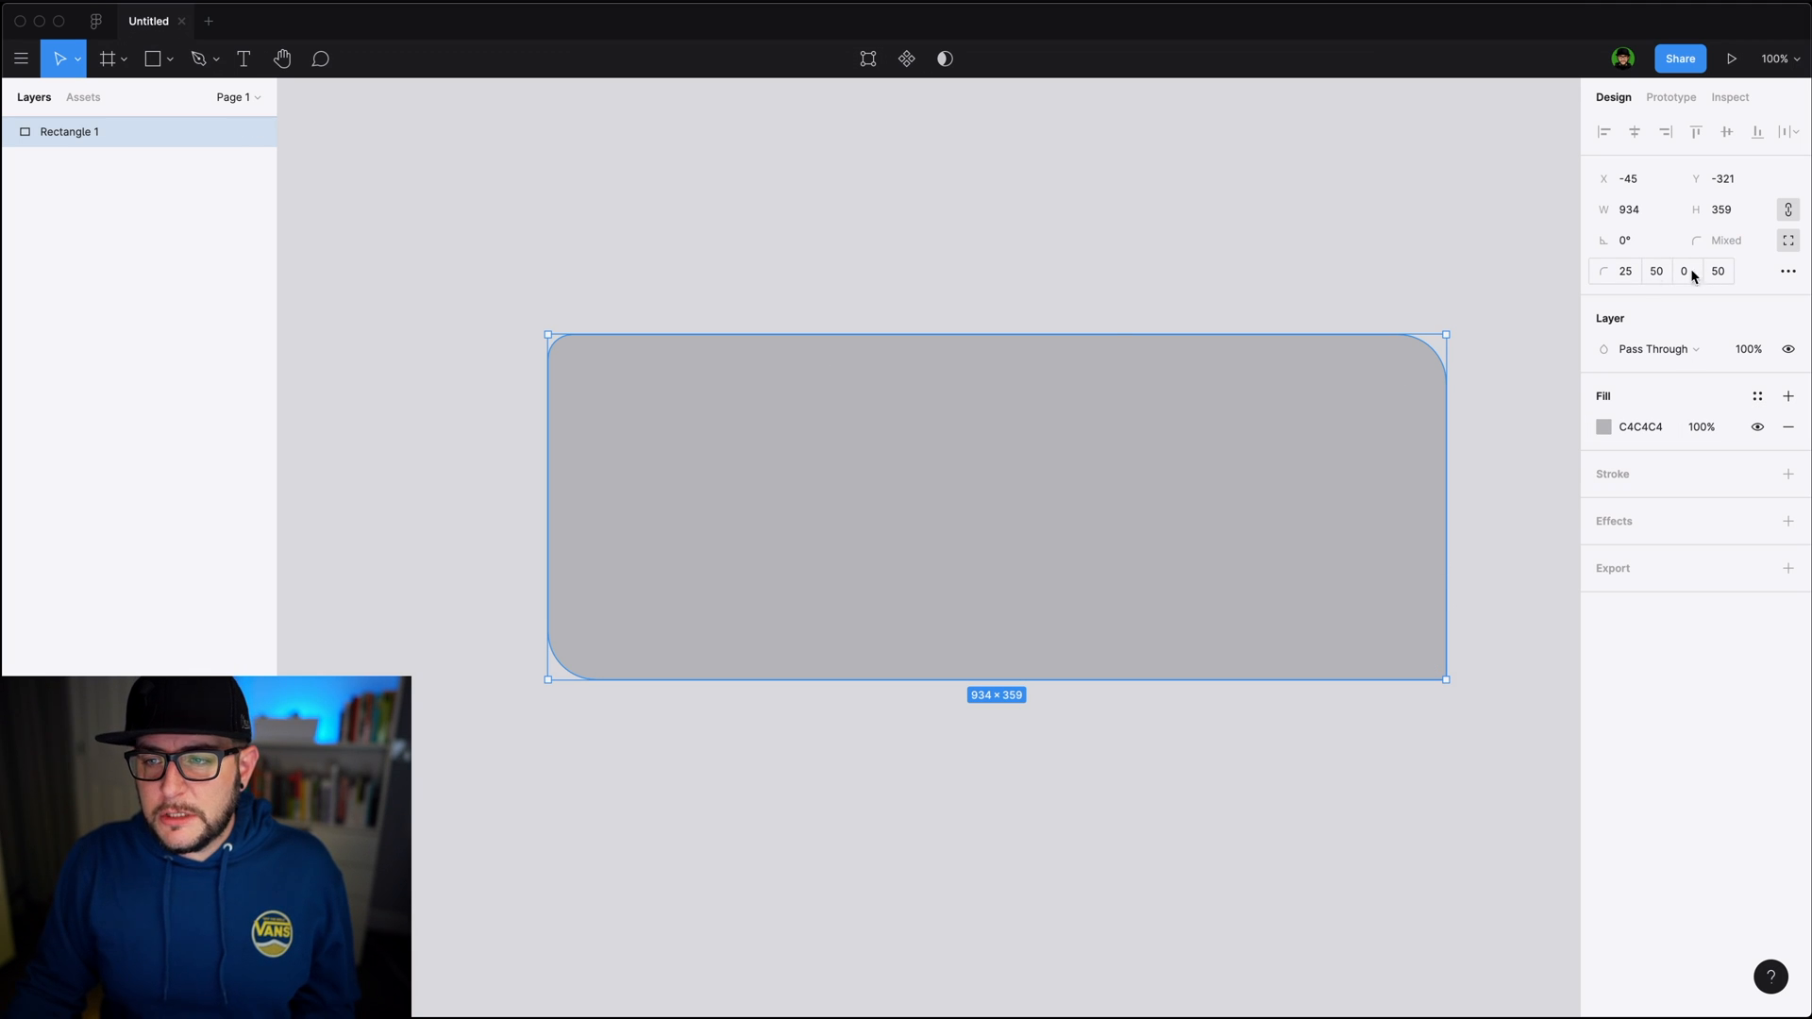
{"action": "mouse_move", "coordinate": [1723, 269]}
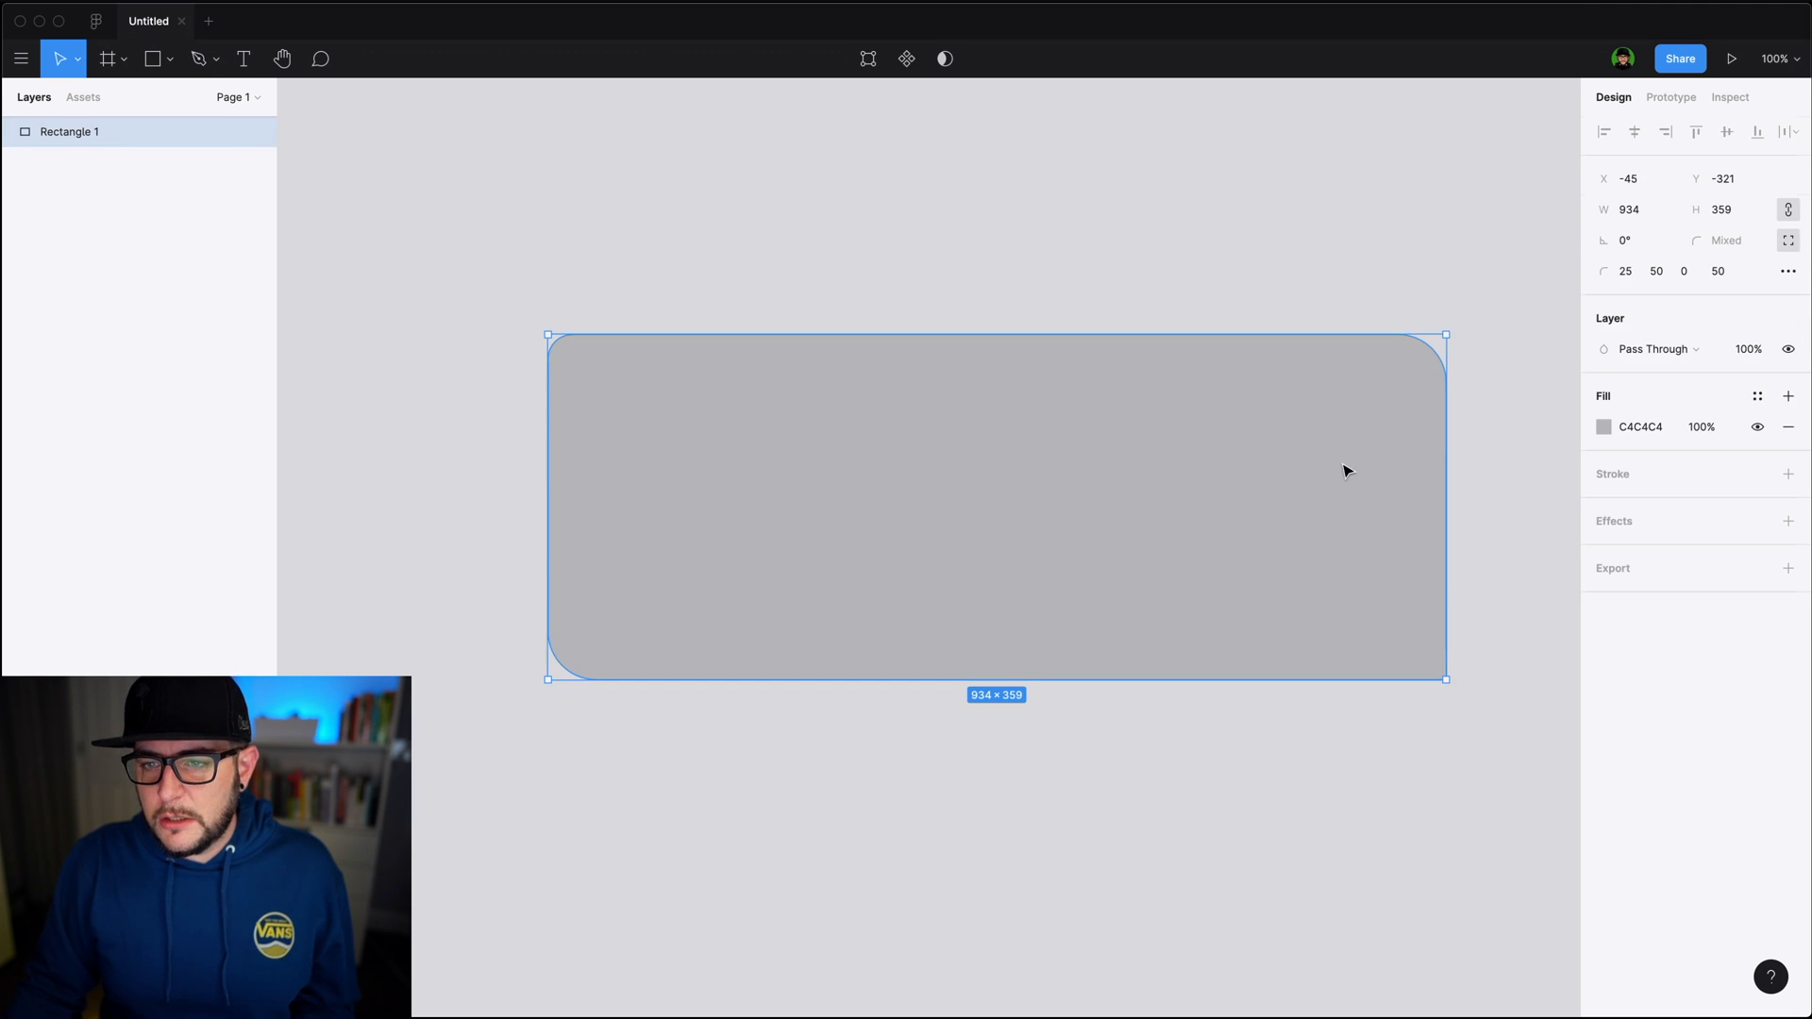
Apply 74% corner smoothing to Rectangle 1, then cut it from the canvas
{"action": "left_click", "coordinate": [1788, 271]}
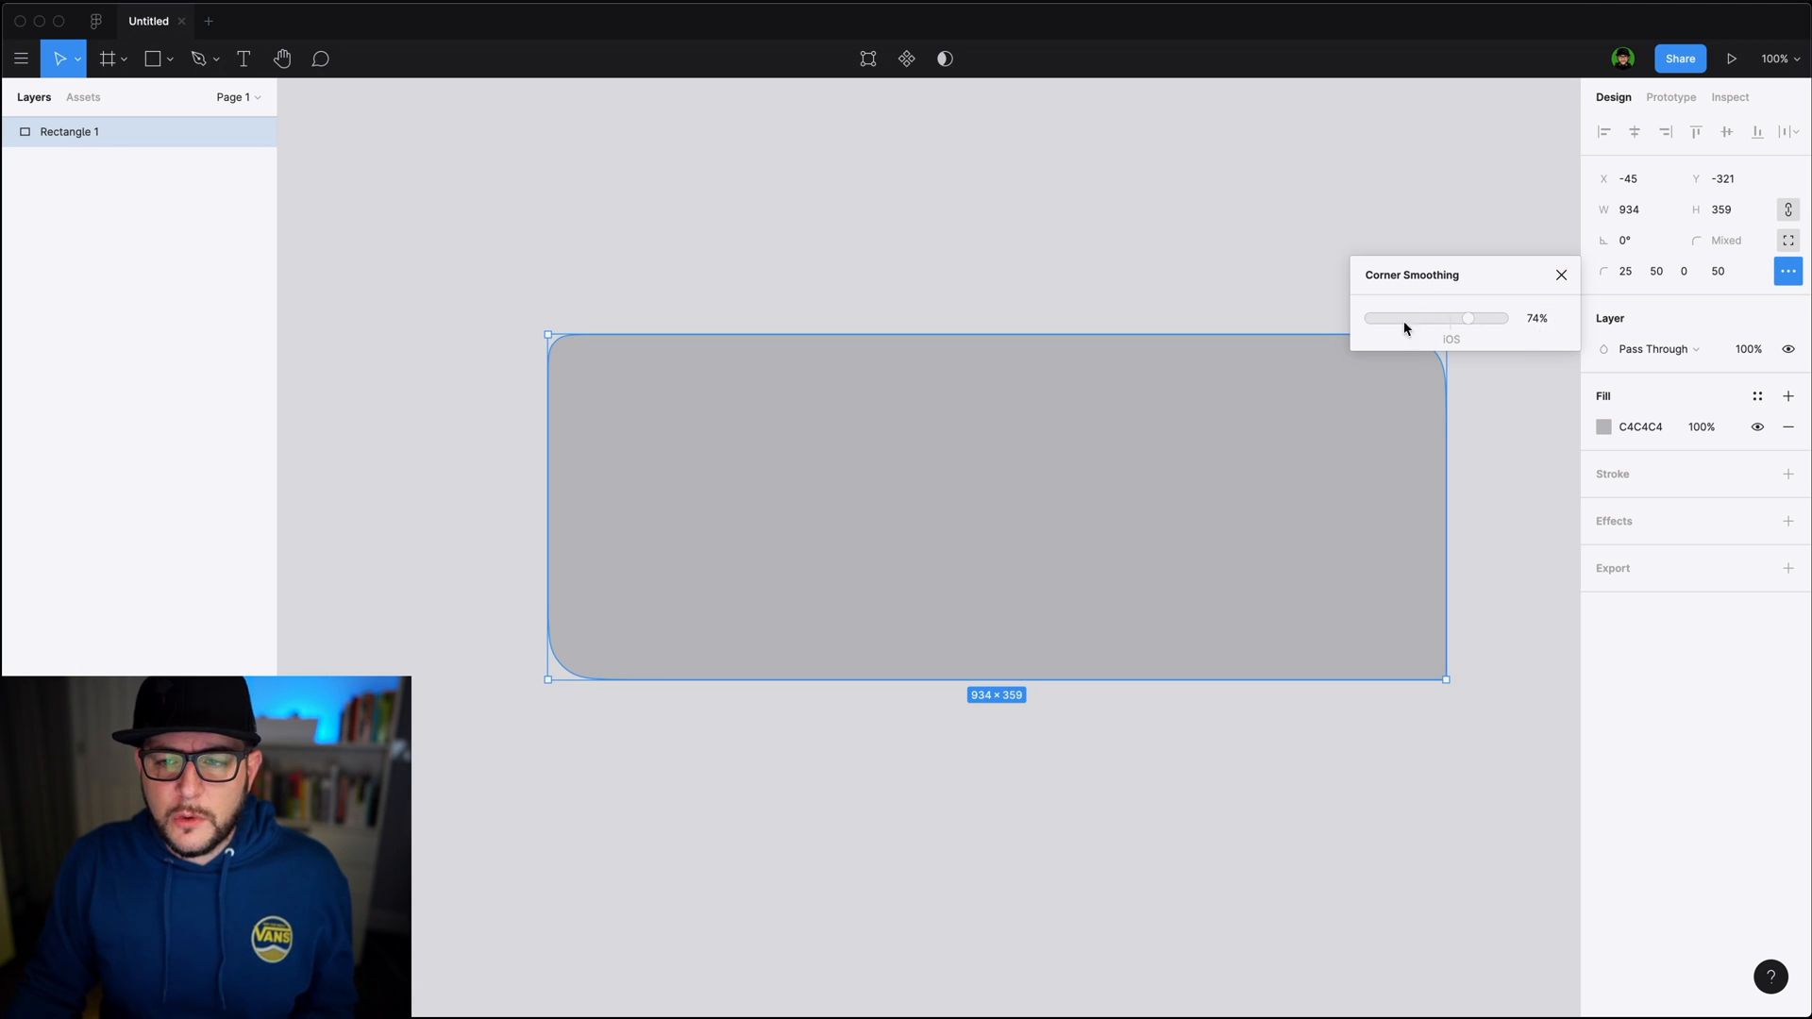
{"action": "mouse_move", "coordinate": [1579, 285]}
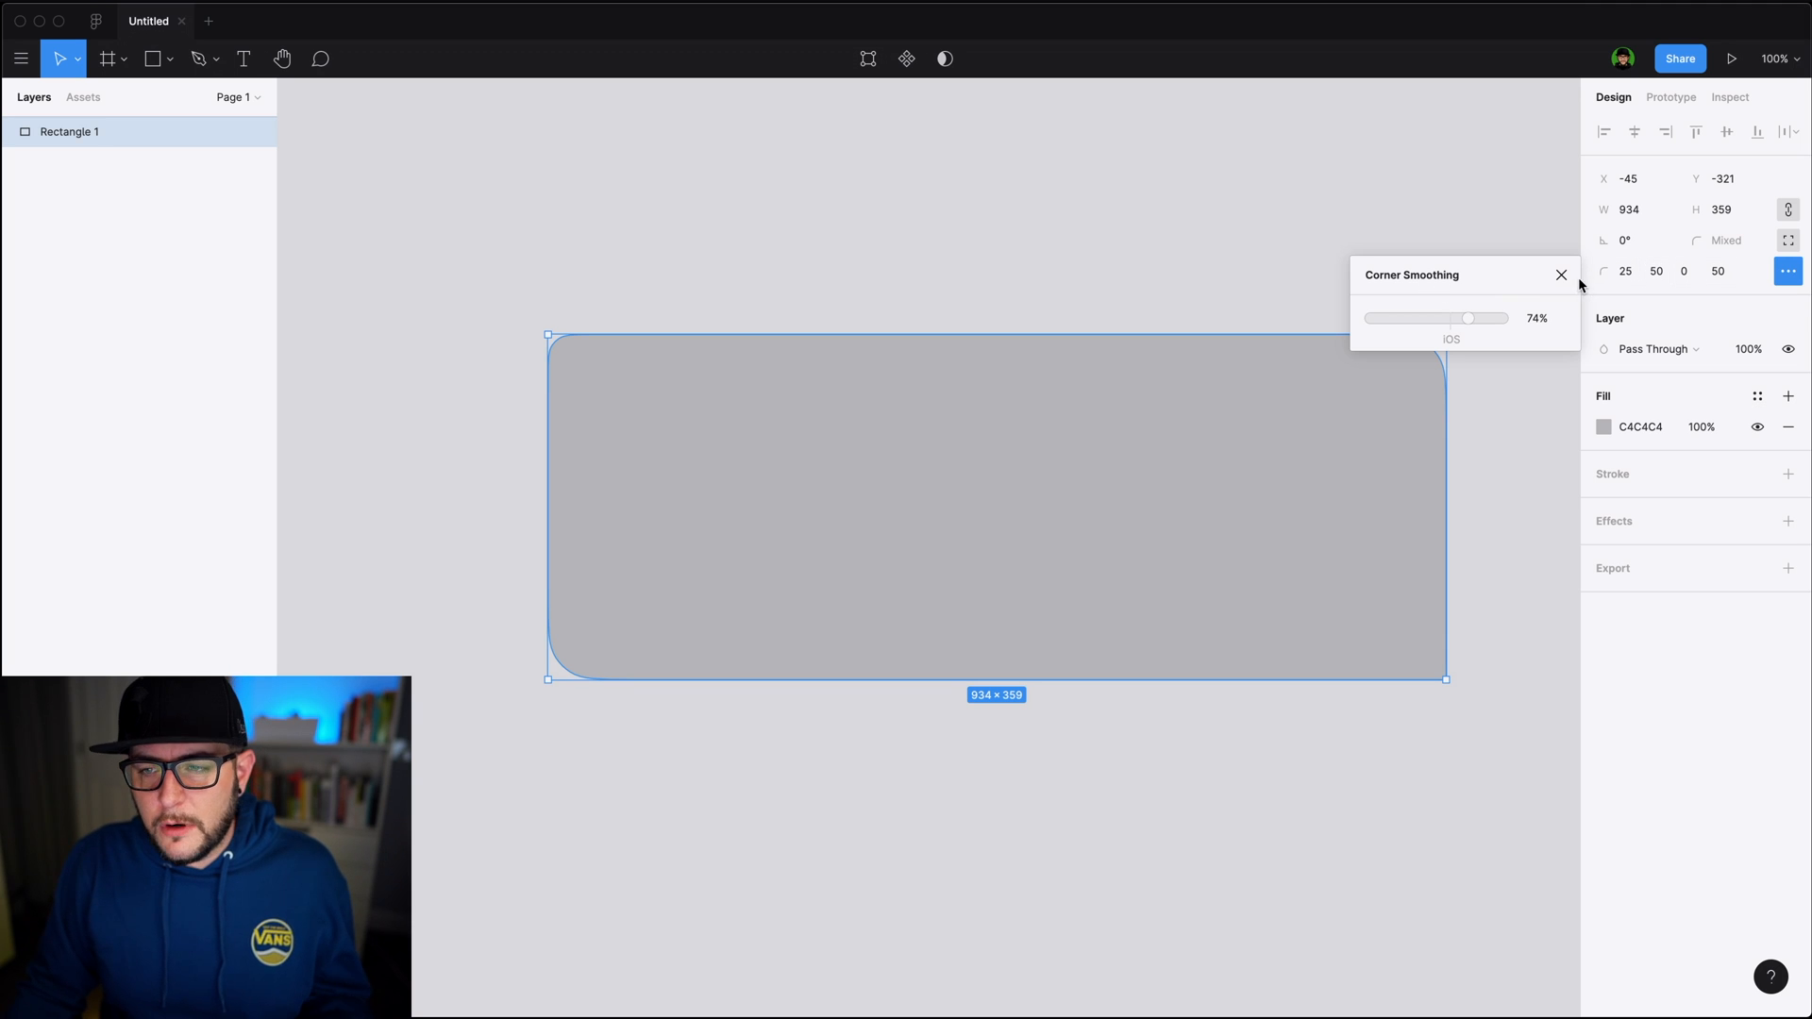
{"action": "left_click", "coordinate": [1561, 274]}
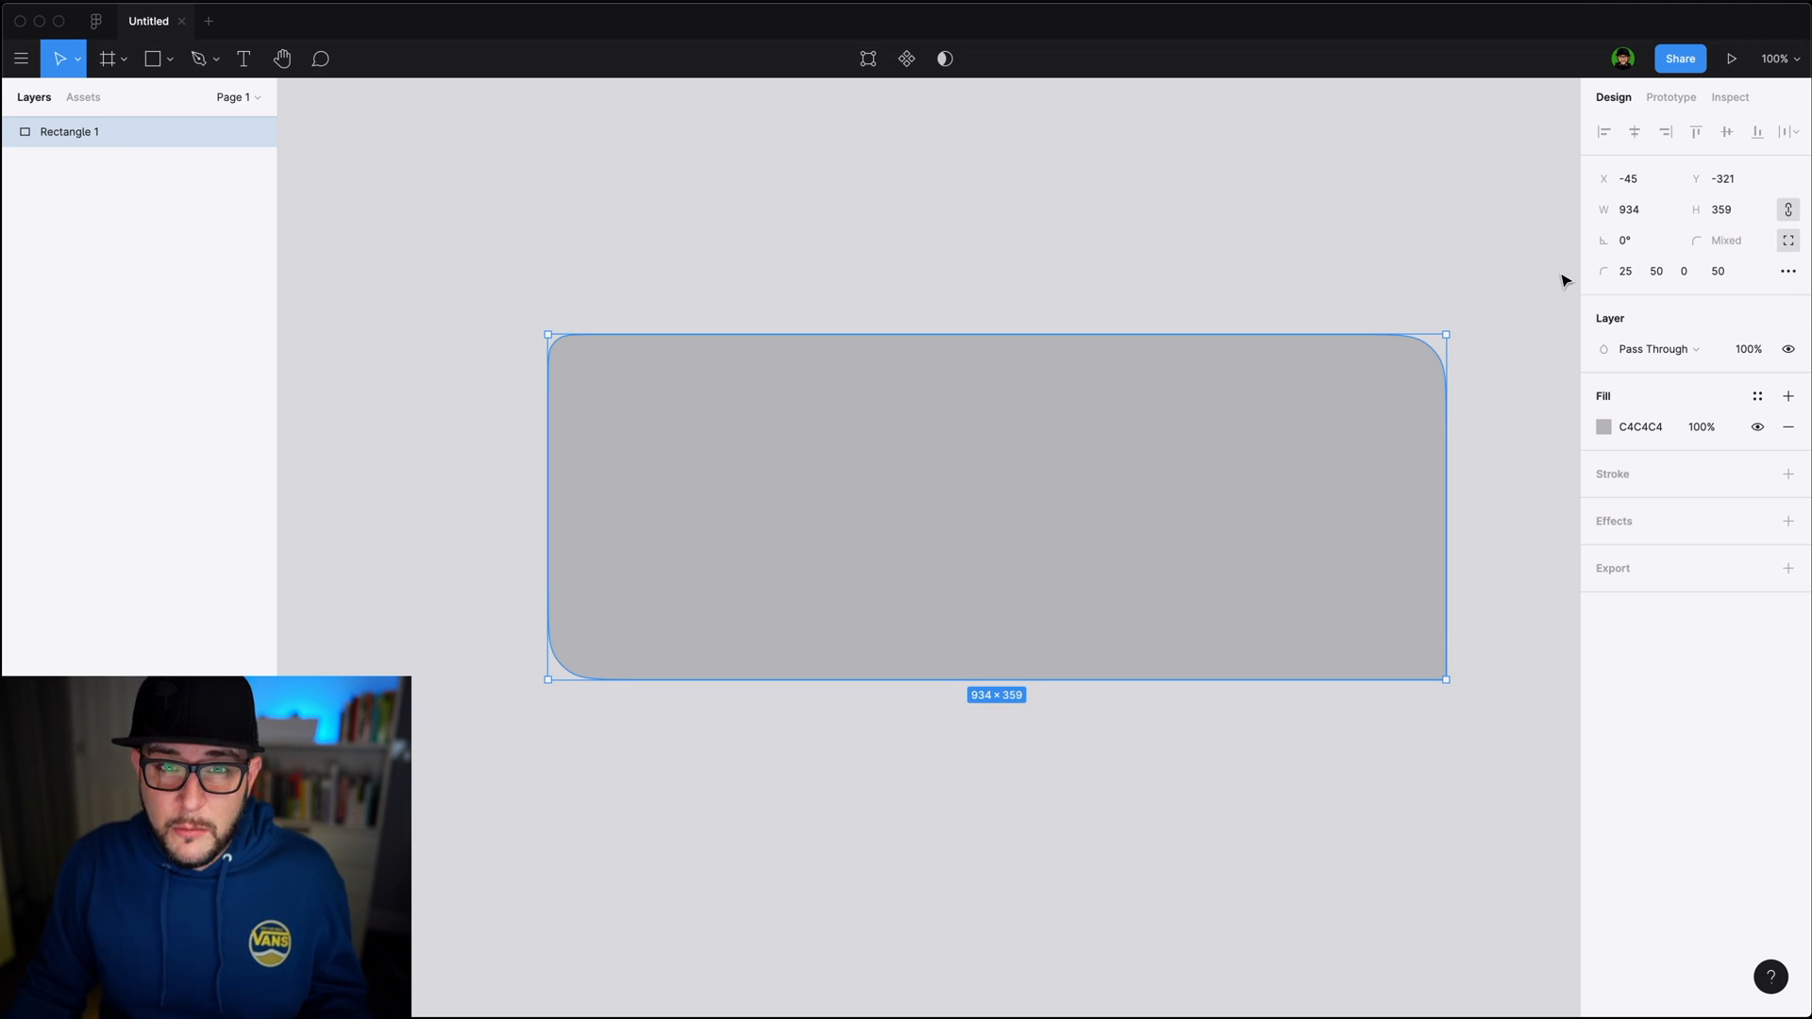
{"action": "key", "text": "cmd+x"}
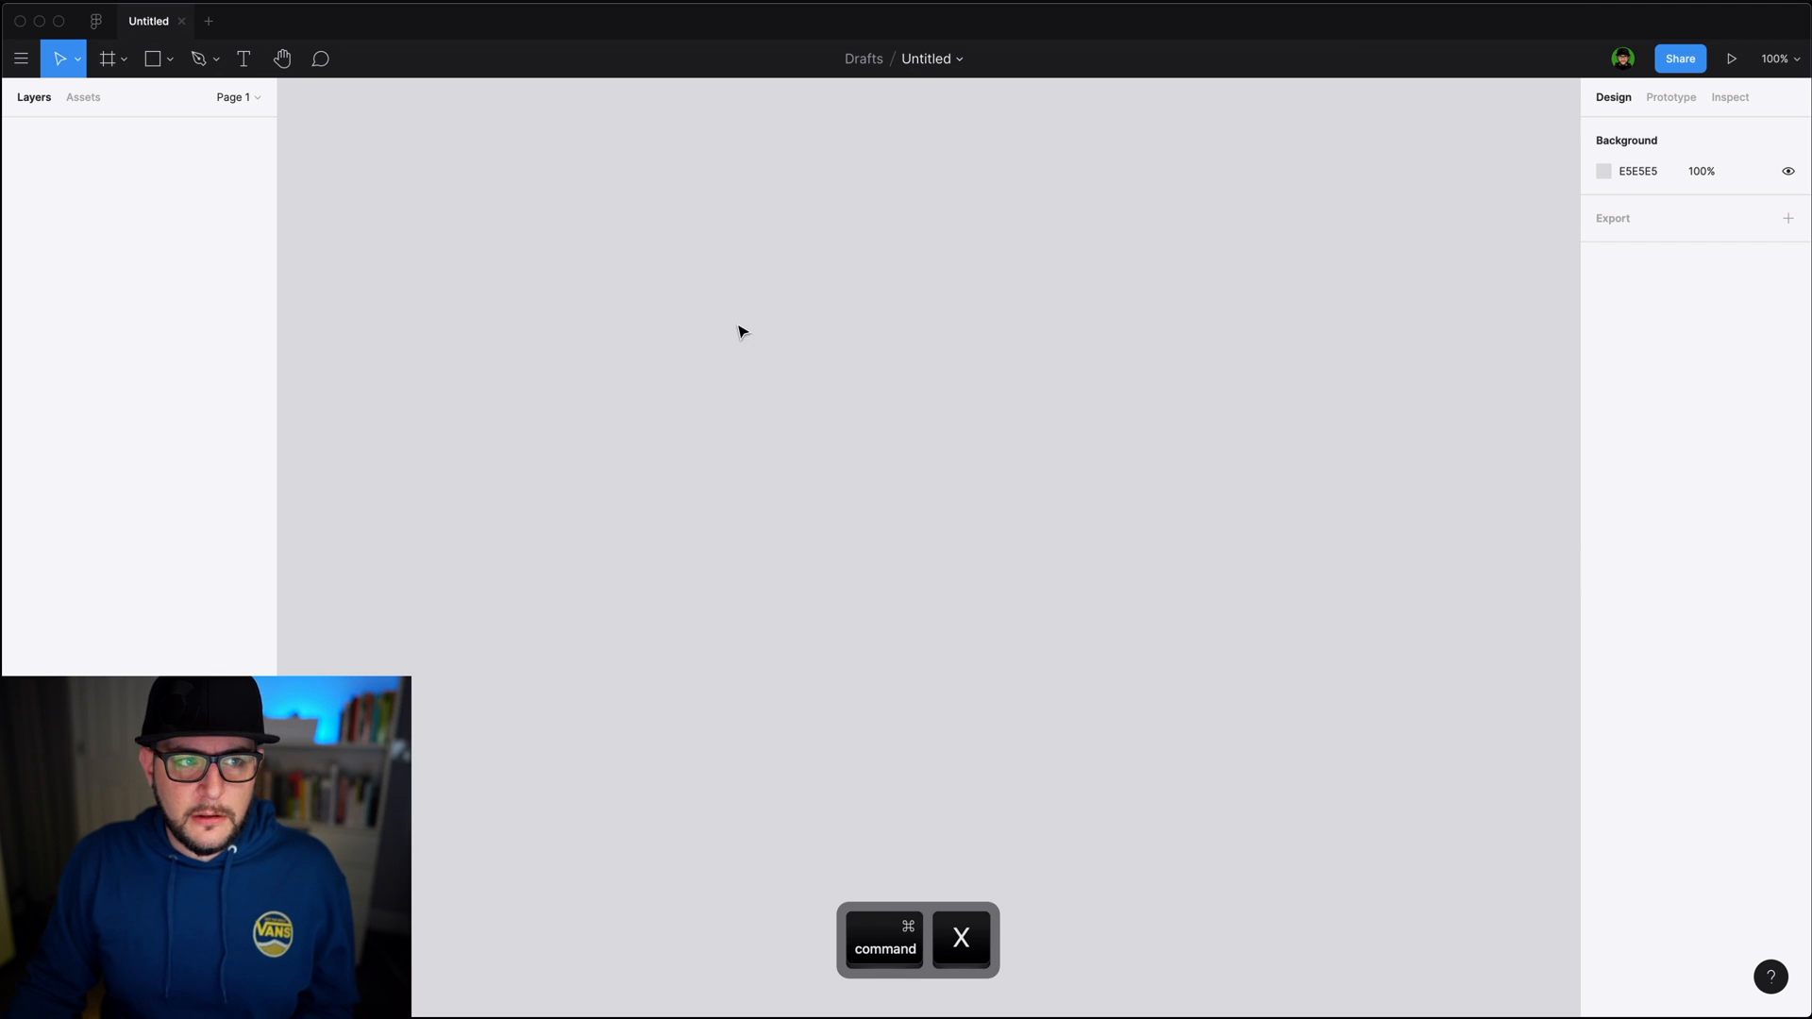
Pick the Star tool from the shape tool dropdown
{"action": "left_click", "coordinate": [169, 58]}
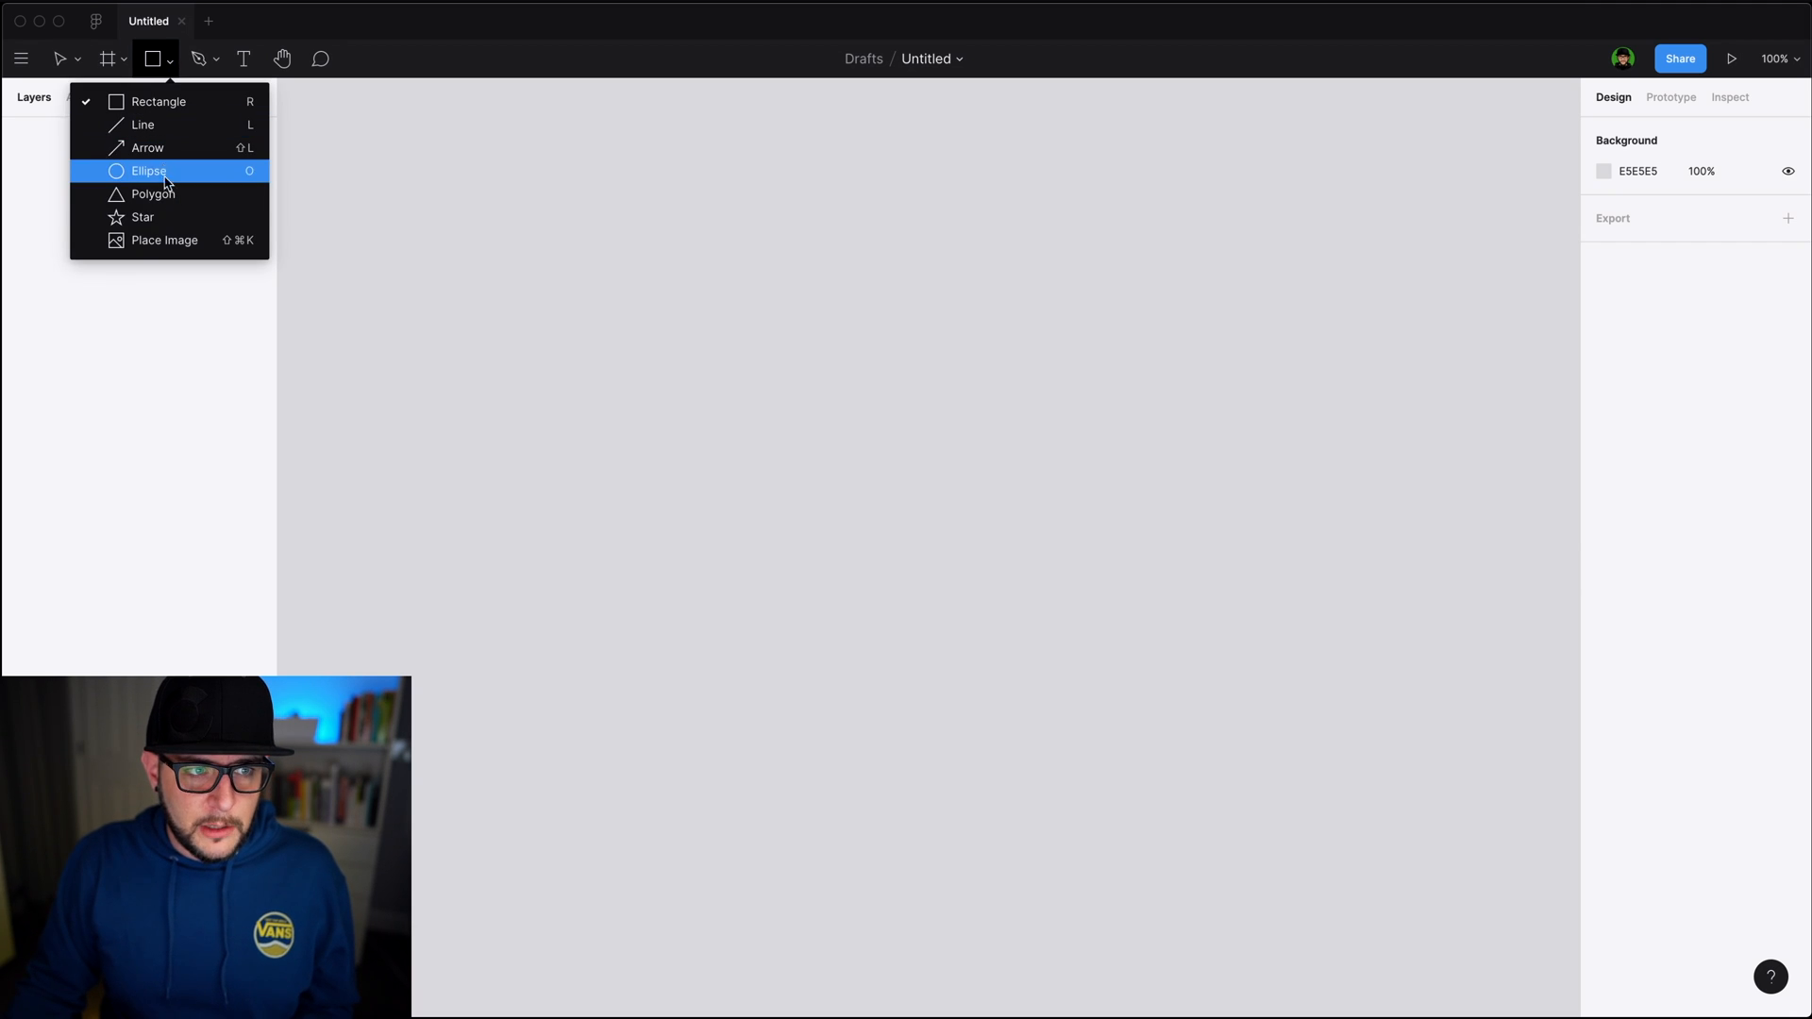
{"action": "left_click", "coordinate": [143, 217]}
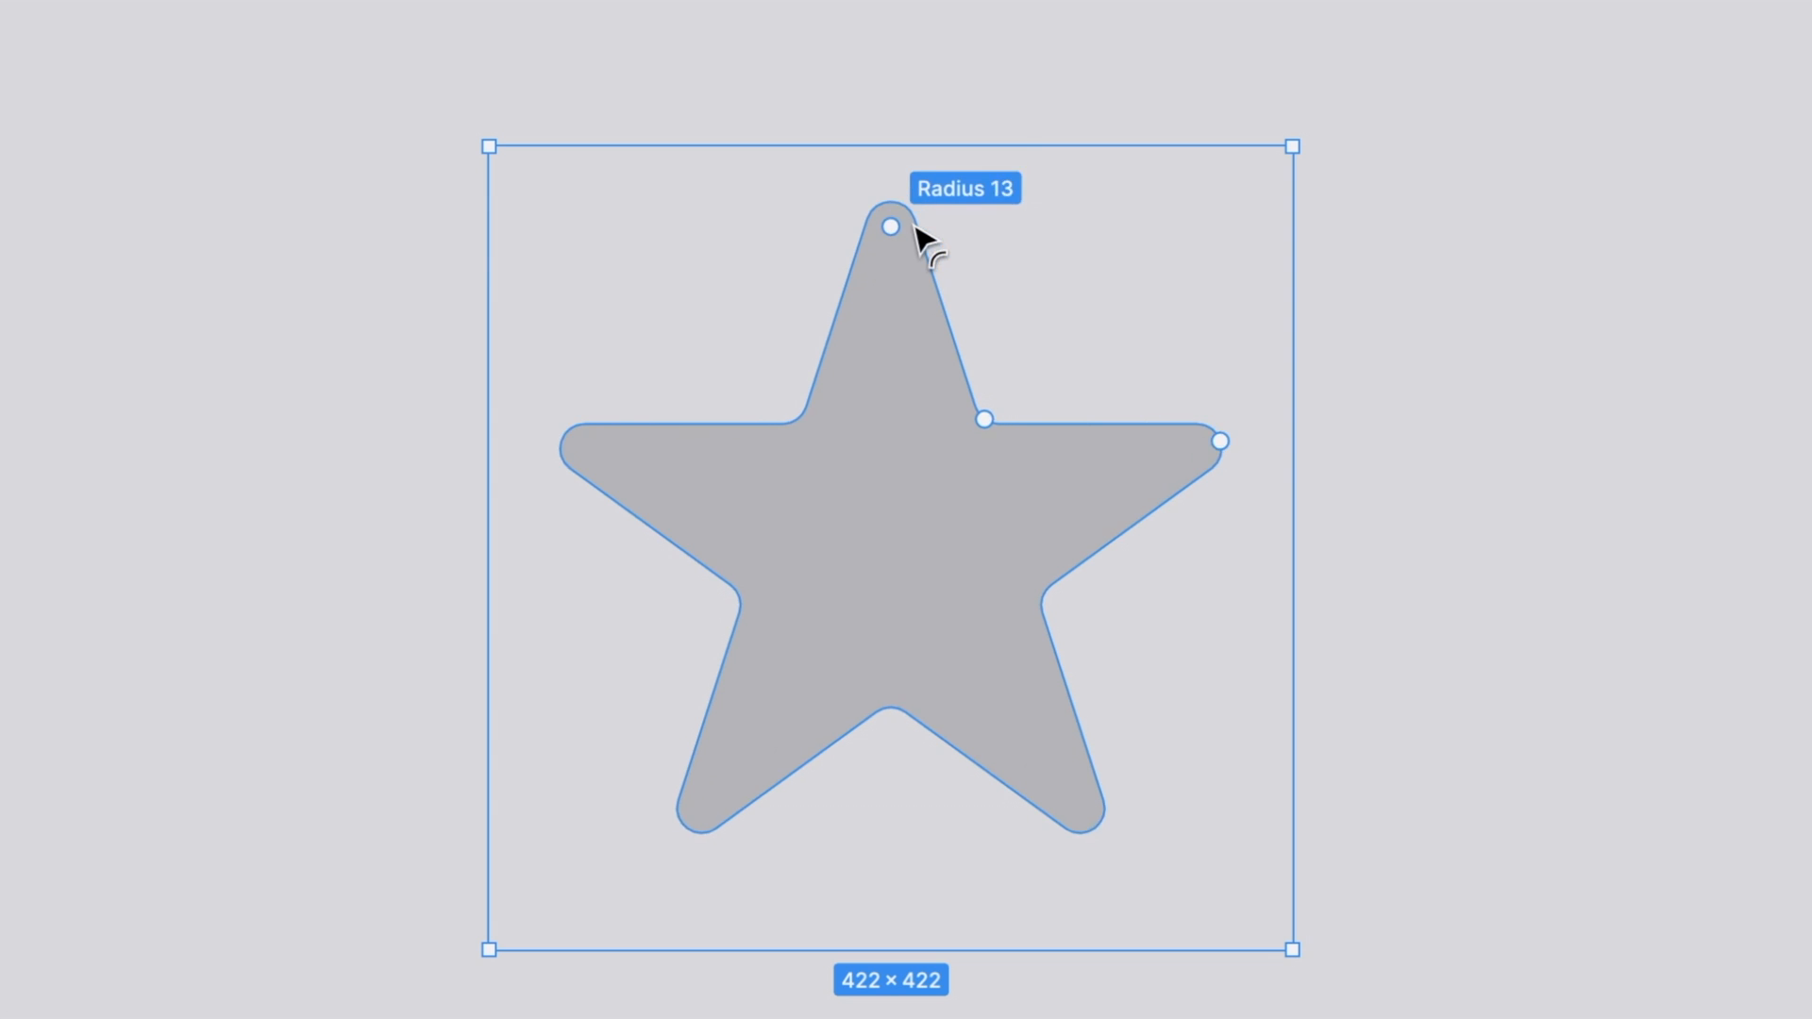
{"action": "mouse_move", "coordinate": [1011, 283]}
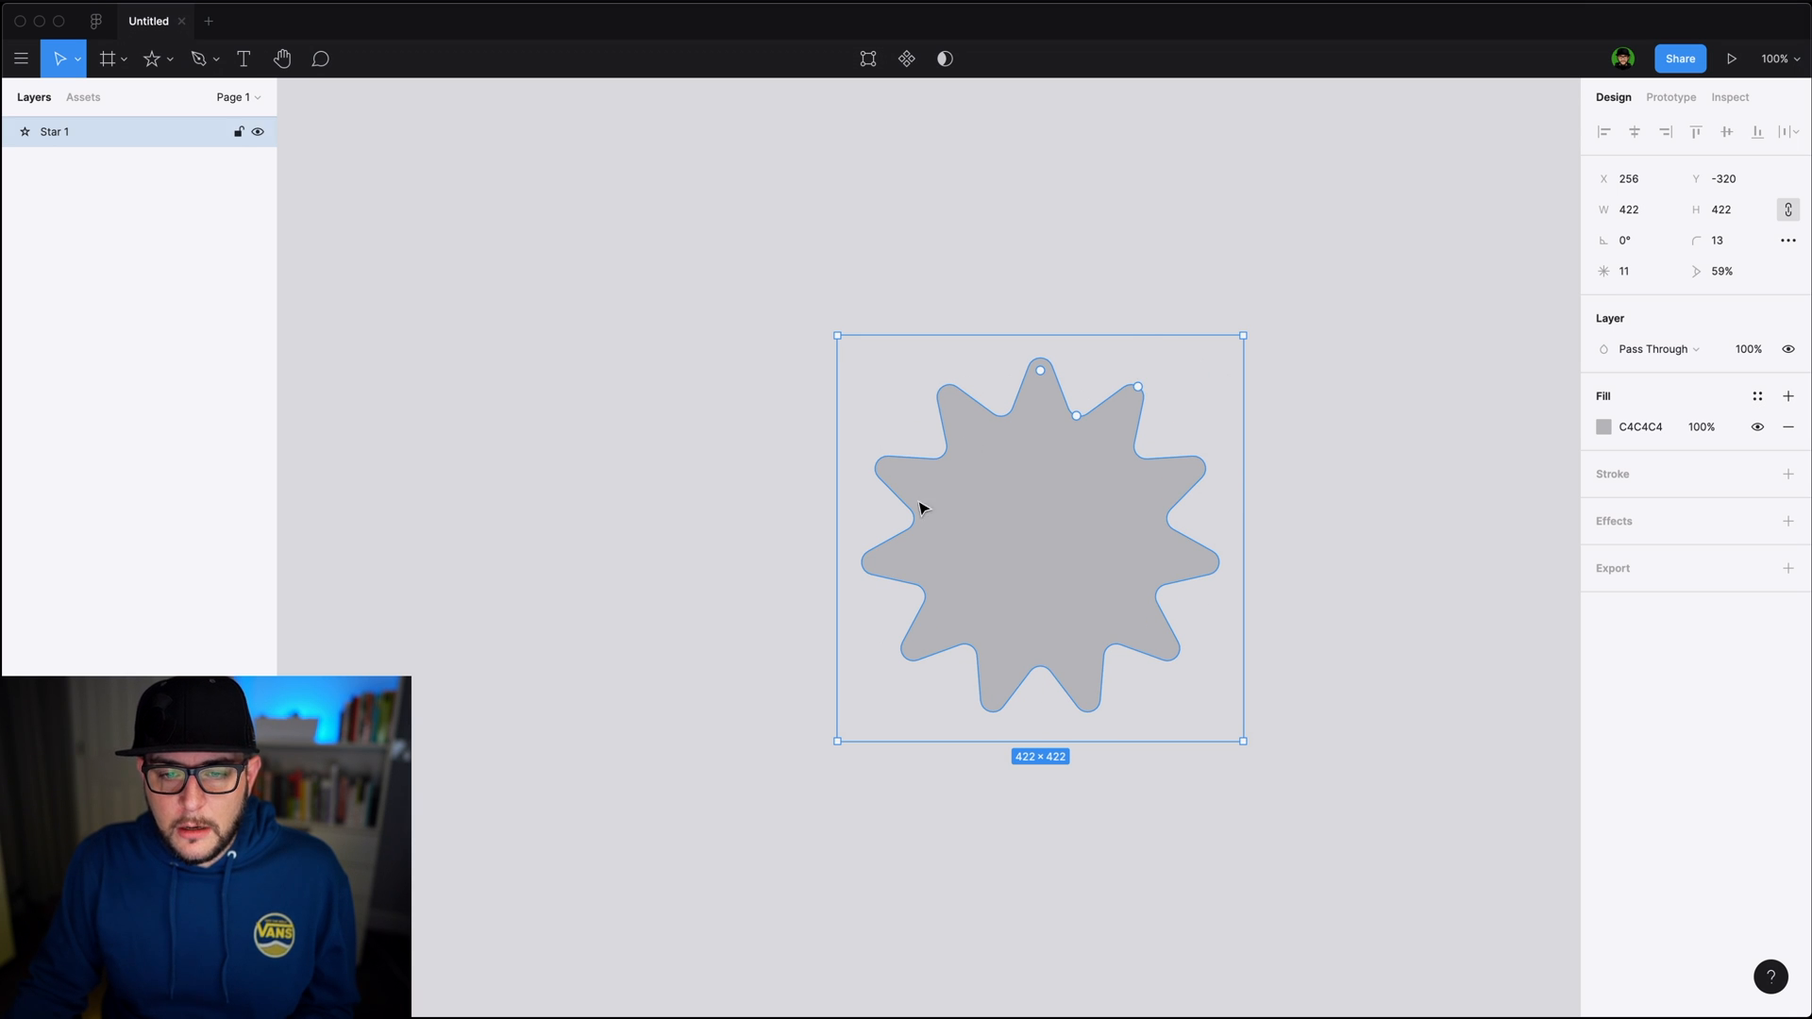
{"action": "mouse_move", "coordinate": [1005, 544]}
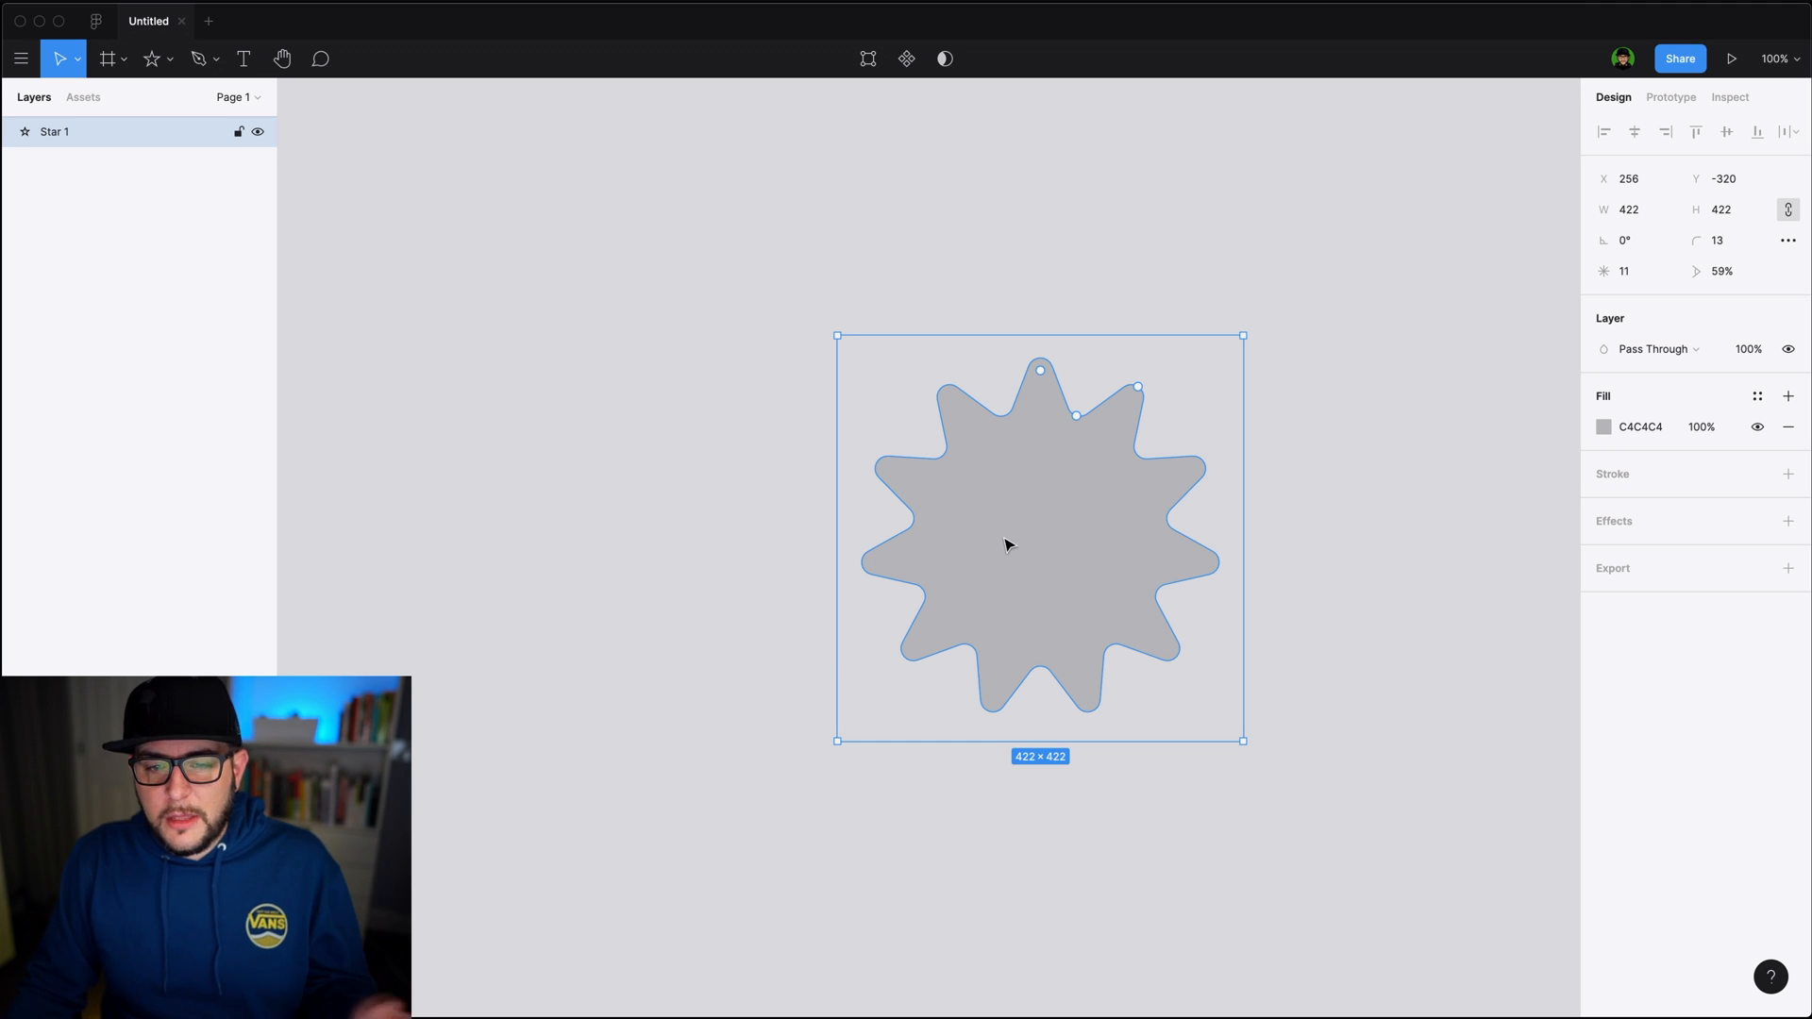
{"action": "mouse_move", "coordinate": [1026, 545]}
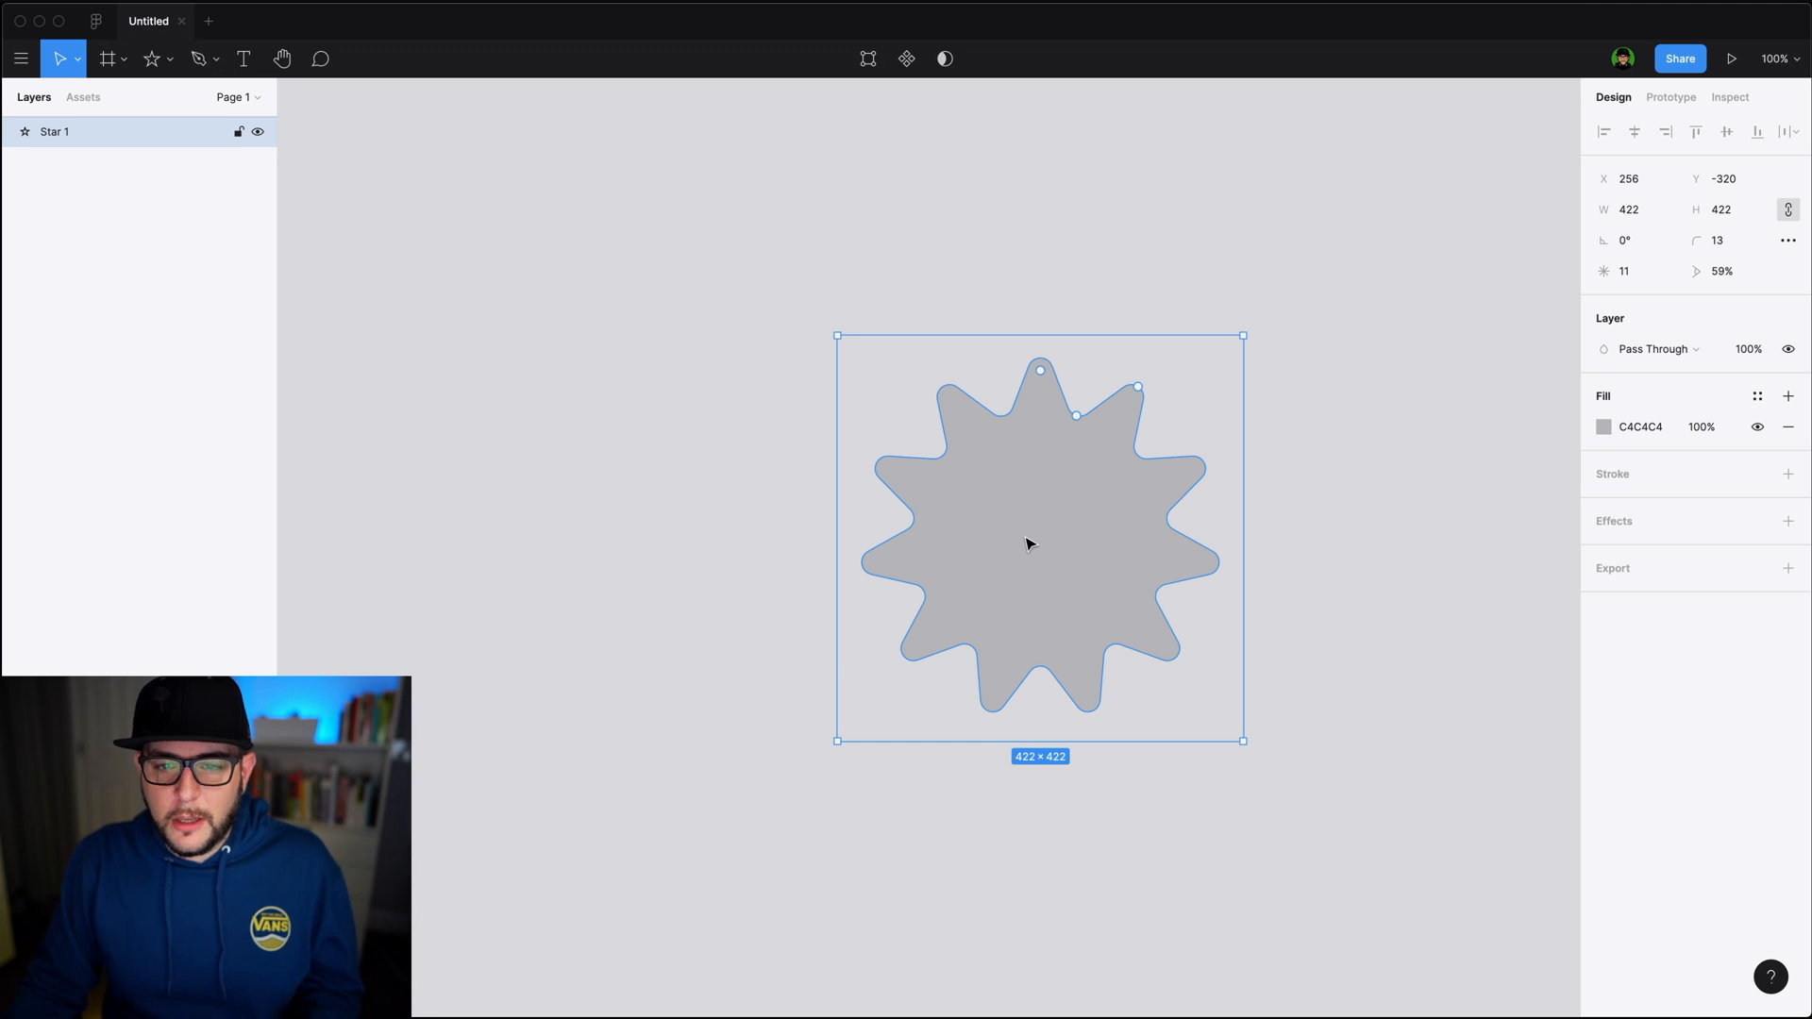
{"action": "mouse_move", "coordinate": [1020, 578]}
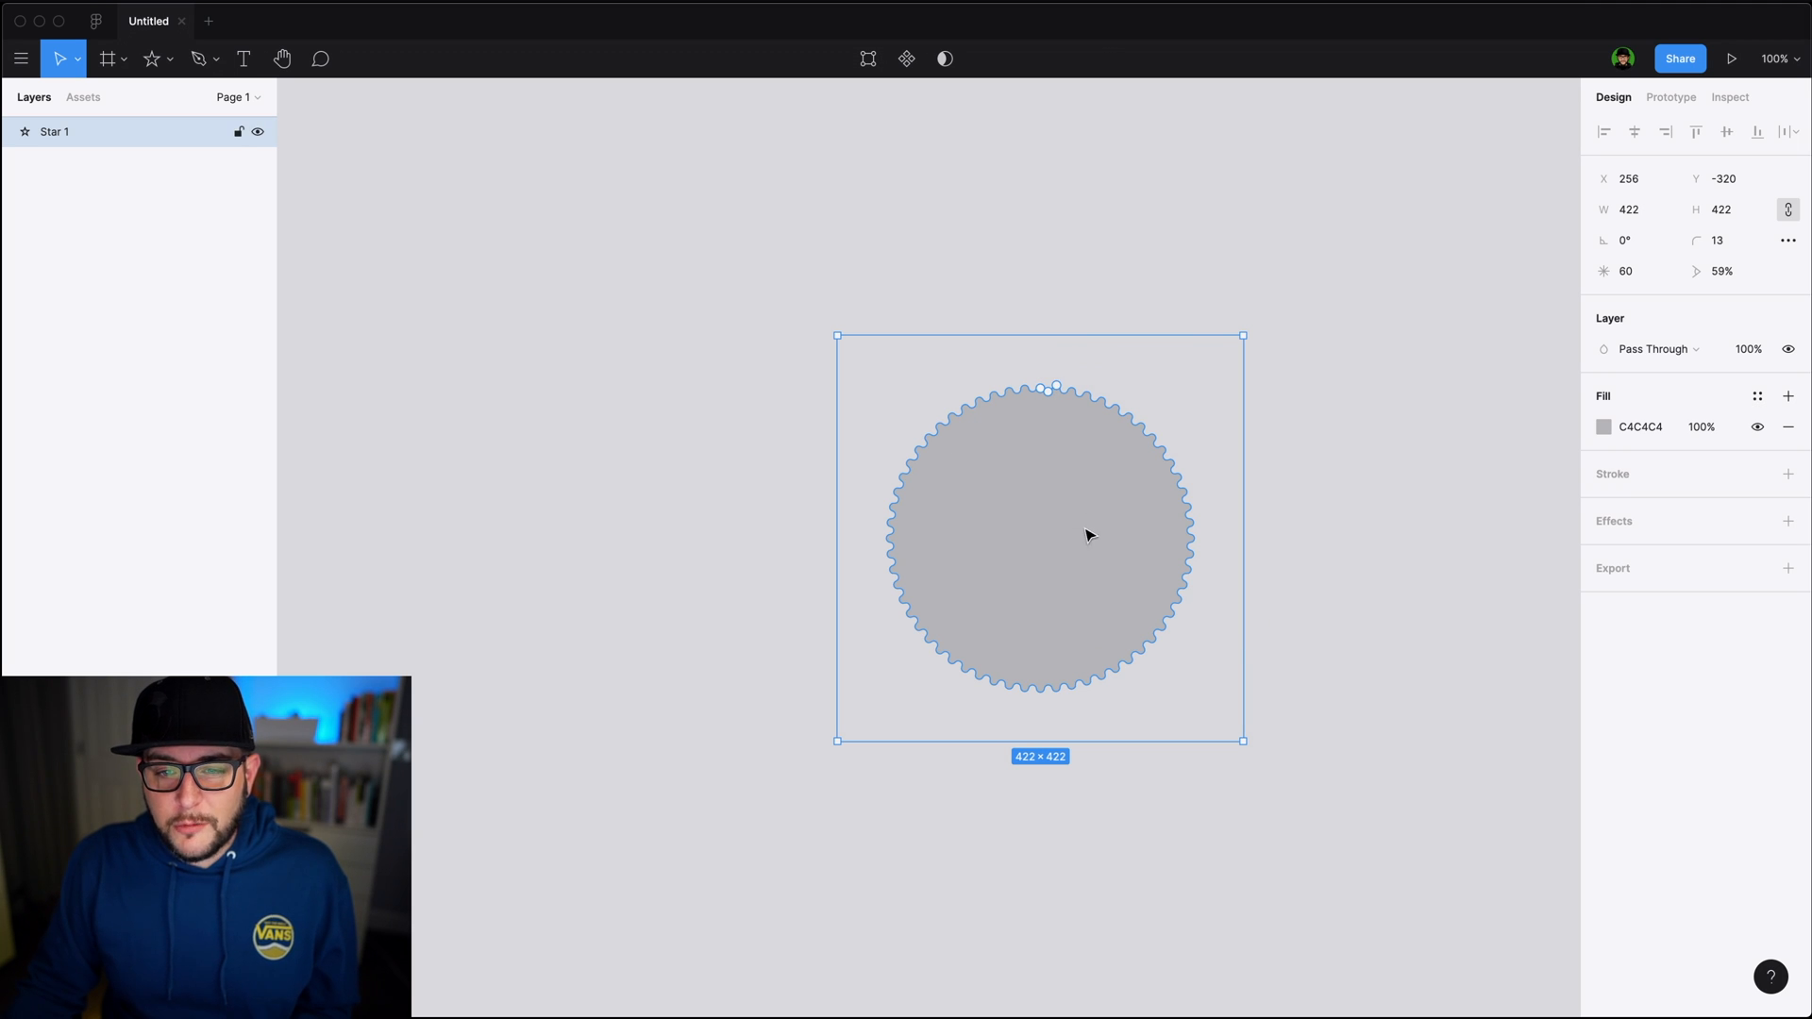
{"action": "mouse_move", "coordinate": [1194, 500]}
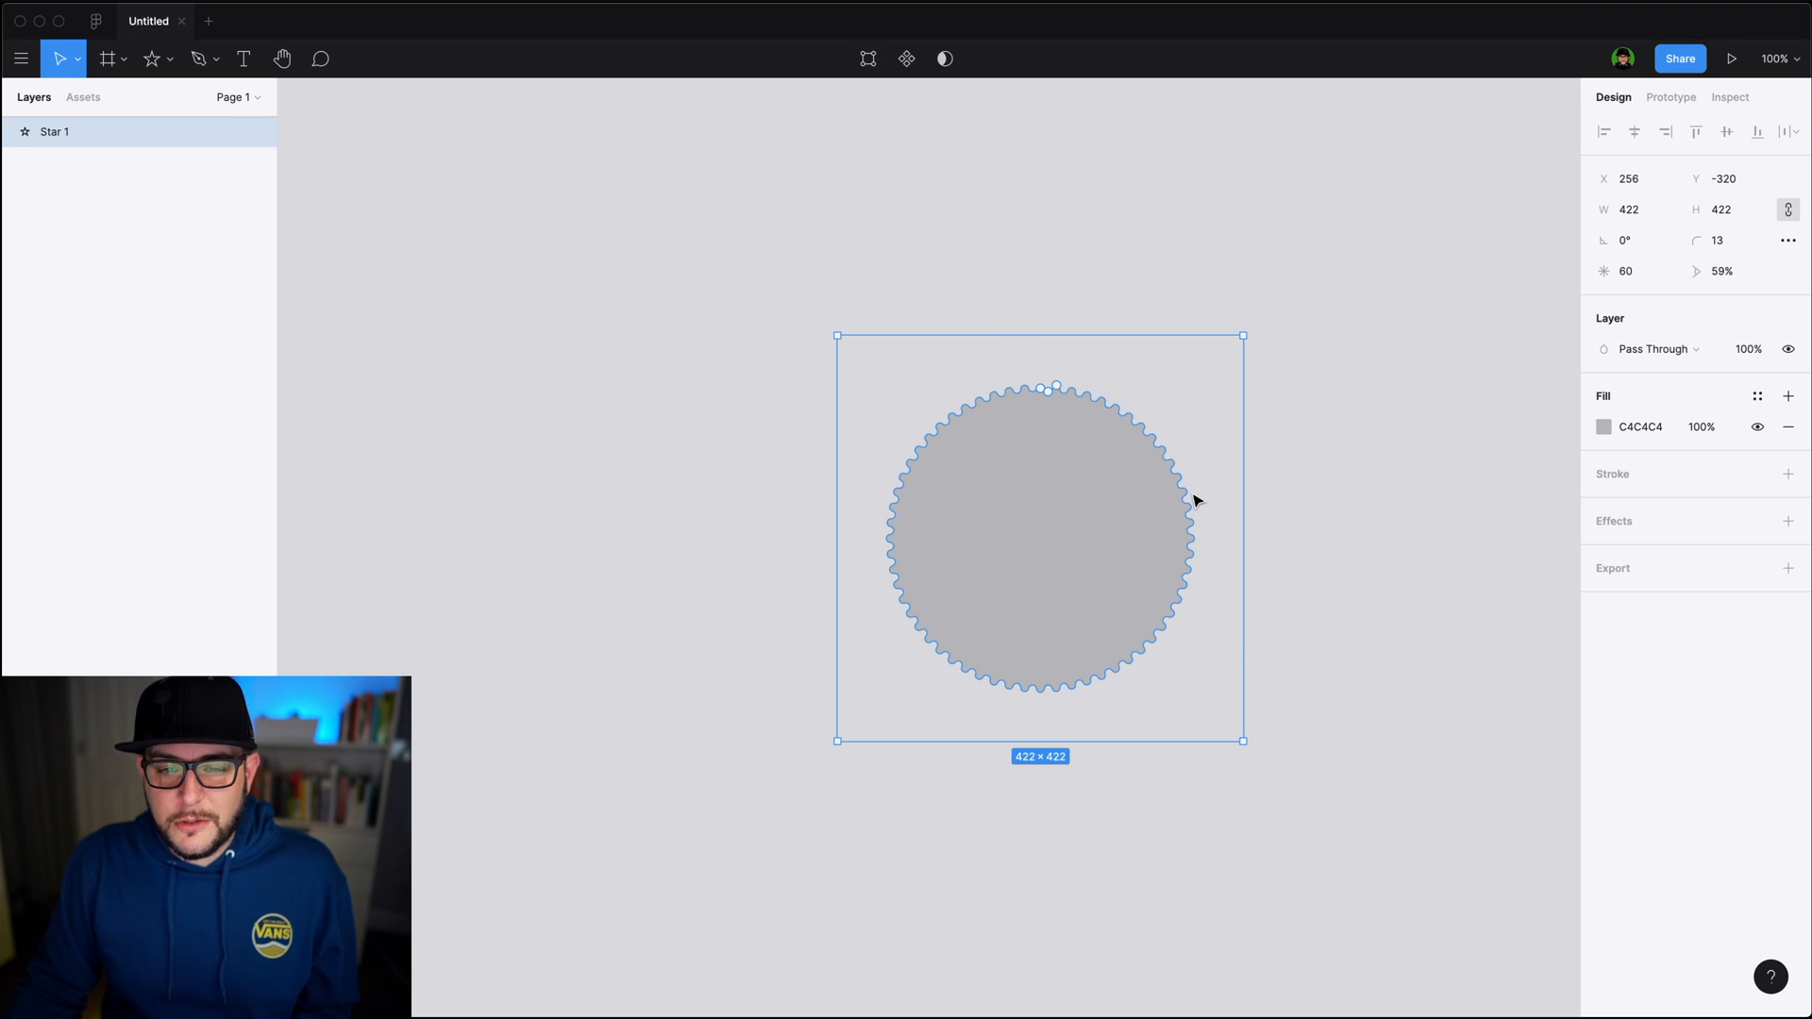
{"action": "mouse_move", "coordinate": [1344, 454]}
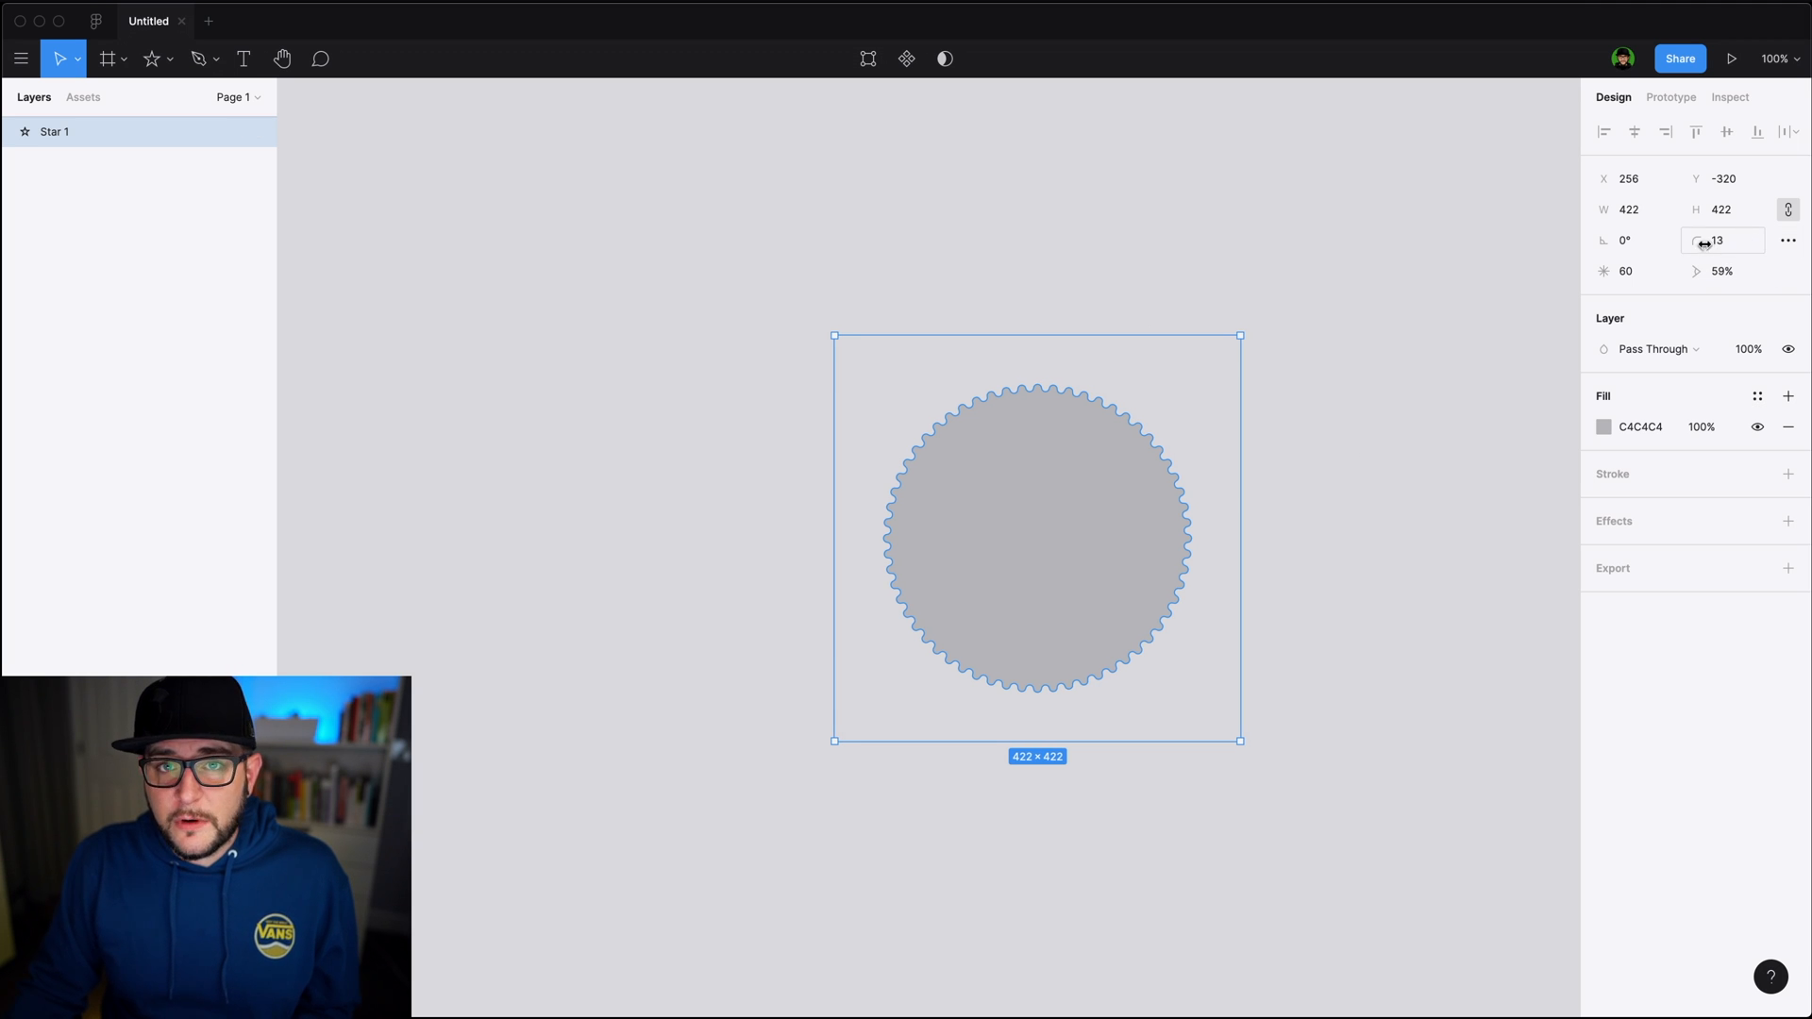
{"action": "mouse_move", "coordinate": [1787, 241]}
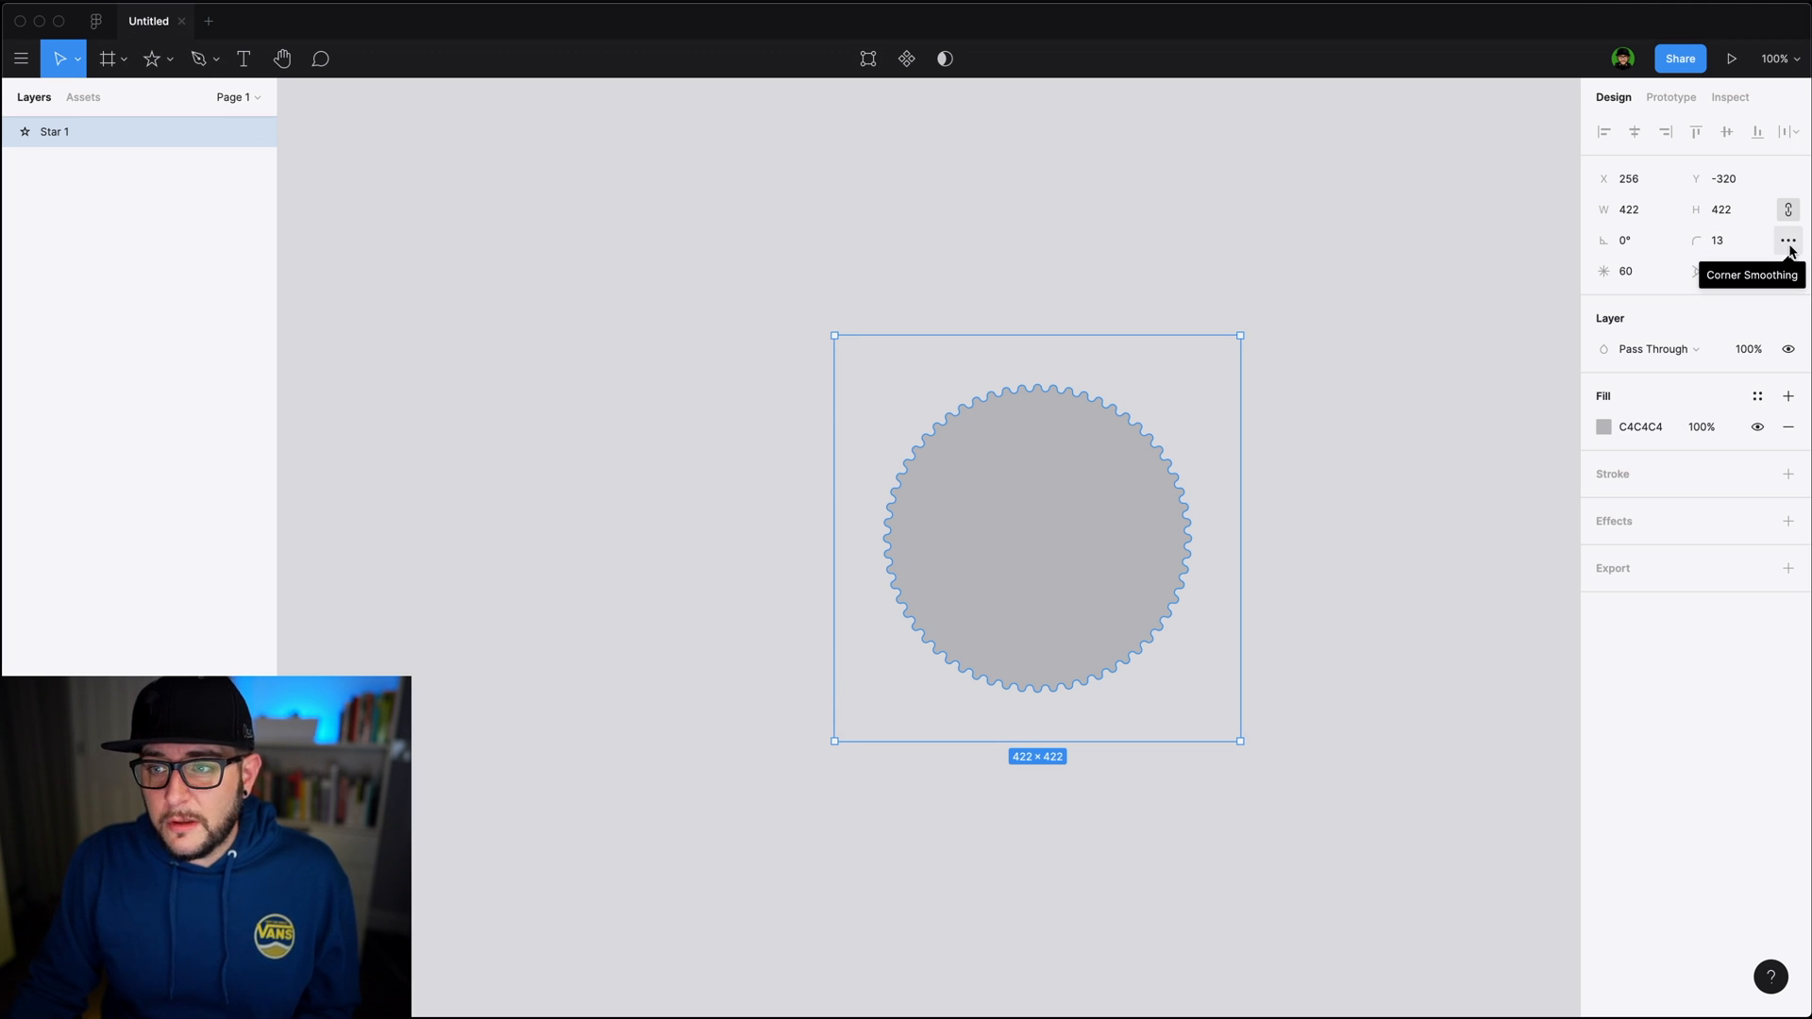
Open the 50-point star's corner options, then the shape tool list
{"action": "left_click", "coordinate": [1787, 241]}
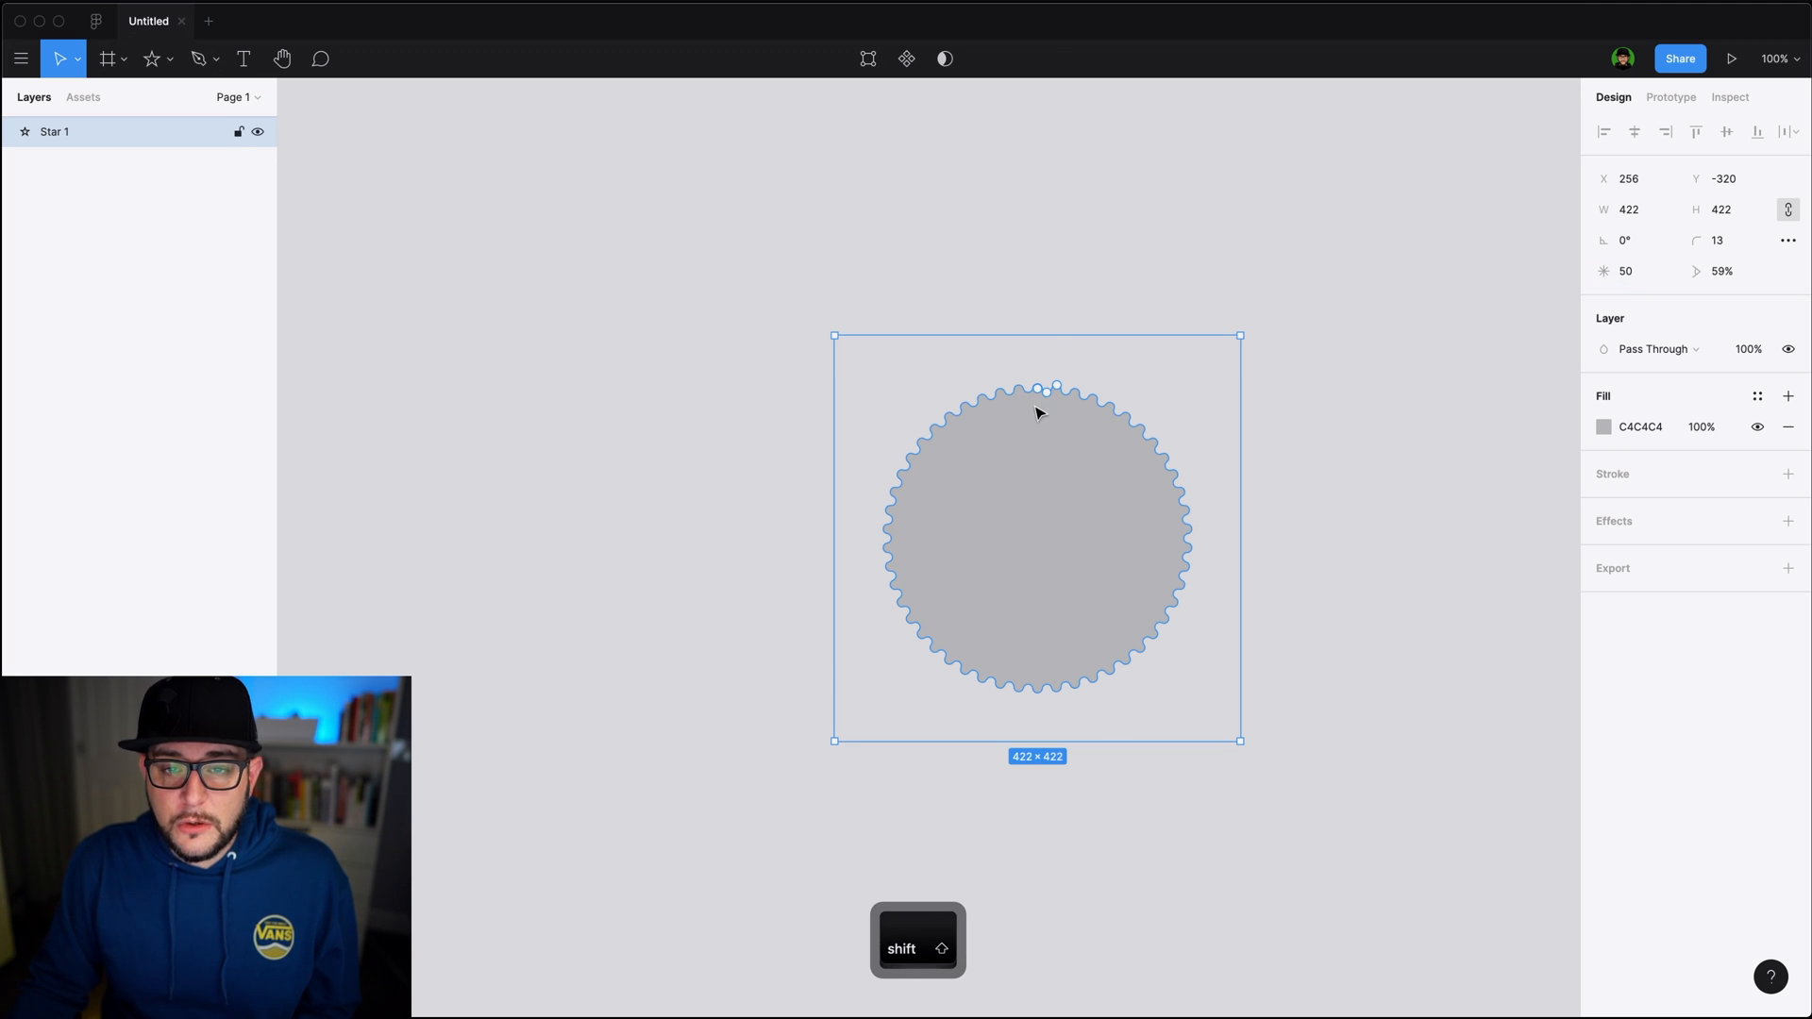
{"action": "mouse_move", "coordinate": [1313, 349]}
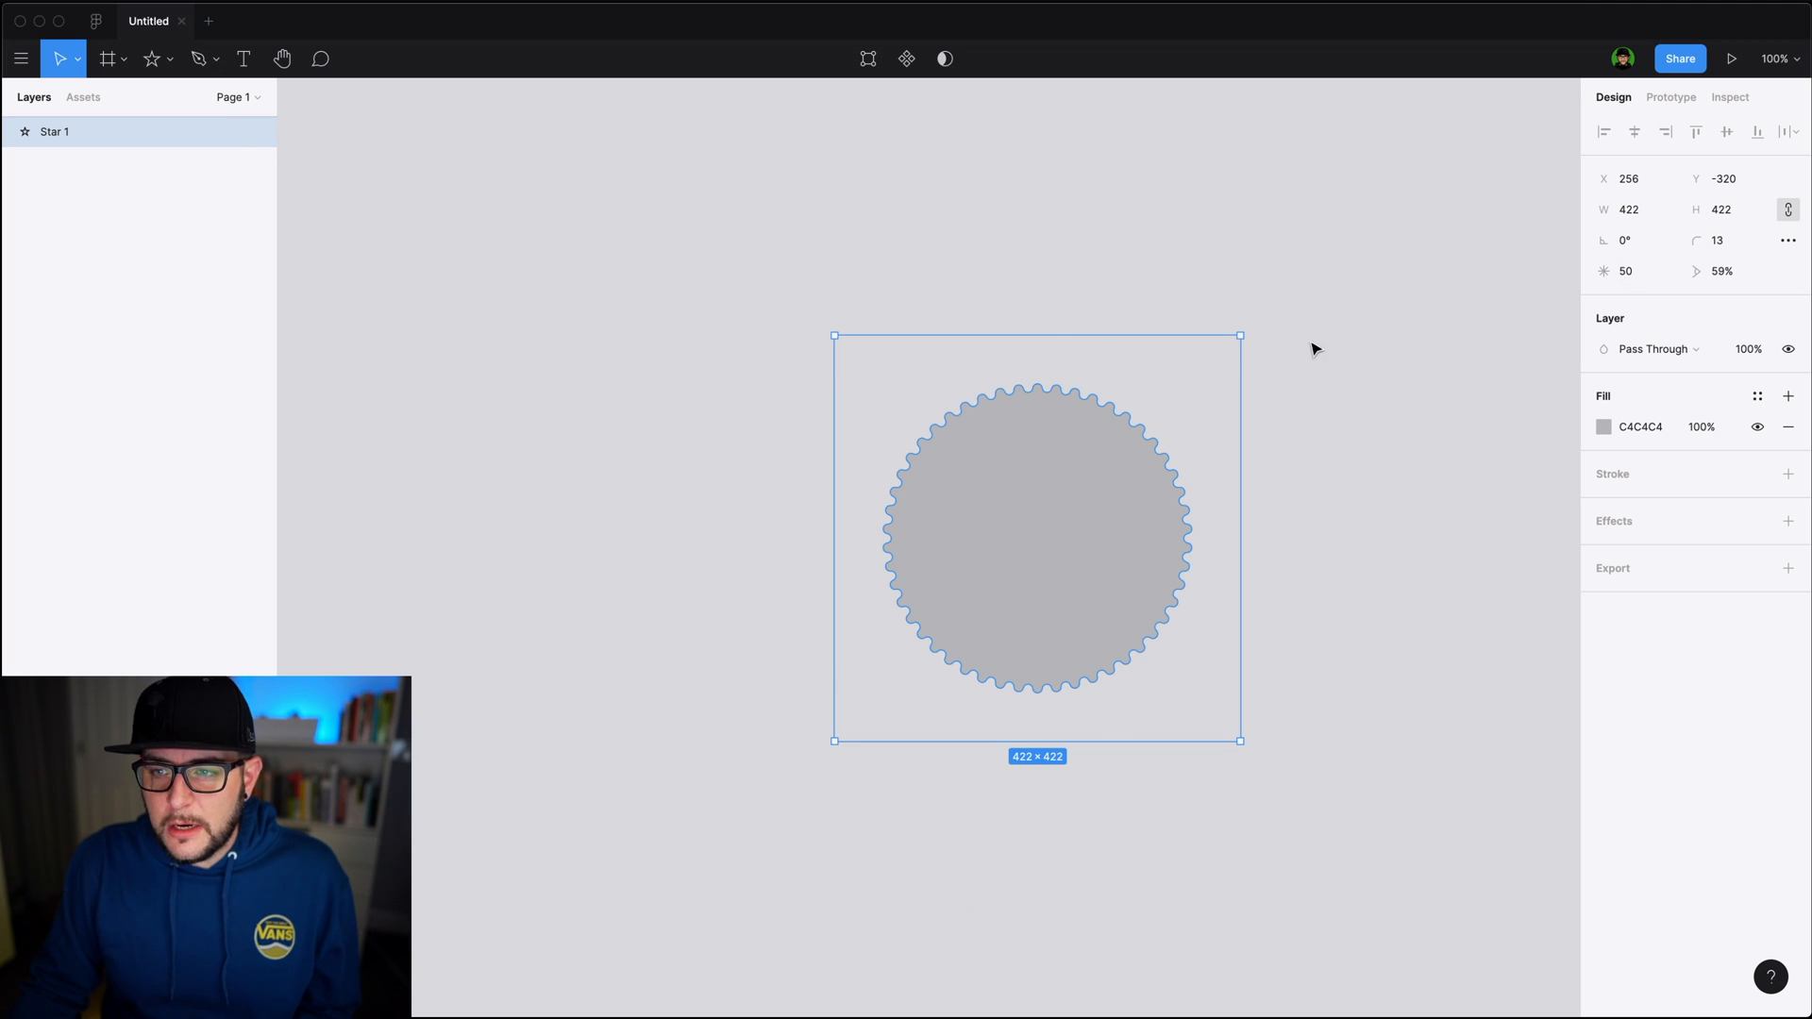
{"action": "mouse_move", "coordinate": [1637, 240]}
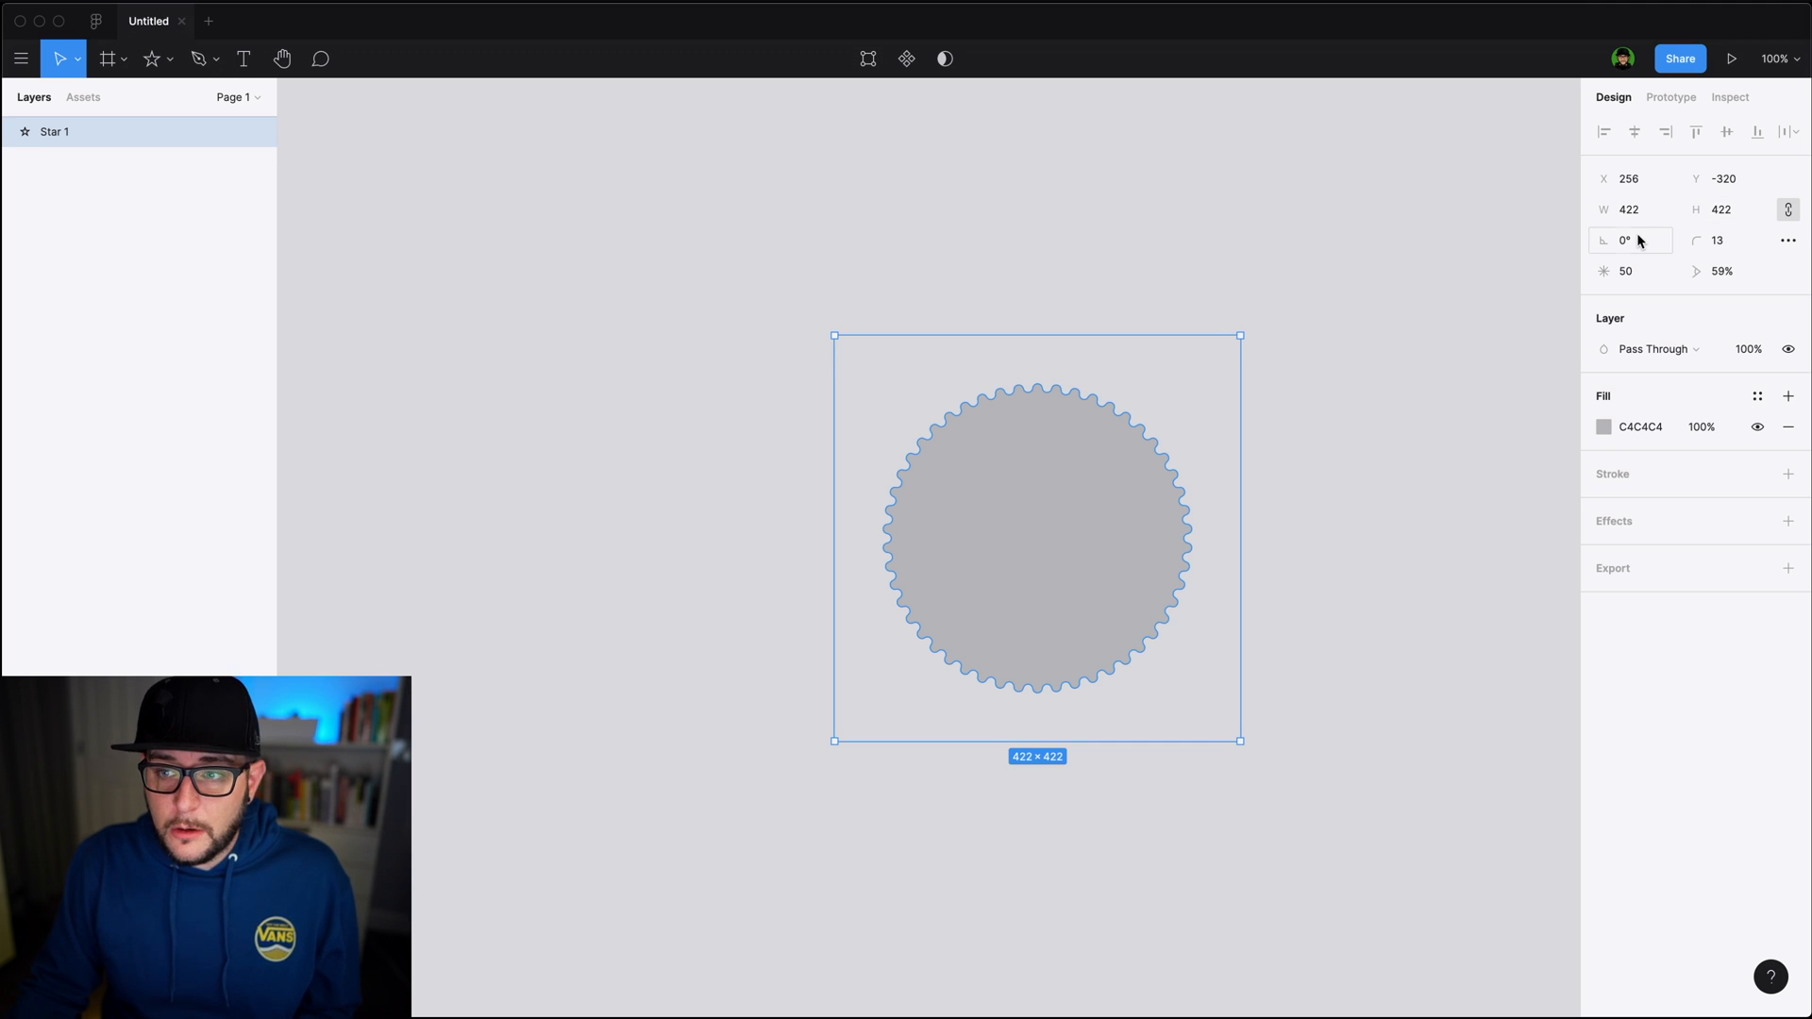
{"action": "left_click", "coordinate": [151, 58]}
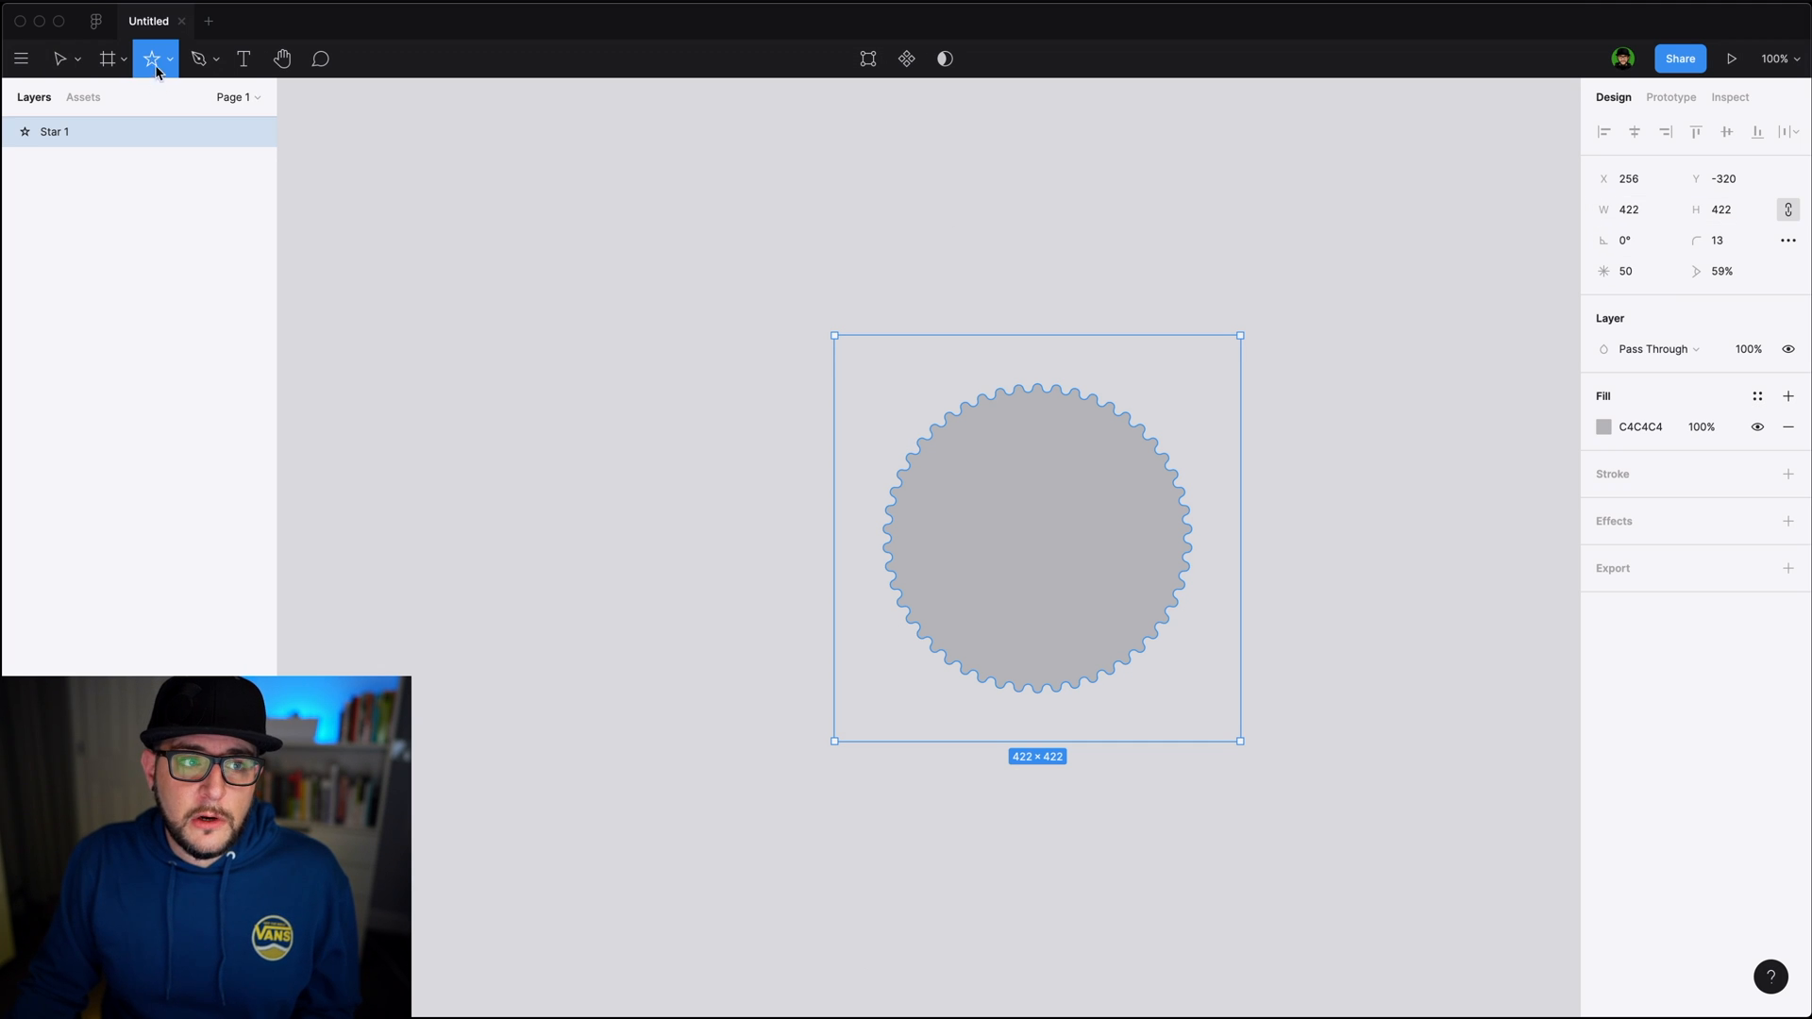
Reopen the shape list, then select and delete the scalloped Star 1
{"action": "left_click", "coordinate": [151, 57]}
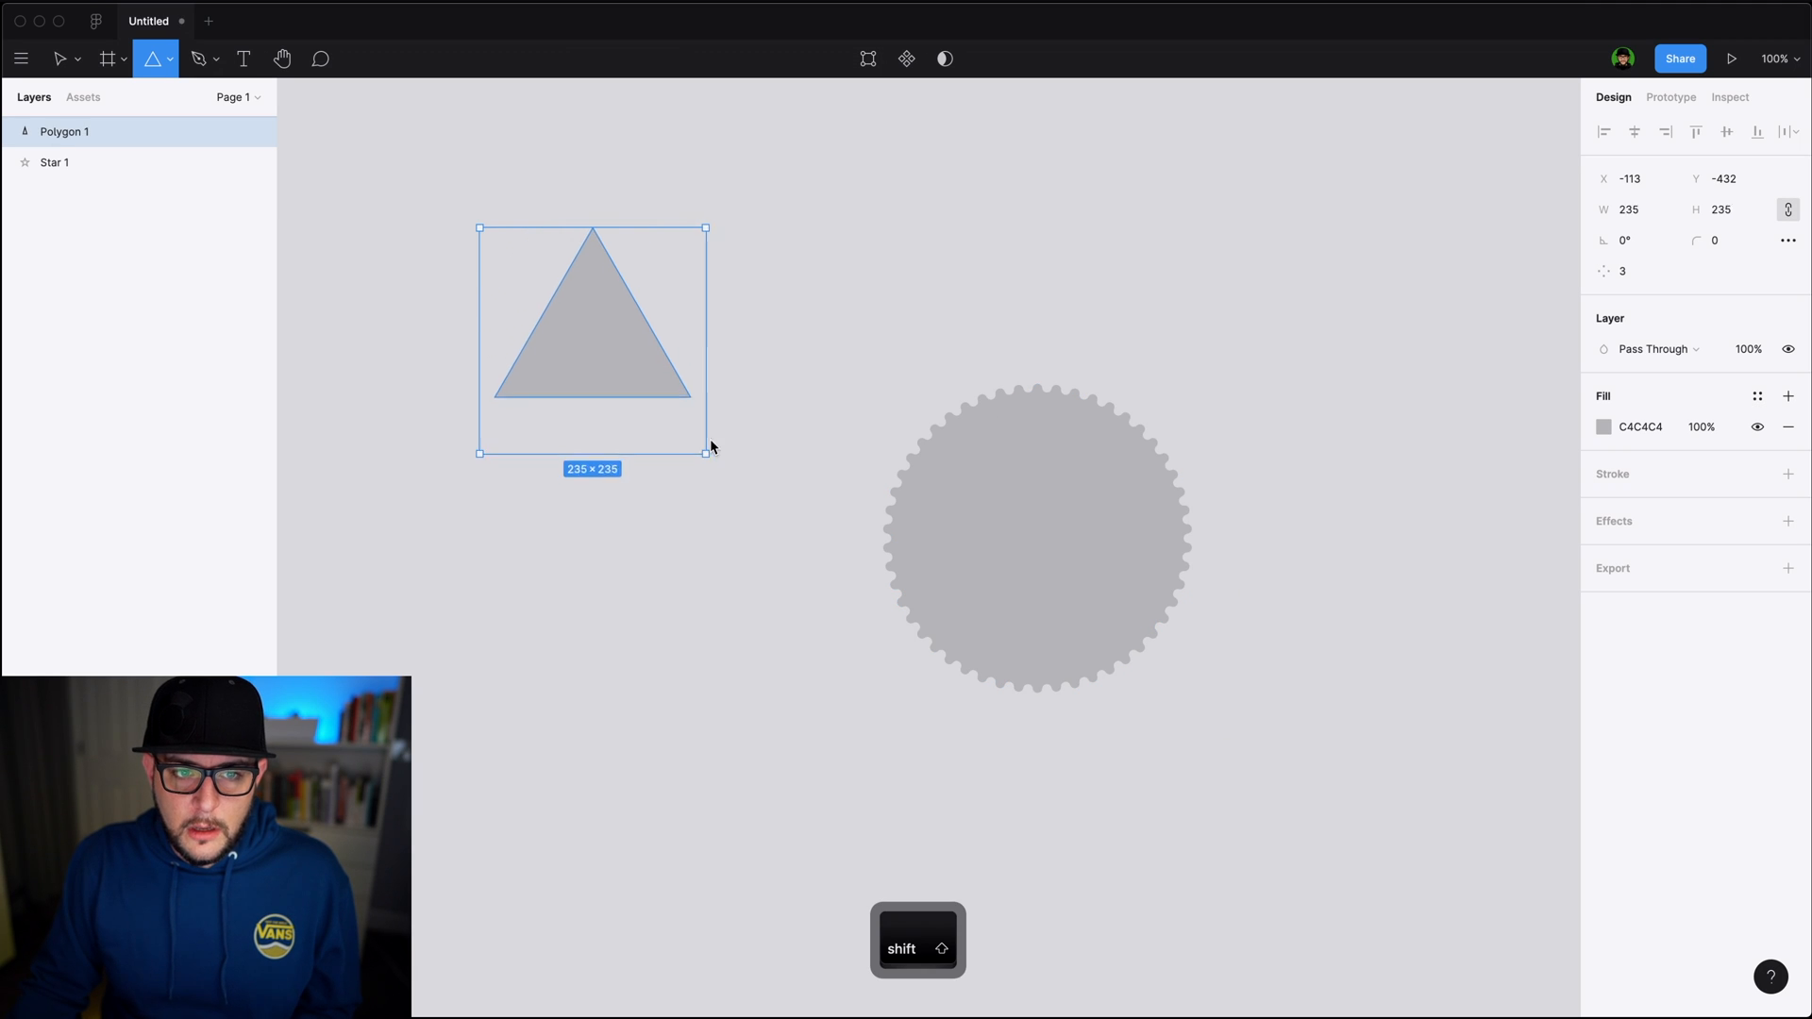
{"action": "left_click", "coordinate": [1034, 532]}
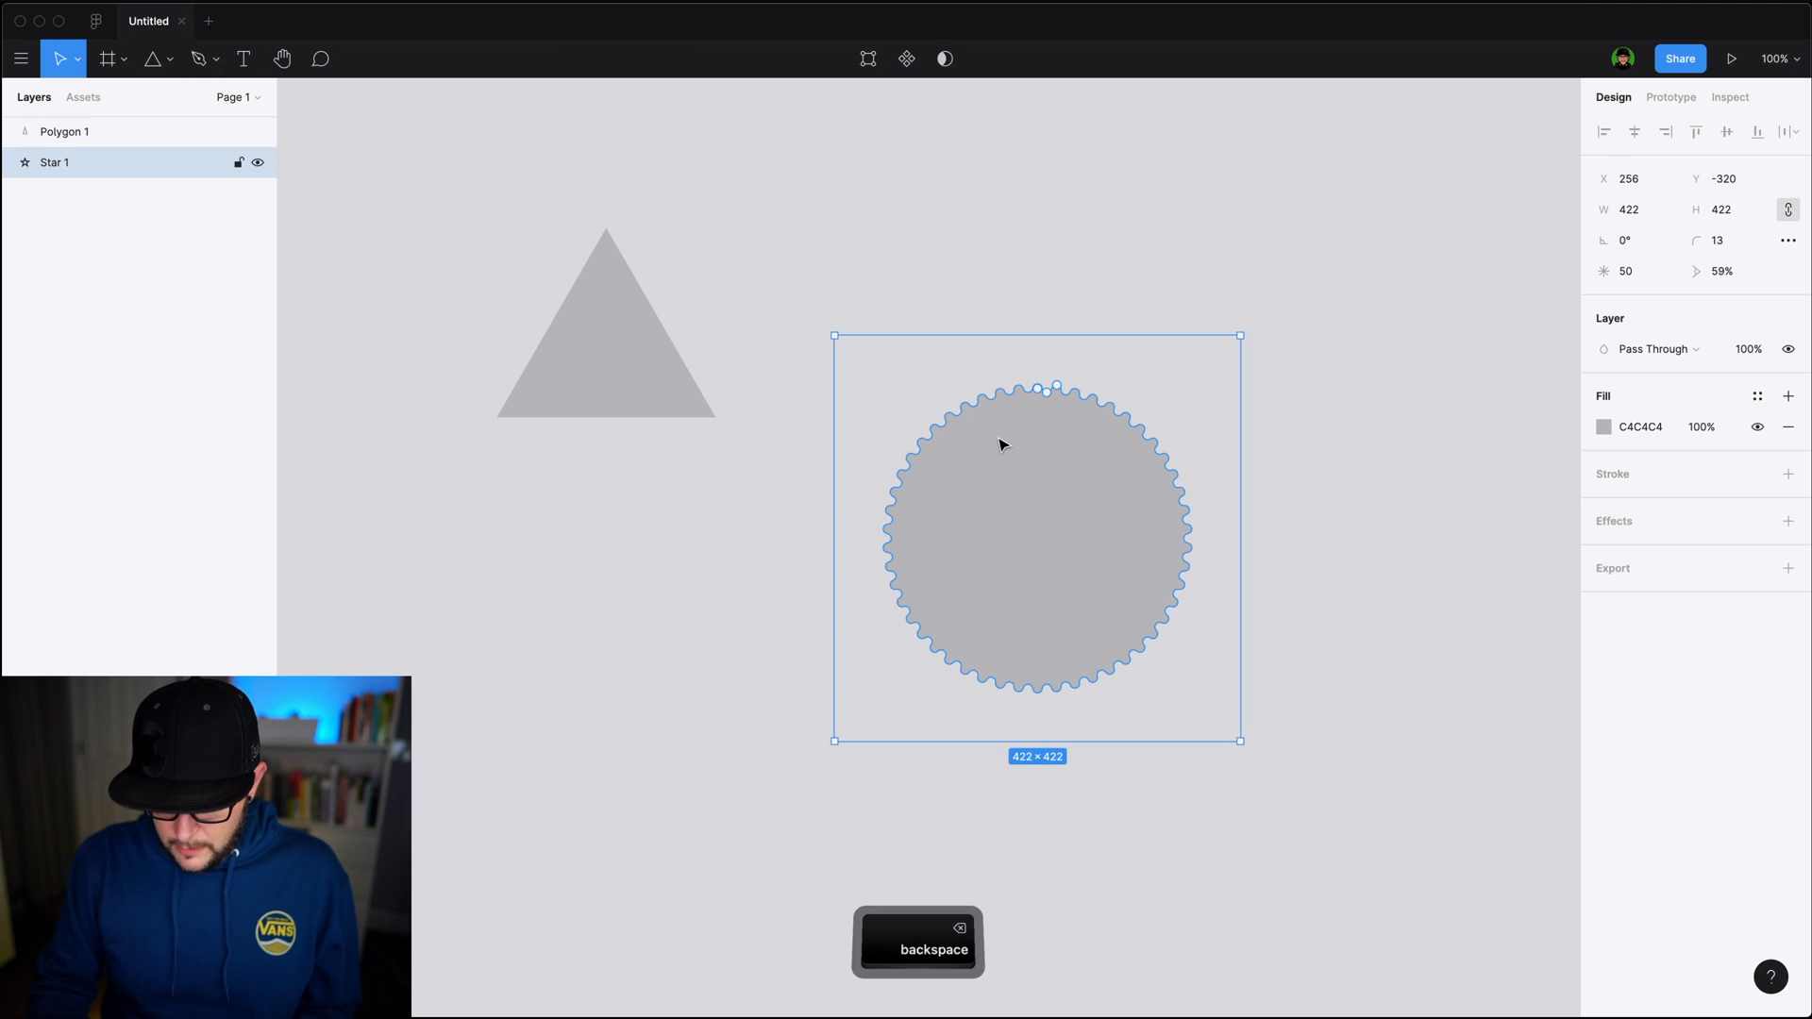
{"action": "key", "text": "backspace"}
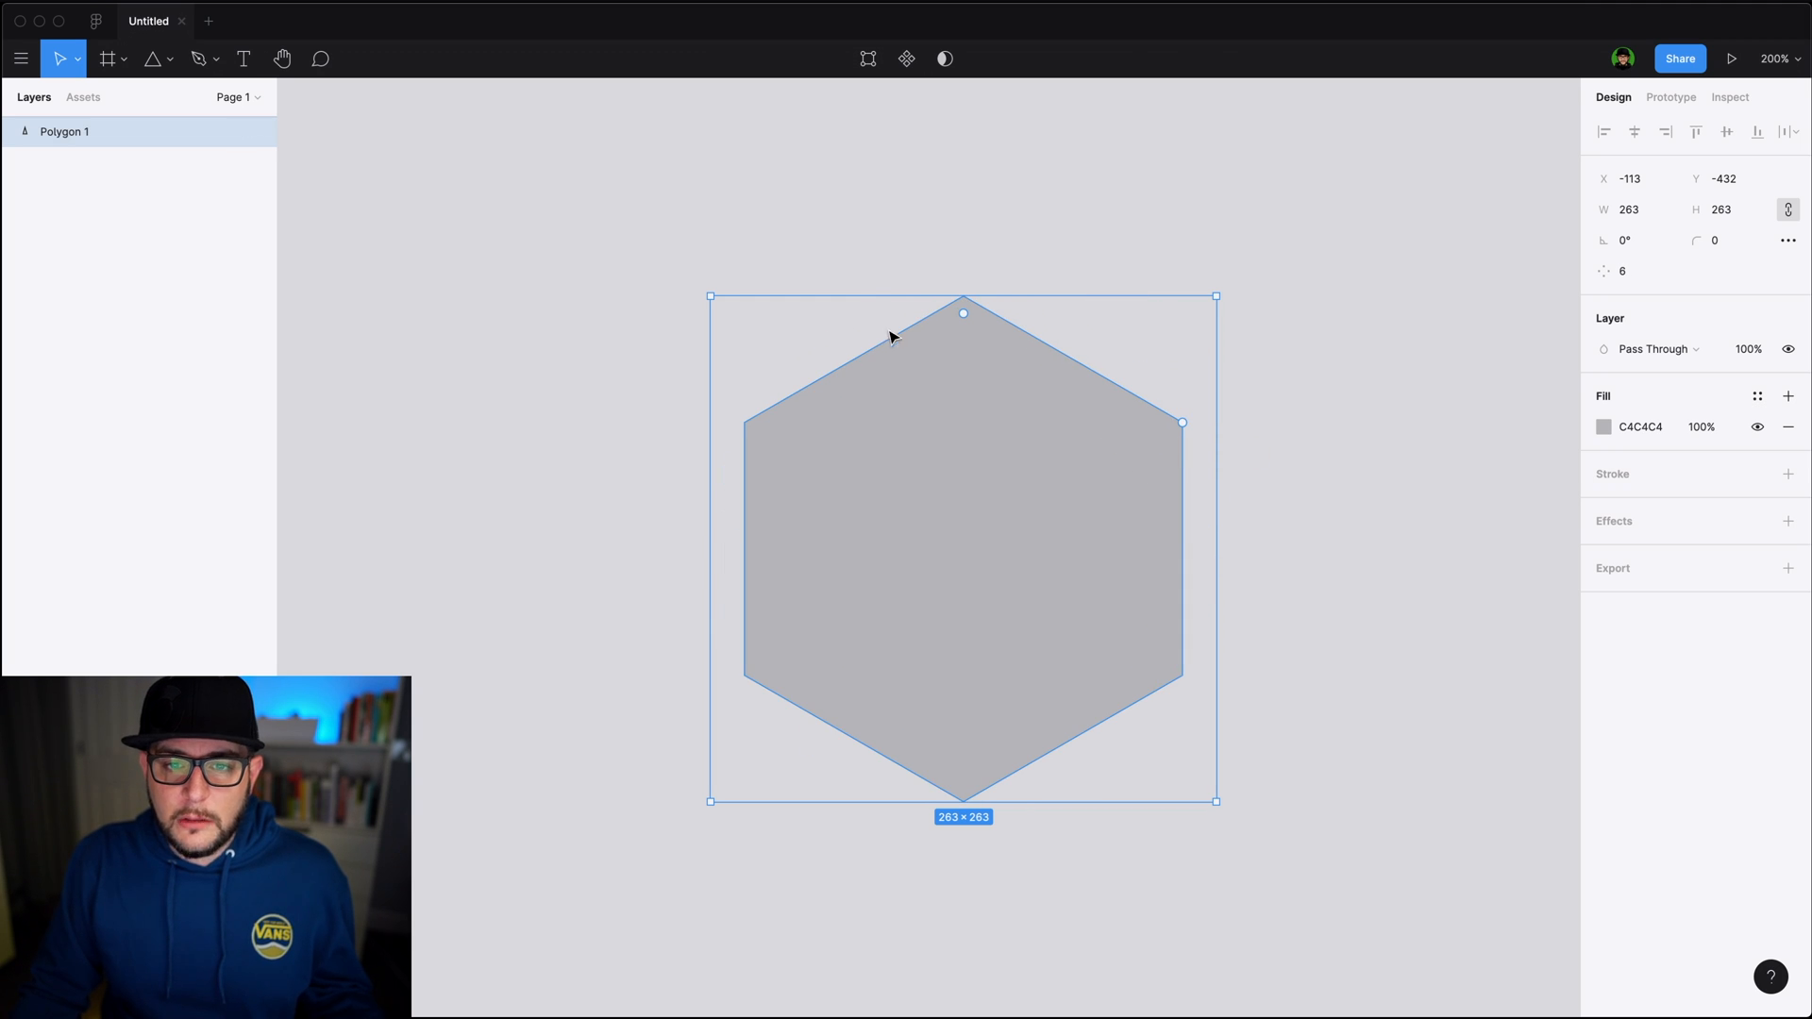
{"action": "mouse_move", "coordinate": [966, 320]}
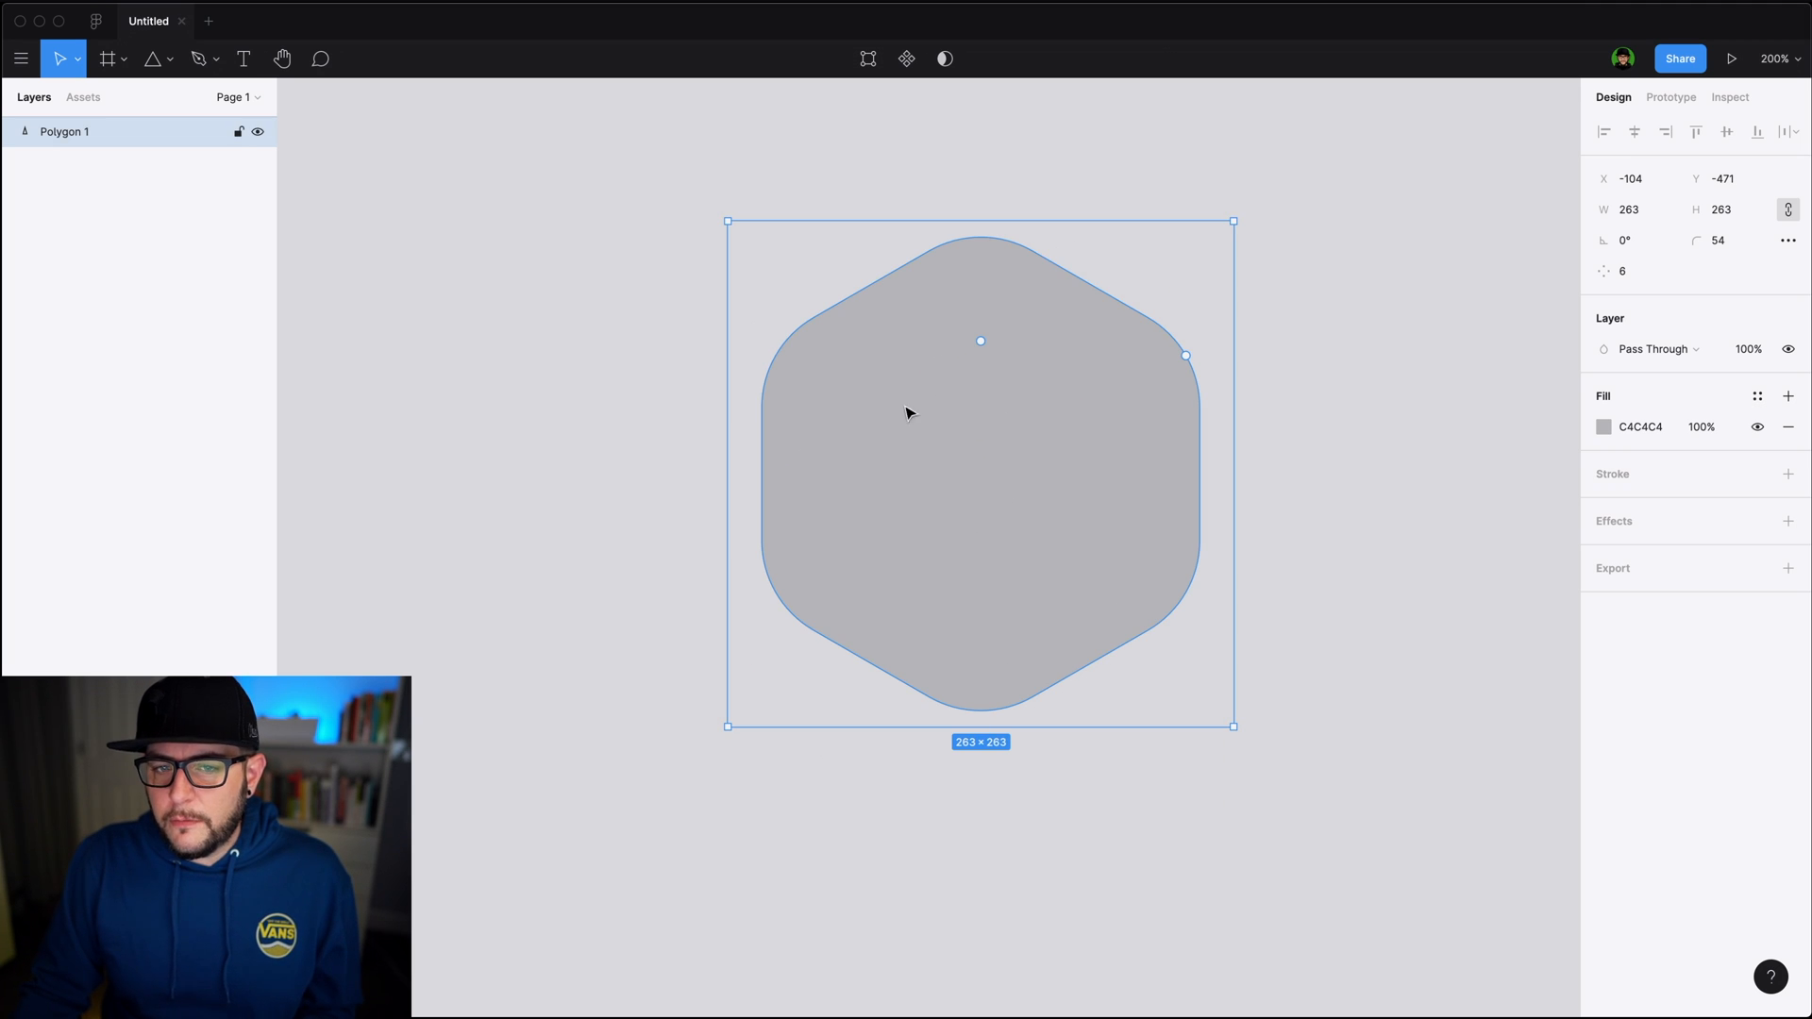
{"action": "mouse_move", "coordinate": [1535, 303]}
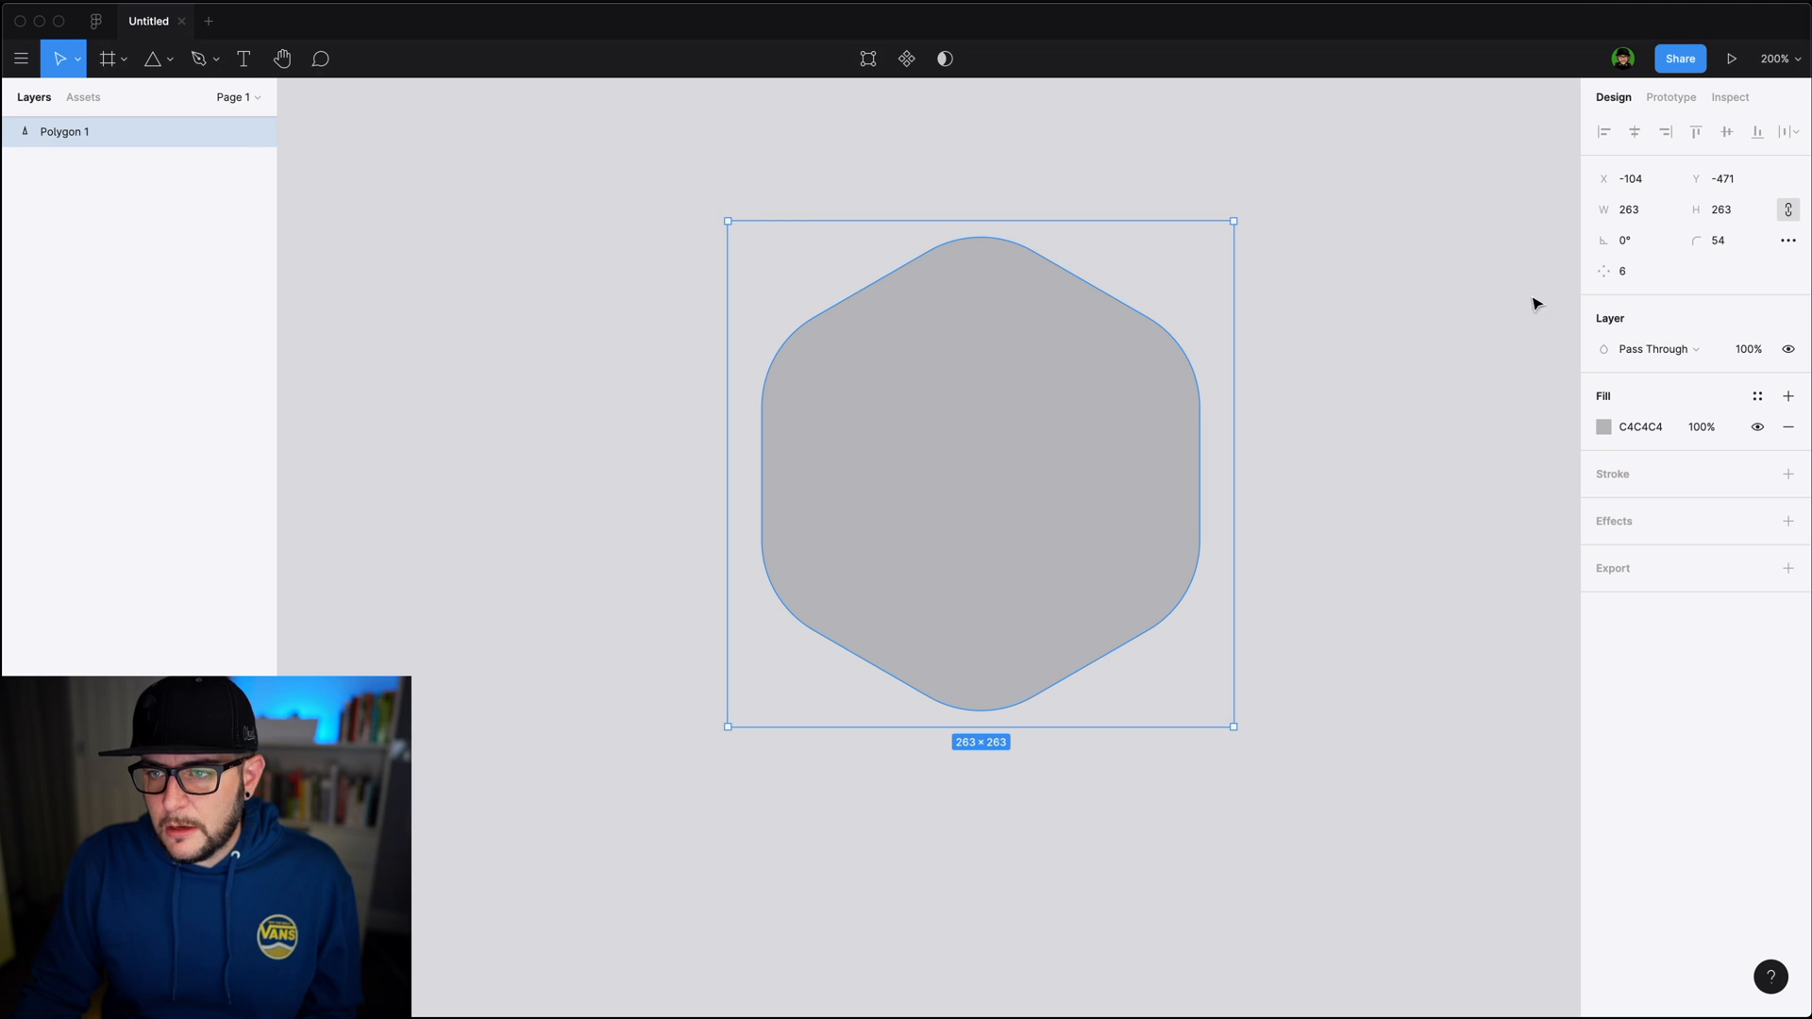
Change Polygon 1 to 12 sides, then switch to the vector path tool
{"action": "left_click", "coordinate": [1787, 239]}
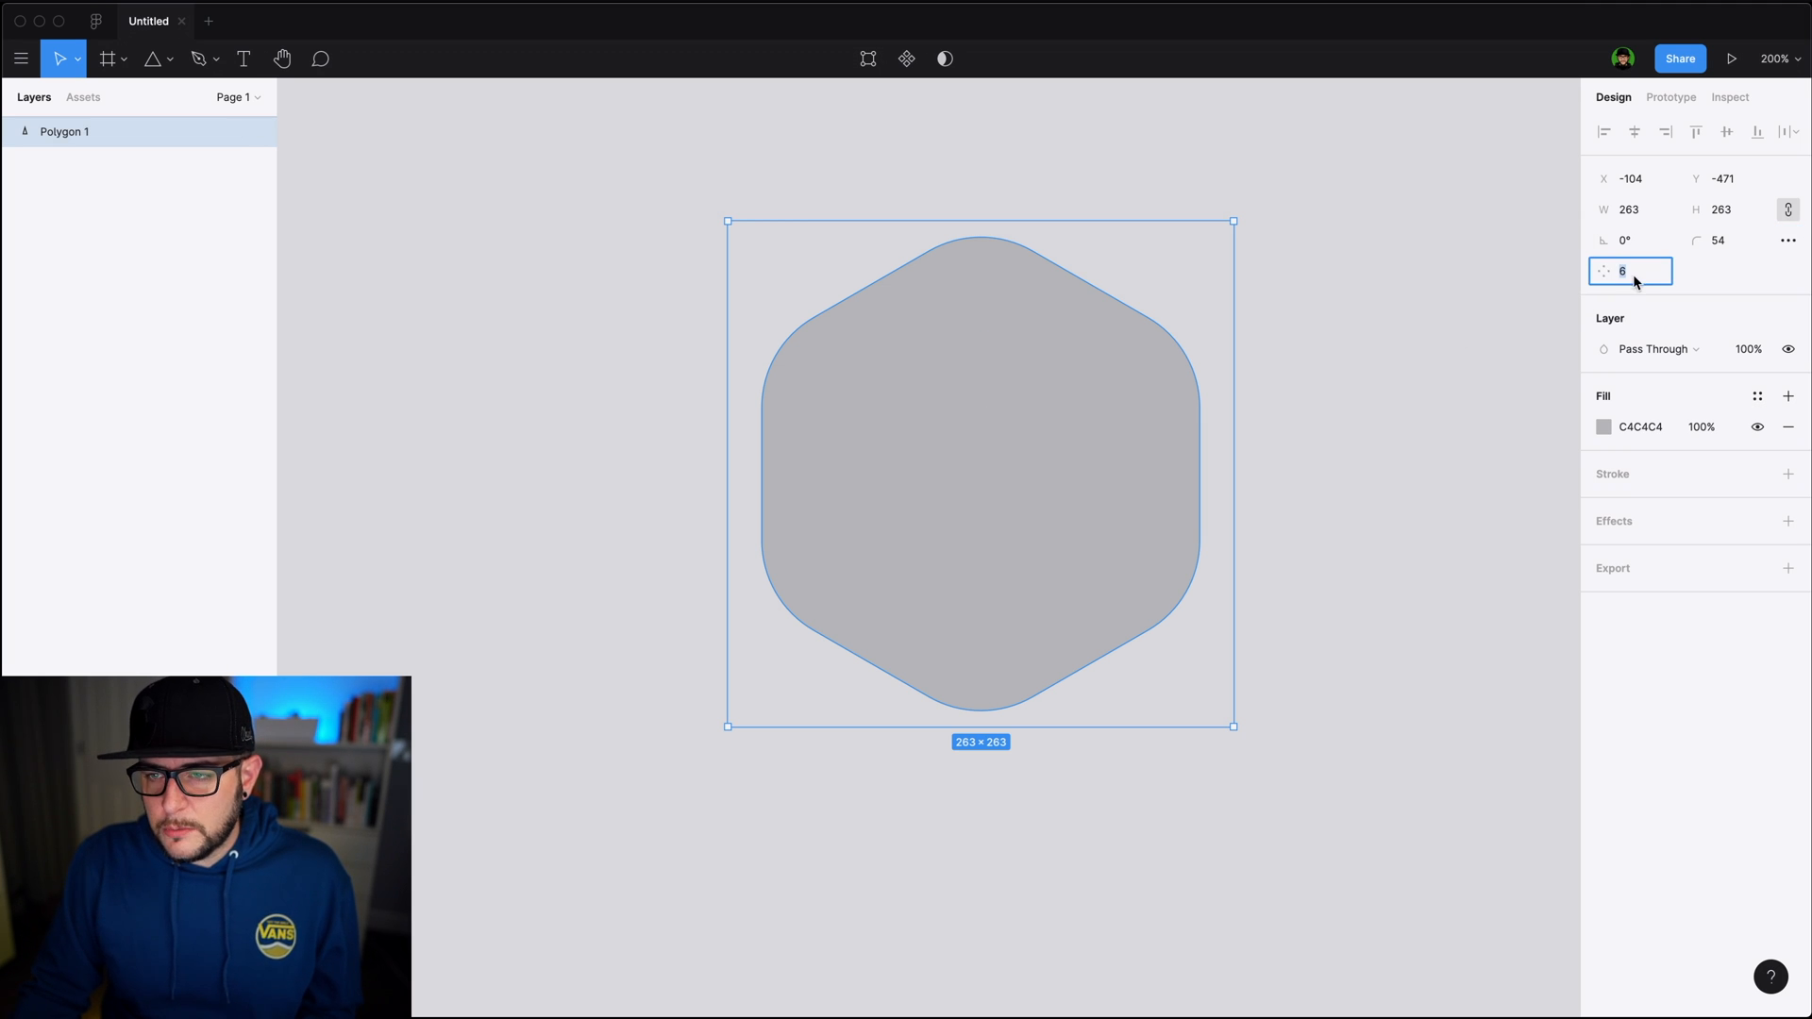
{"action": "key", "text": "enter"}
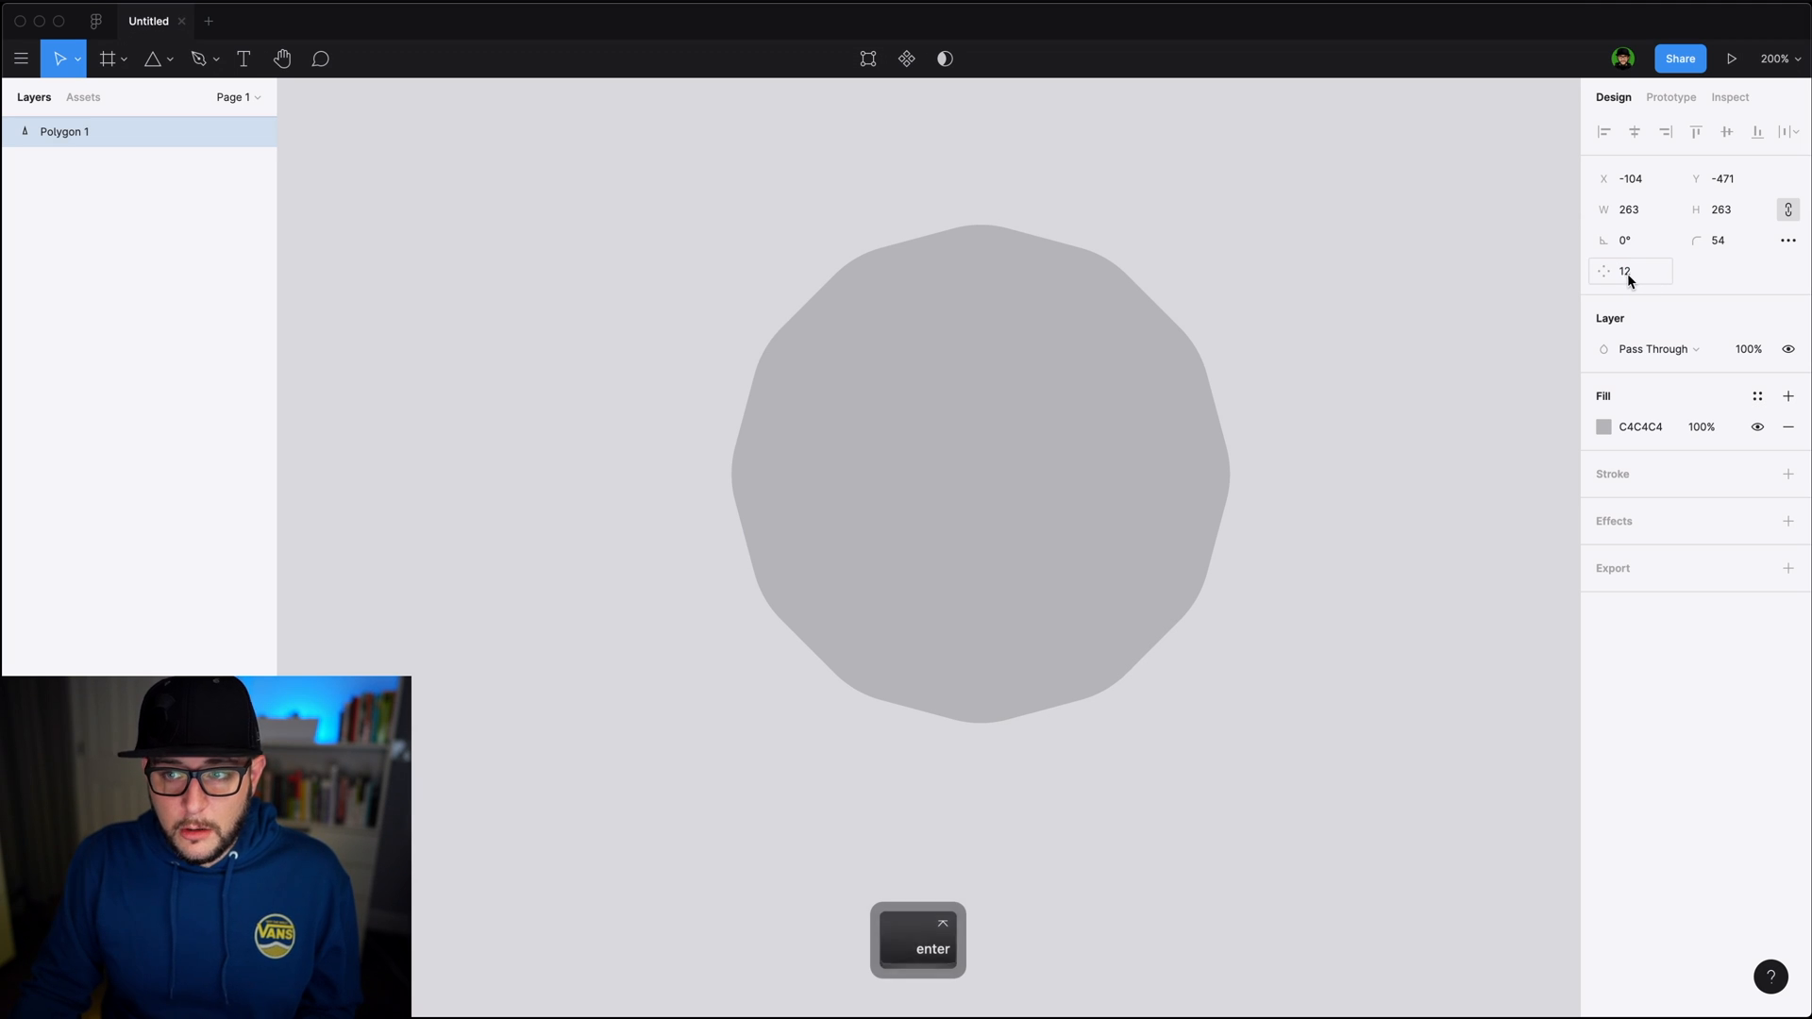
{"action": "key", "text": "enter"}
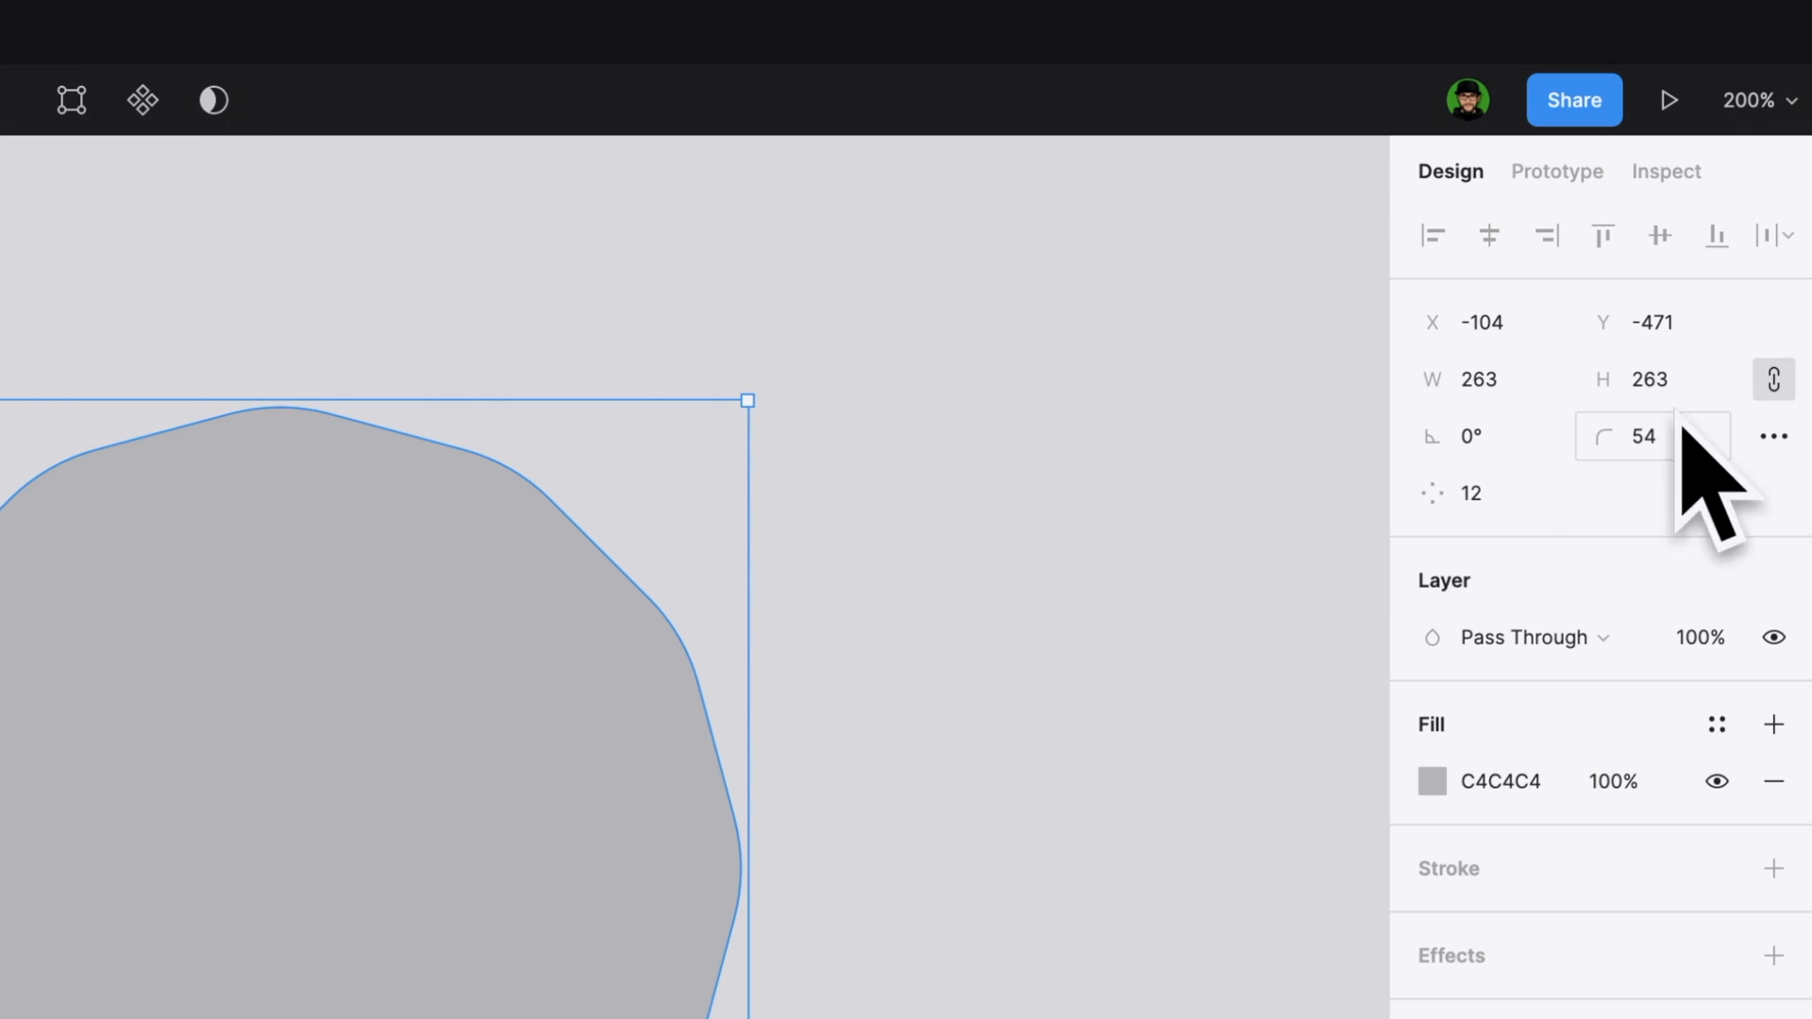
{"action": "mouse_move", "coordinate": [1652, 445]}
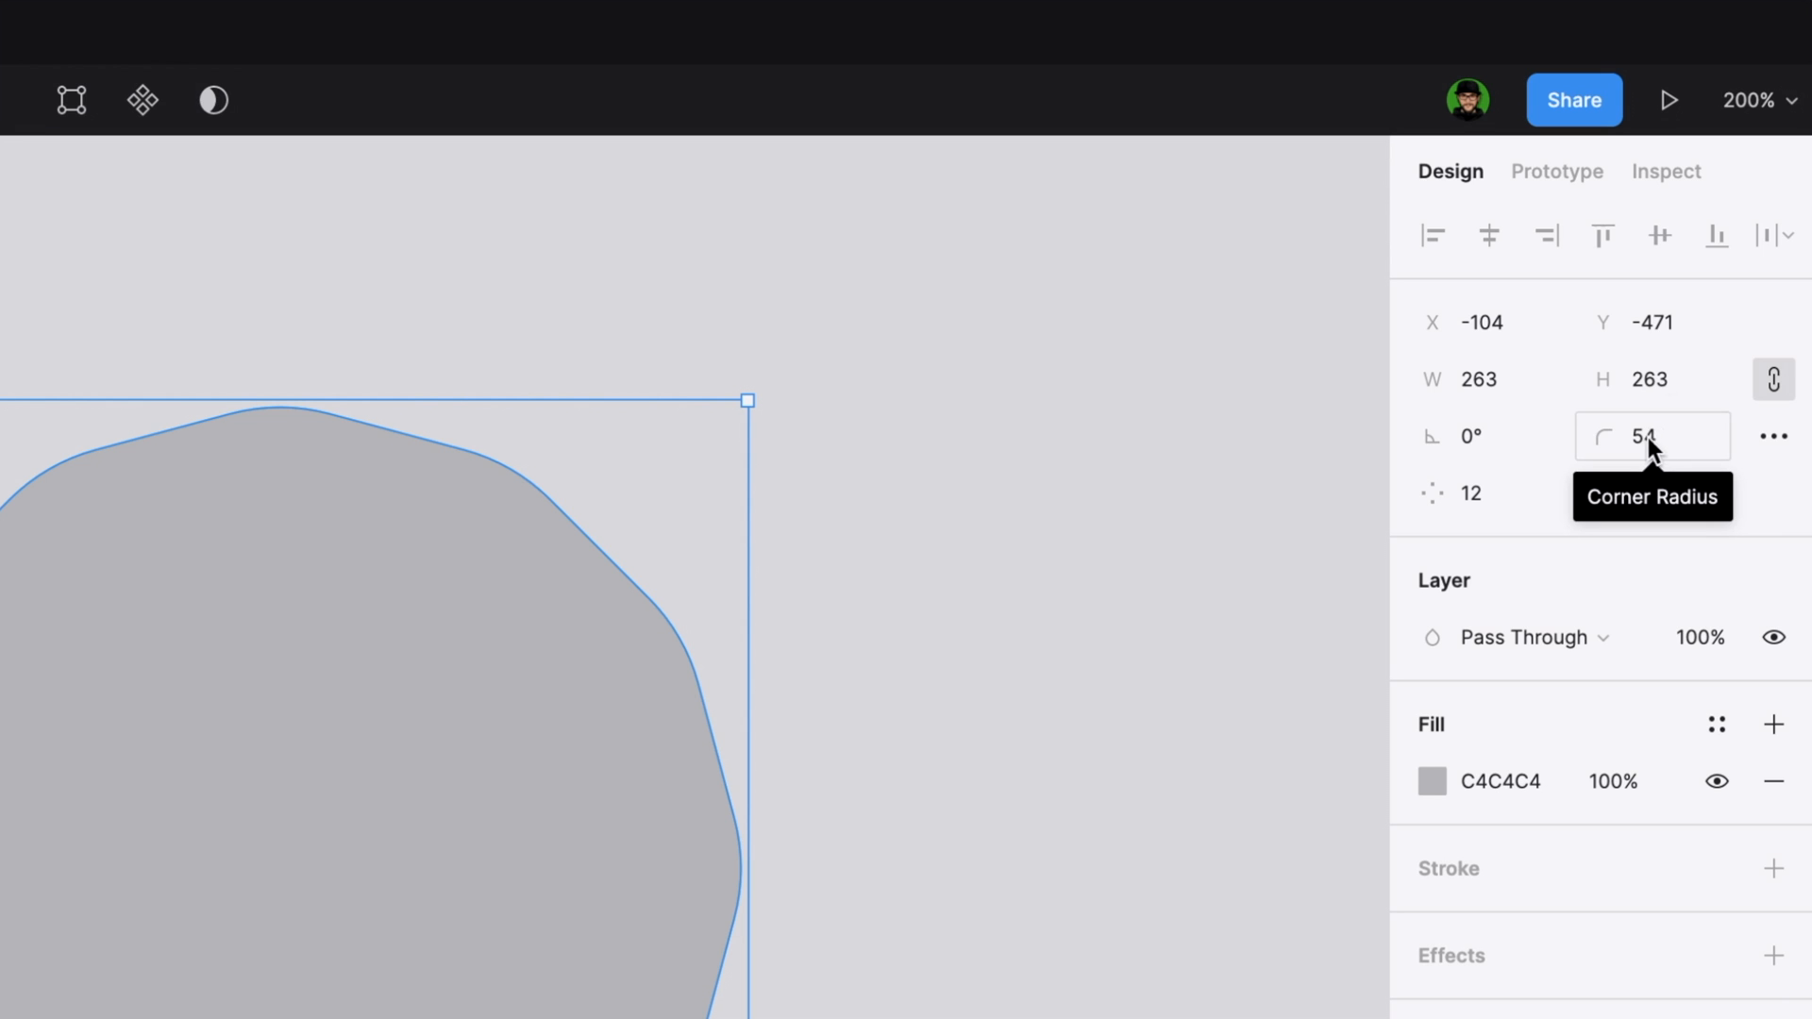
{"action": "mouse_move", "coordinate": [1494, 452]}
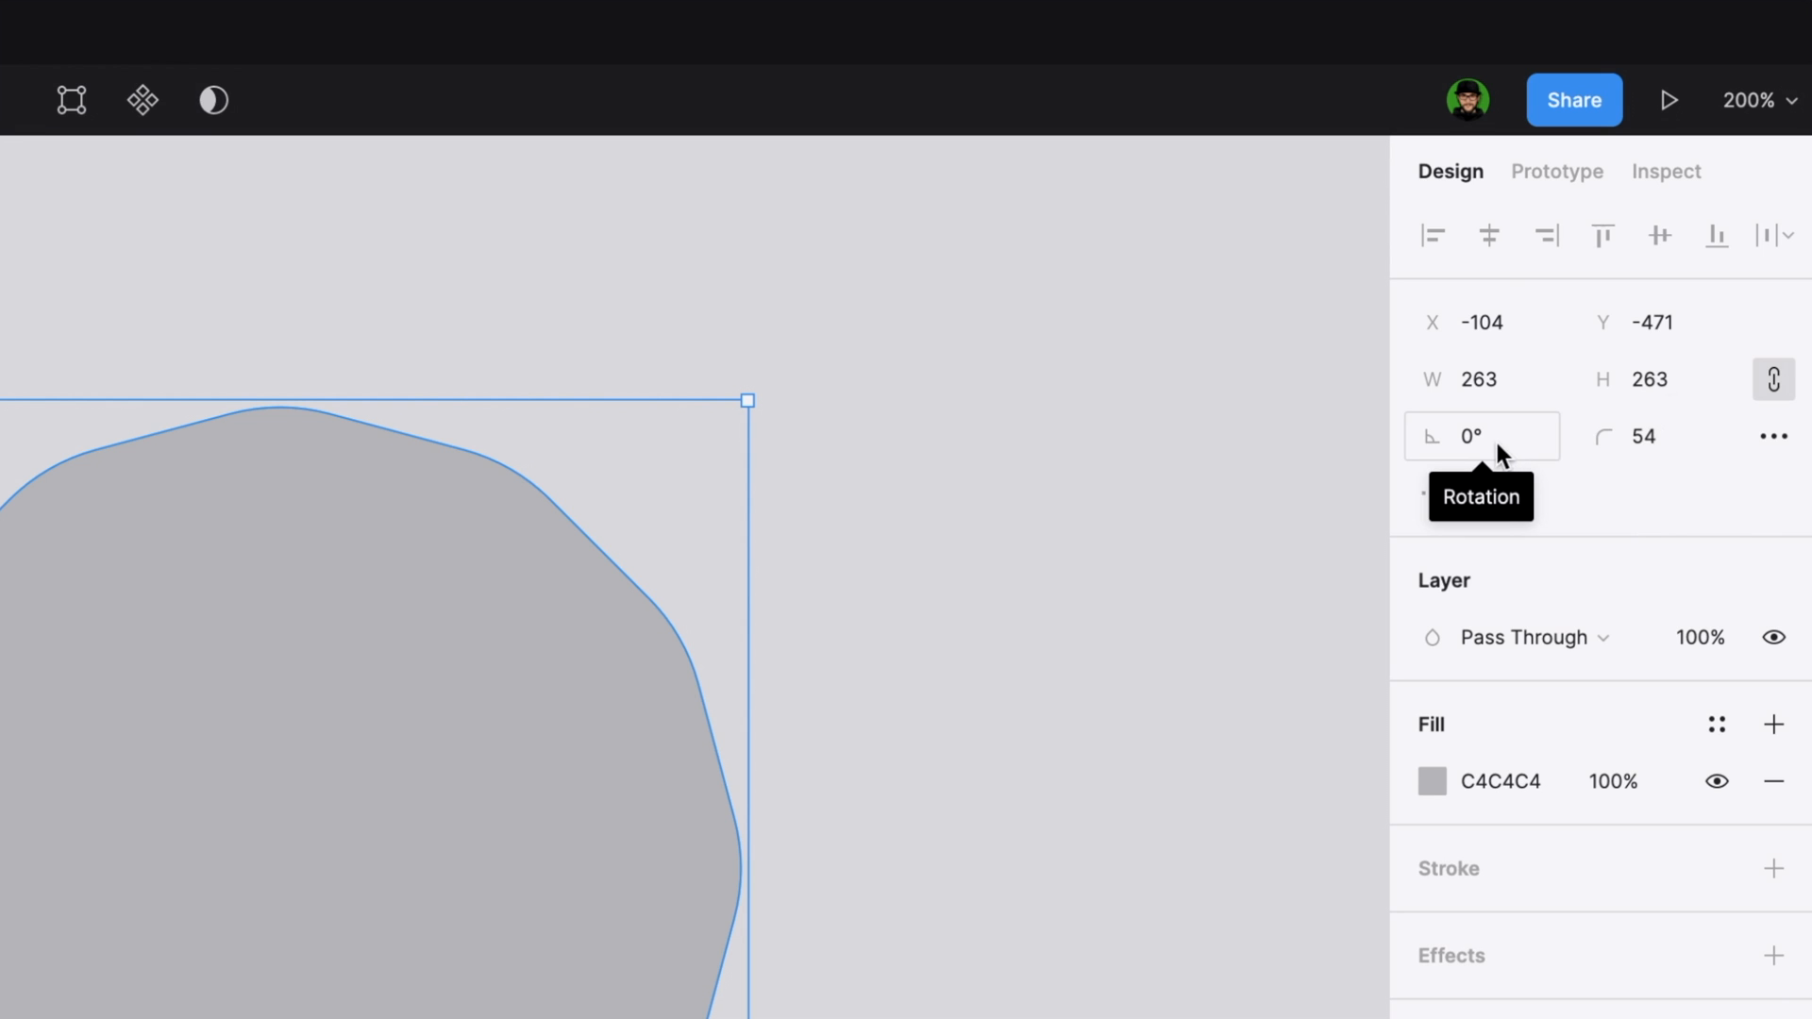
{"action": "mouse_move", "coordinate": [1652, 436]}
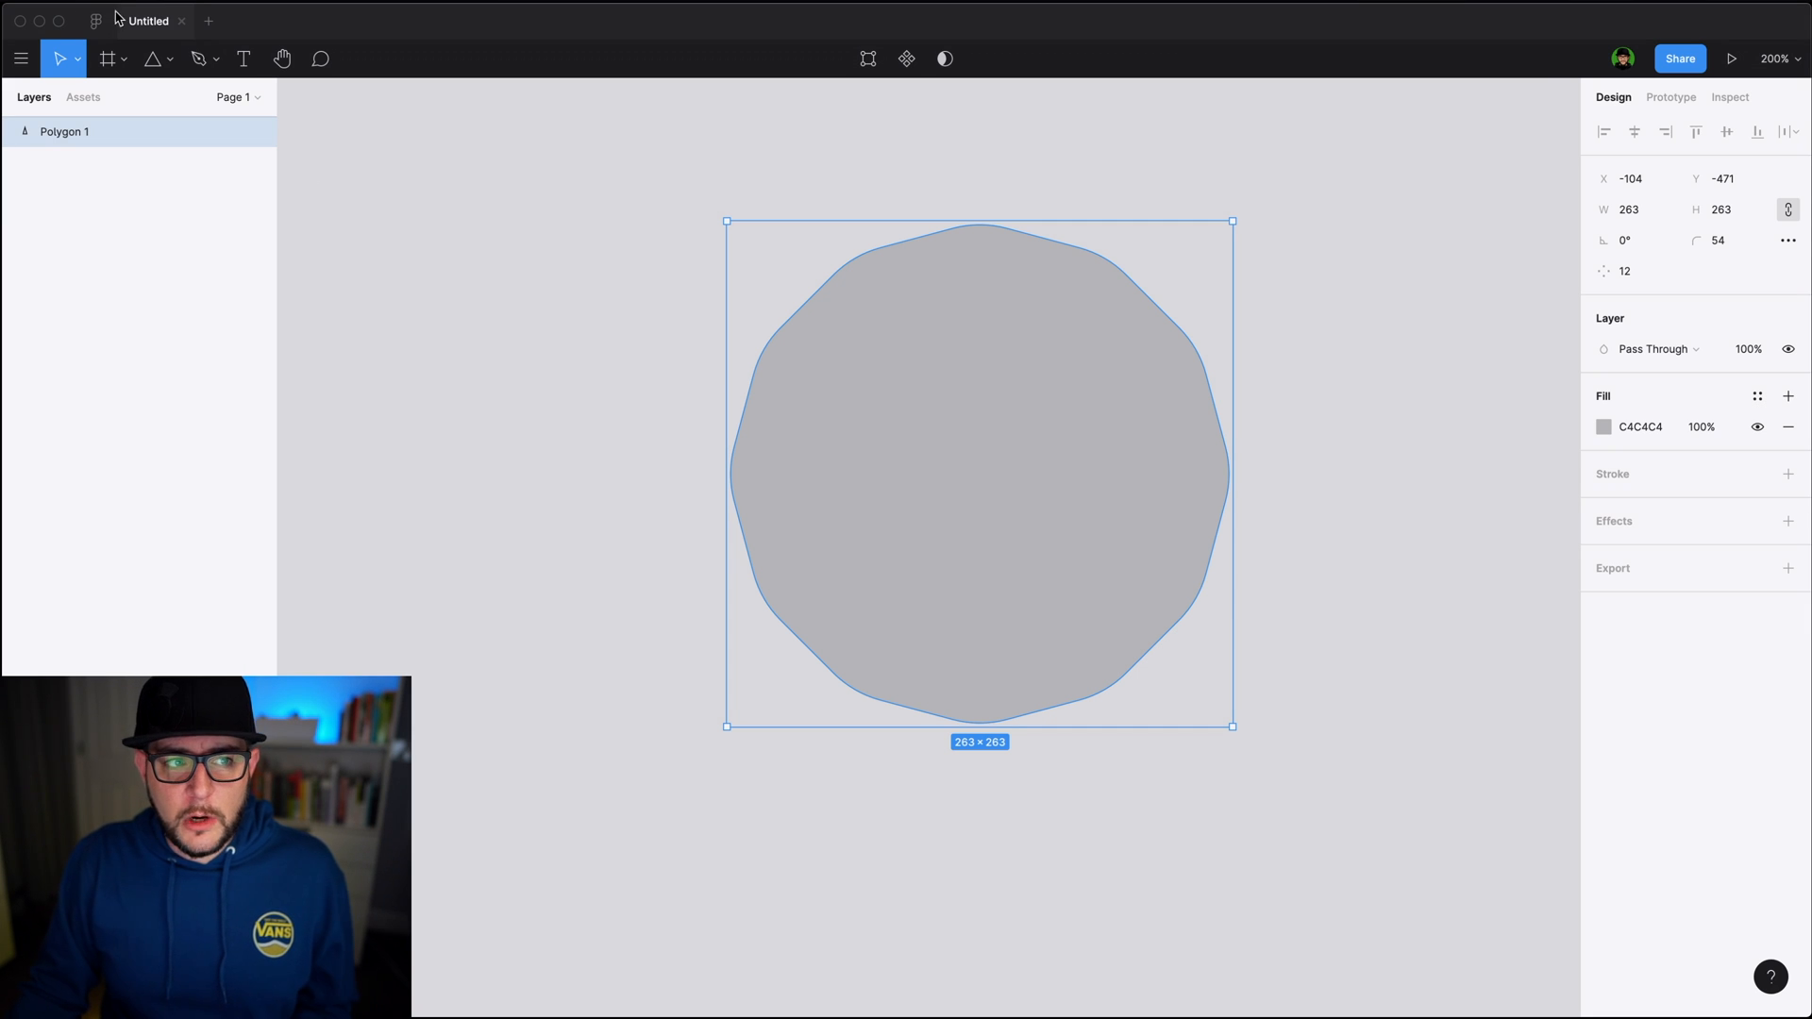
{"action": "left_click", "coordinate": [197, 58]}
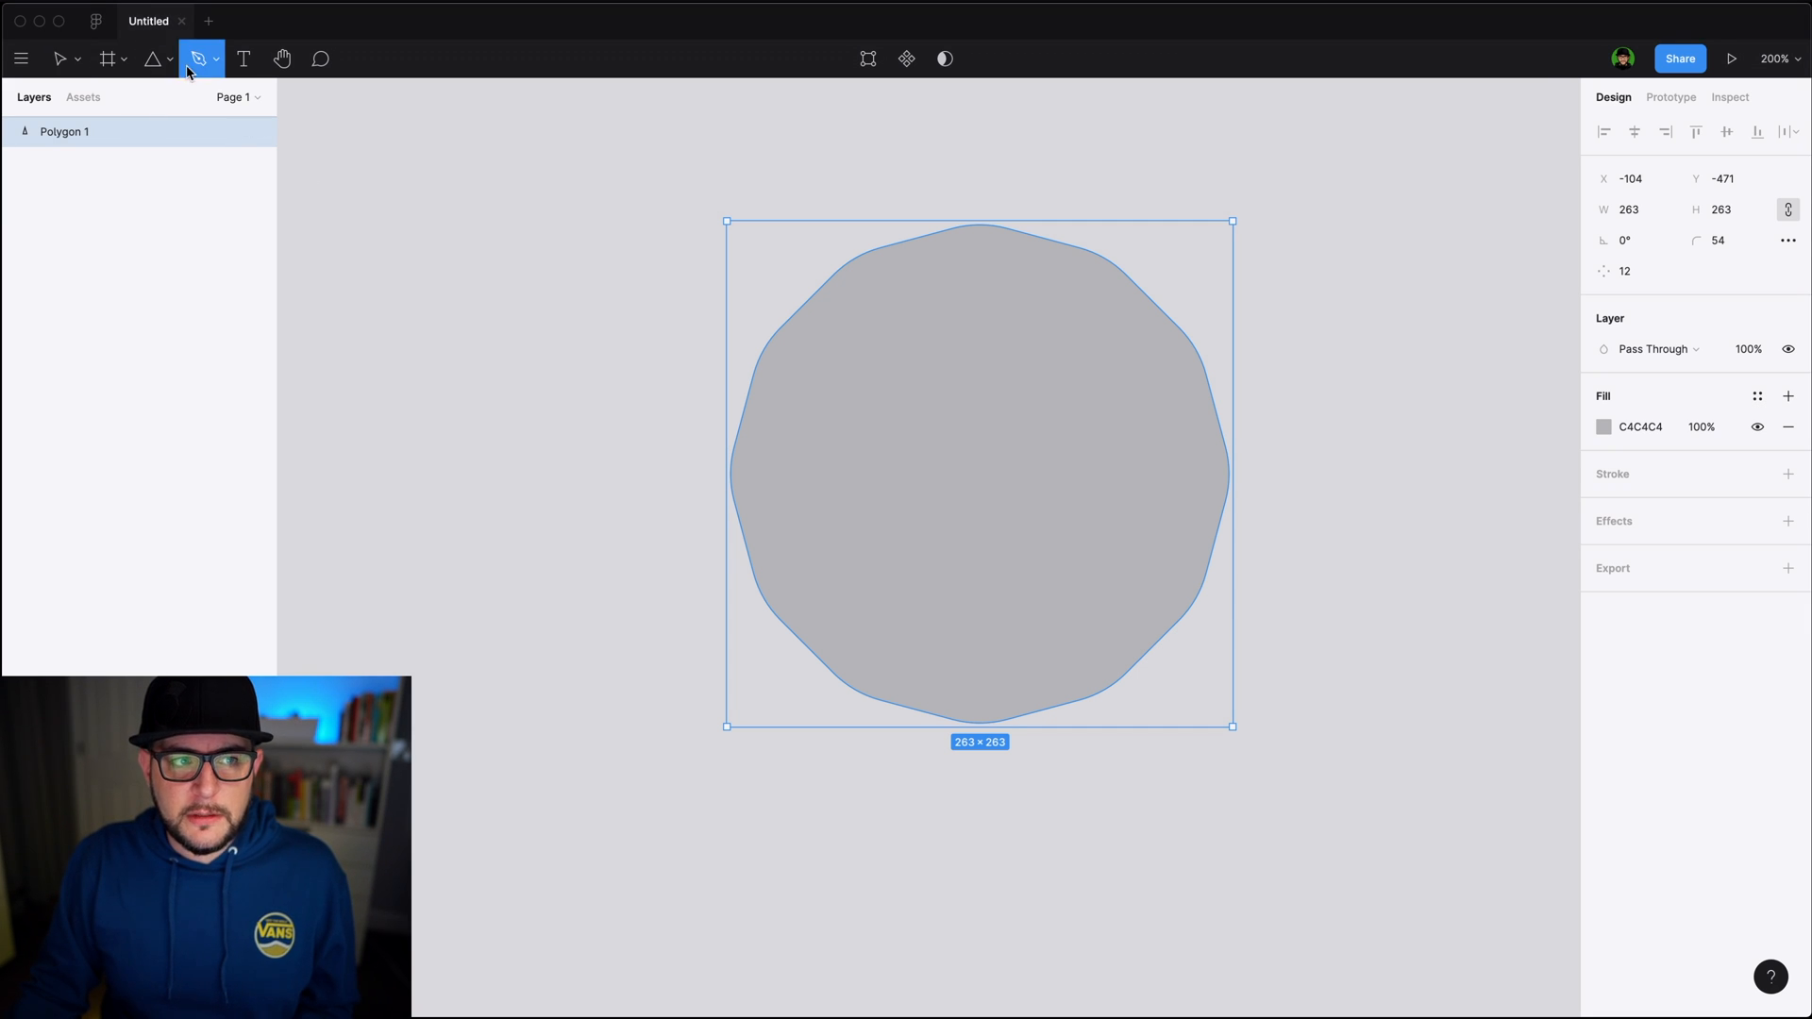
{"action": "left_click", "coordinate": [151, 58]}
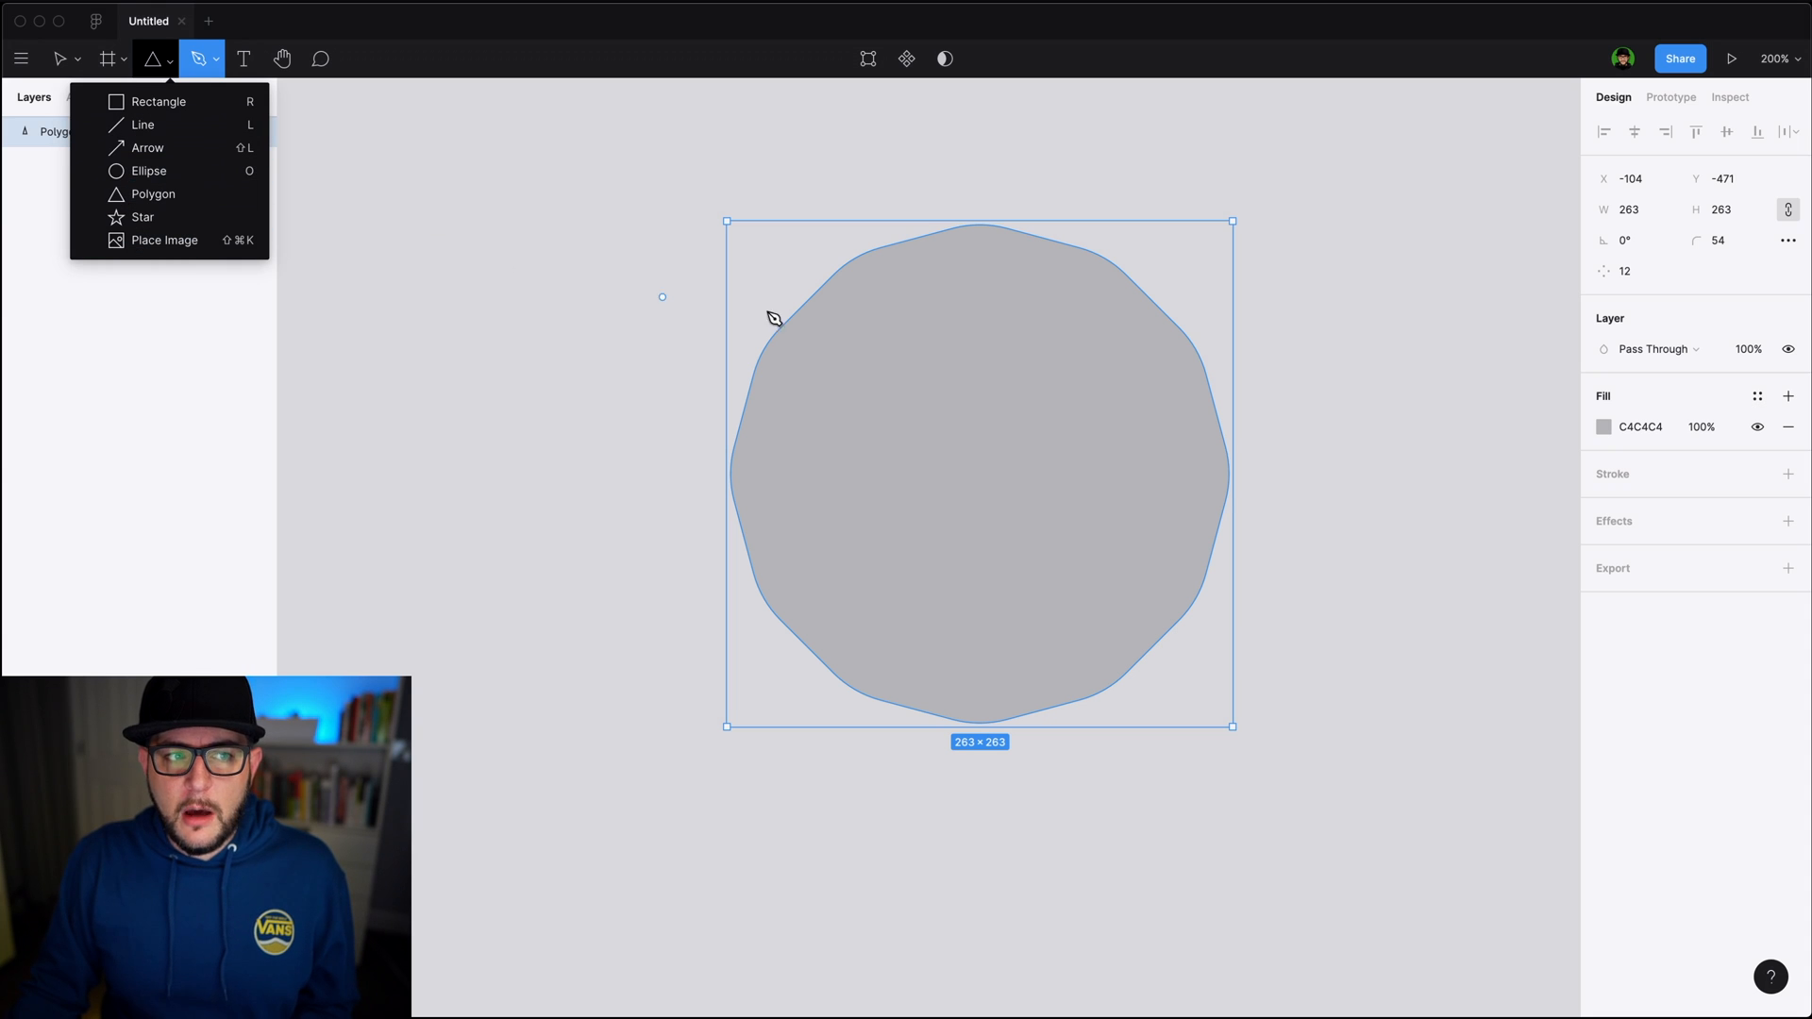
{"action": "mouse_move", "coordinate": [197, 102]}
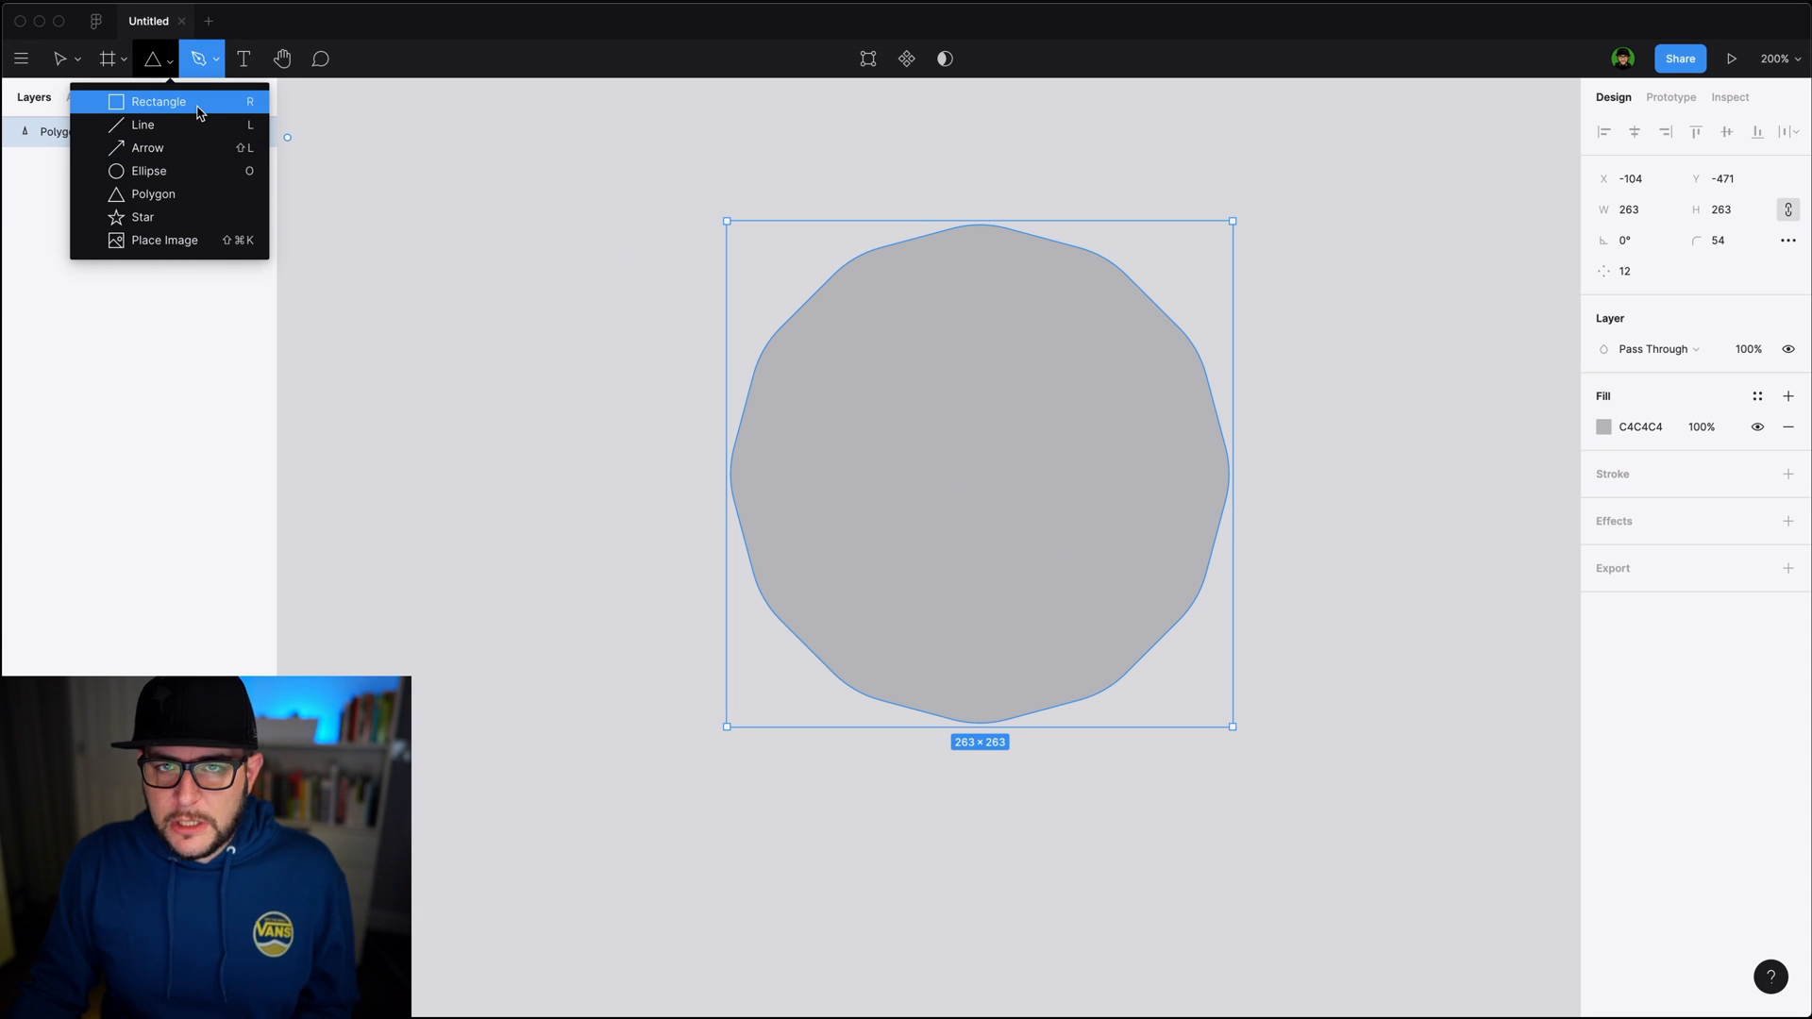
{"action": "mouse_move", "coordinate": [171, 170]}
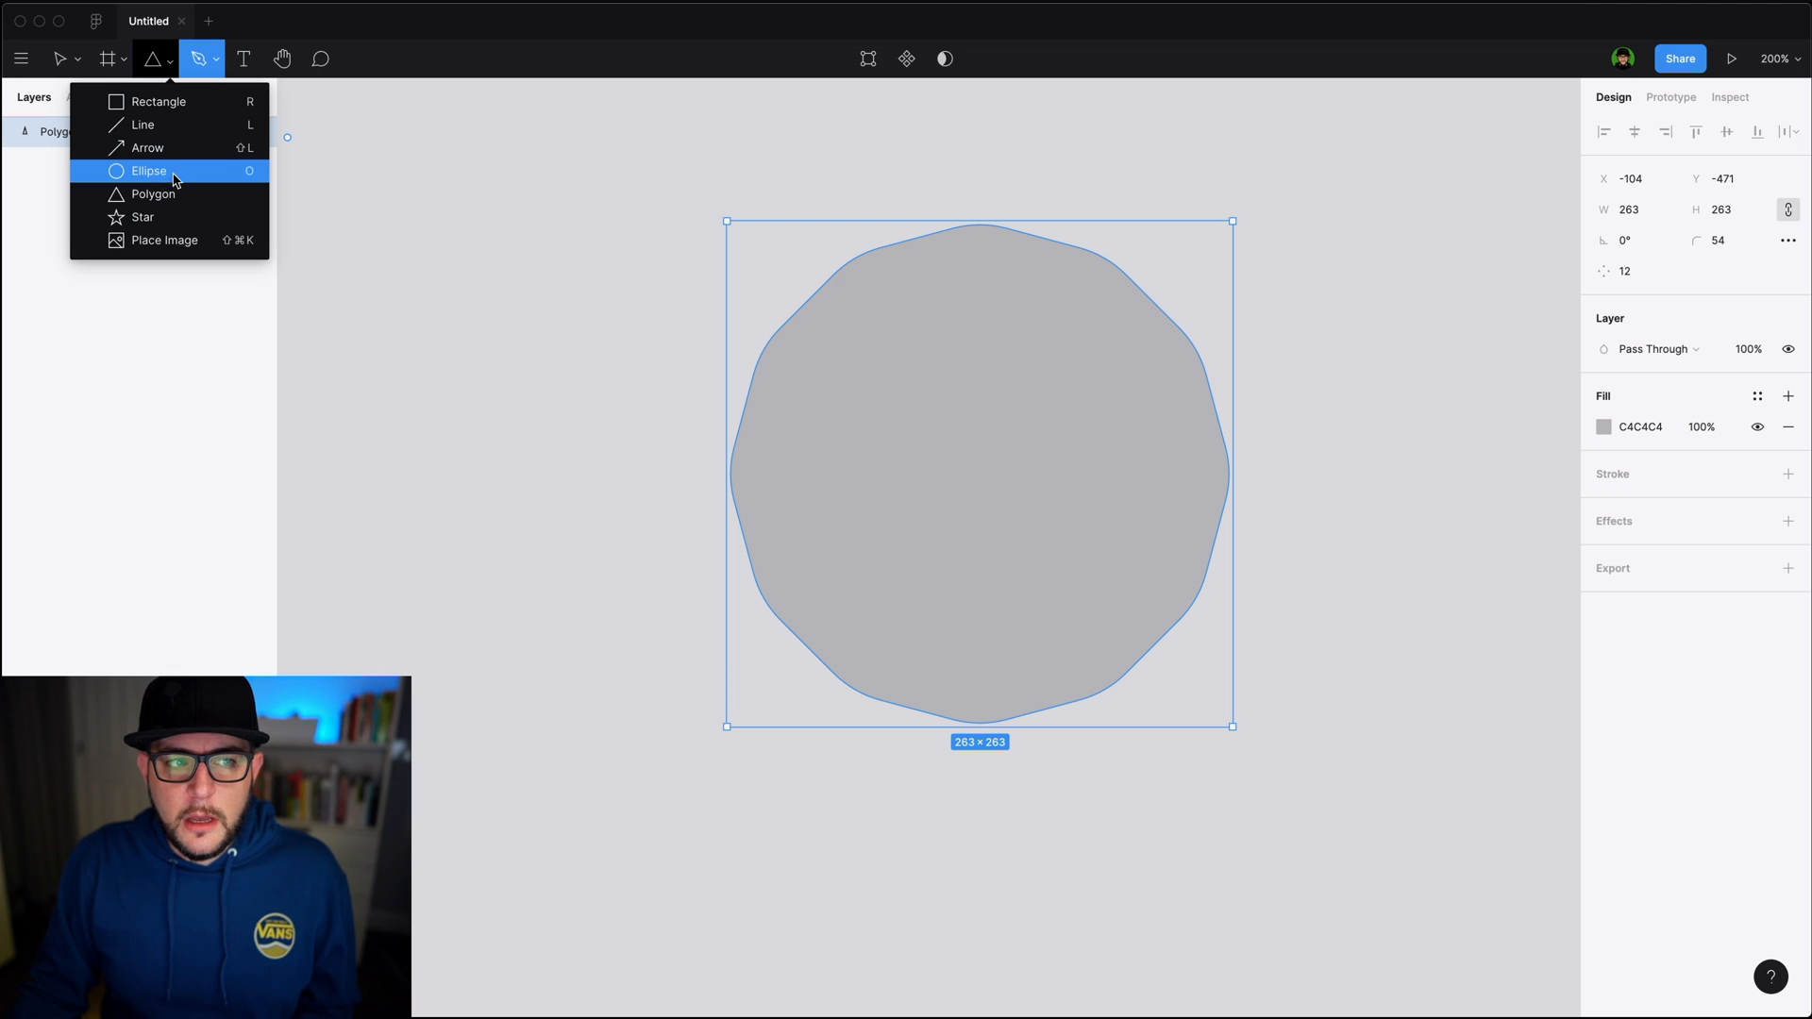
{"action": "mouse_move", "coordinate": [155, 226]}
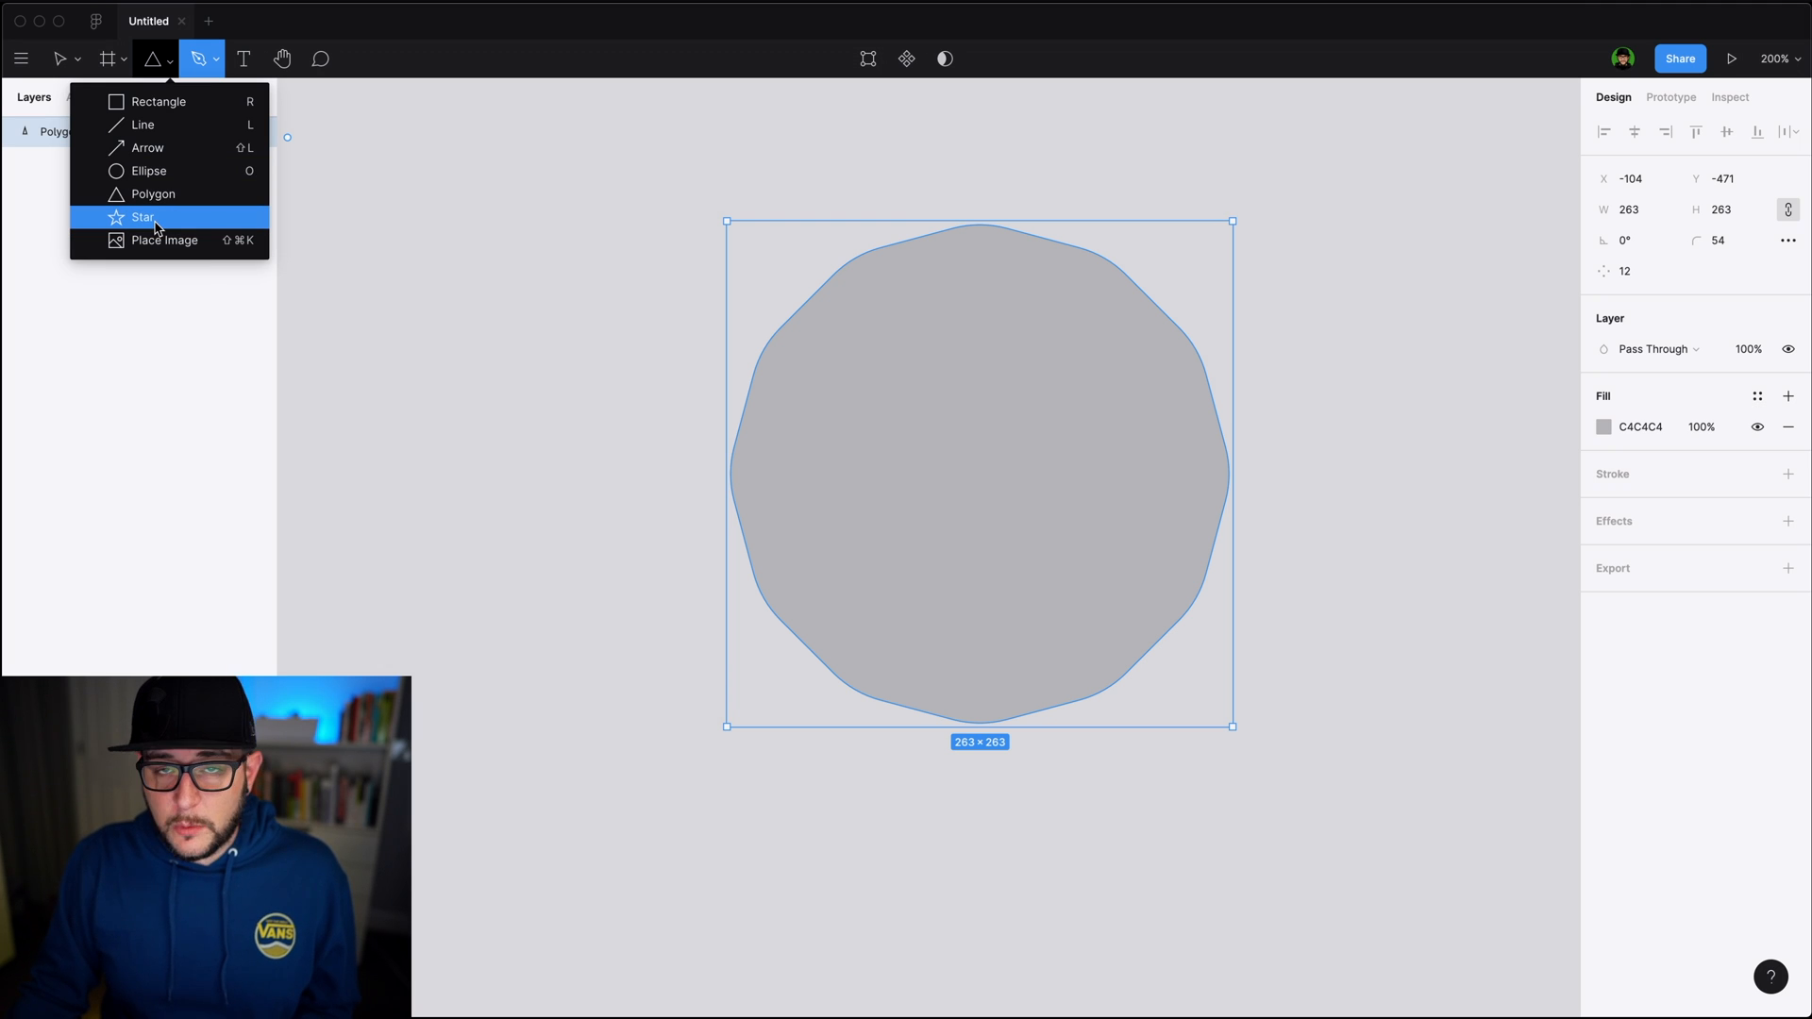
{"action": "mouse_move", "coordinate": [148, 147]}
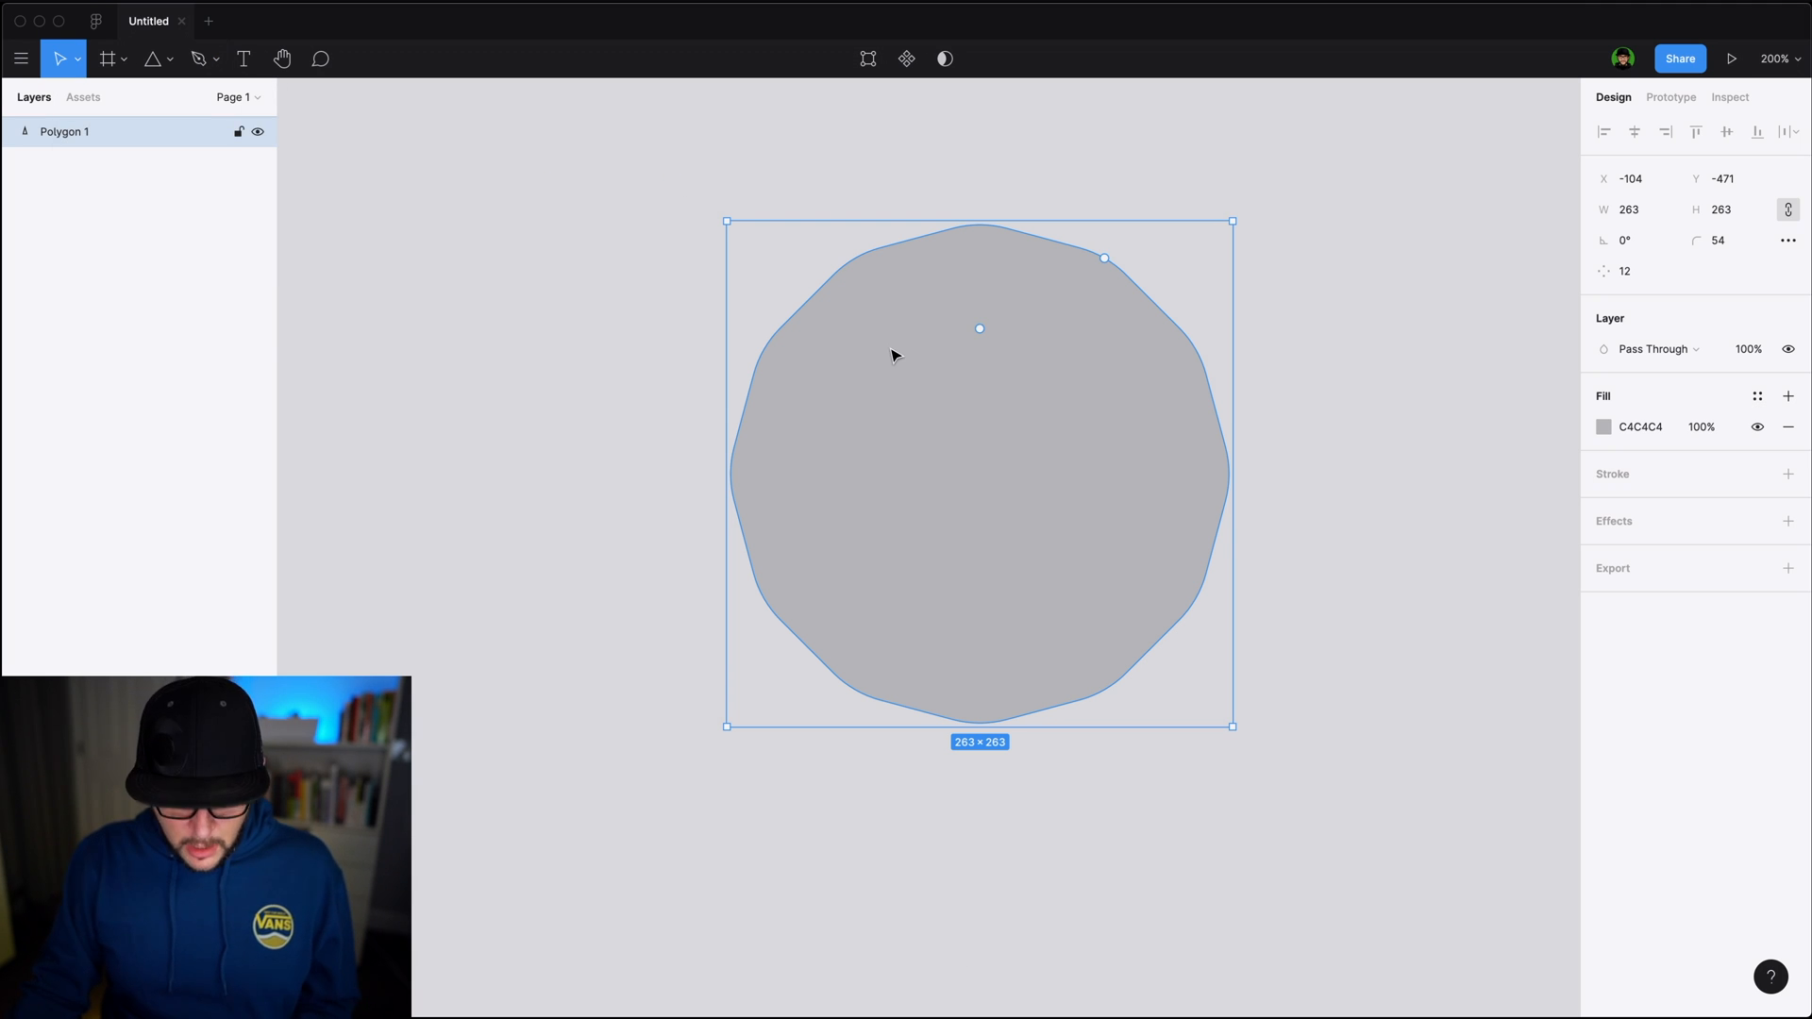
{"action": "left_click", "coordinate": [151, 58]}
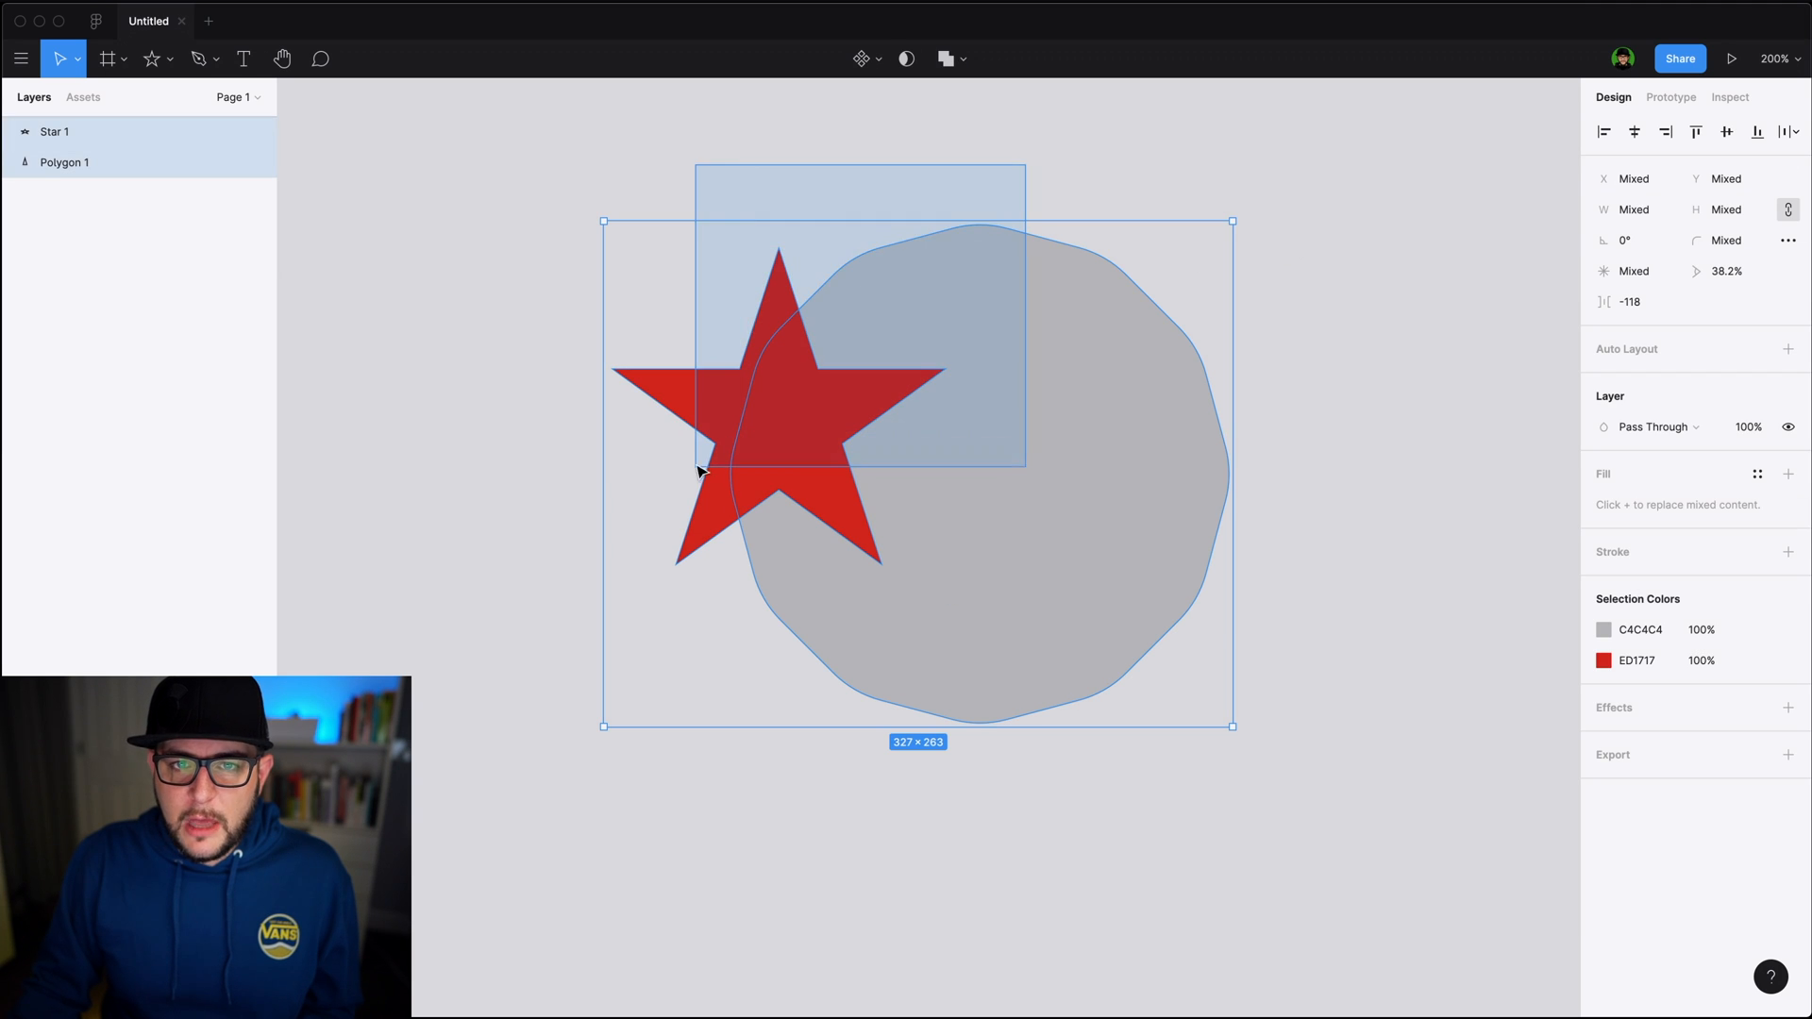
Subtract the red star from the twelve-sided polygon, leaving a grey polygon with a star-shaped notch
{"action": "left_click", "coordinate": [963, 57]}
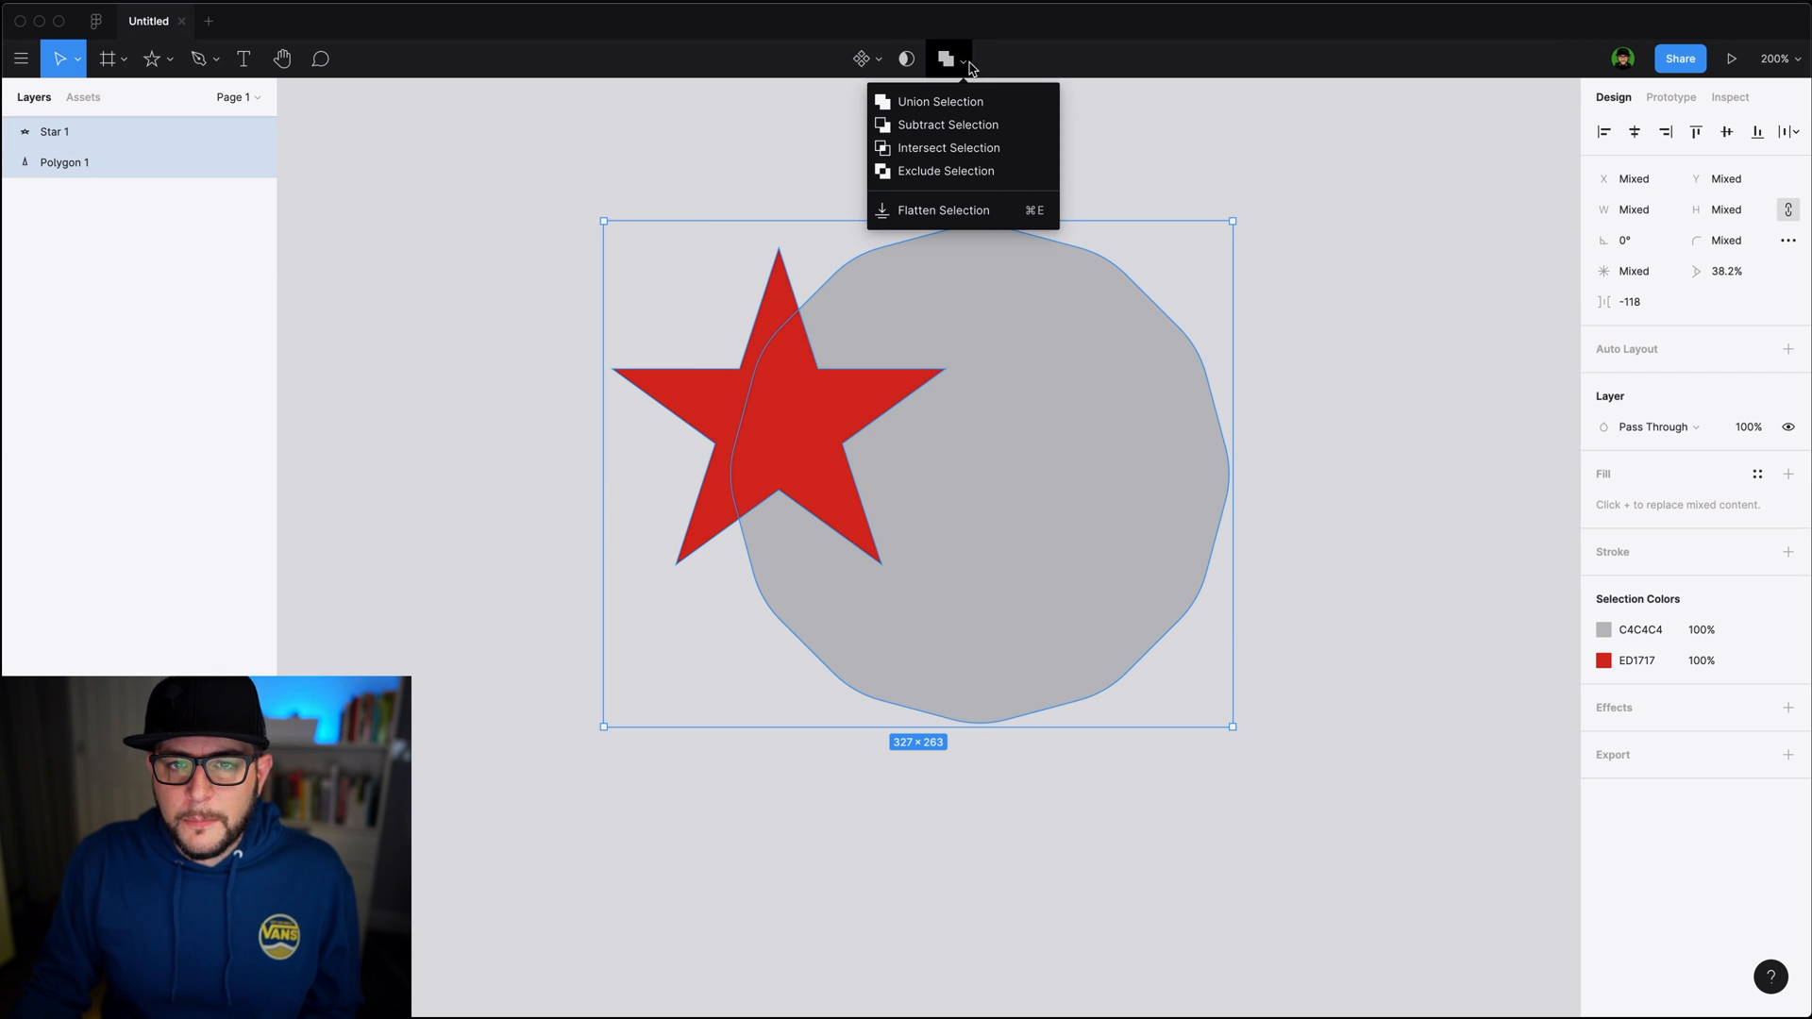
{"action": "mouse_move", "coordinate": [956, 71]}
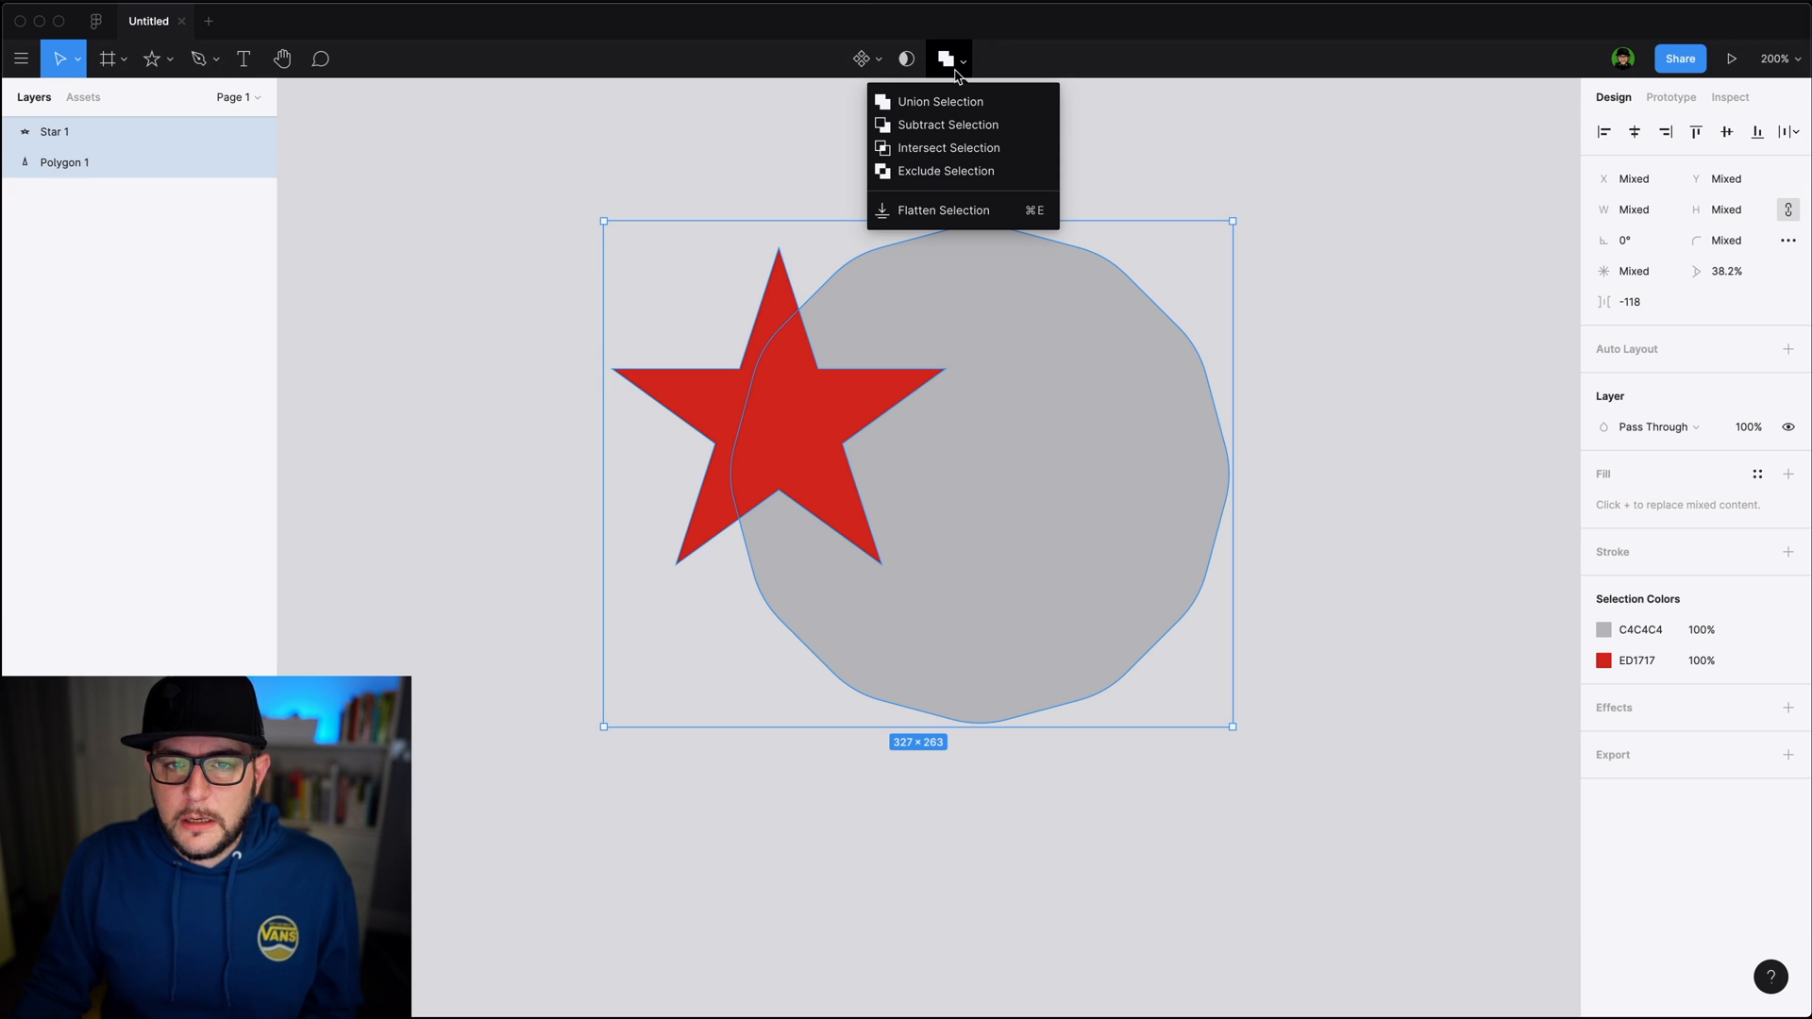
{"action": "mouse_move", "coordinate": [948, 148]}
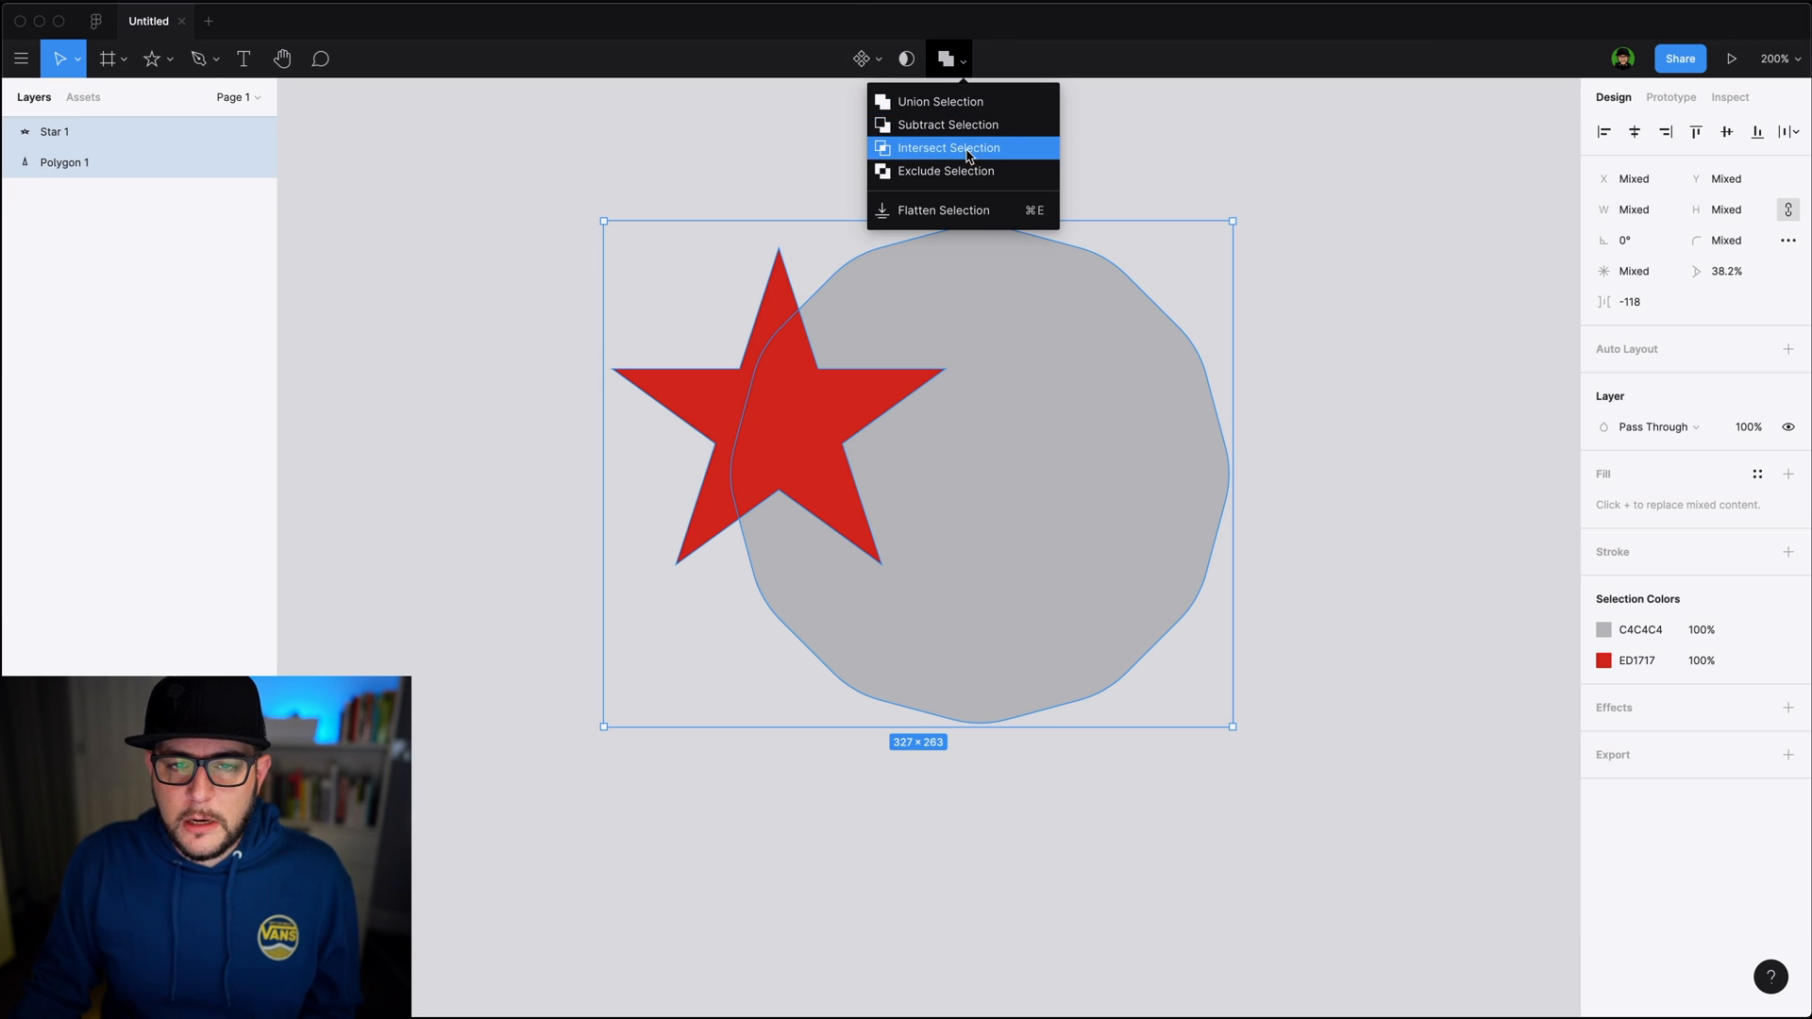
{"action": "left_click", "coordinate": [947, 123]}
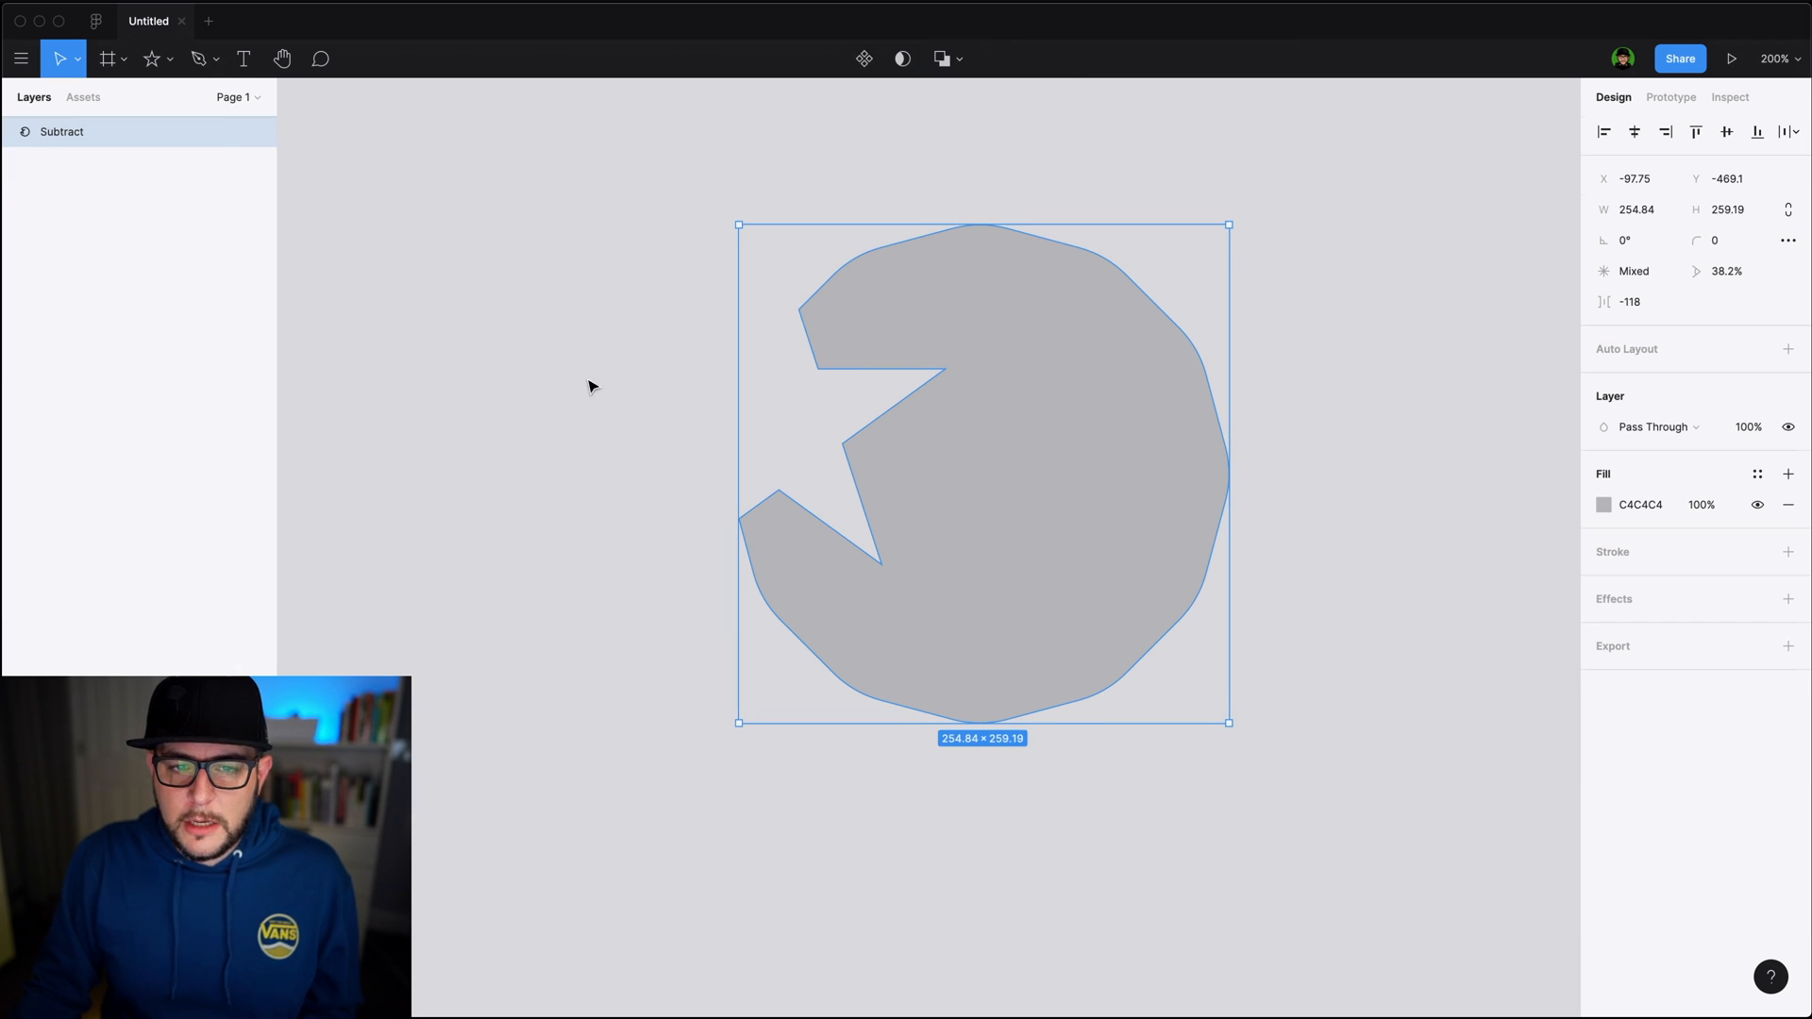
{"action": "left_click", "coordinate": [1109, 629]}
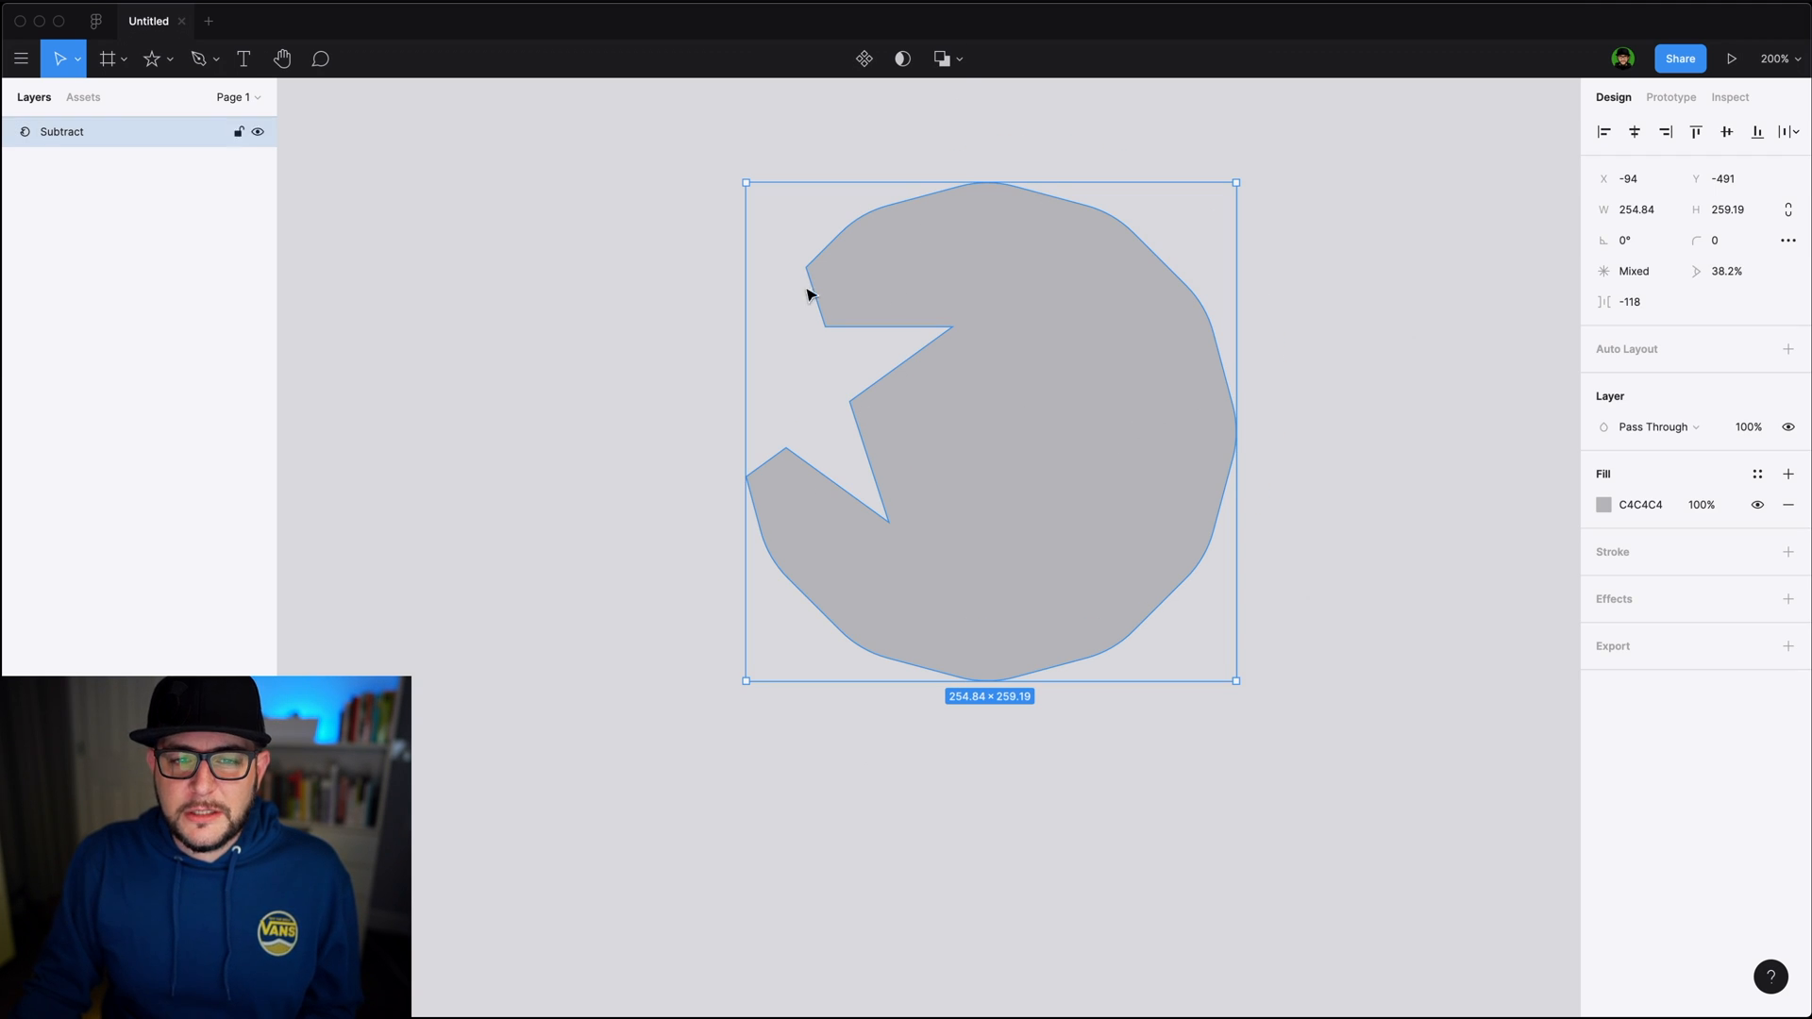
{"action": "mouse_move", "coordinate": [910, 366]}
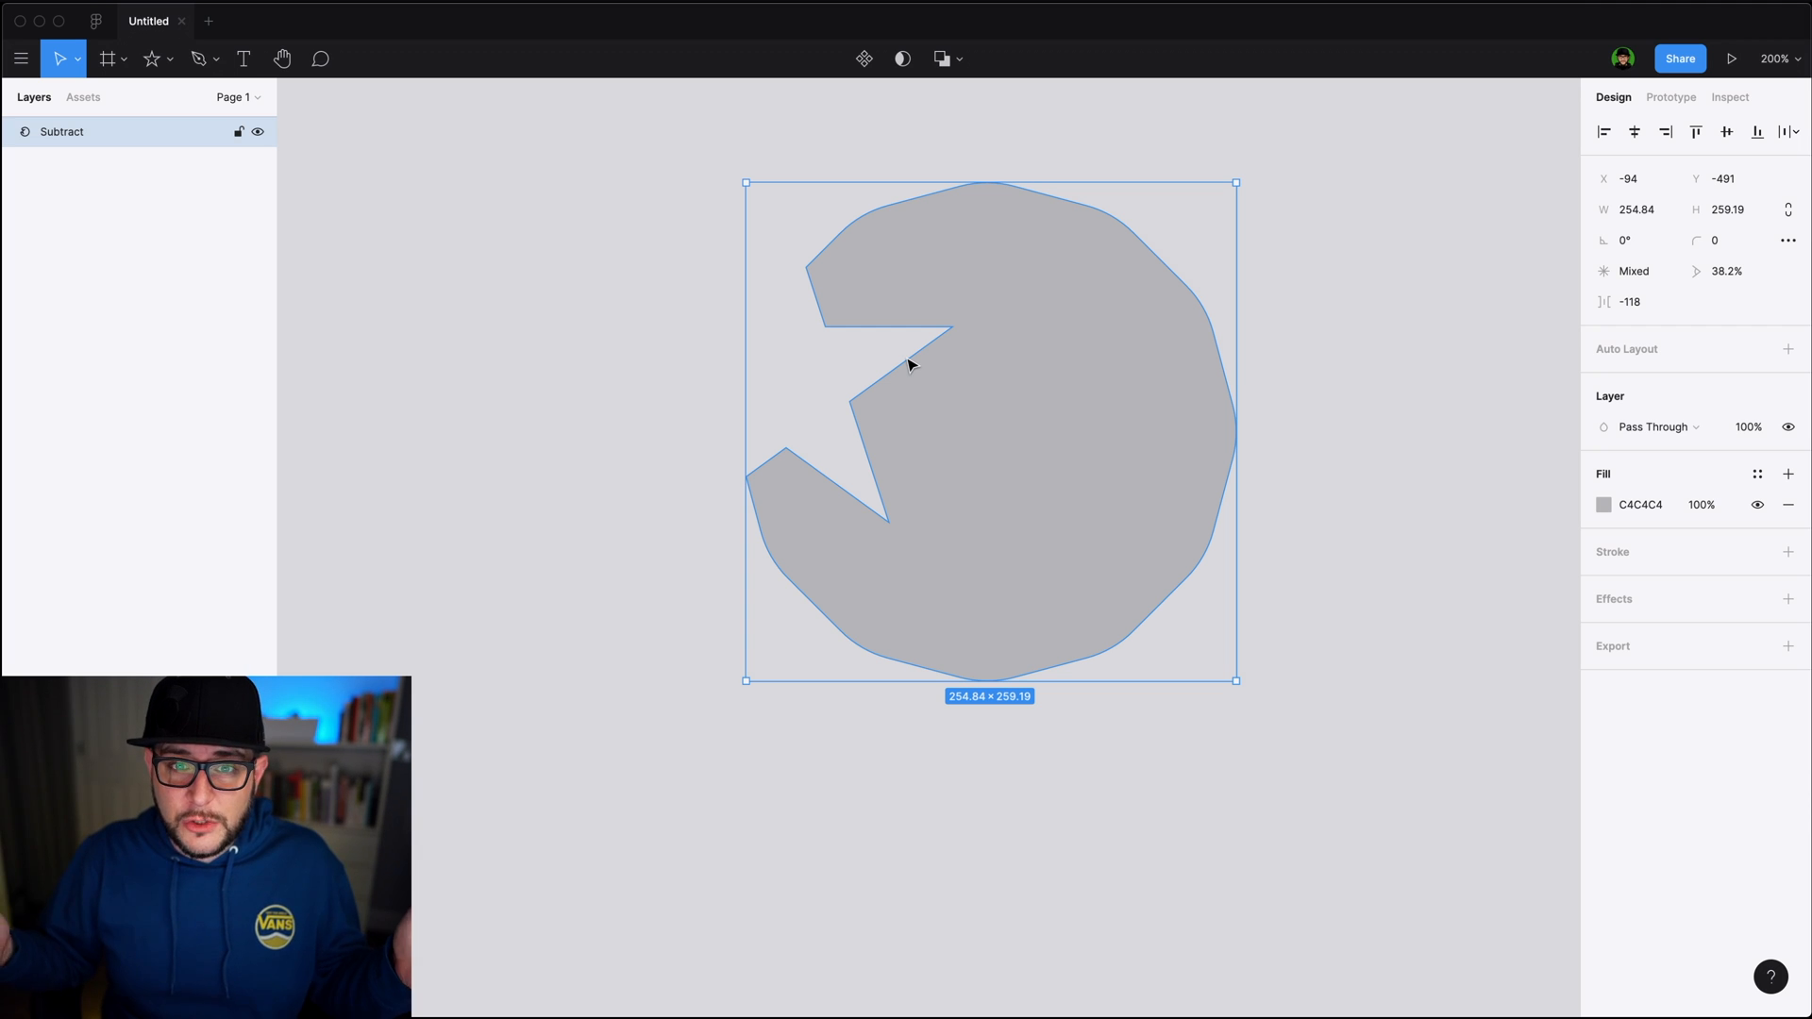
{"action": "left_click", "coordinate": [940, 57]}
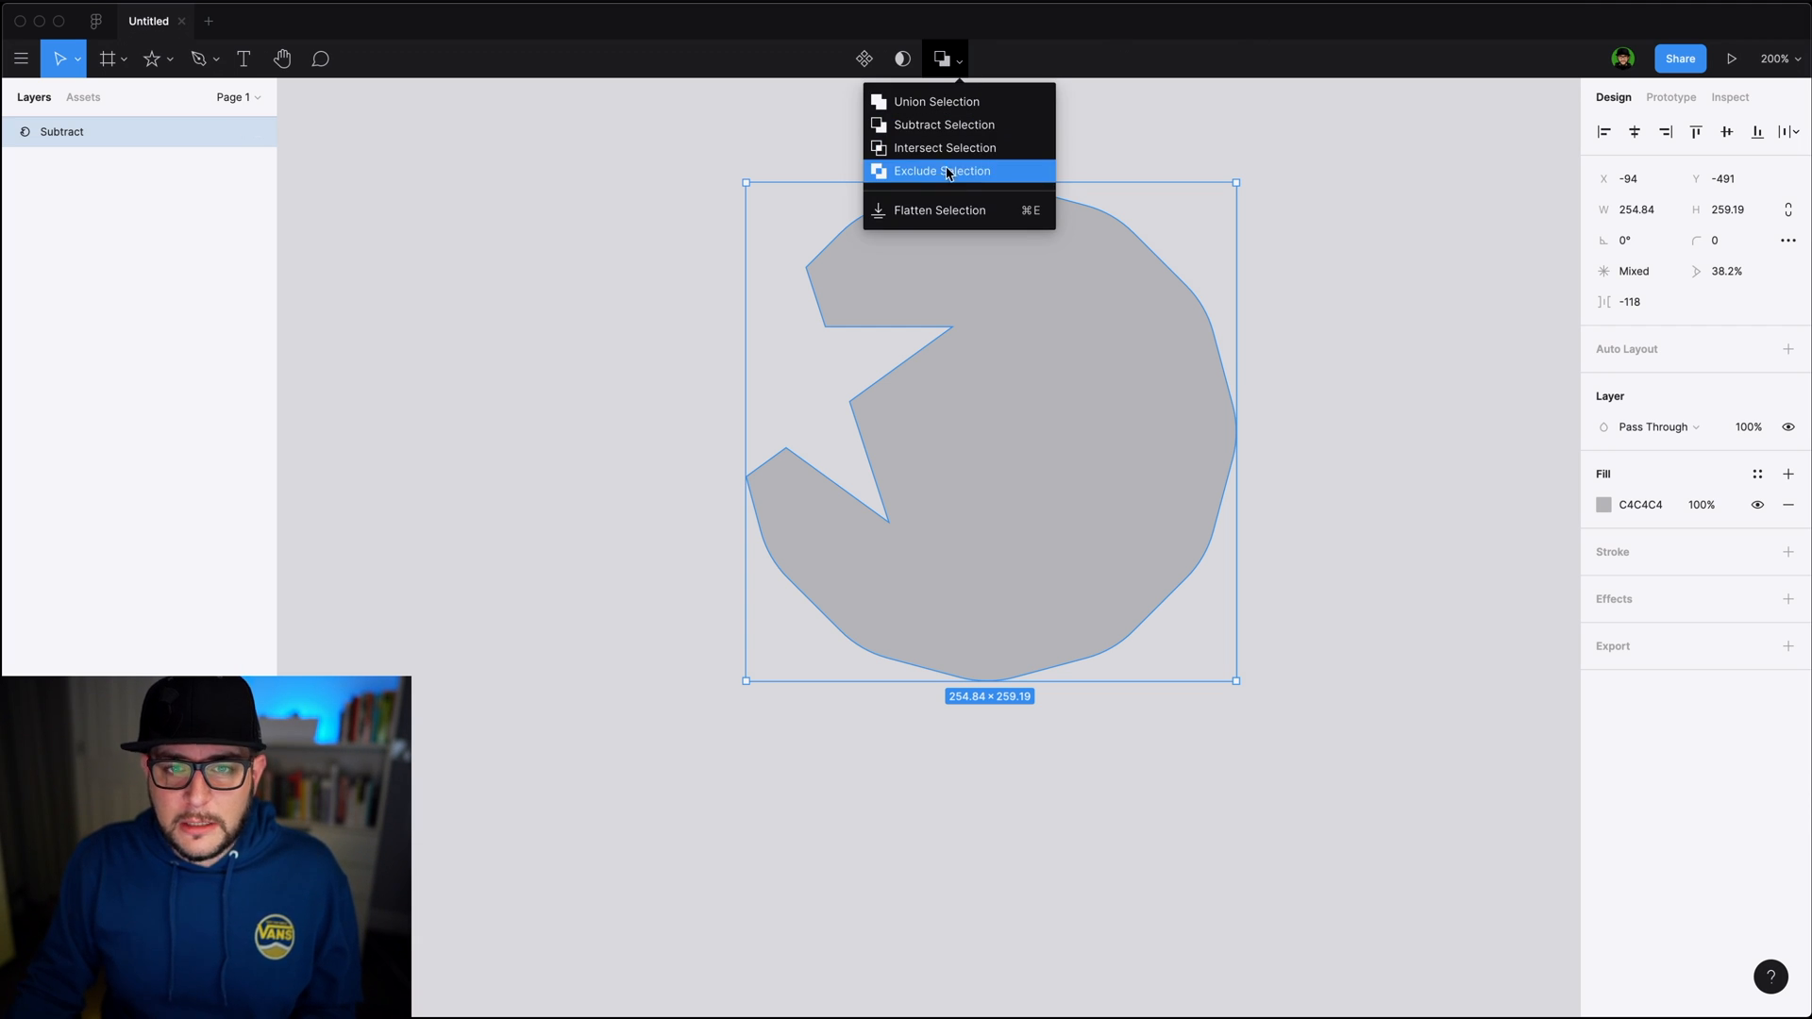